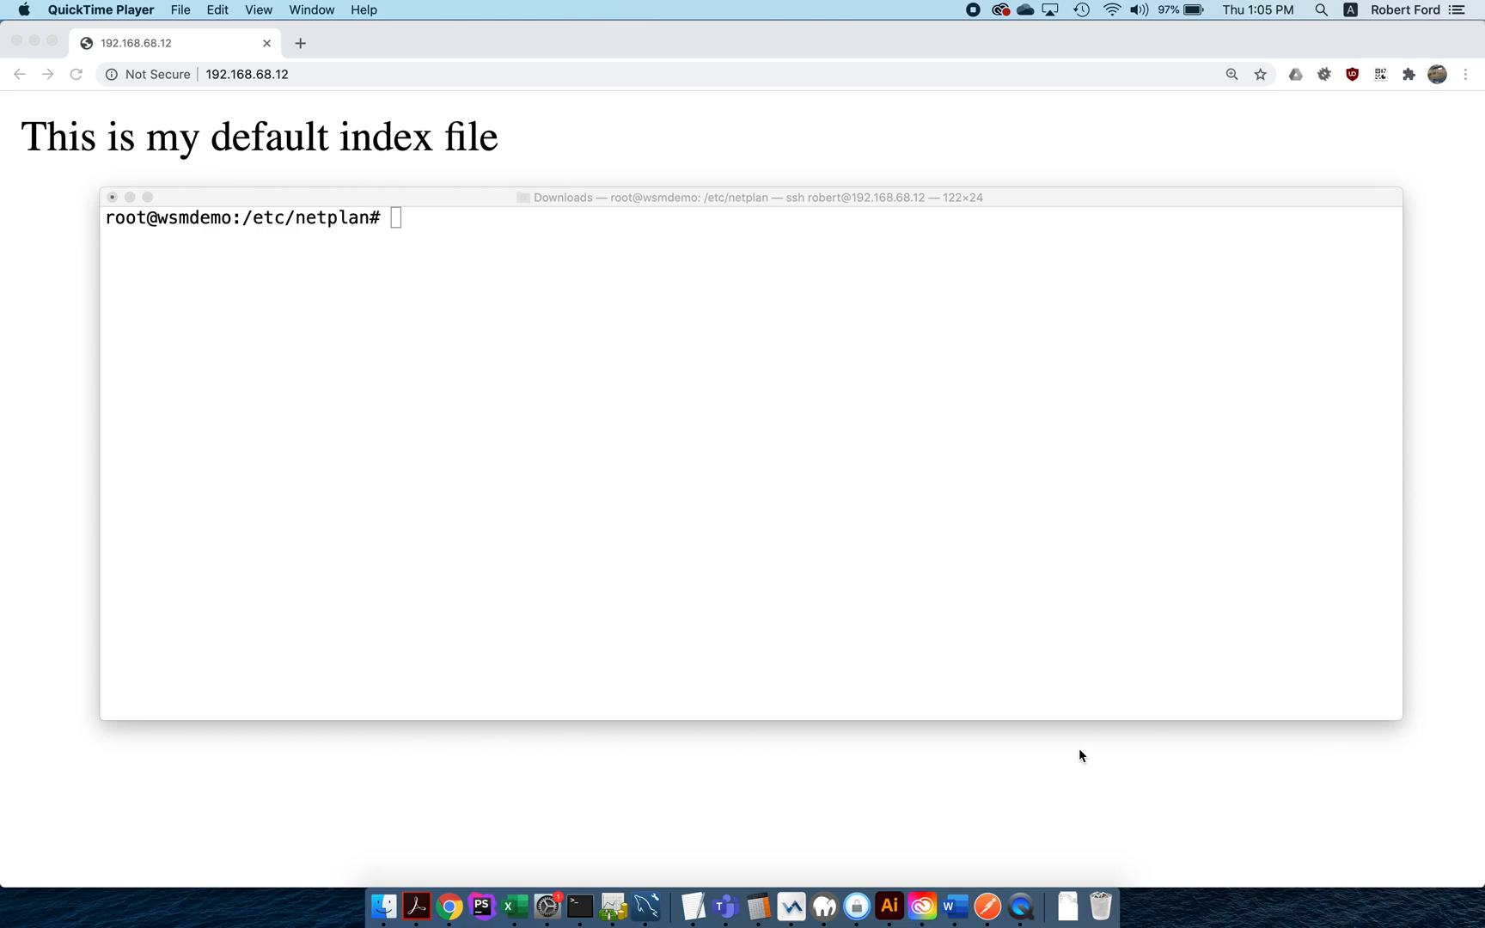
pyautogui.moveTo(862, 423)
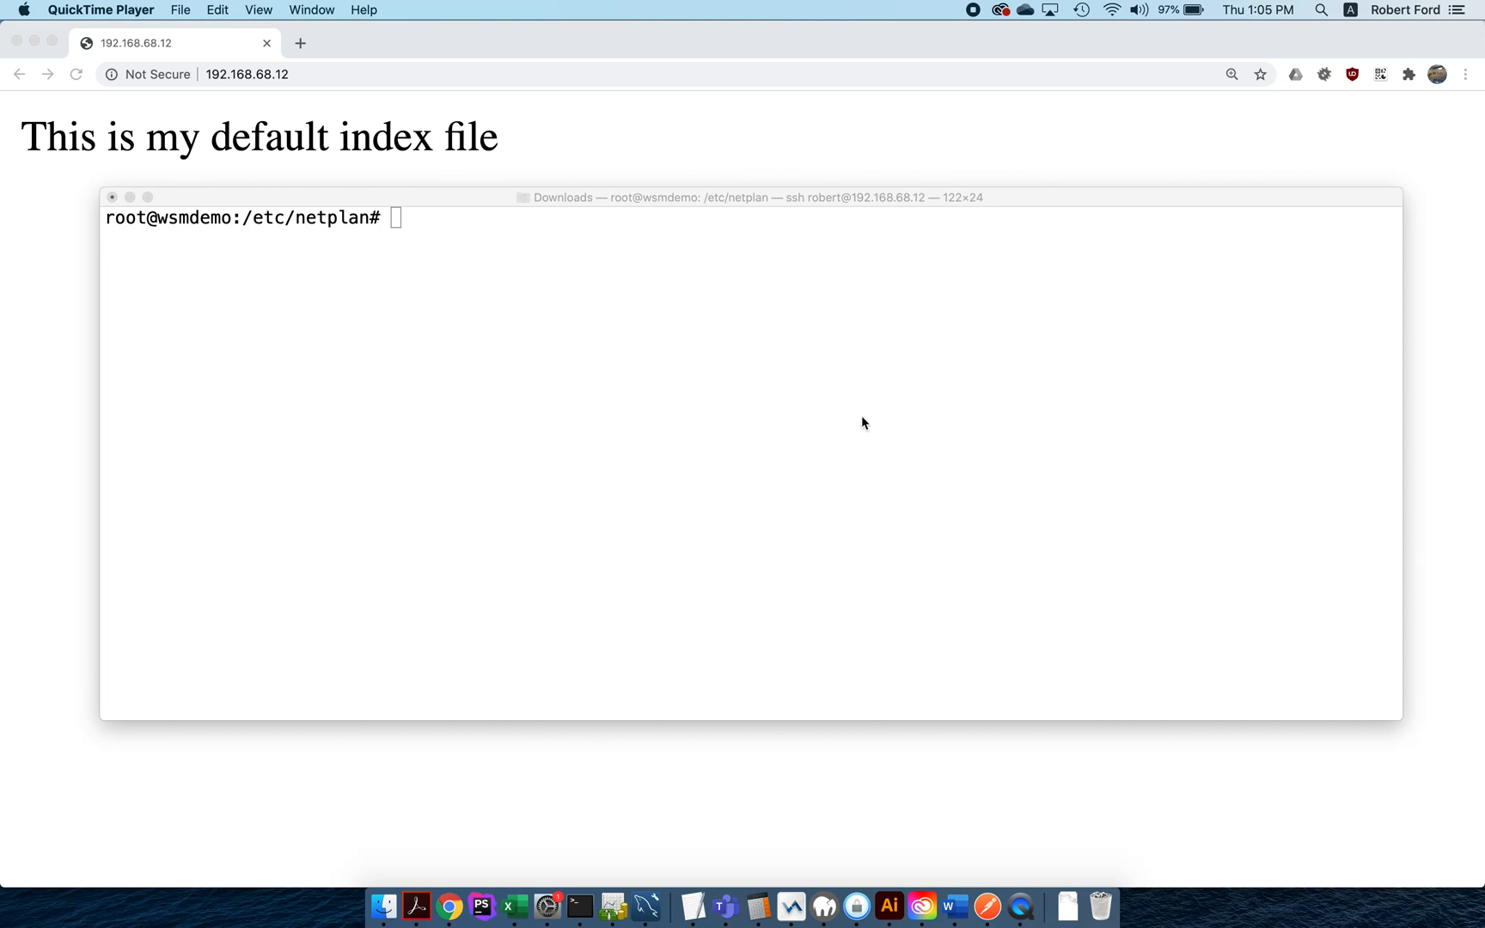
pyautogui.moveTo(294, 81)
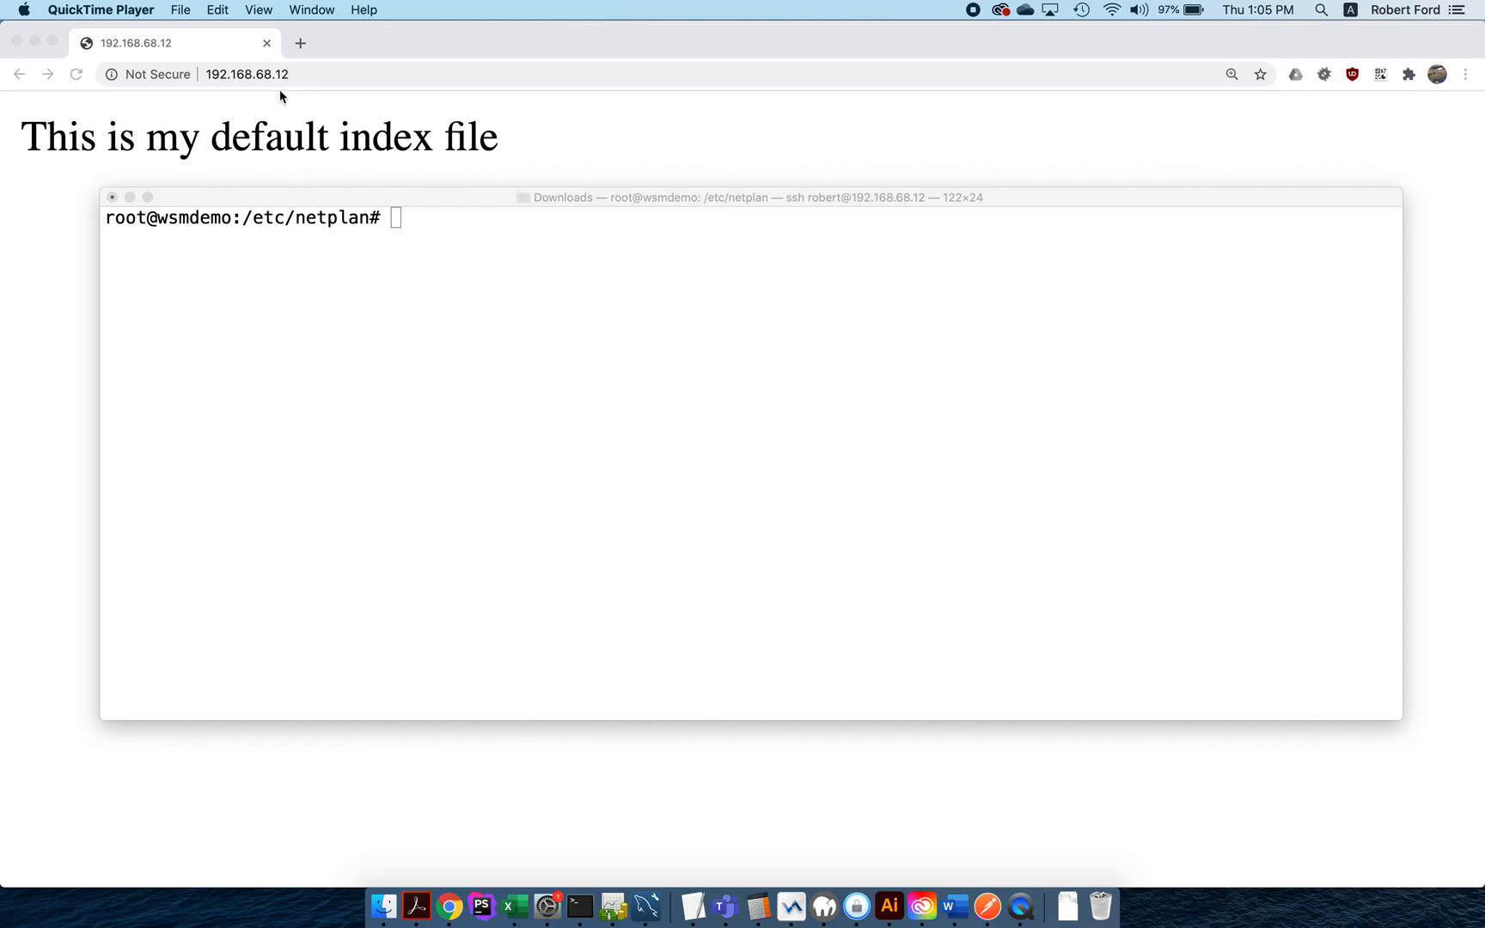
pyautogui.moveTo(266, 119)
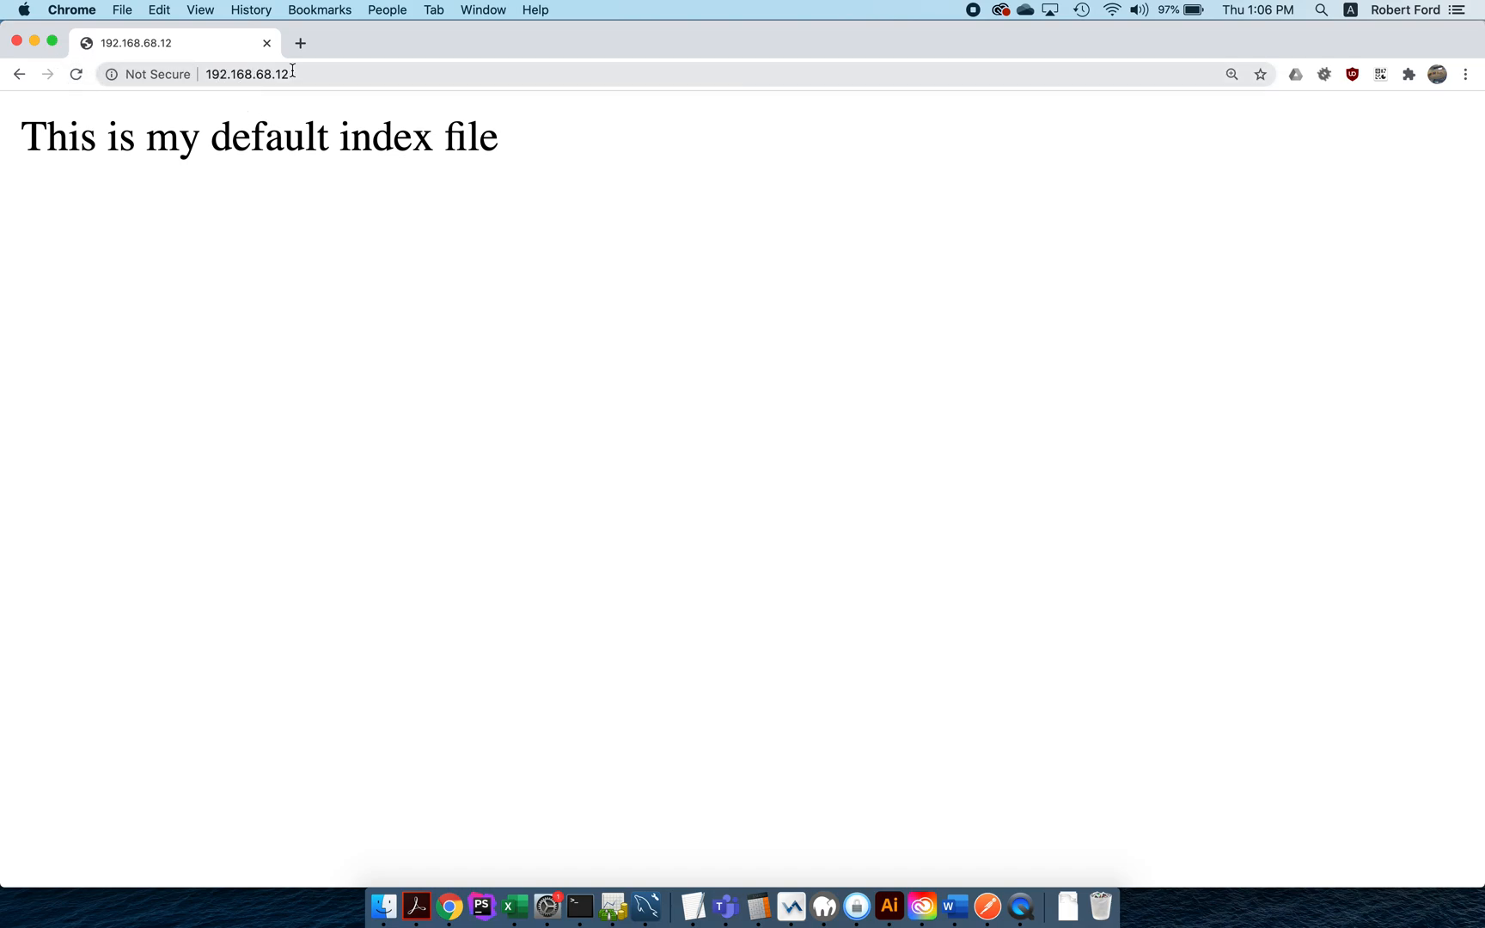
# Step: Run 'ip addr show' to confirm eth0 holds 192.168.68.12/24
pyautogui.click(578, 907)
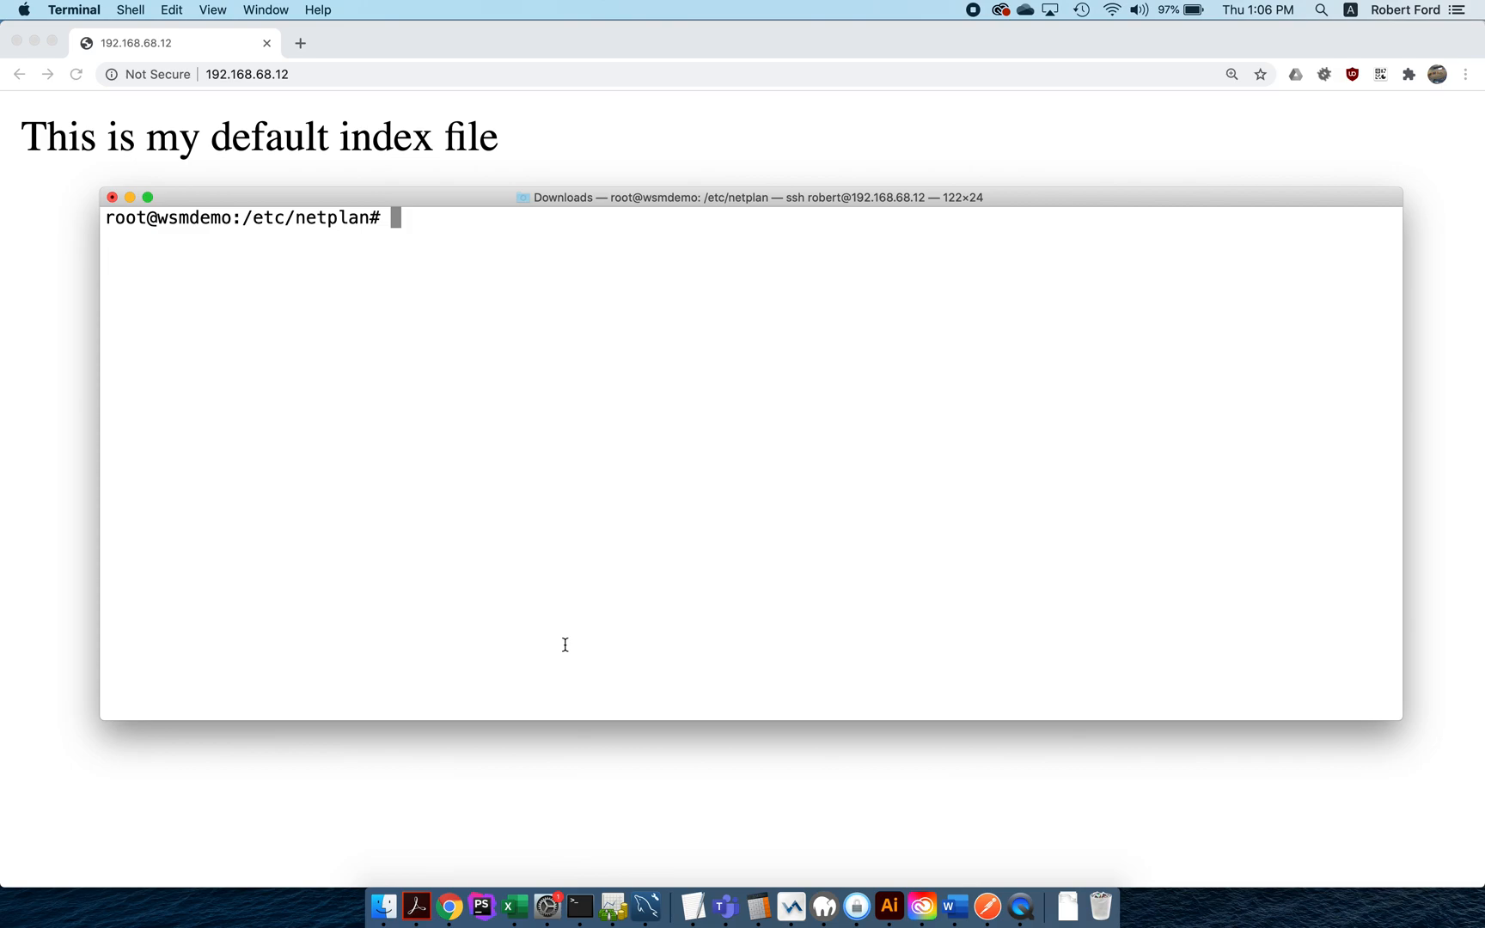
pyautogui.write('ip addr show')
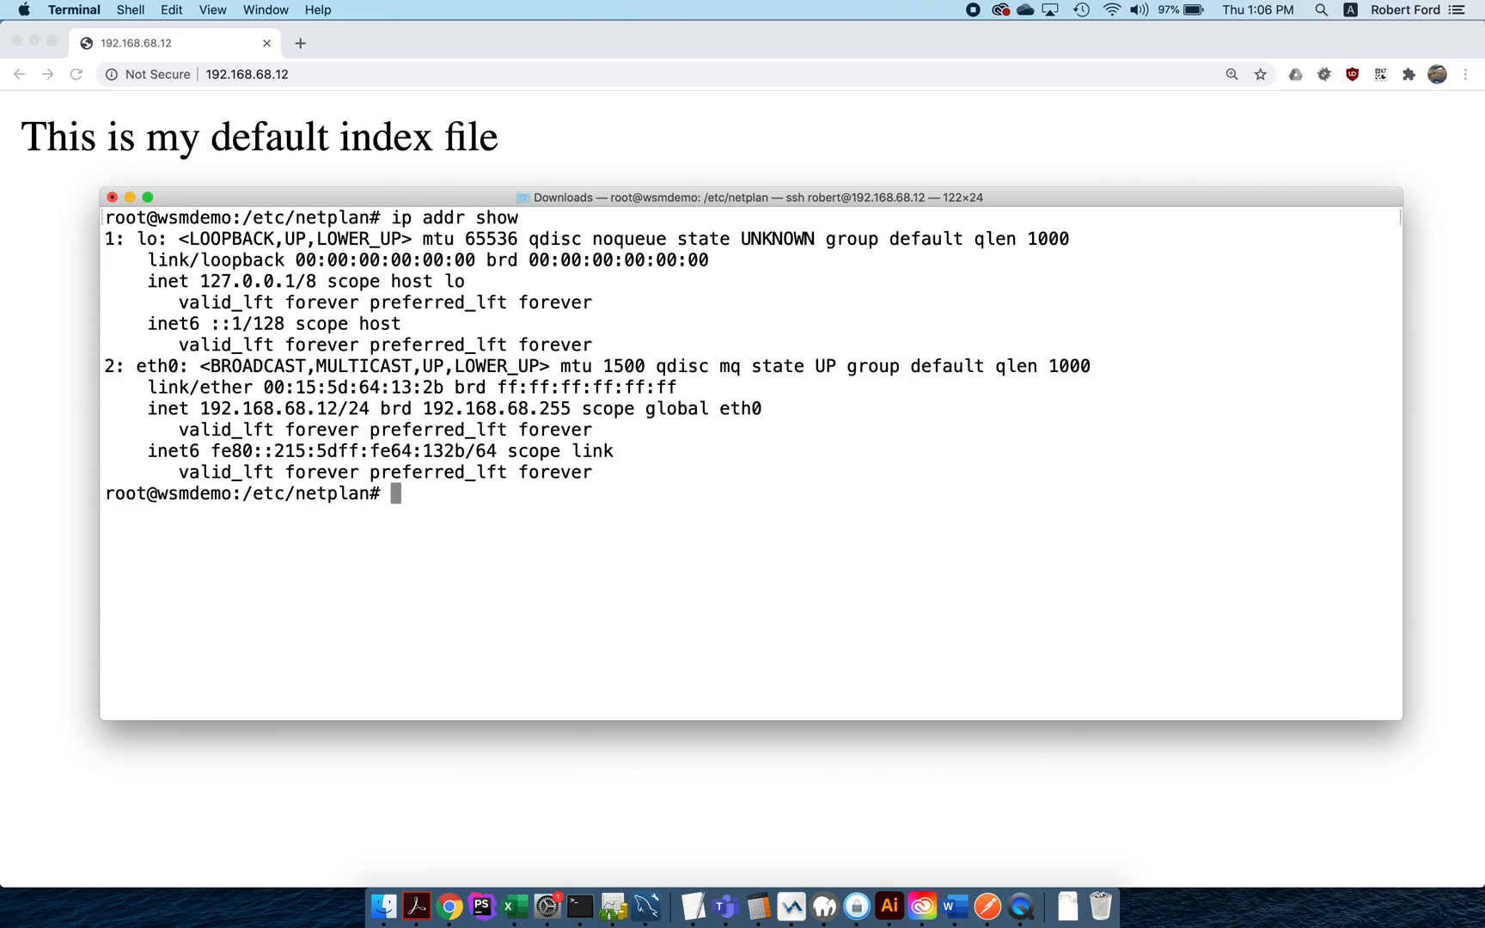
pyautogui.moveTo(108, 421)
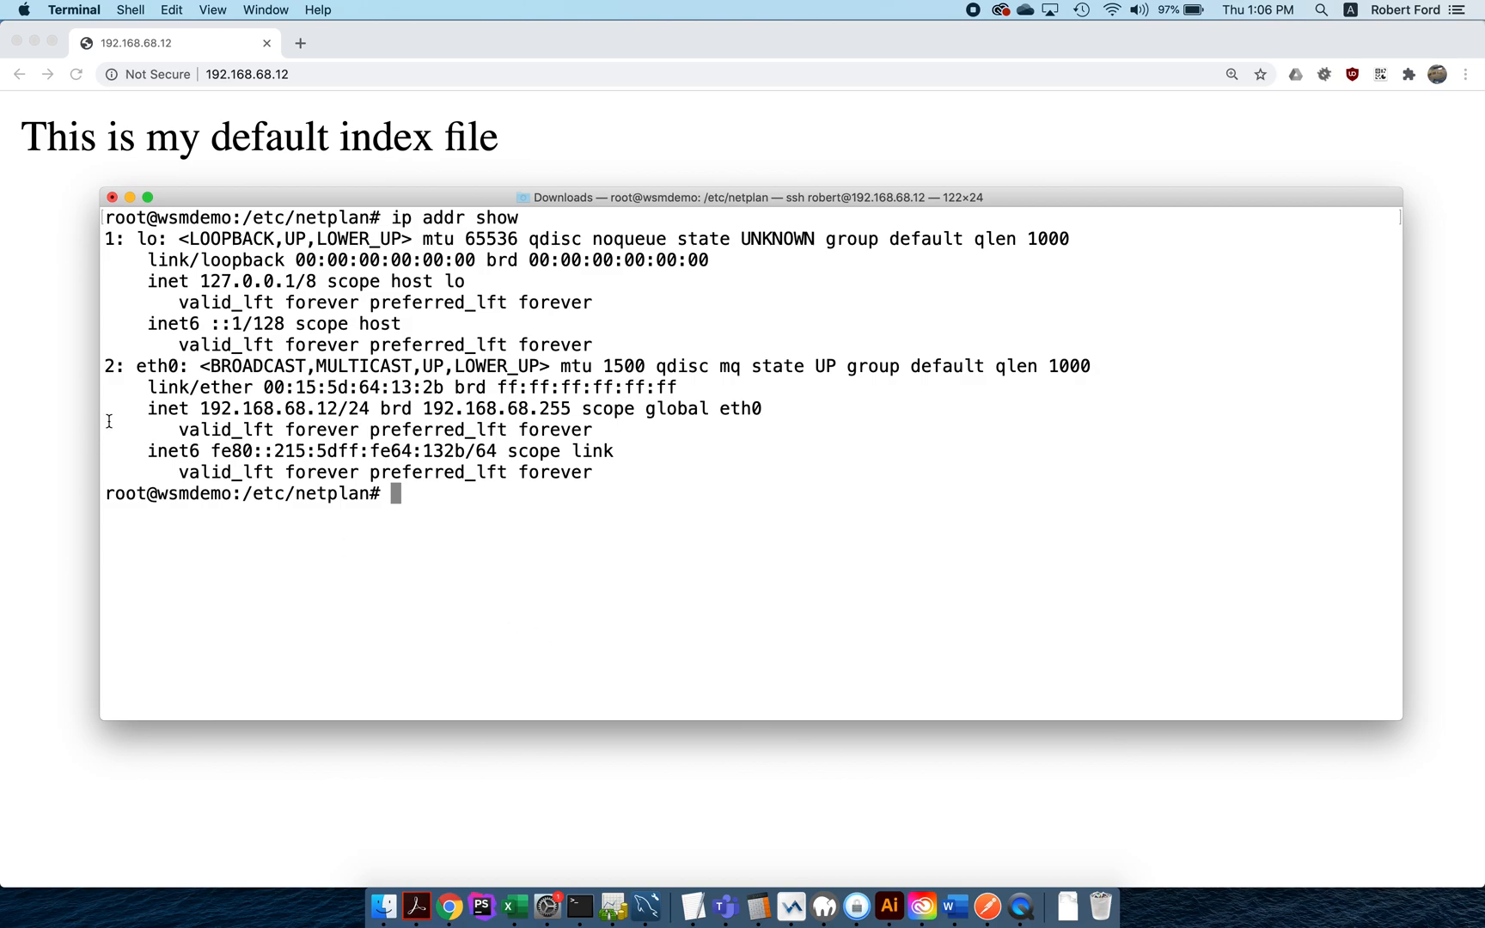
pyautogui.doubleClick(169, 366)
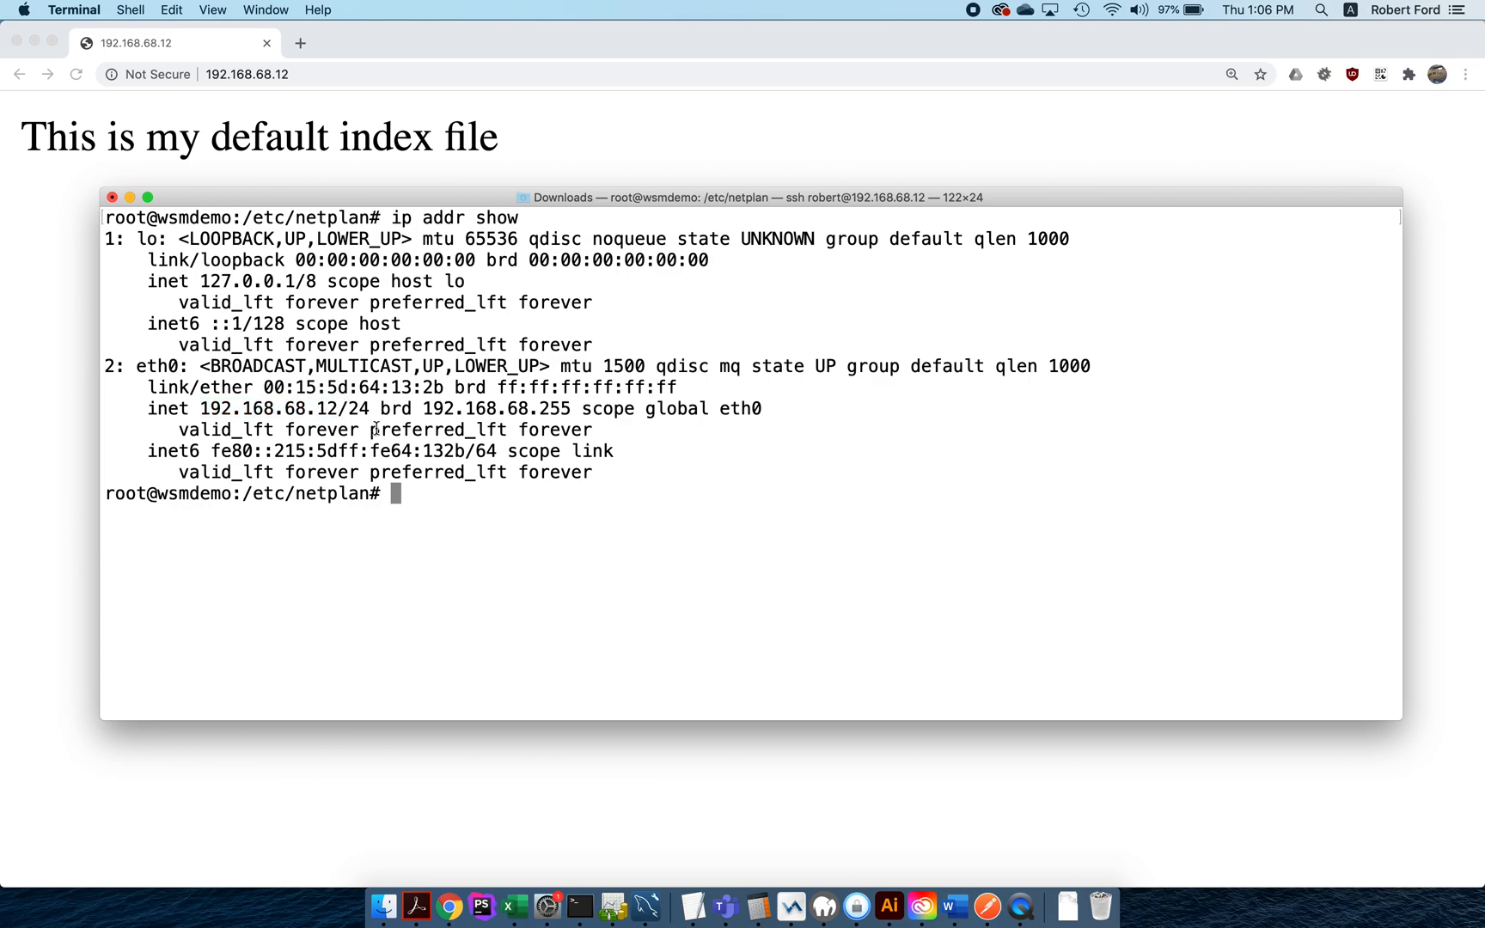
# Step: Go to /etc/apache2 and list which sites are currently enabled
pyautogui.write('cd /etc')
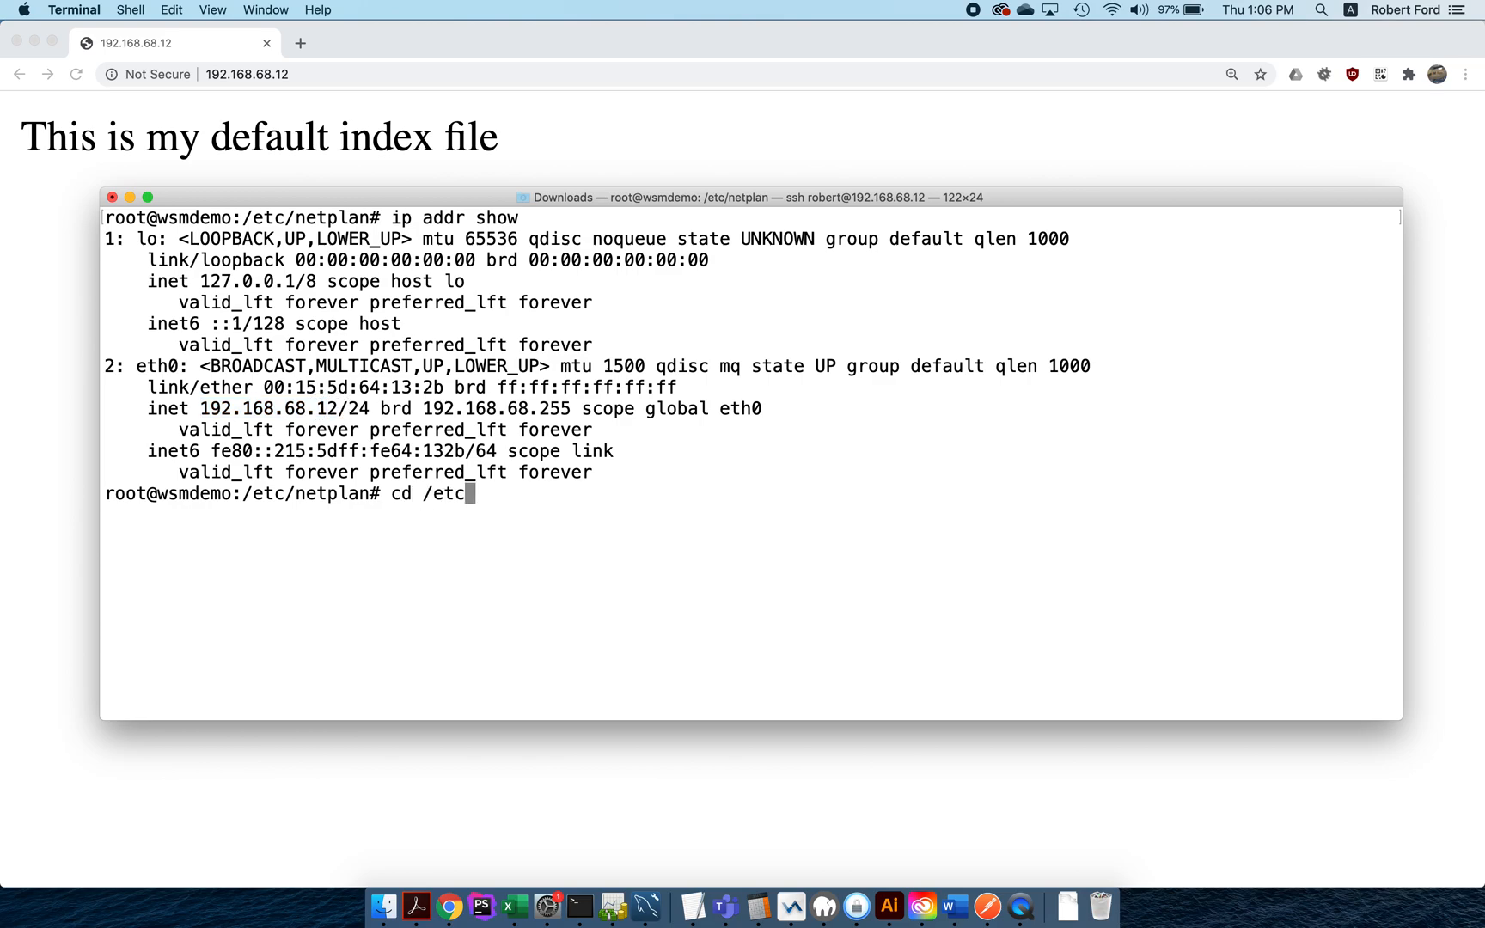
pyautogui.write('/apache')
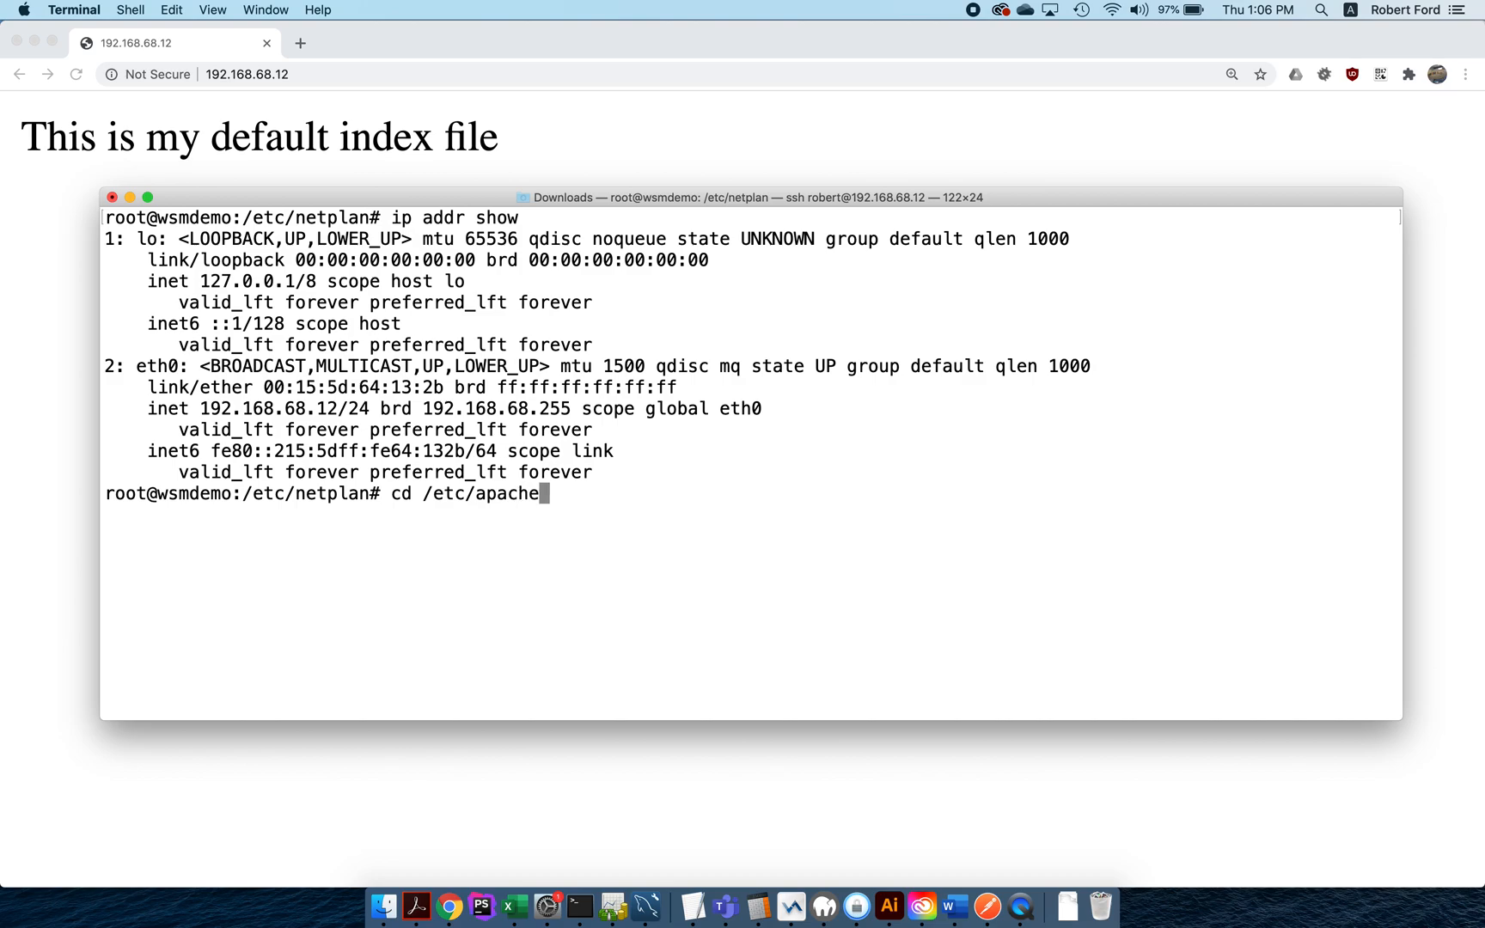
pyautogui.write('2/sites-enabled/')
pyautogui.write('ls')
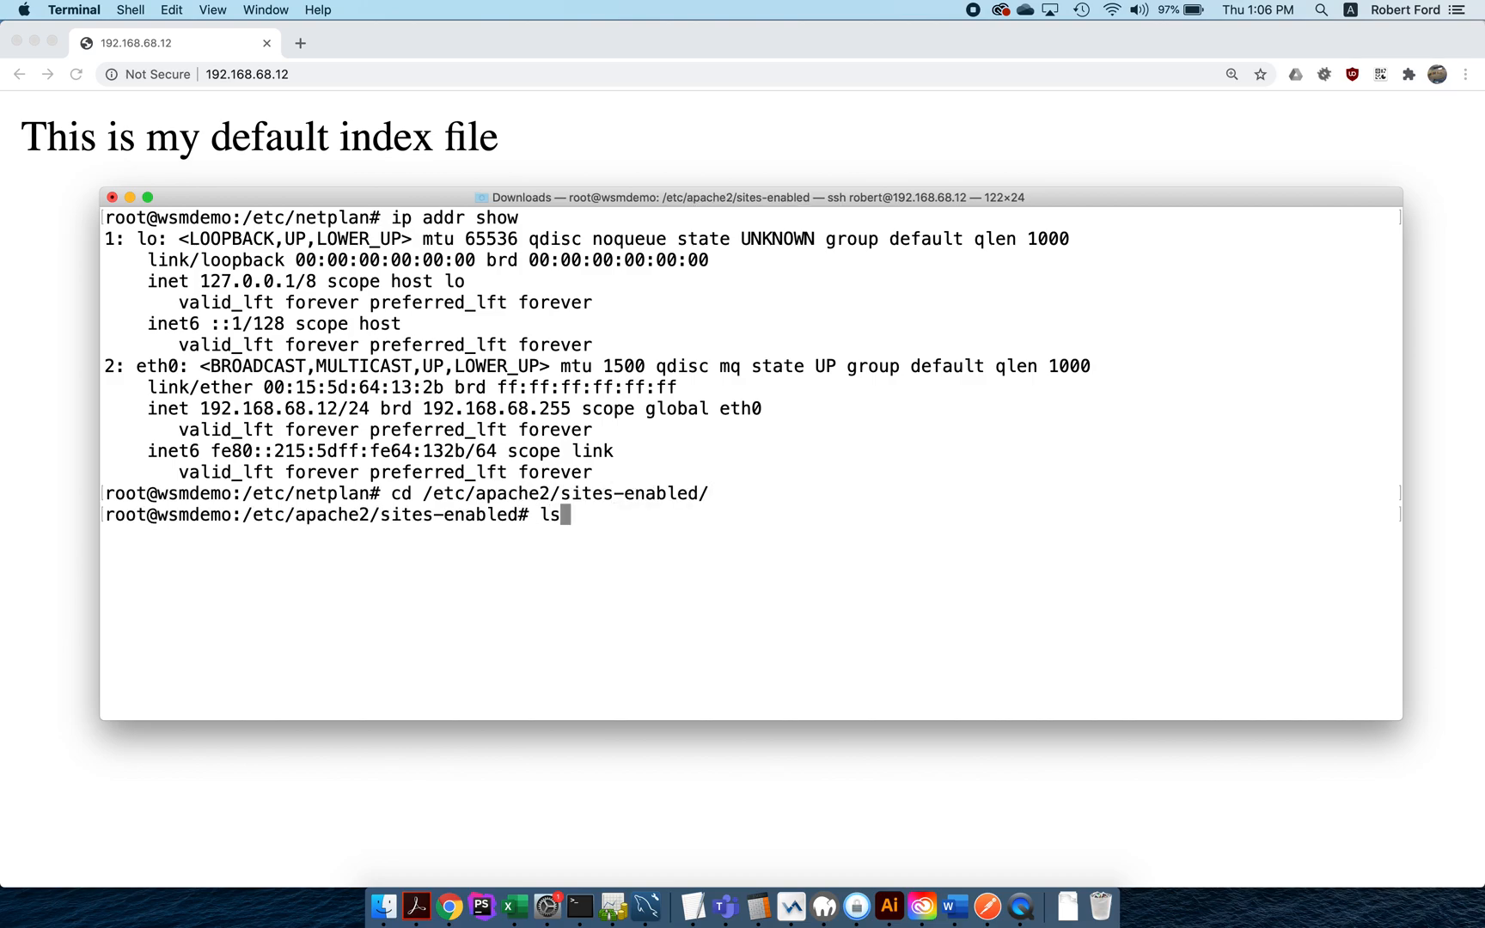
pyautogui.press('Return')
pyautogui.write('cd sites-available/')
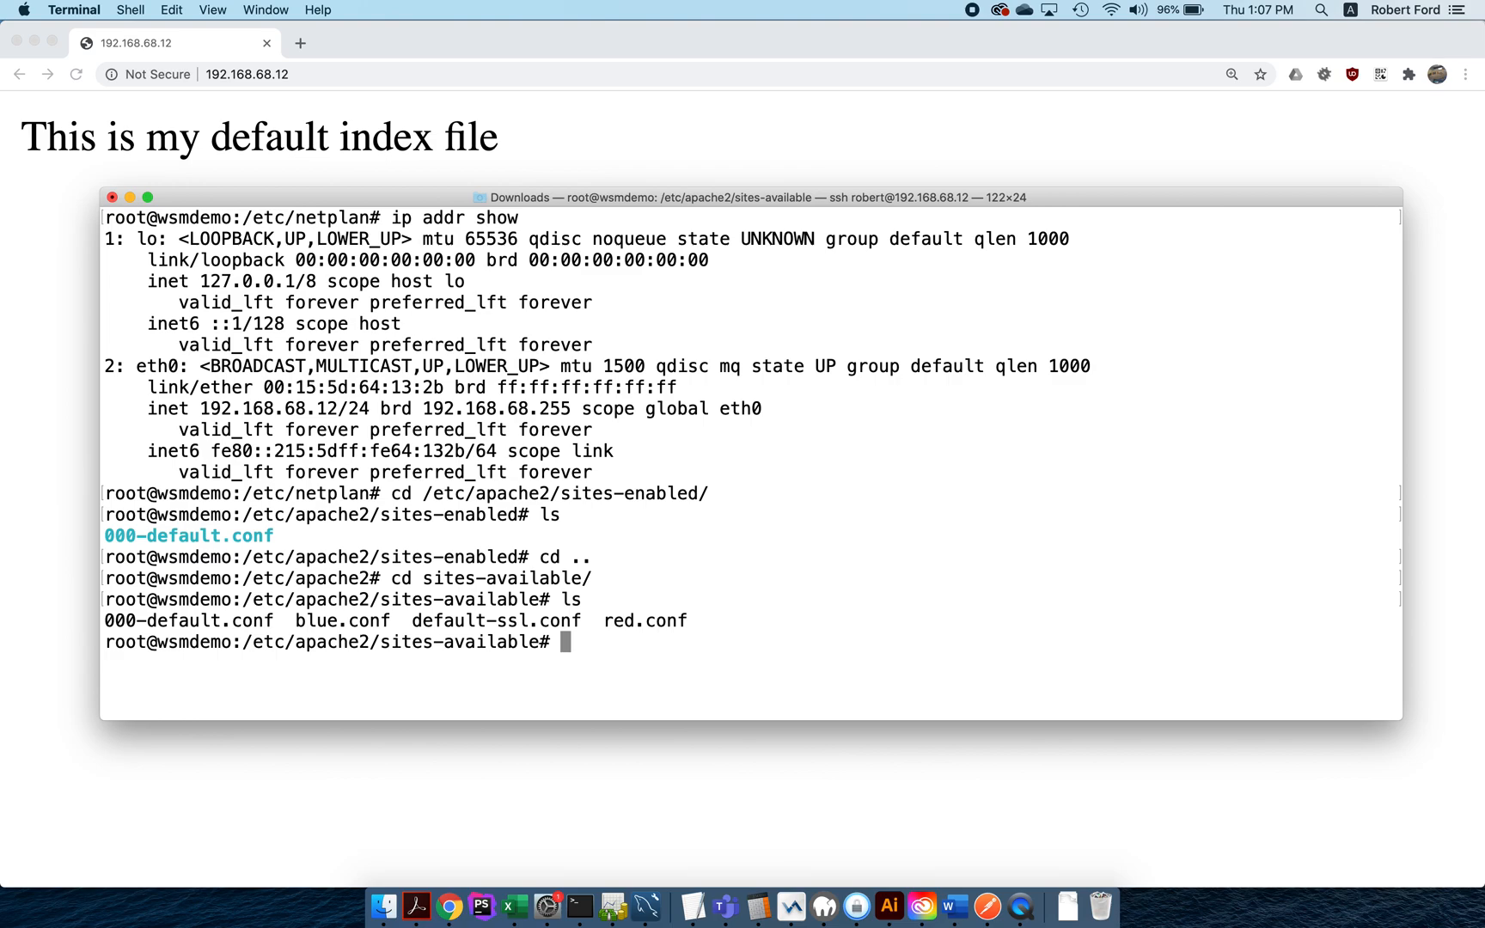
# Step: Enable red.conf and blue.conf with a2ensite and reload apache2
pyautogui.write('a2ensite blue.conf')
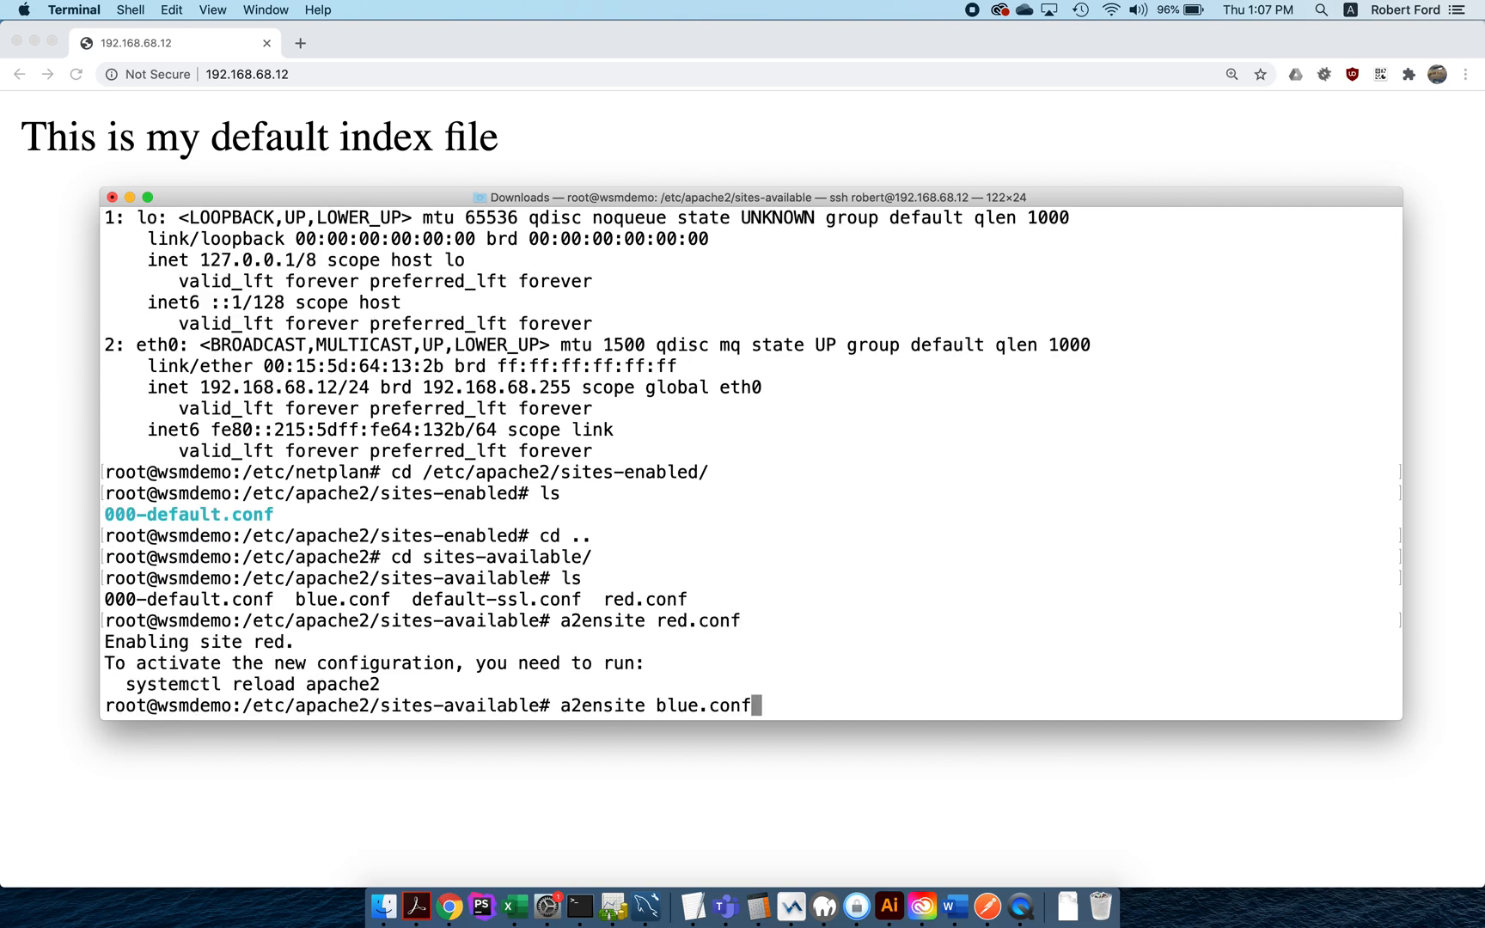
pyautogui.press('Return')
pyautogui.write('systemctl reload apa')
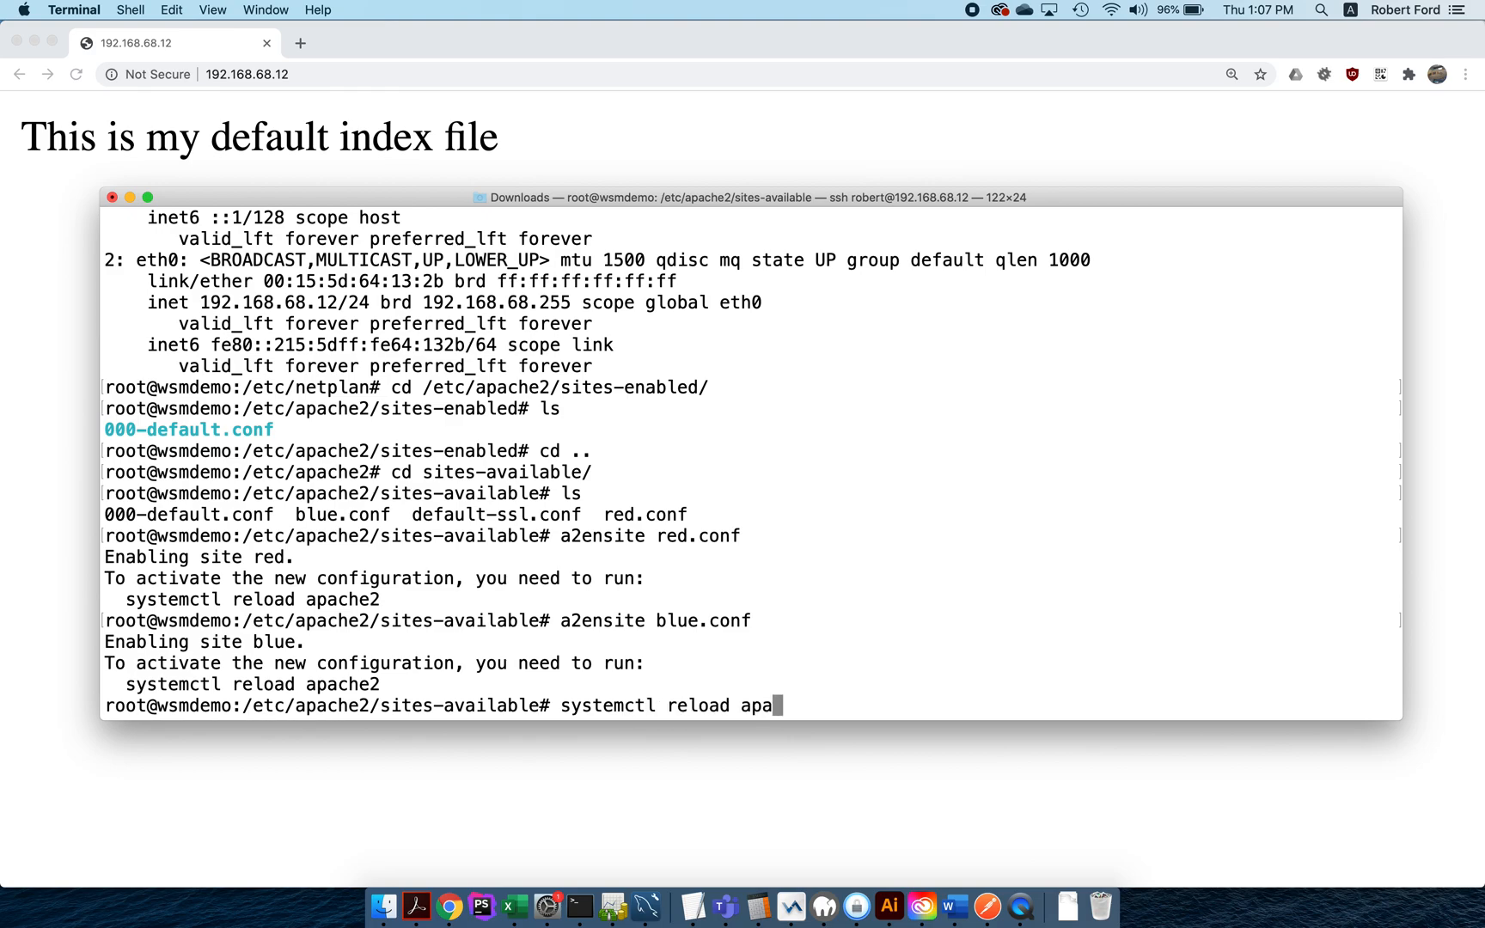
pyautogui.press('Return')
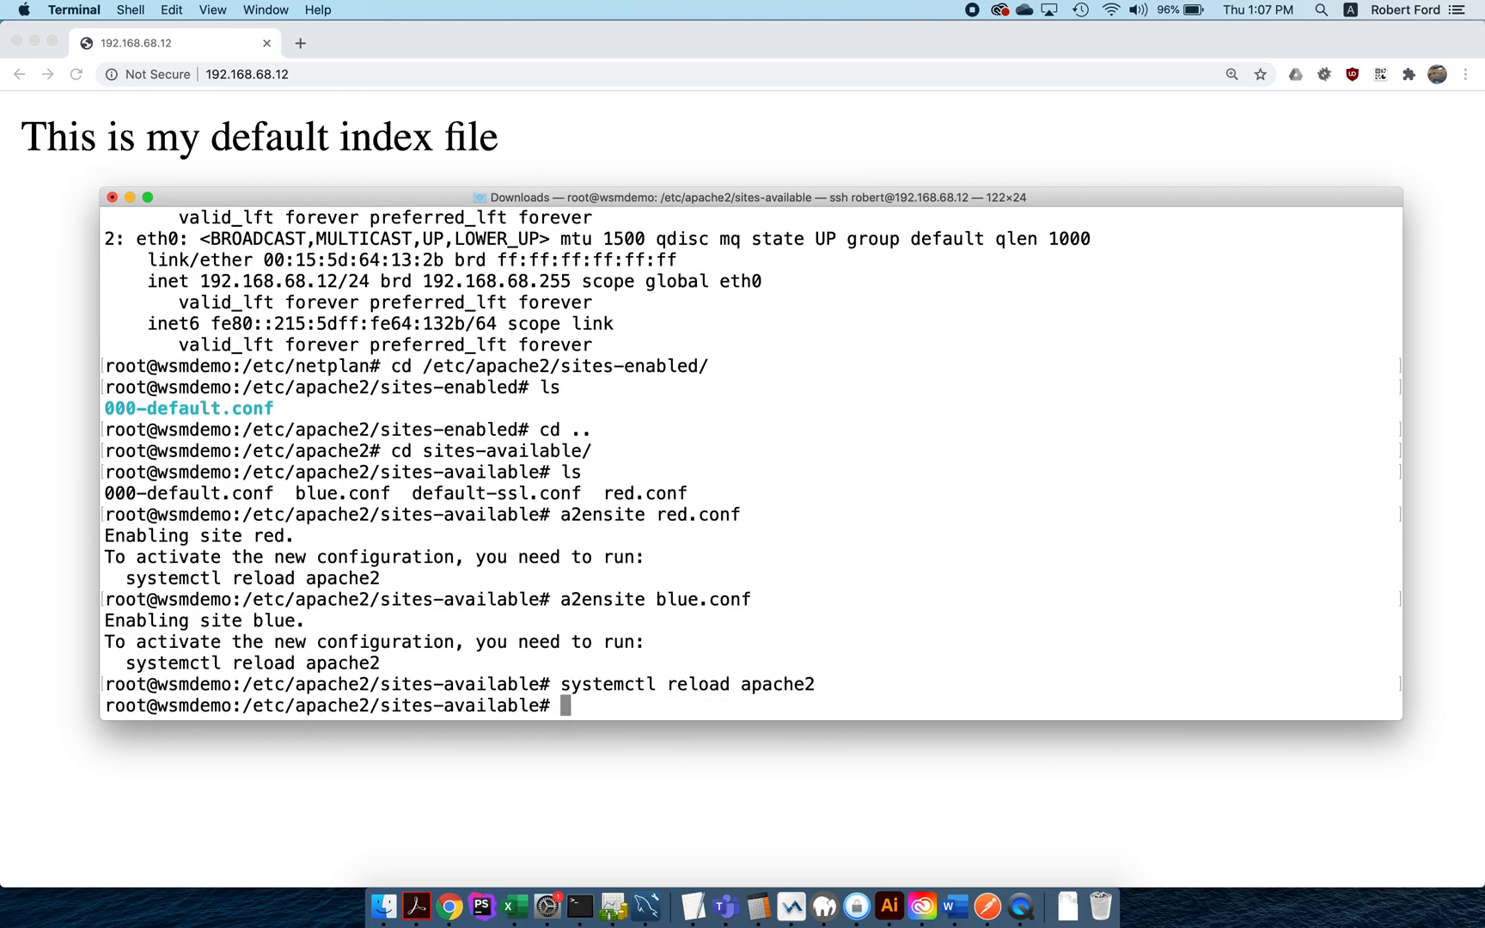
# Step: Print all enabled configs (000-default, blue, red), confirming each is a *:80 VirtualHost
pyautogui.write('cd ../si')
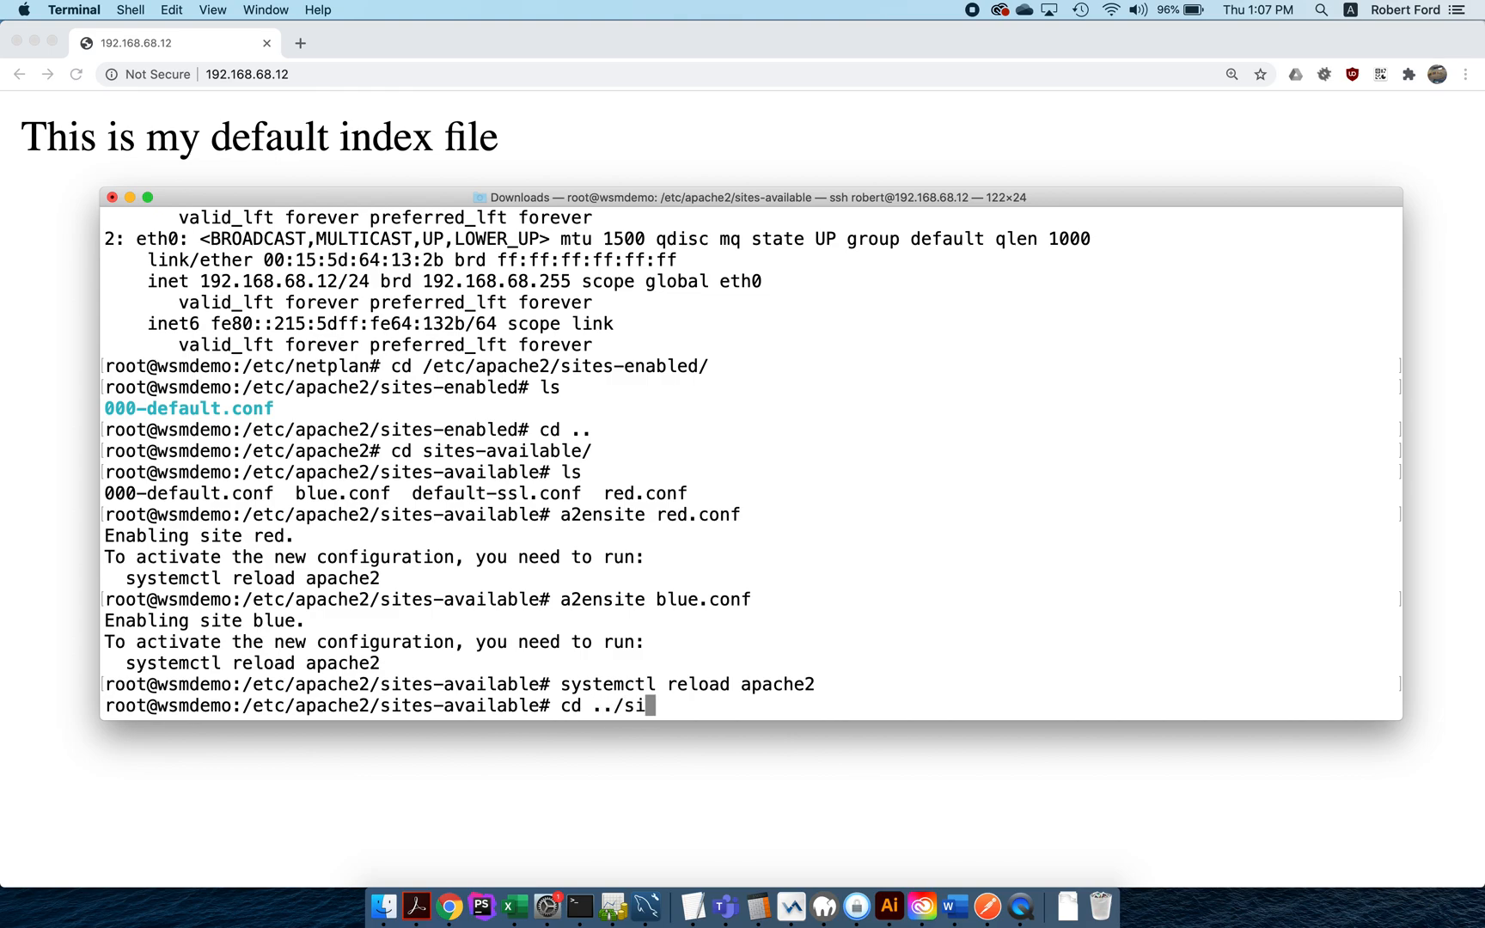
pyautogui.press('Return')
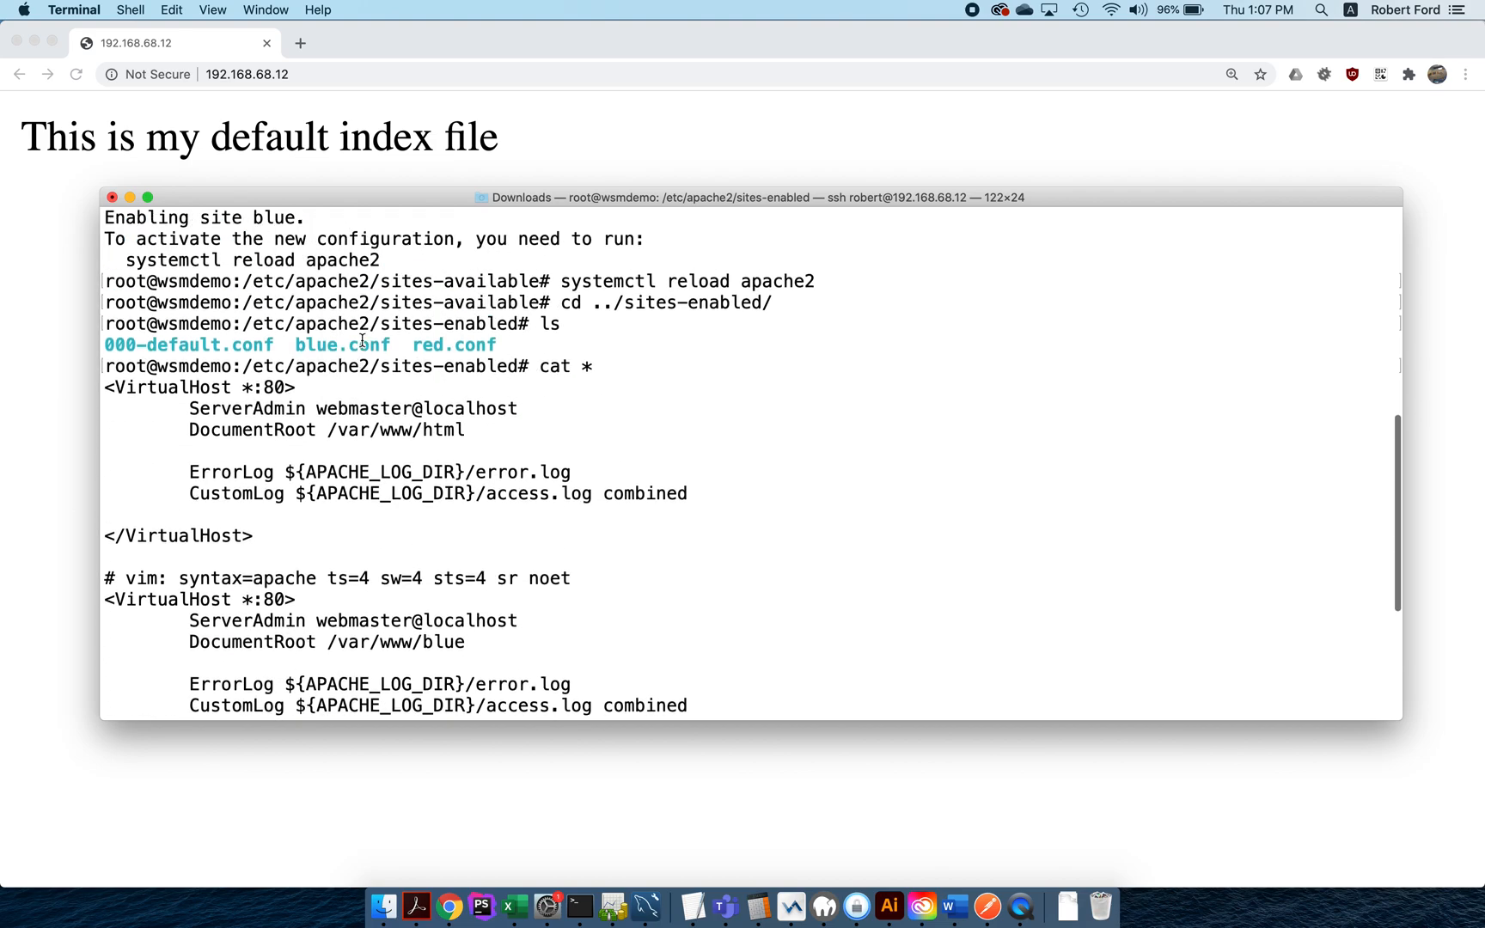
pyautogui.moveTo(379, 191)
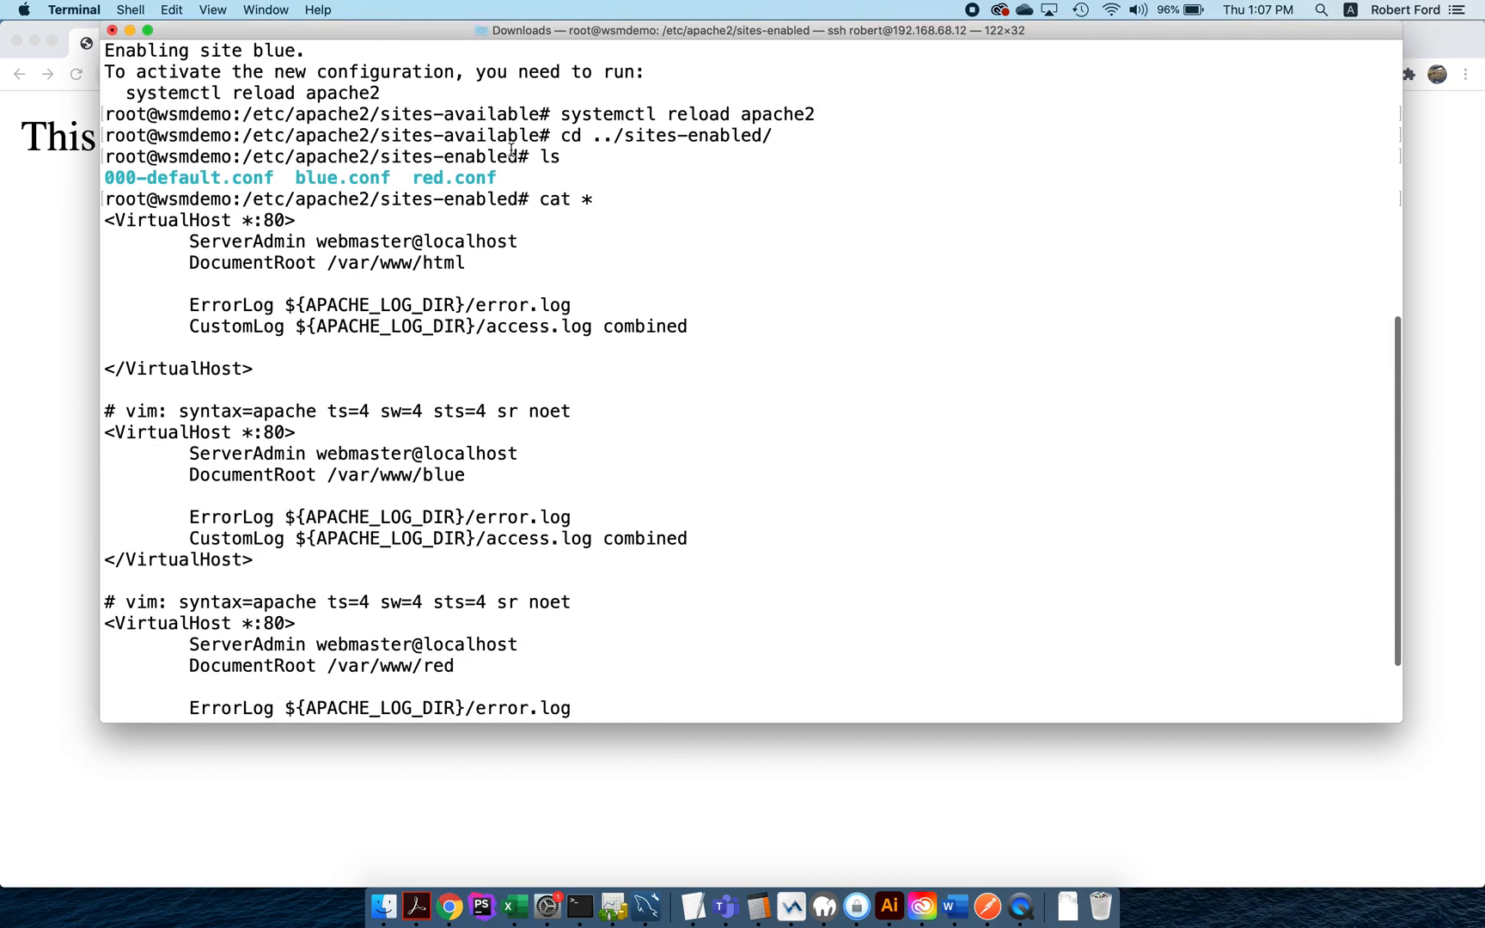
pyautogui.moveTo(598, 212)
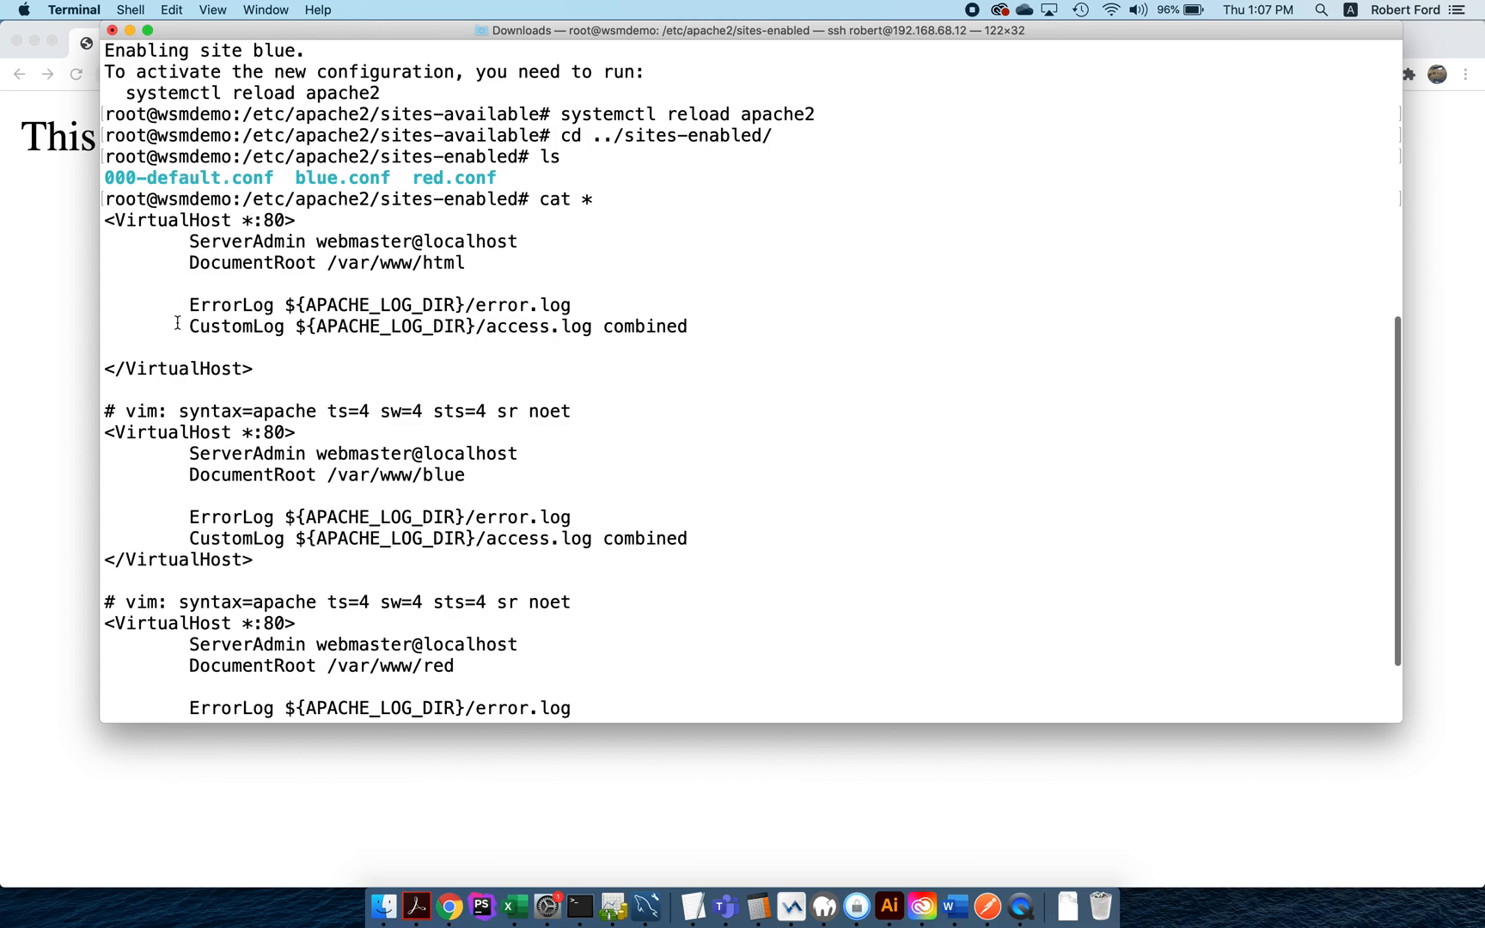
pyautogui.scroll(-3)
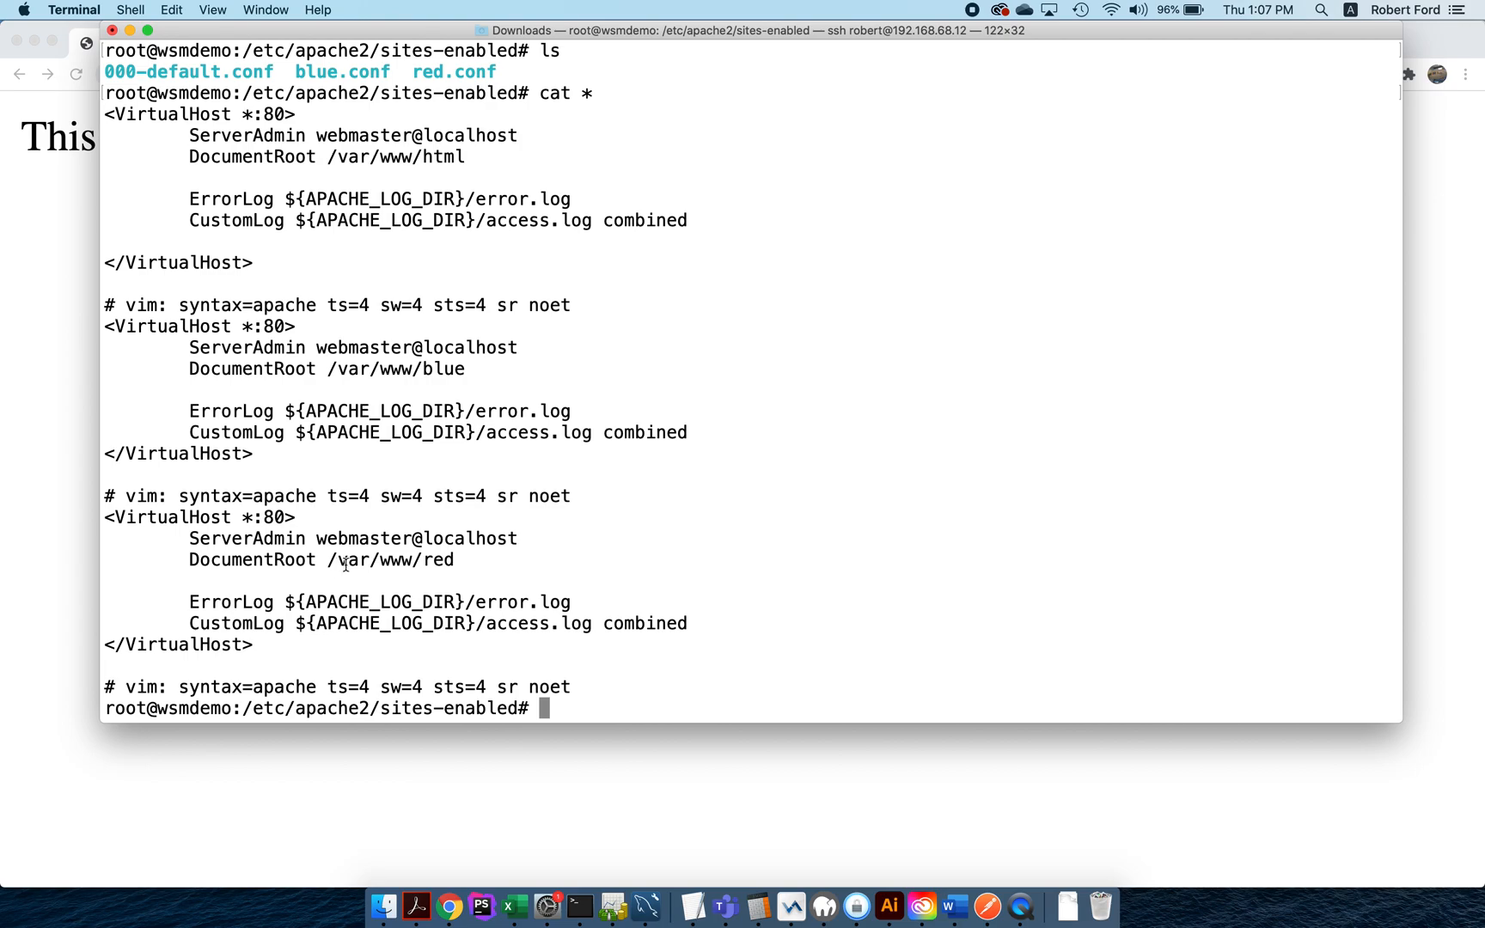
pyautogui.moveTo(417, 156)
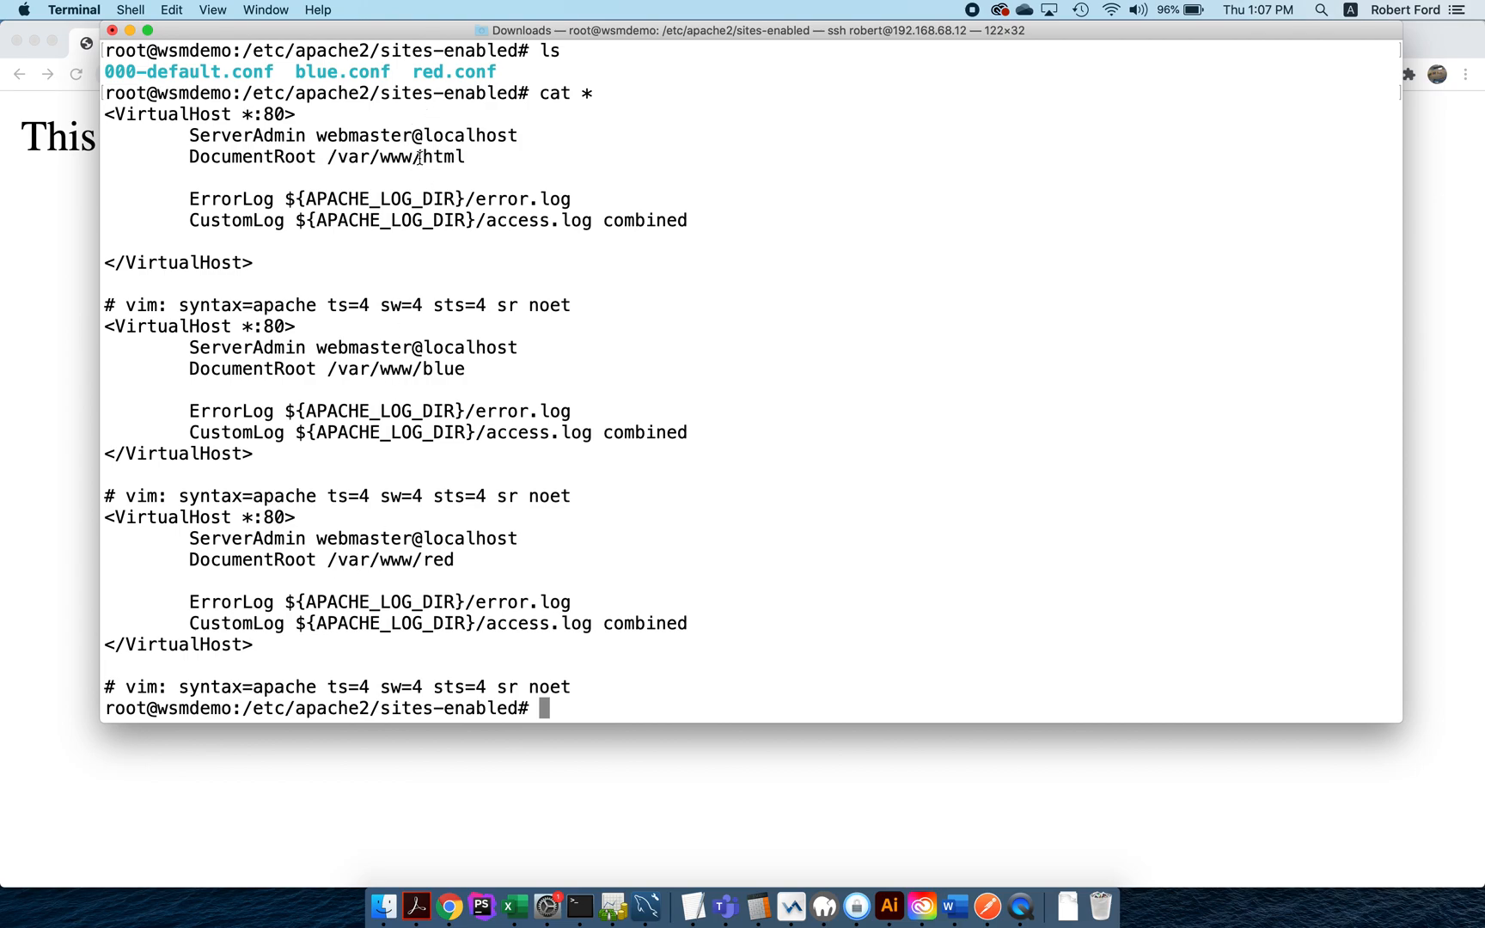
pyautogui.moveTo(275, 157)
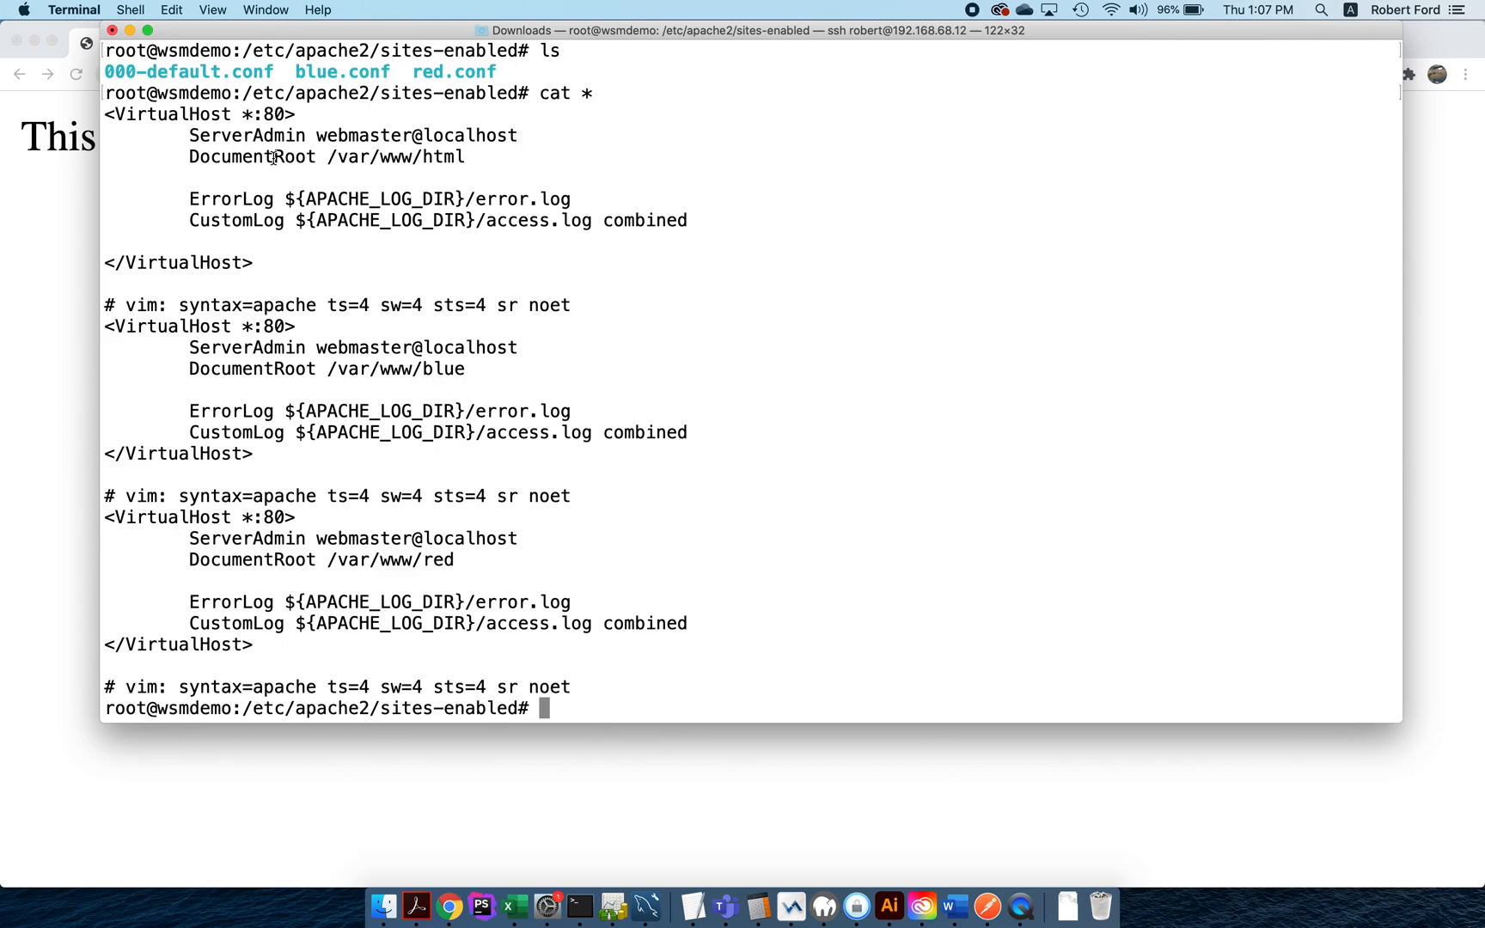
pyautogui.moveTo(67, 271)
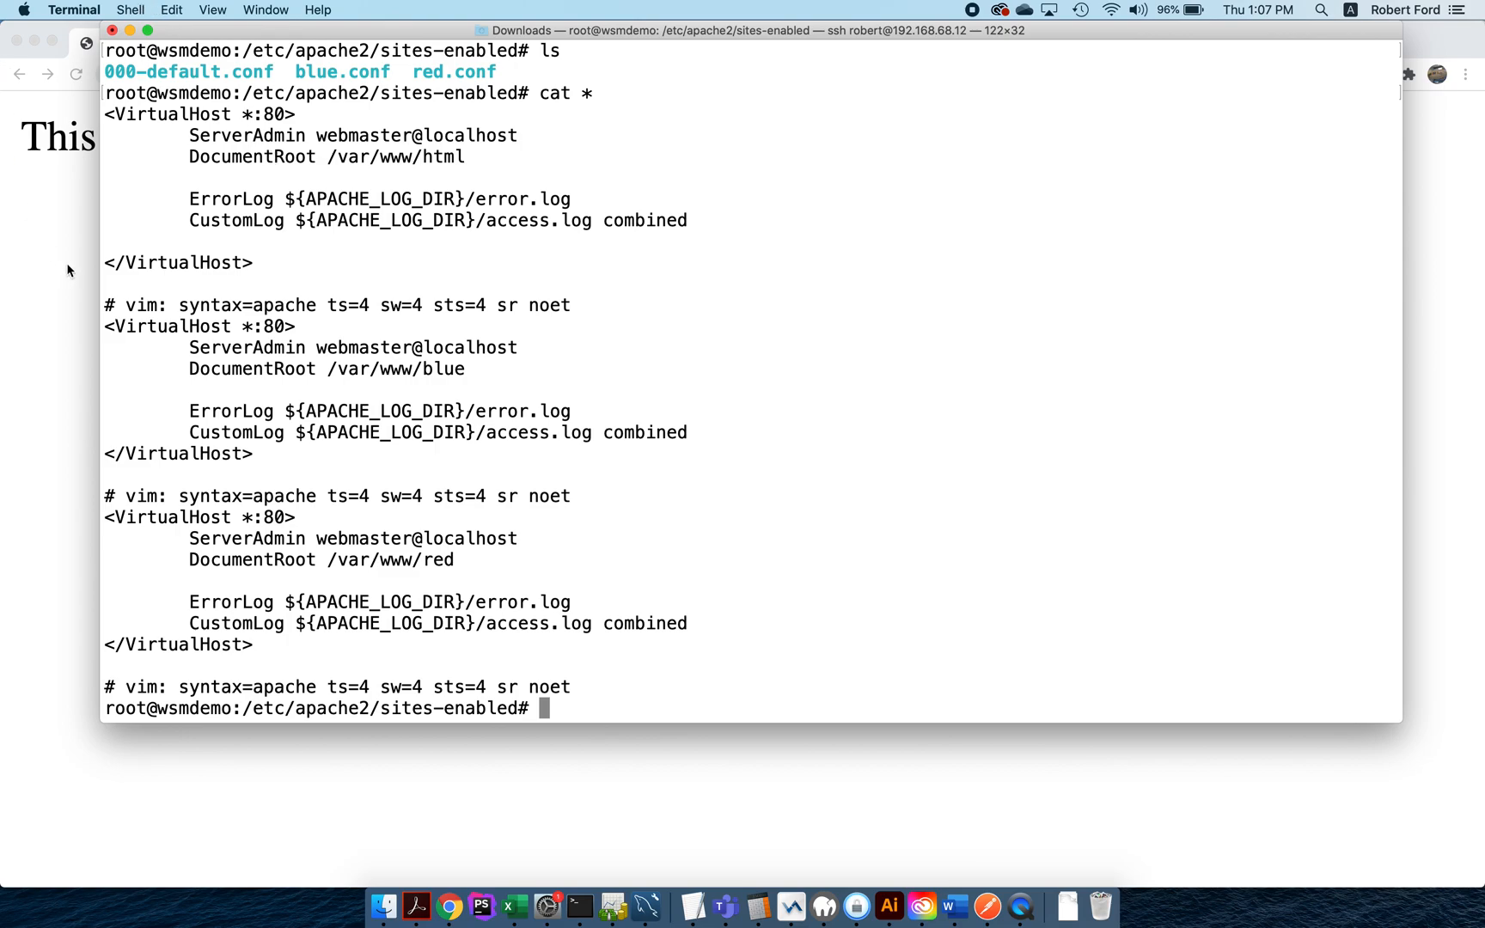
pyautogui.moveTo(113, 118)
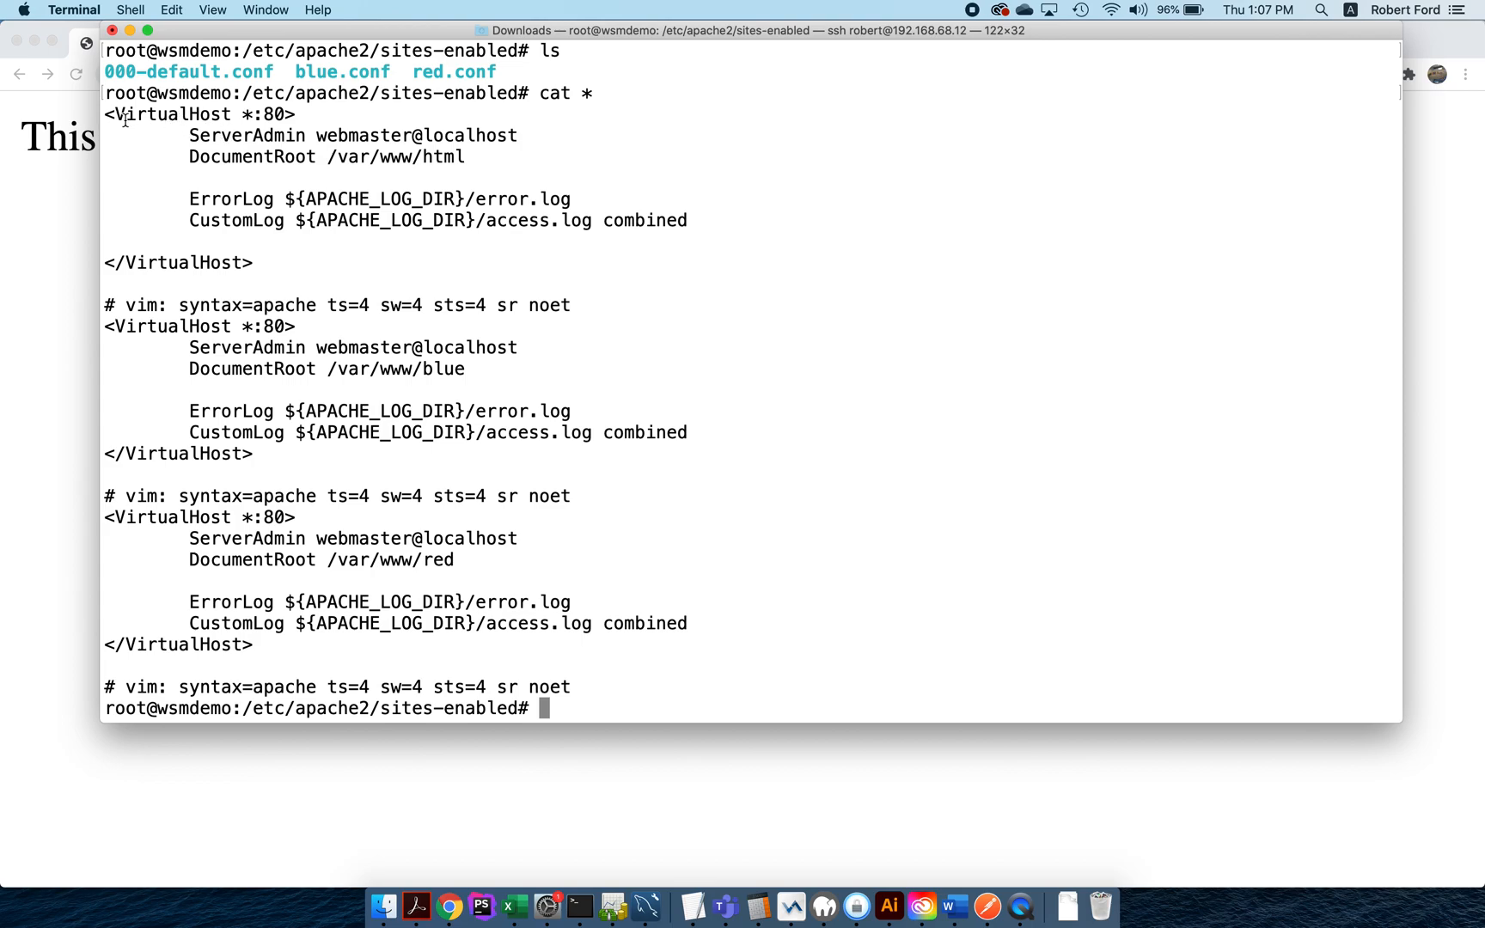
pyautogui.doubleClick(168, 114)
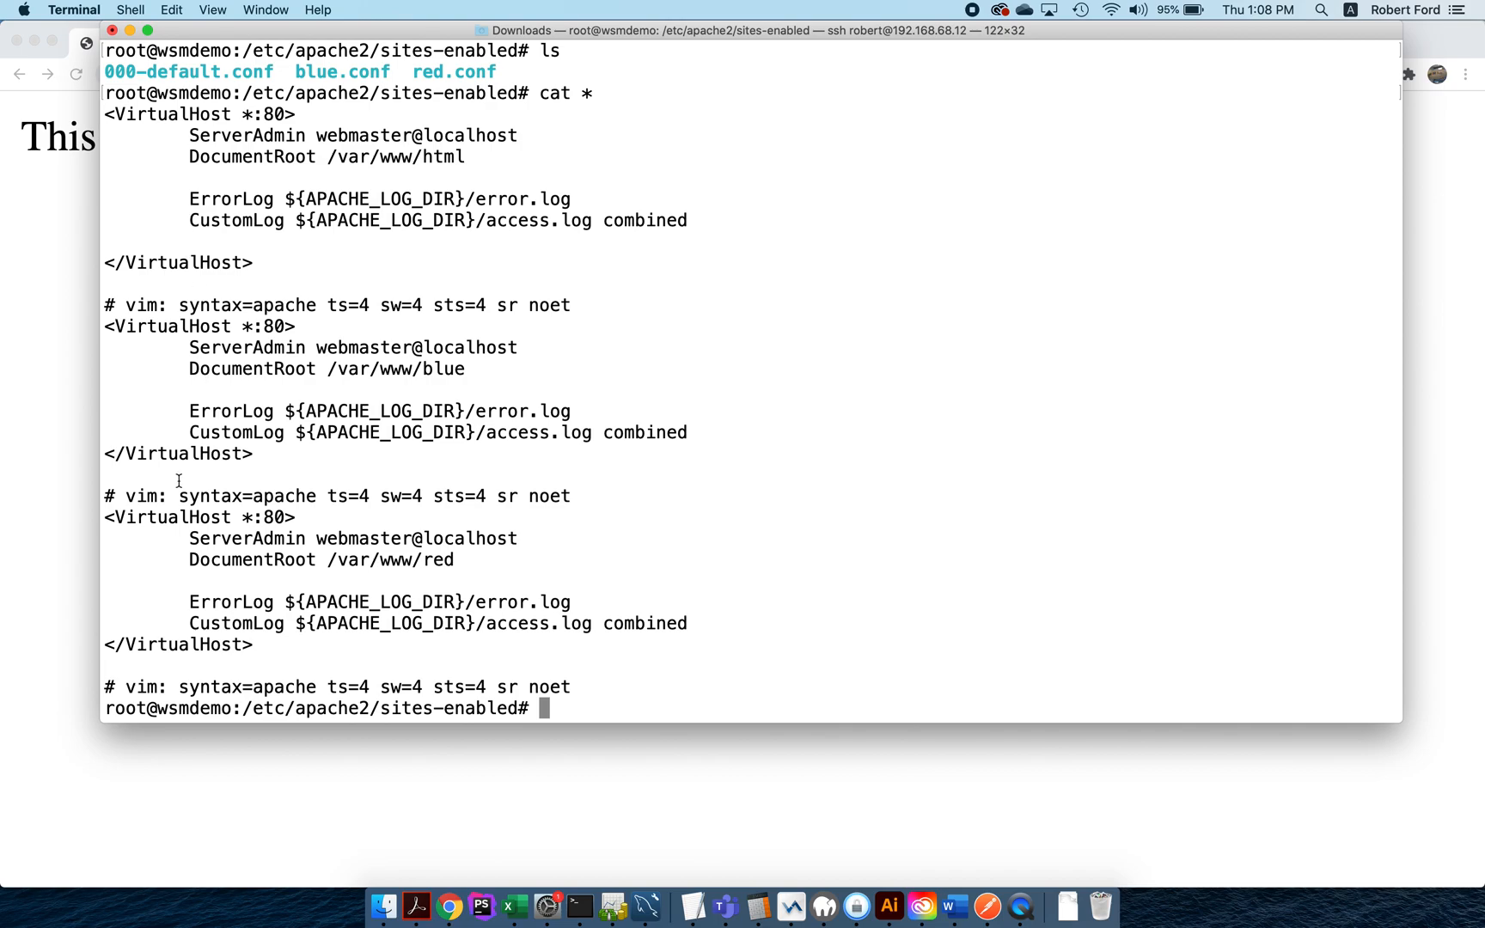
pyautogui.moveTo(232, 480)
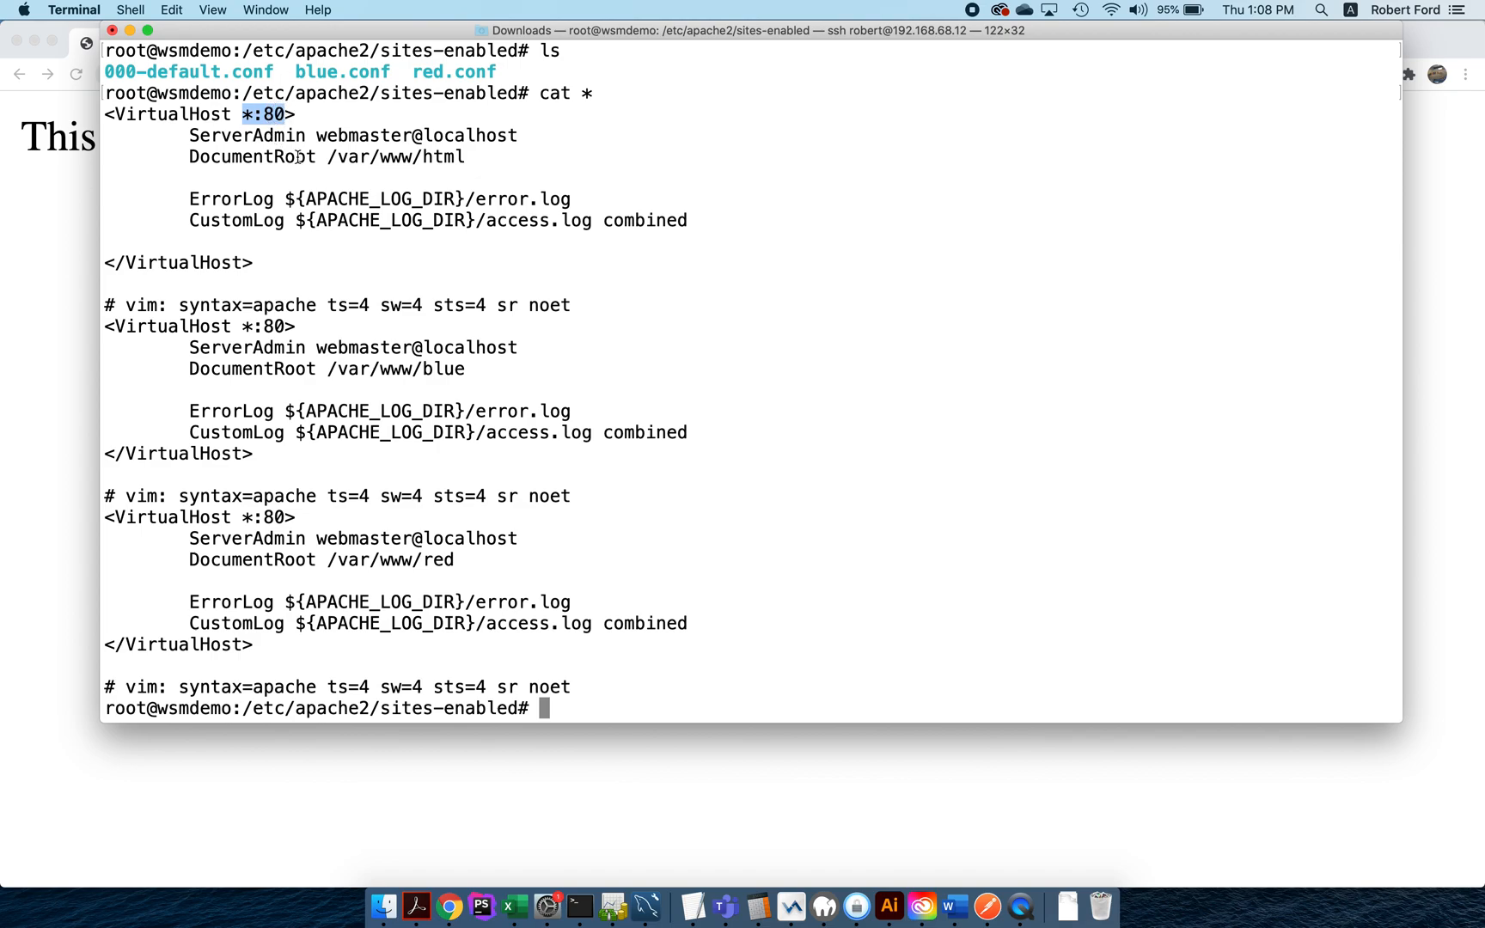
pyautogui.moveTo(192, 176)
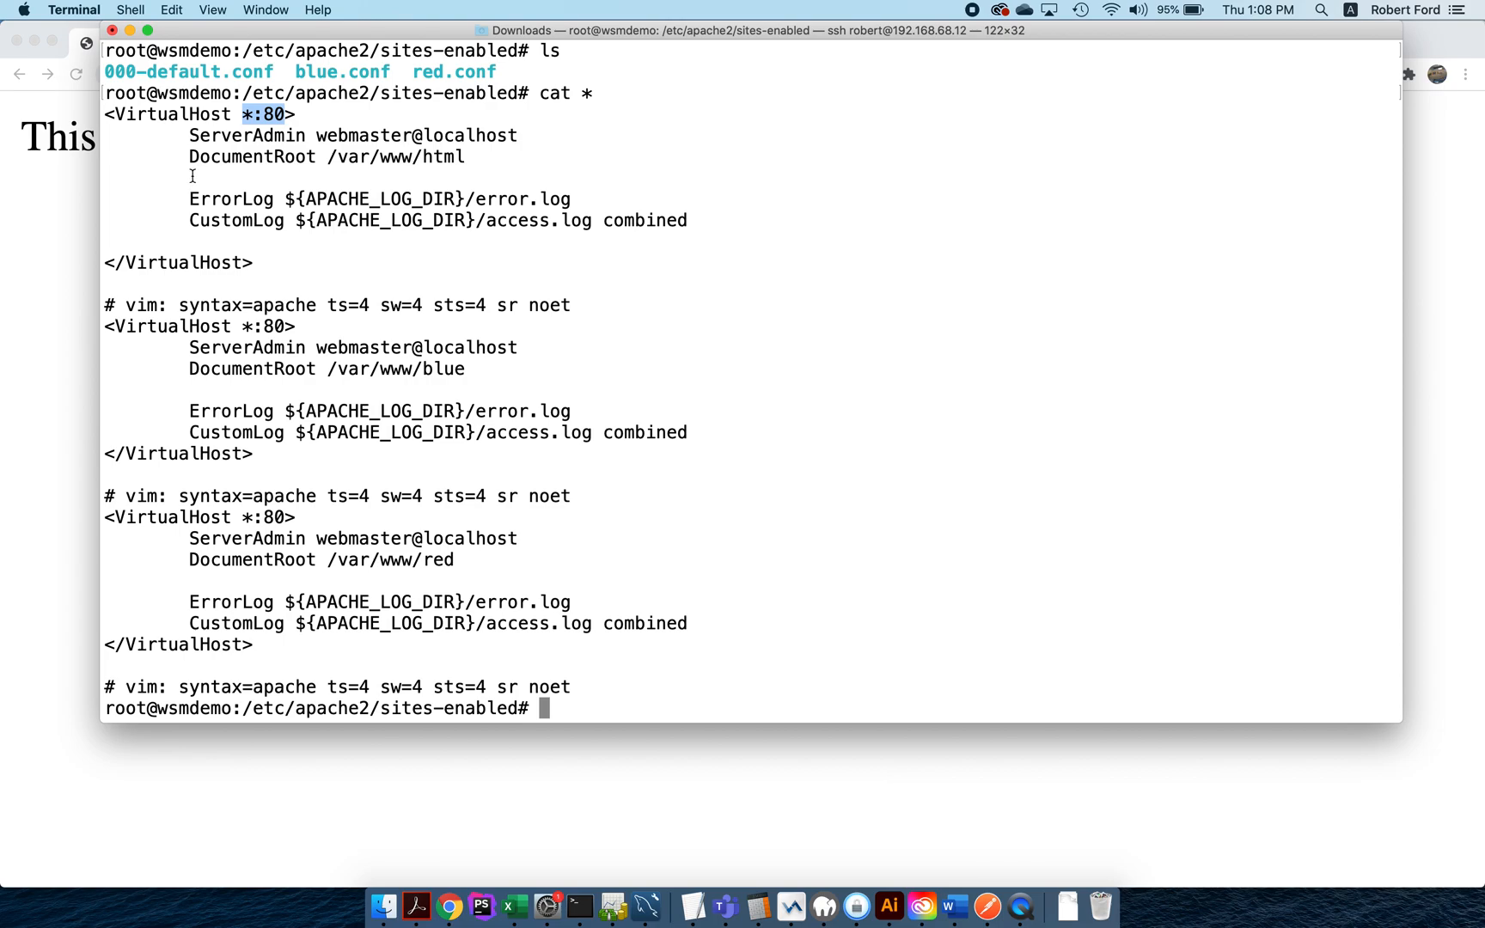
pyautogui.moveTo(234, 166)
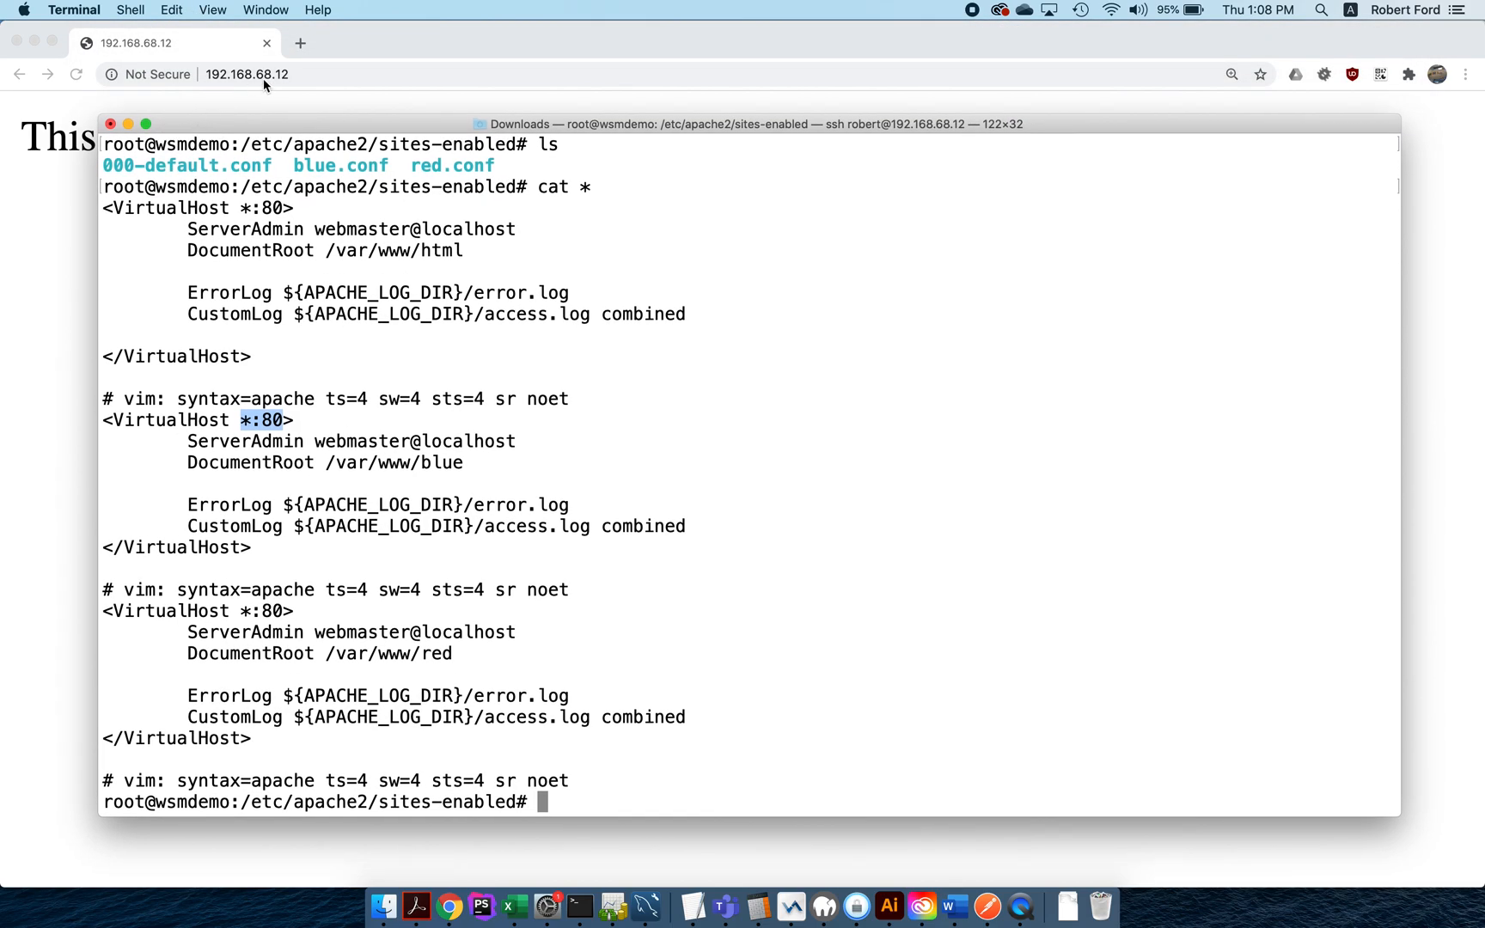
pyautogui.moveTo(224, 685)
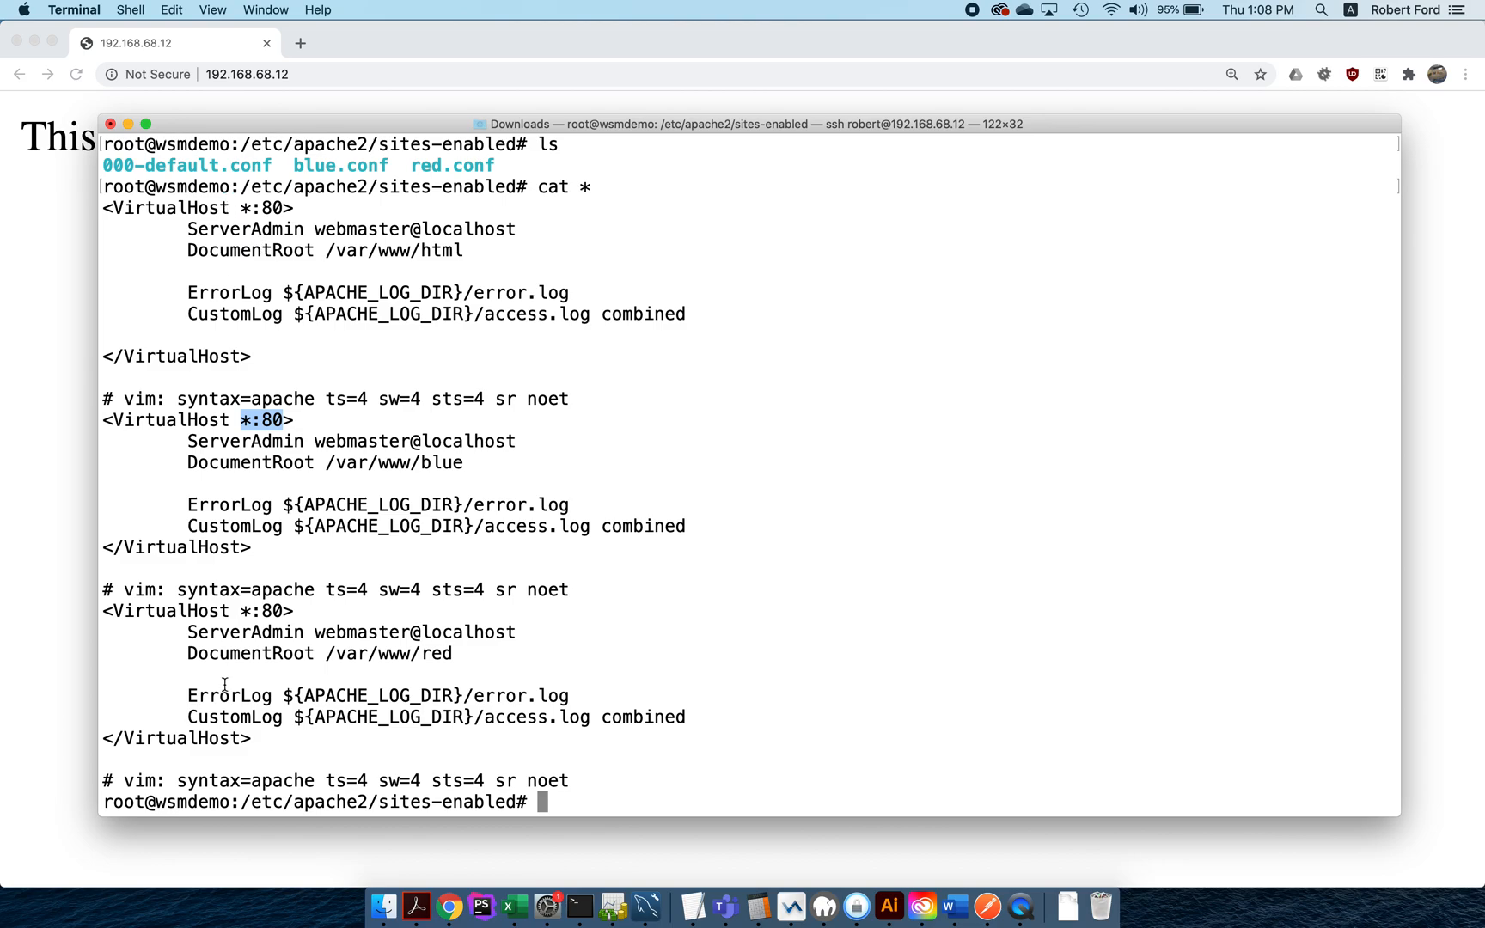
pyautogui.doubleClick(325, 250)
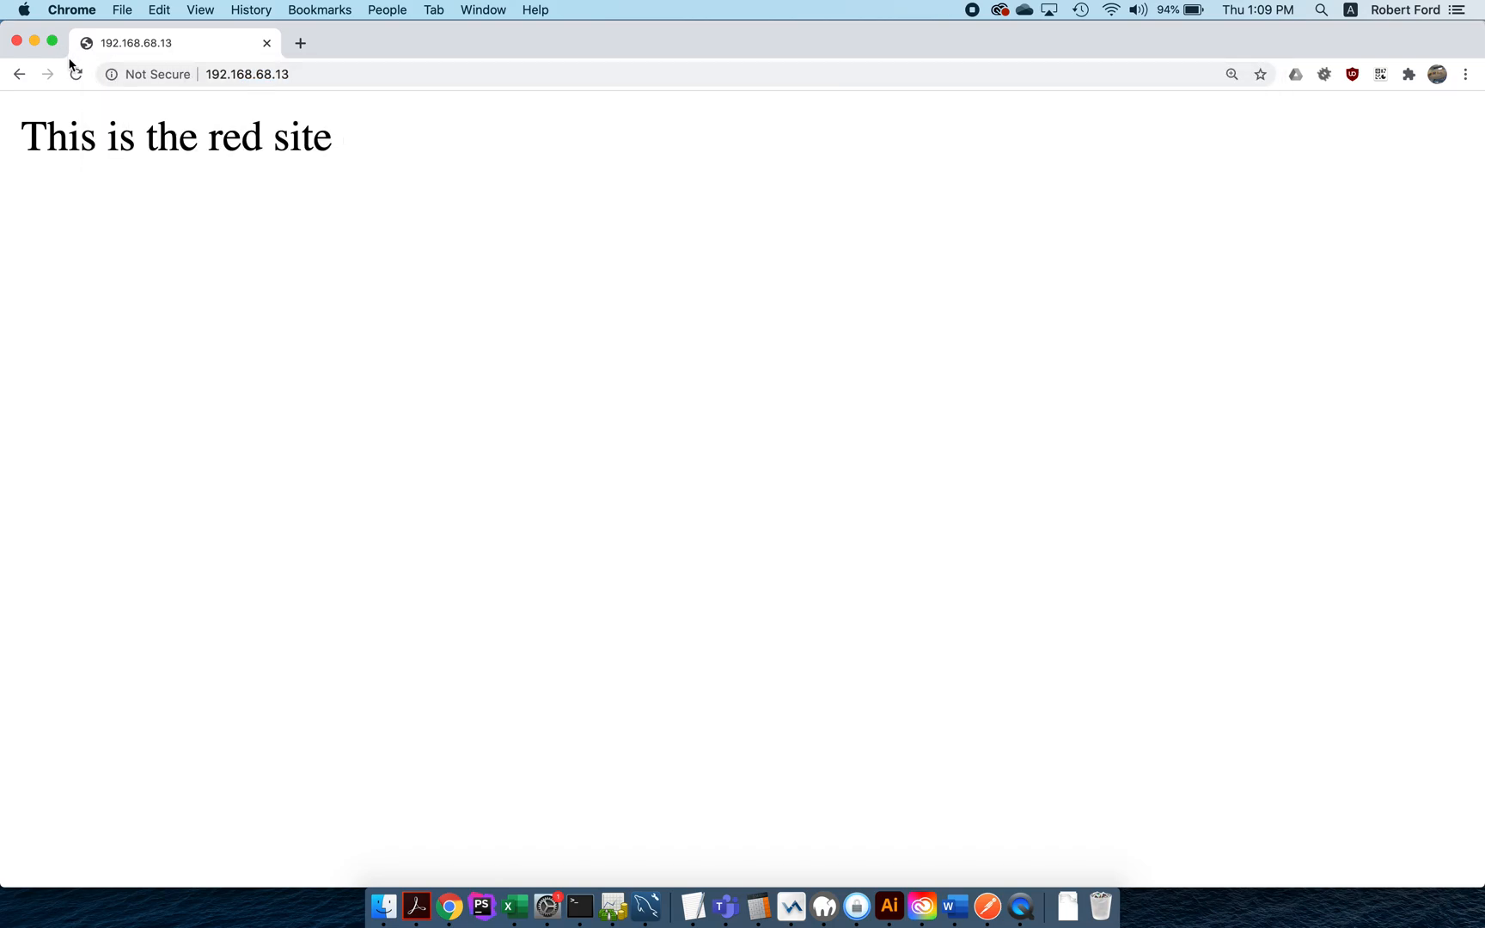
# Step: Reload 192.168.68.13, then return to the default index page at 192.168.68.12
pyautogui.click(75, 74)
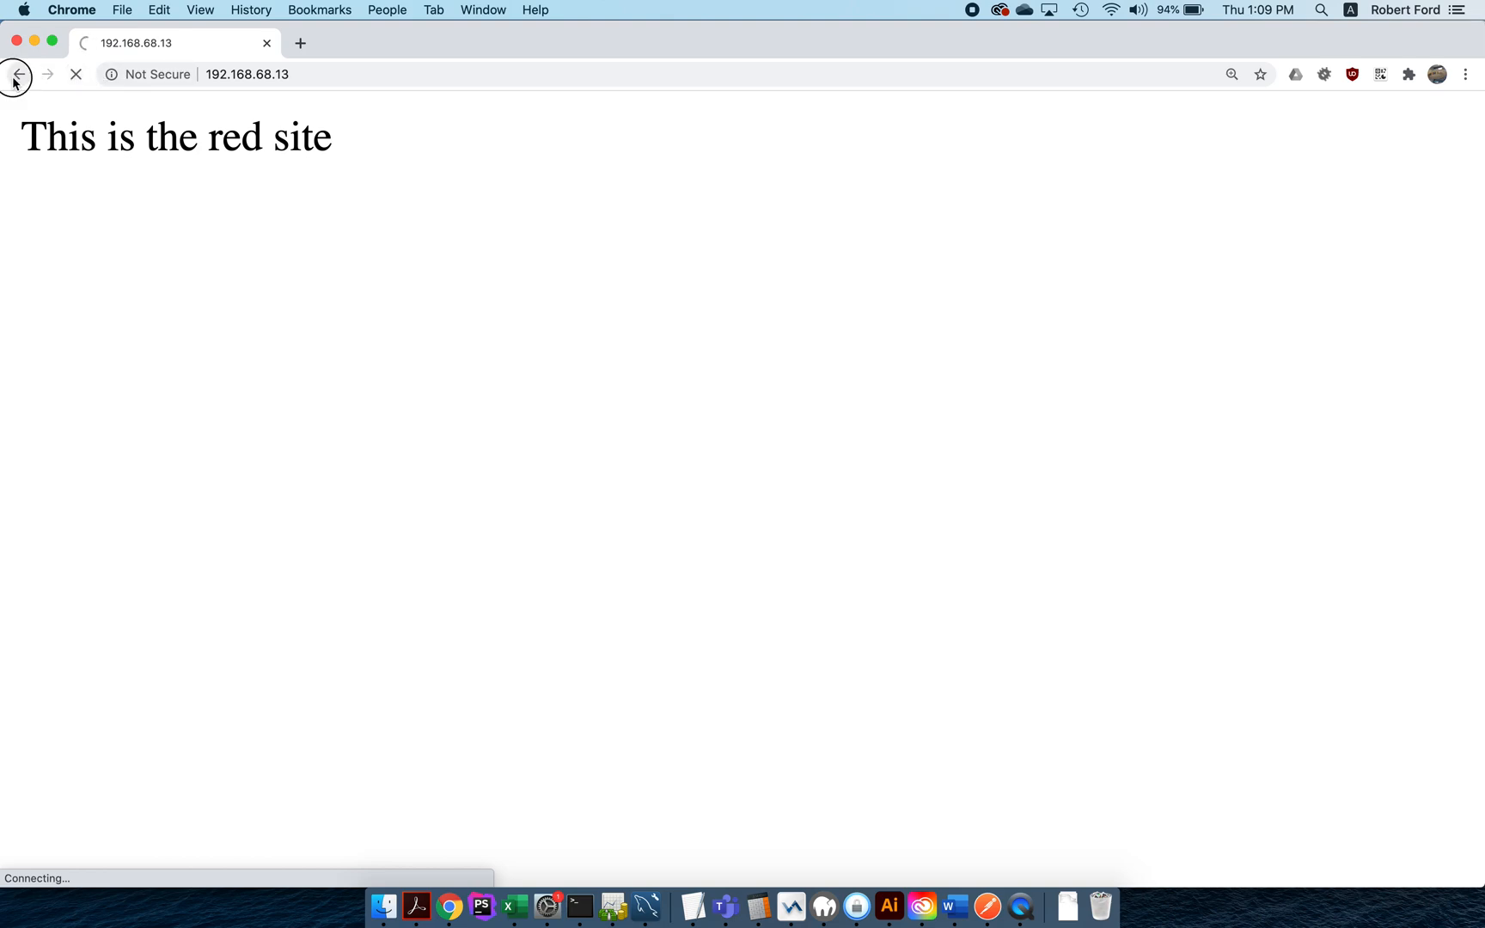
pyautogui.click(18, 74)
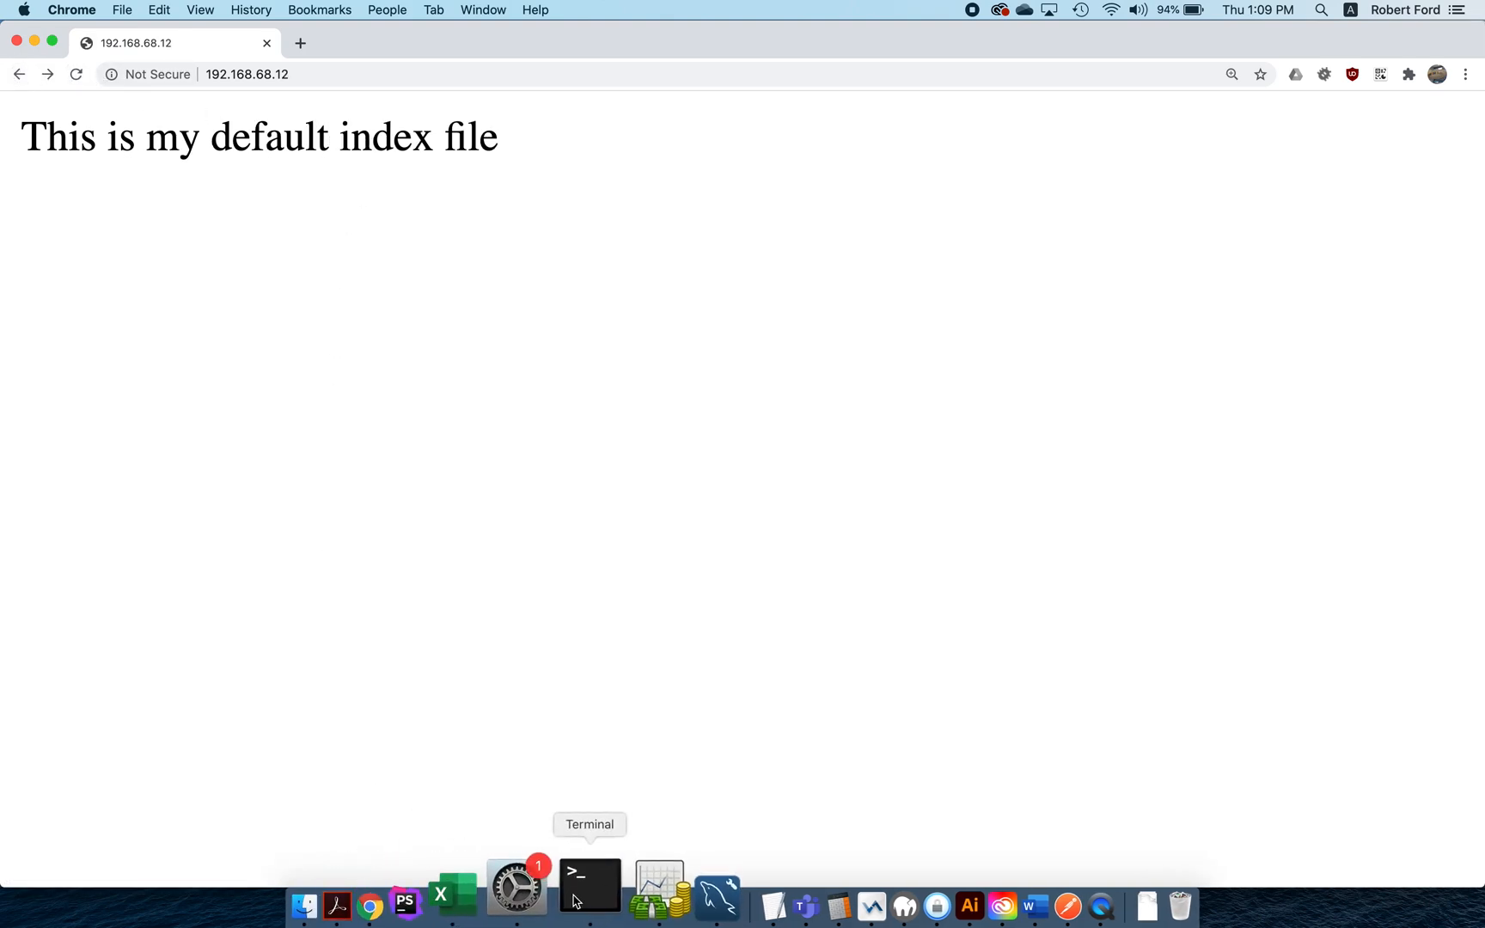
# Step: Confirm eth0 has only 192.168.68.12, then list /etc/netplan showing 00-installer-config.yaml
pyautogui.click(588, 886)
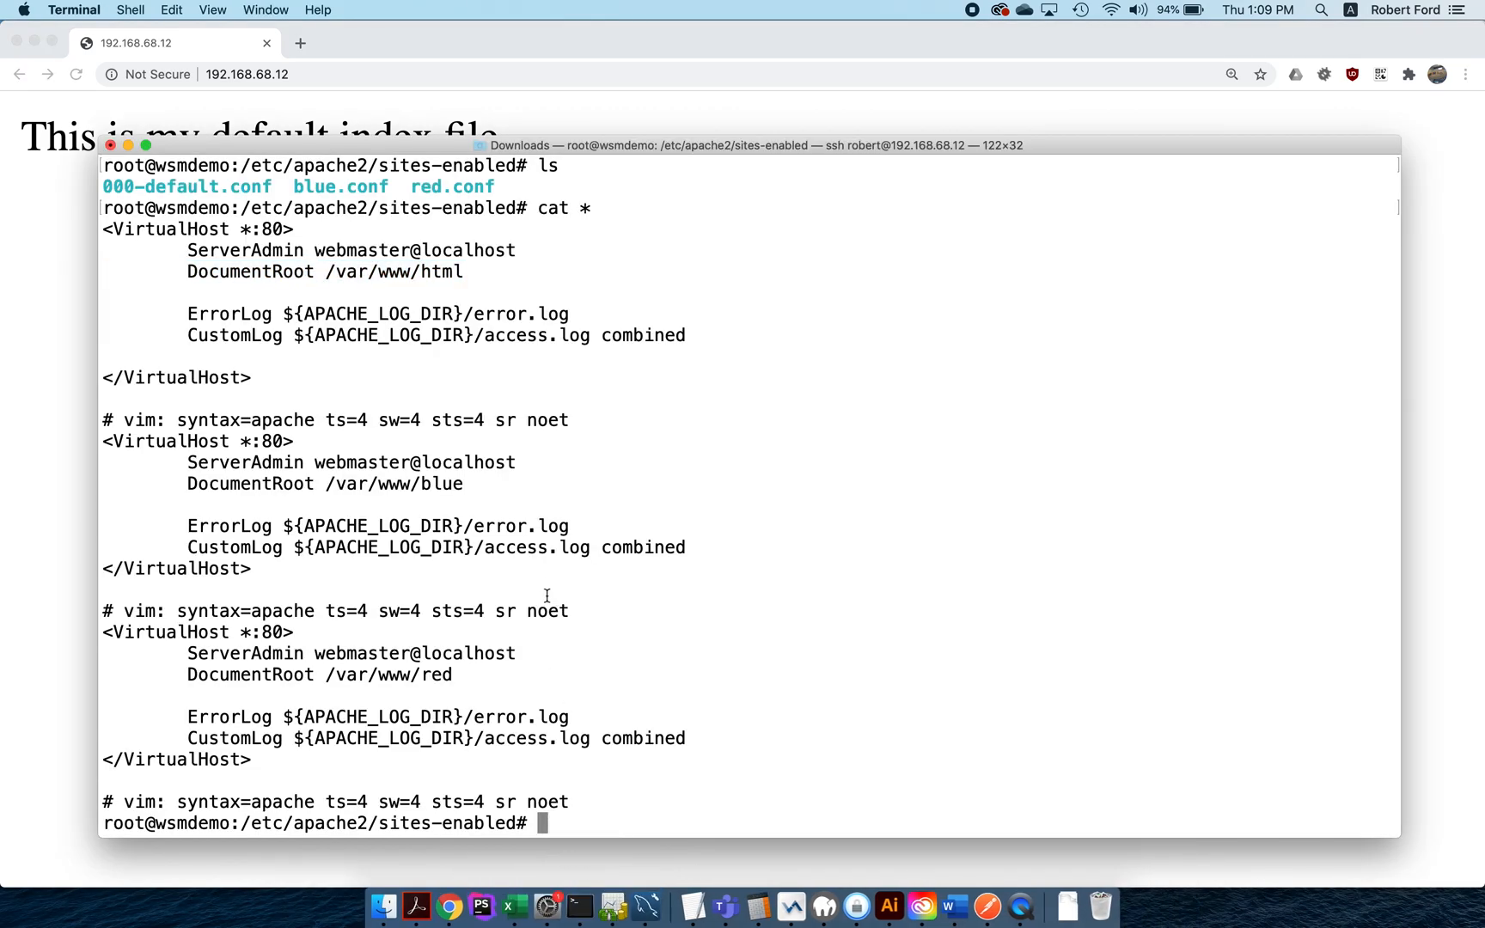
pyautogui.write('ip addr s')
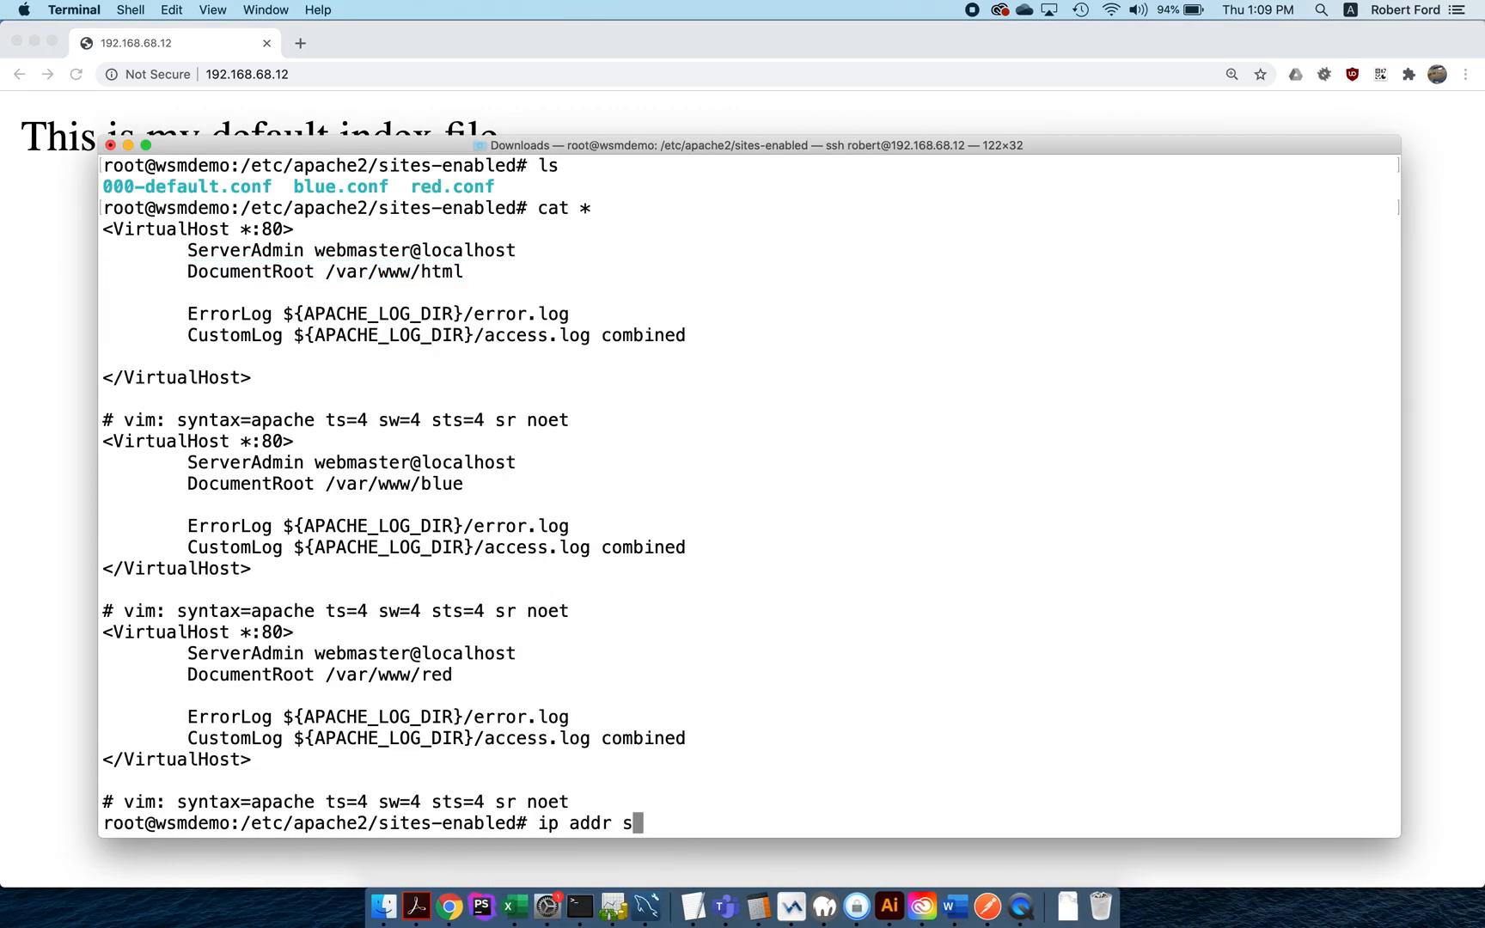
pyautogui.press('Return')
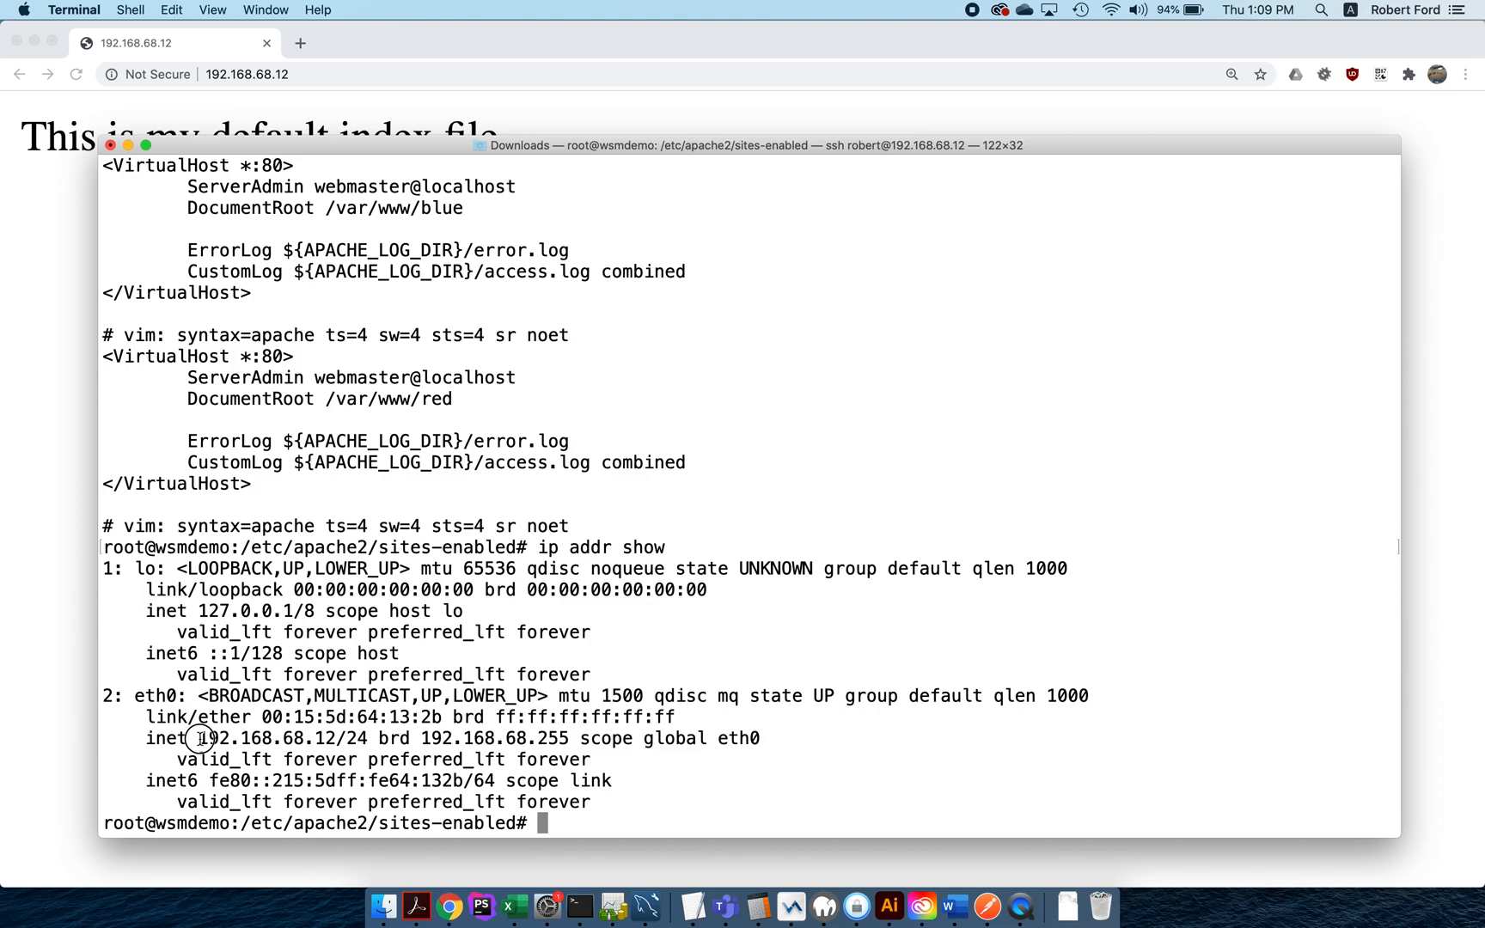
pyautogui.doubleClick(267, 738)
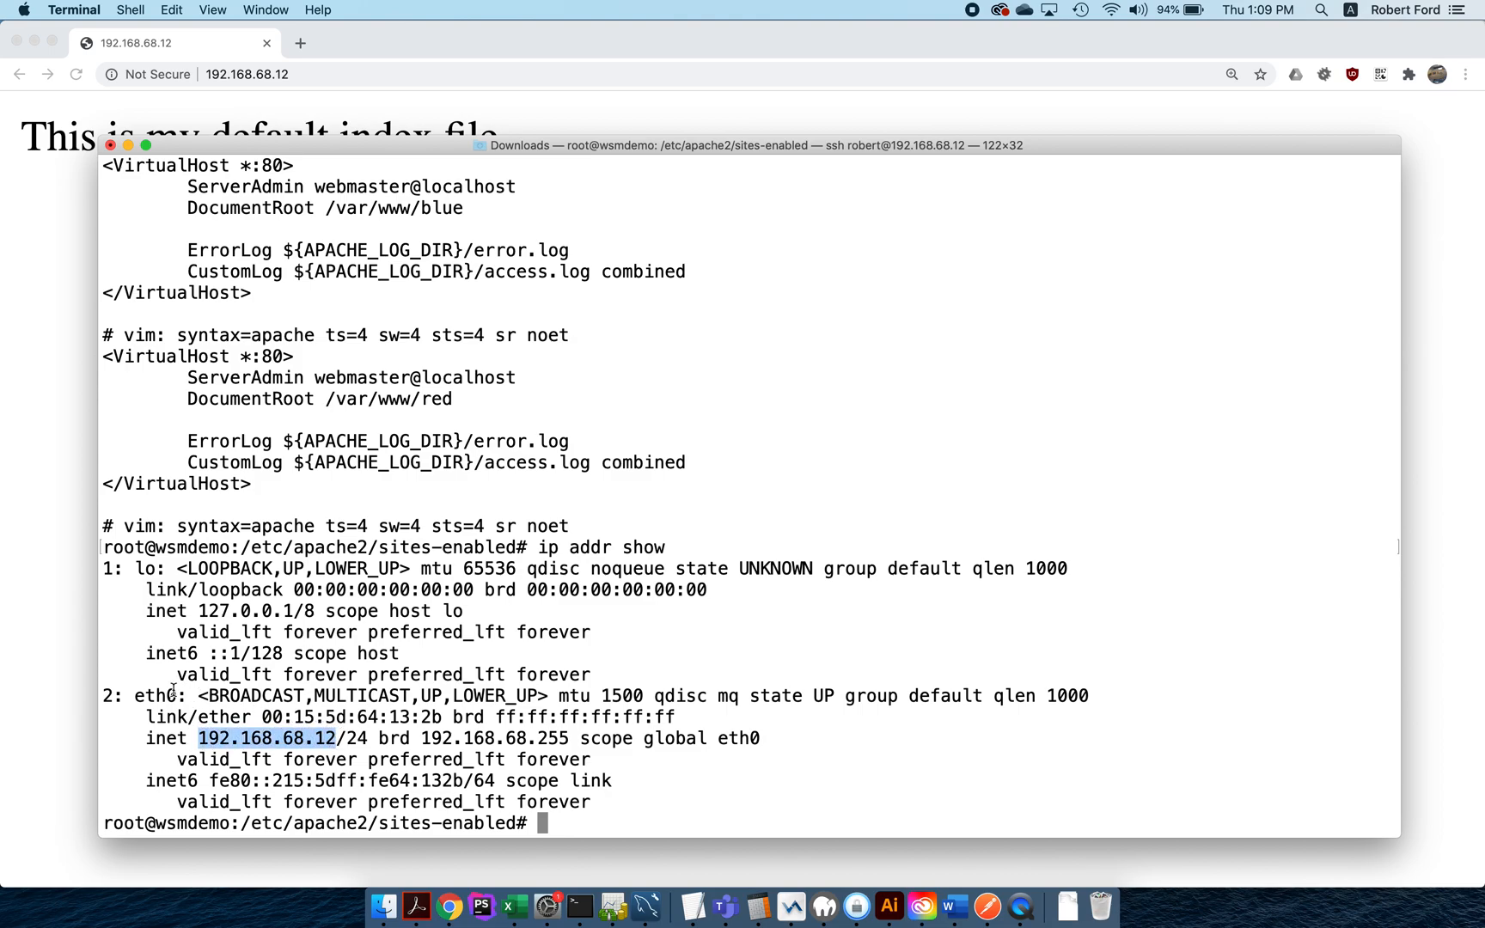
pyautogui.moveTo(189, 698)
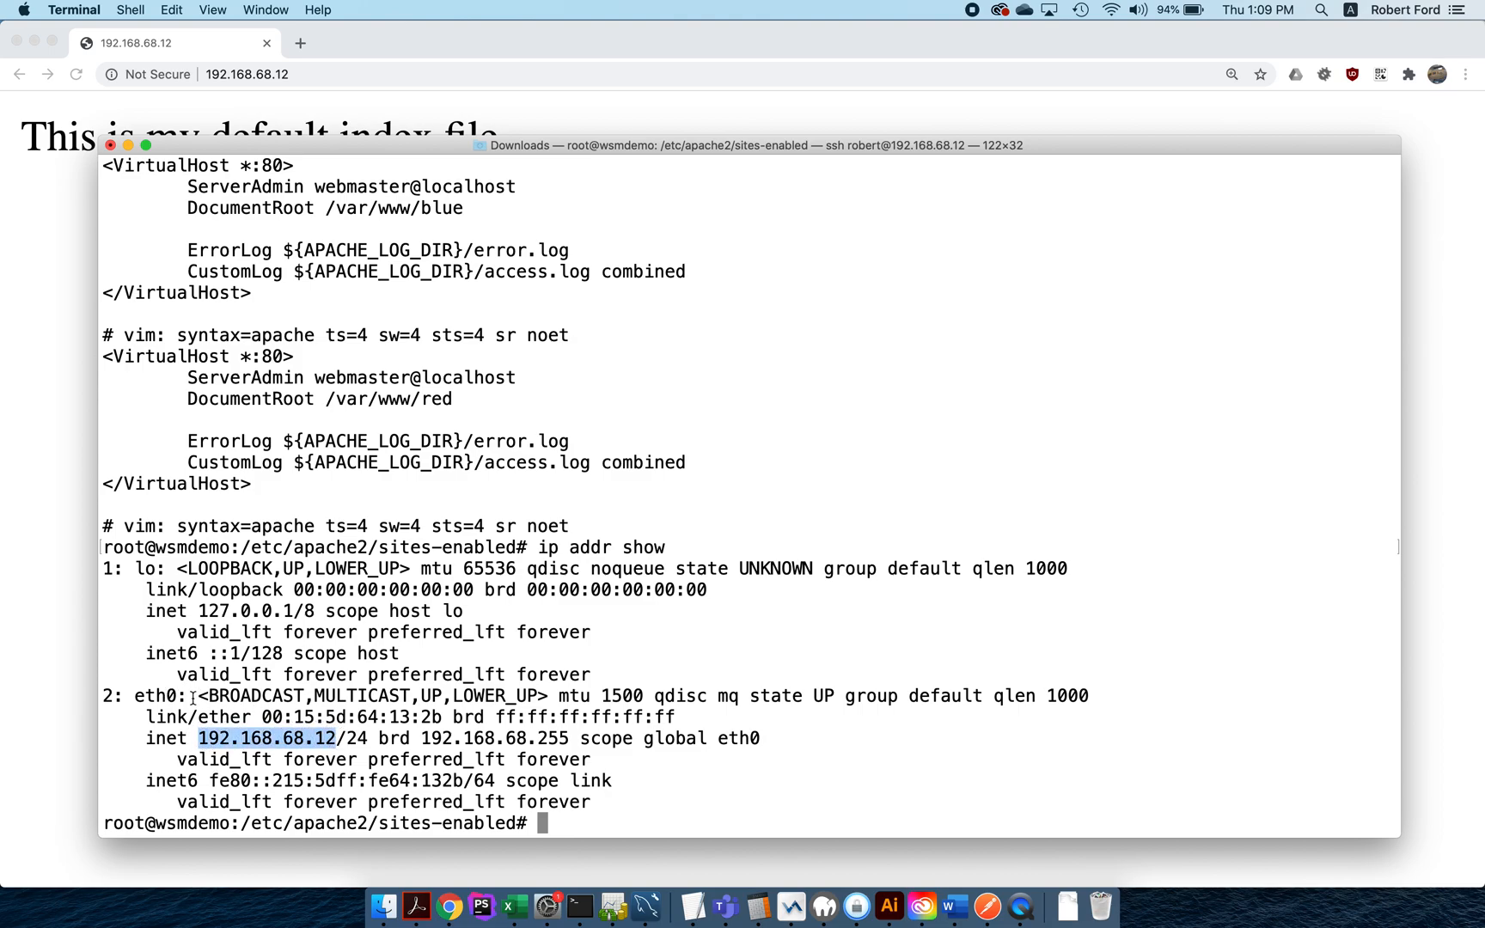
pyautogui.moveTo(294, 786)
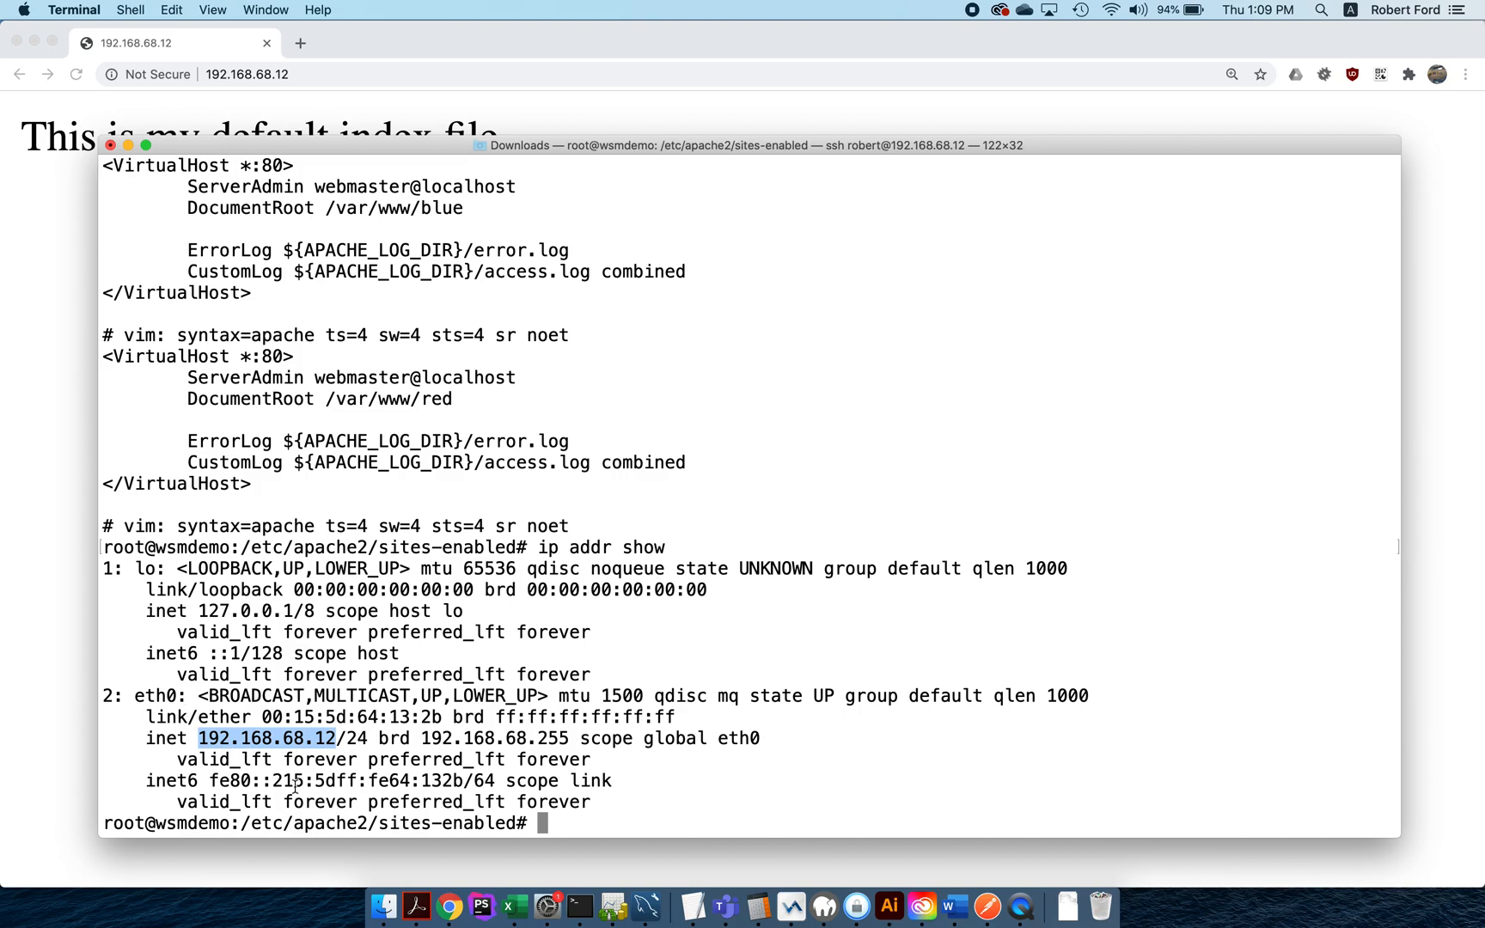
pyautogui.write('cd /etc/netpla')
pyautogui.write('na')
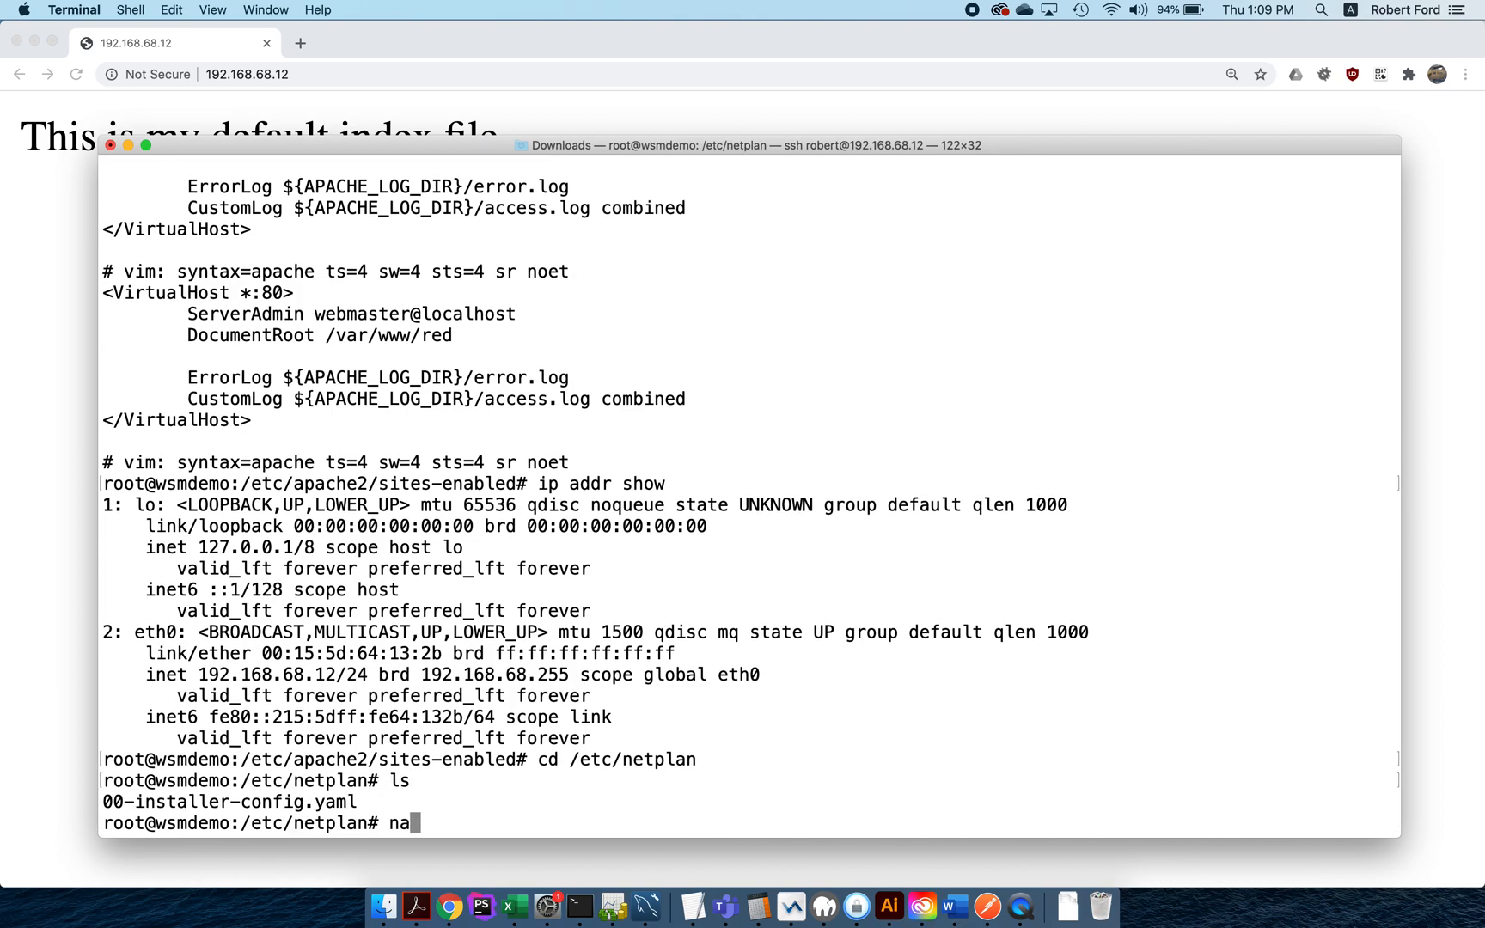
# Step: Add 192.168.68.13/24 to the addresses in 00-installer-config.yaml and save it
pyautogui.write('no 00-installer-config.yaml')
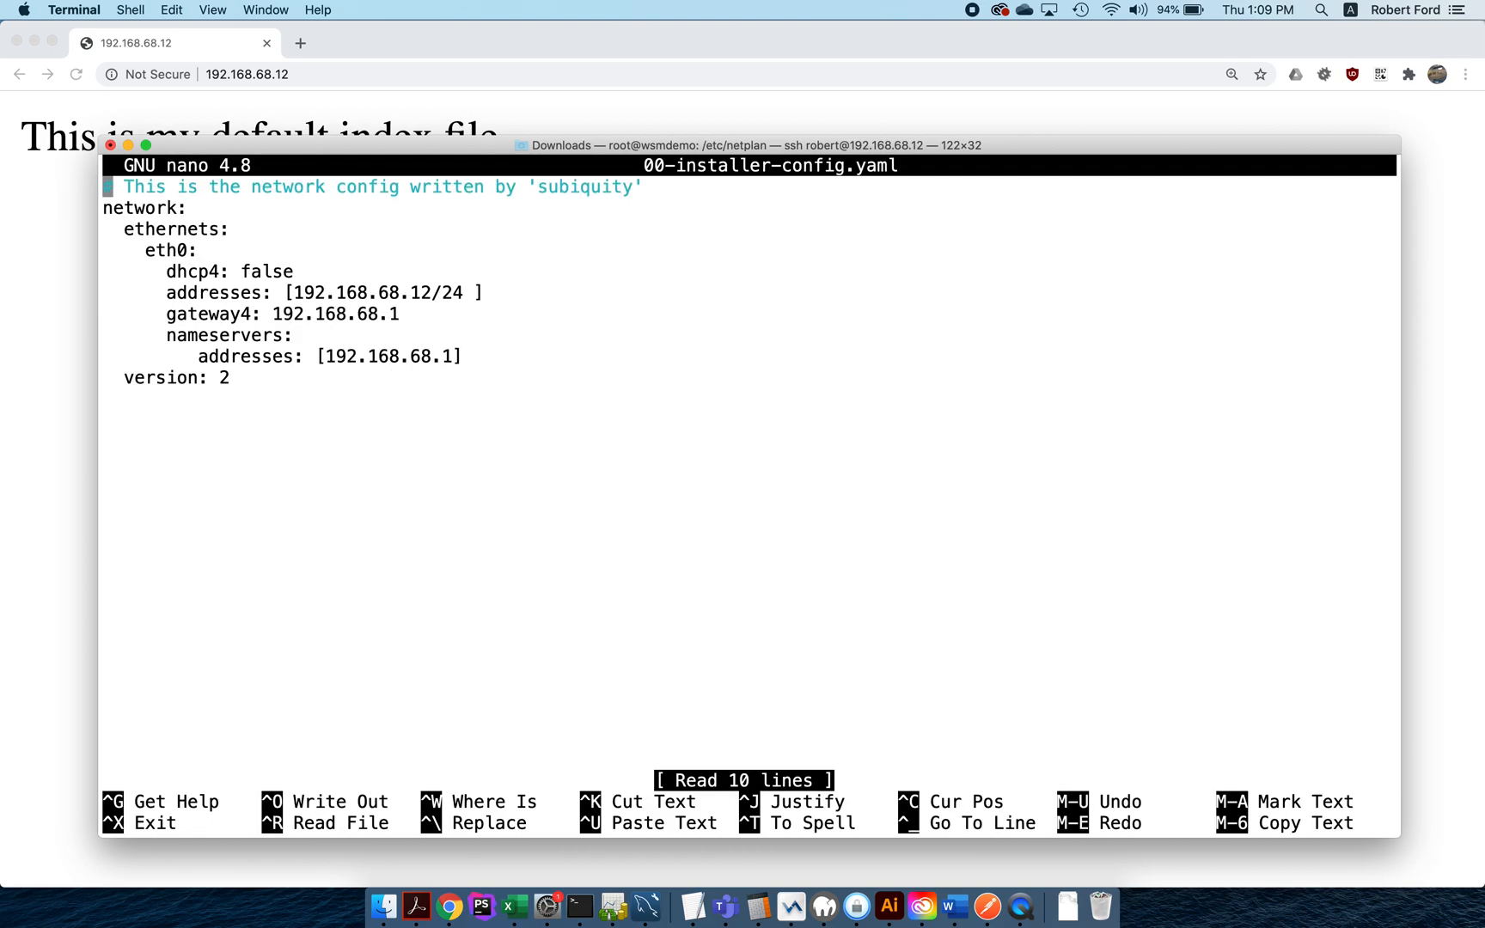
pyautogui.write('#')
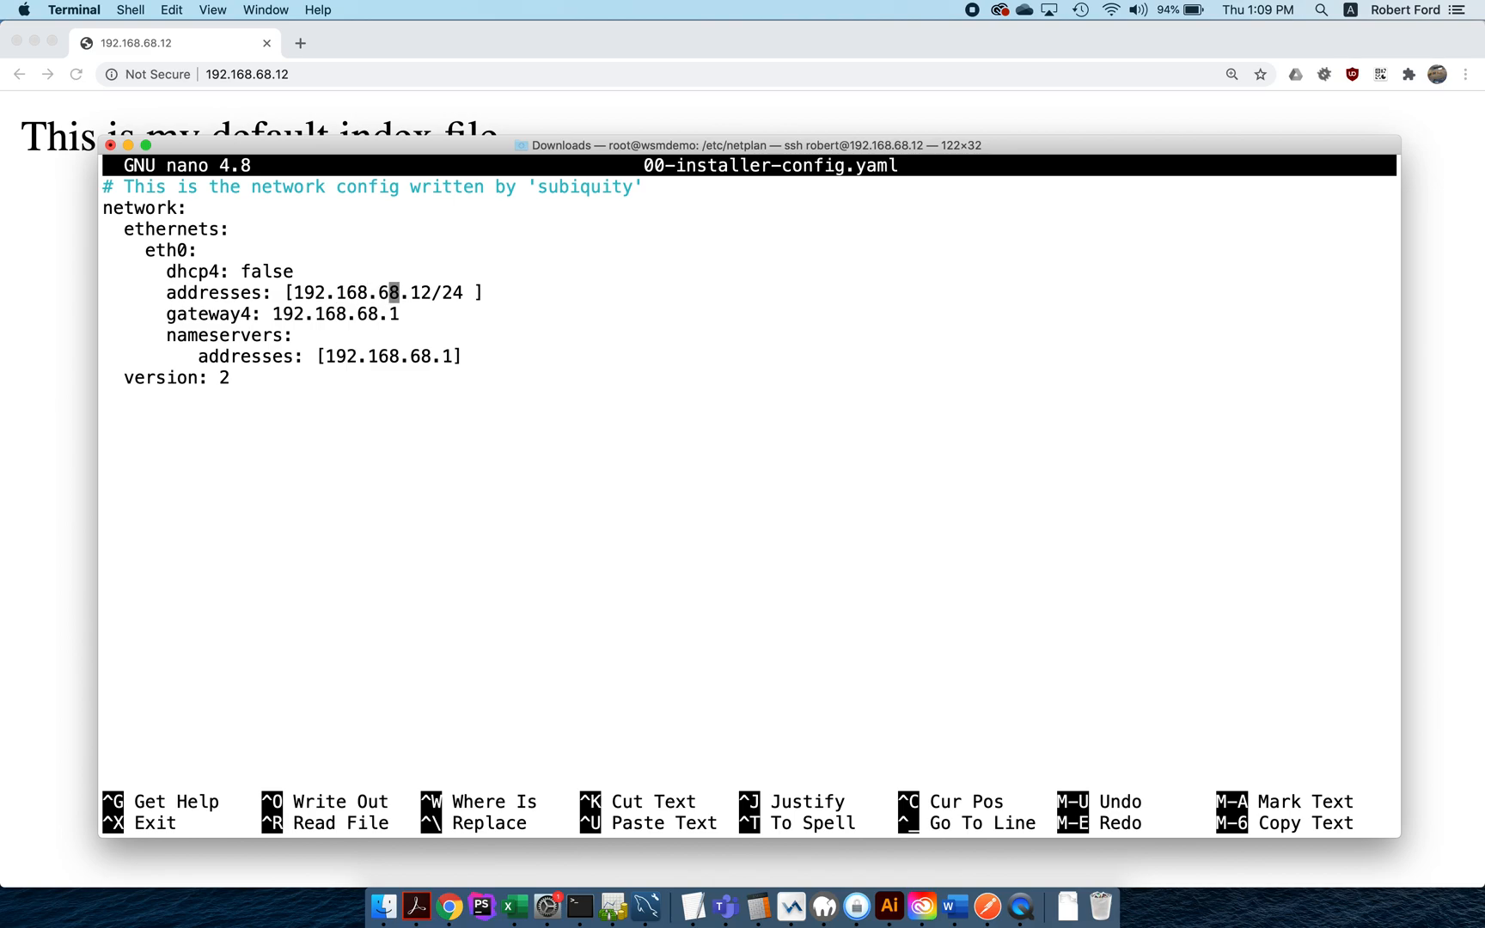
pyautogui.write('i,')
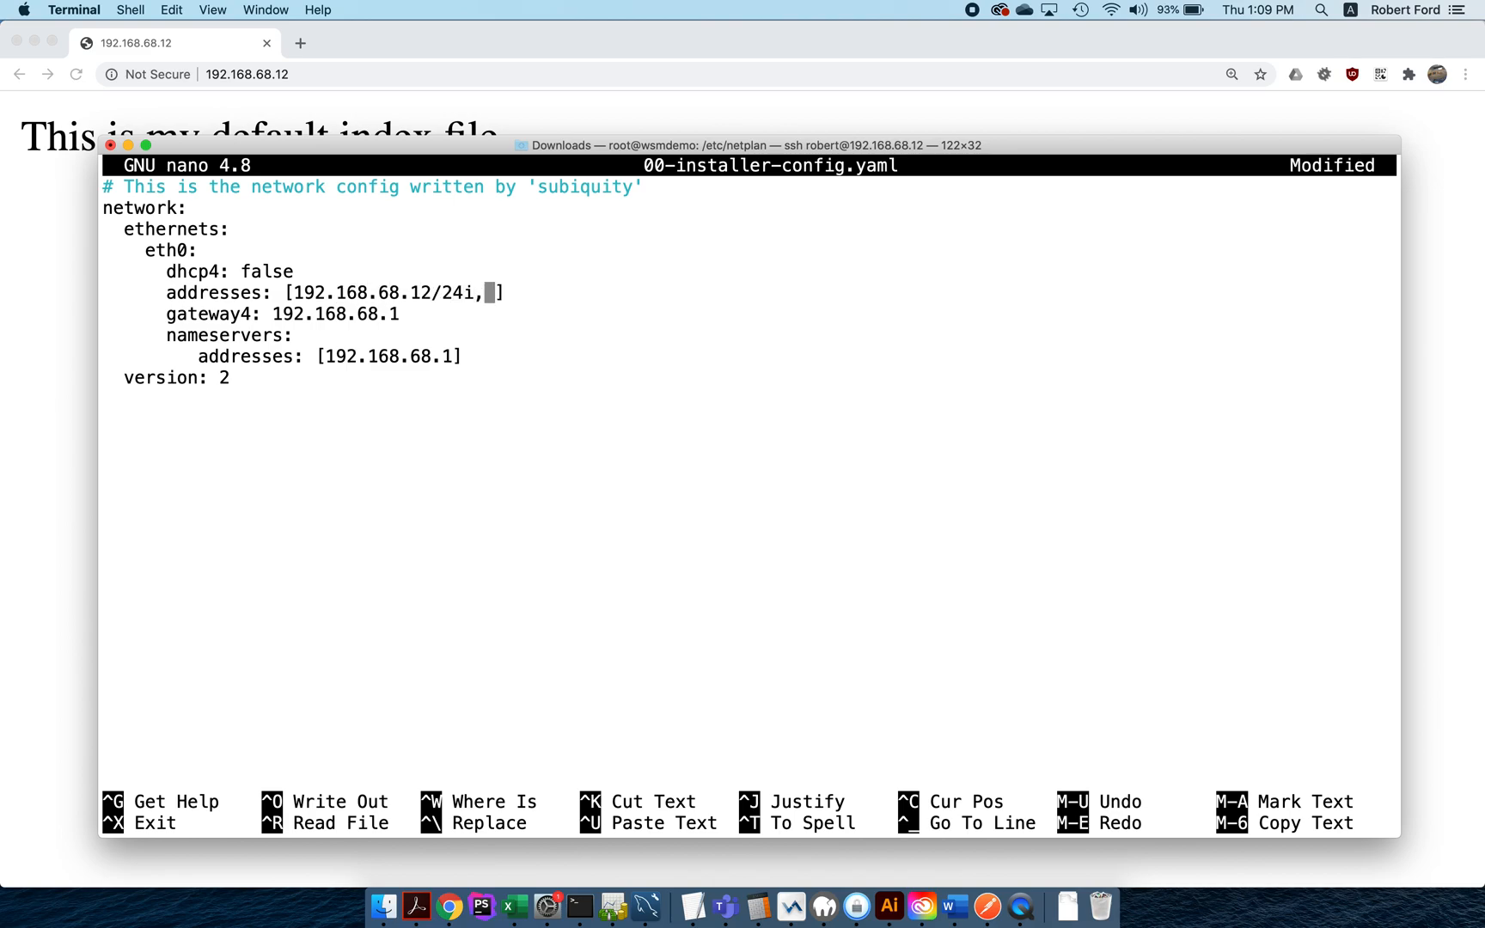
pyautogui.write('192.1')
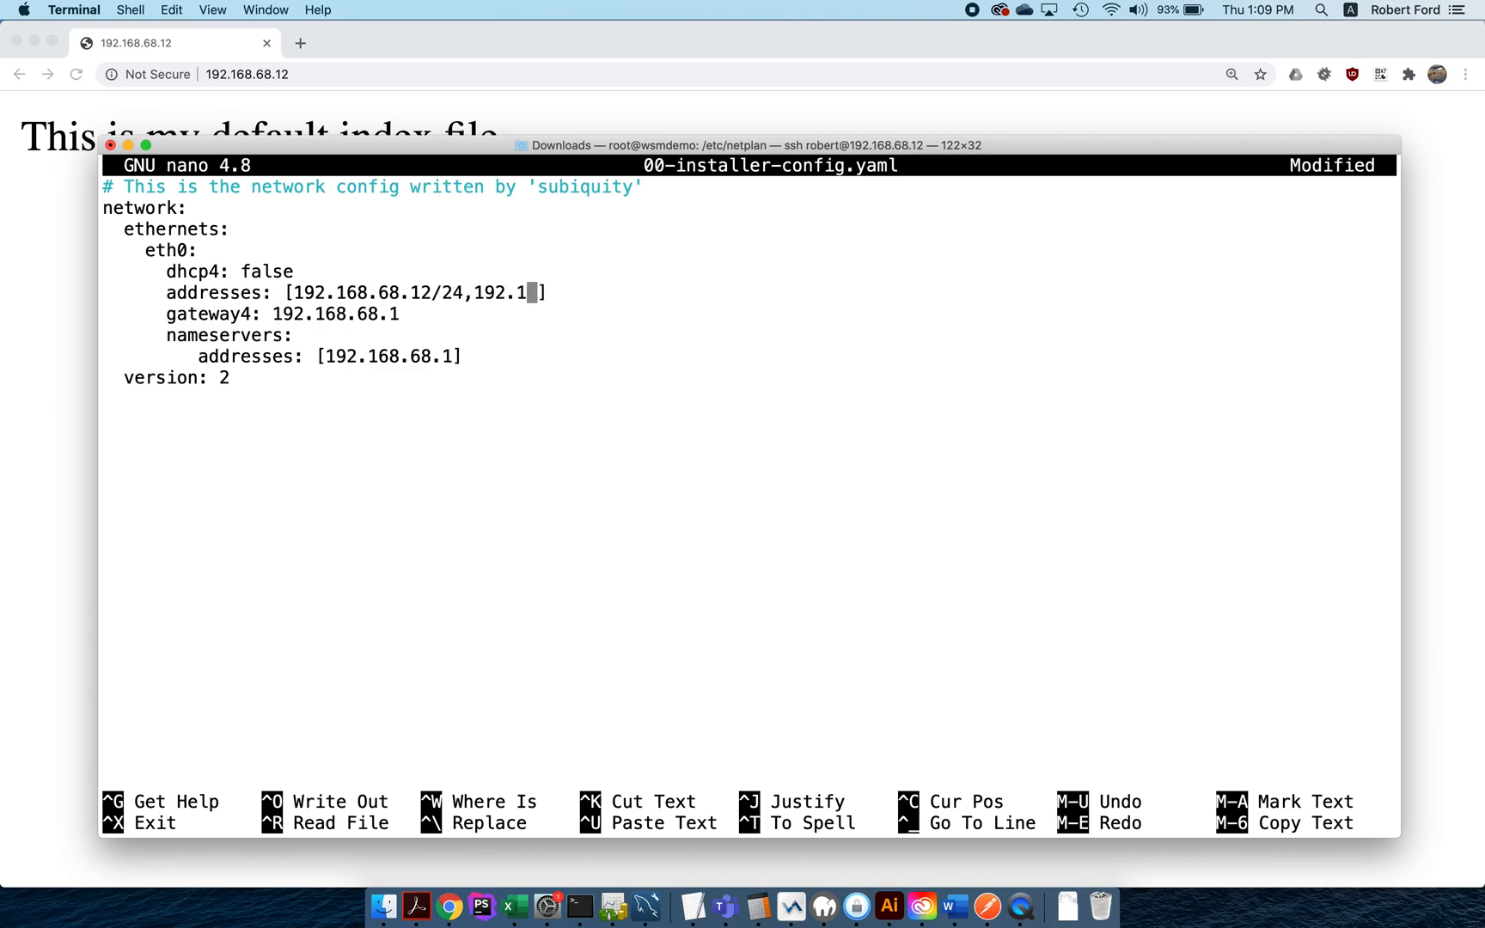
pyautogui.write('68.68.1')
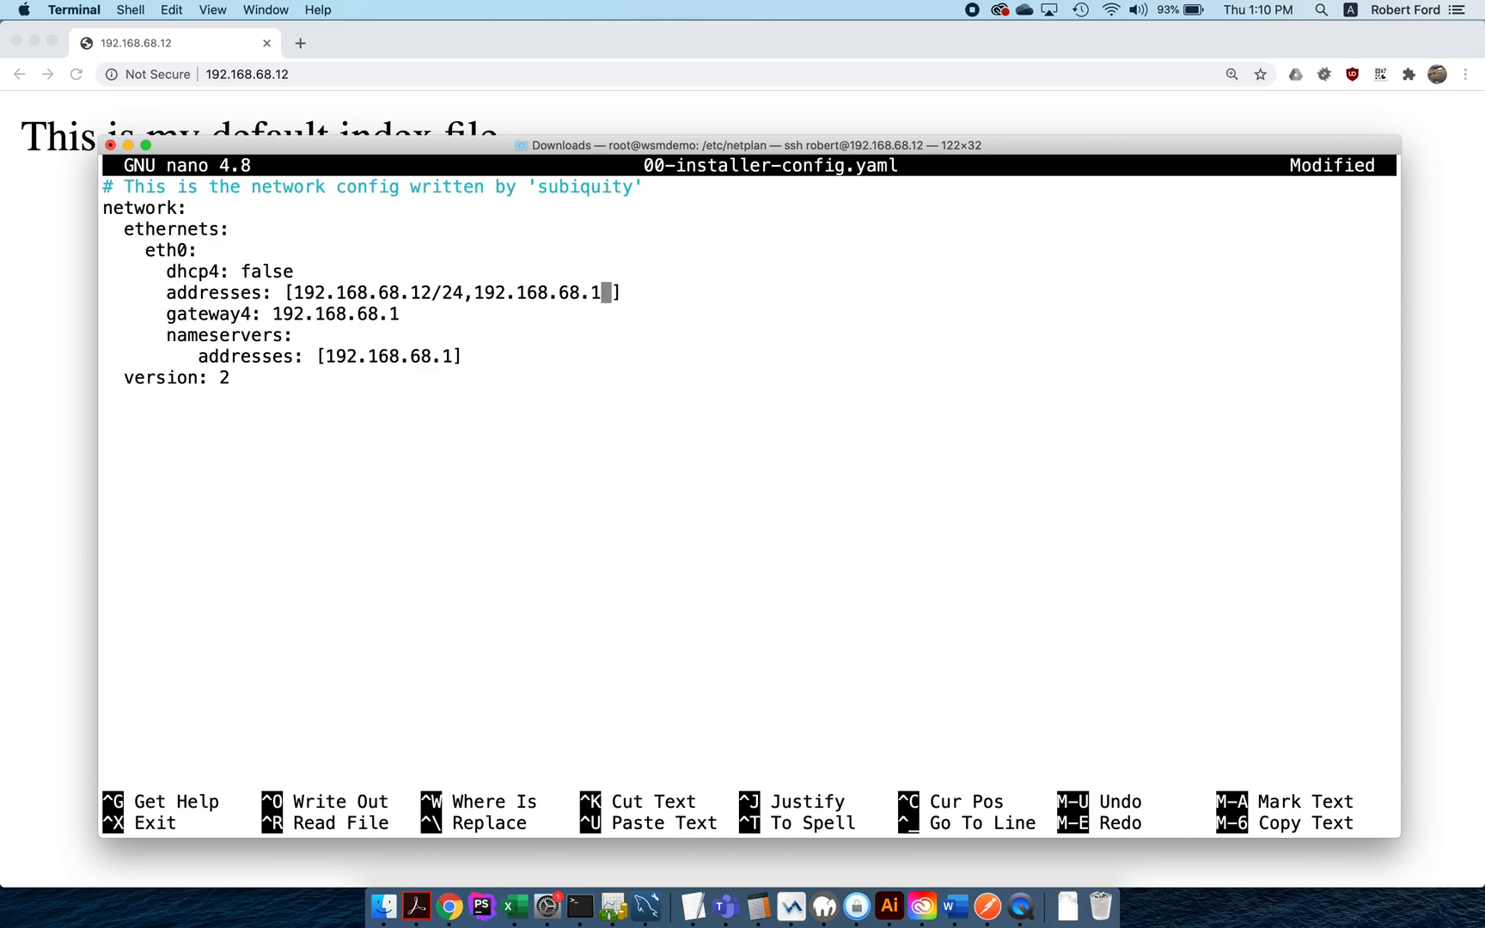
pyautogui.write('3/24')
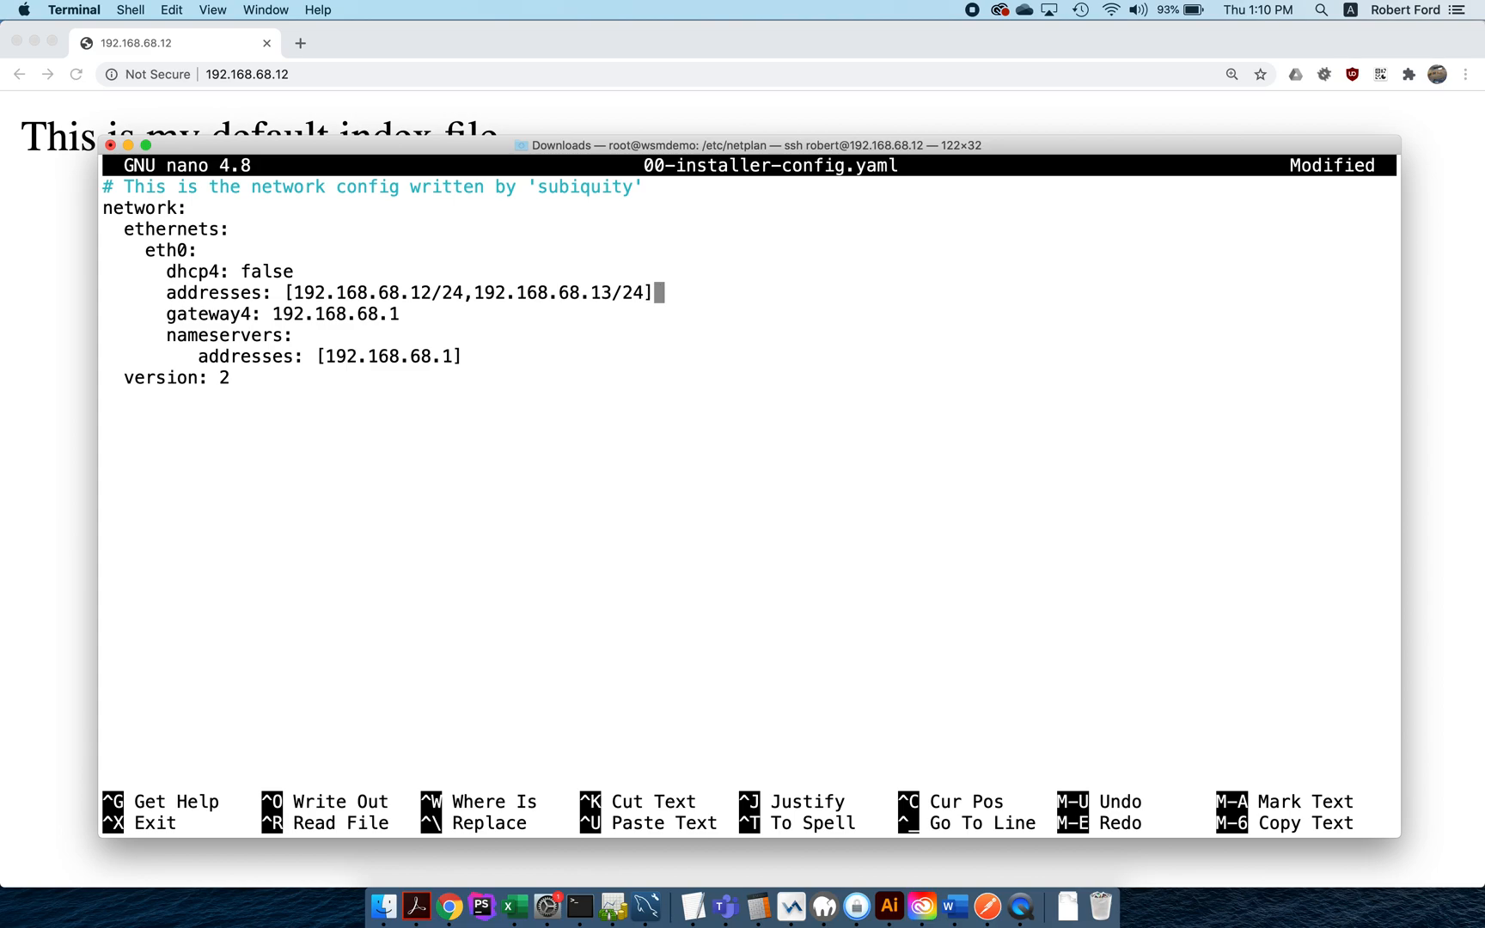
pyautogui.press('ctrl+o')
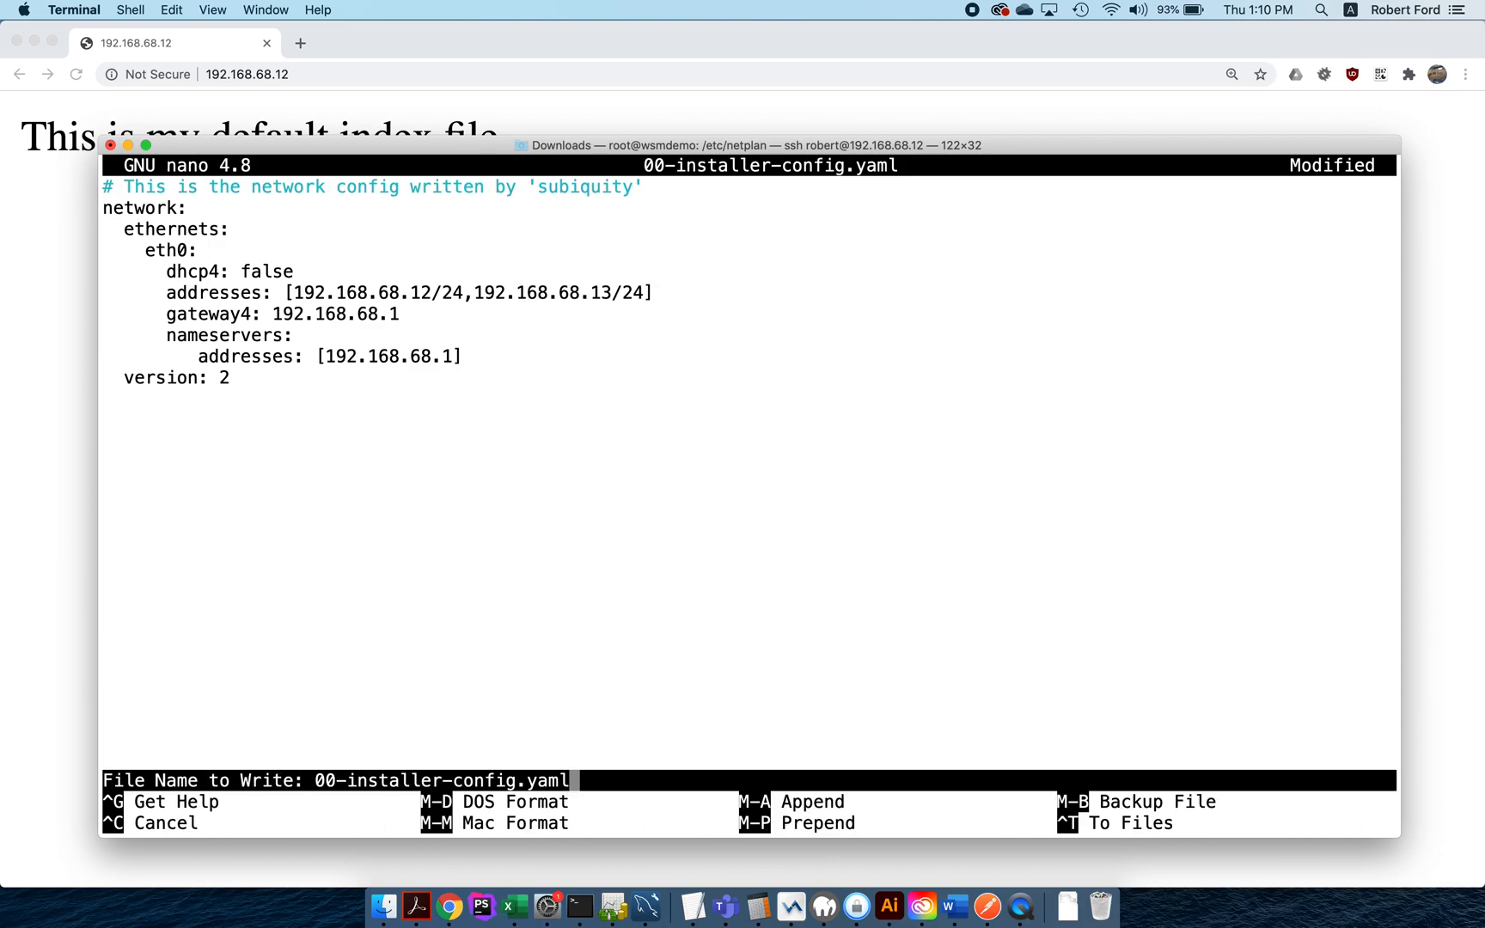
pyautogui.moveTo(541, 339)
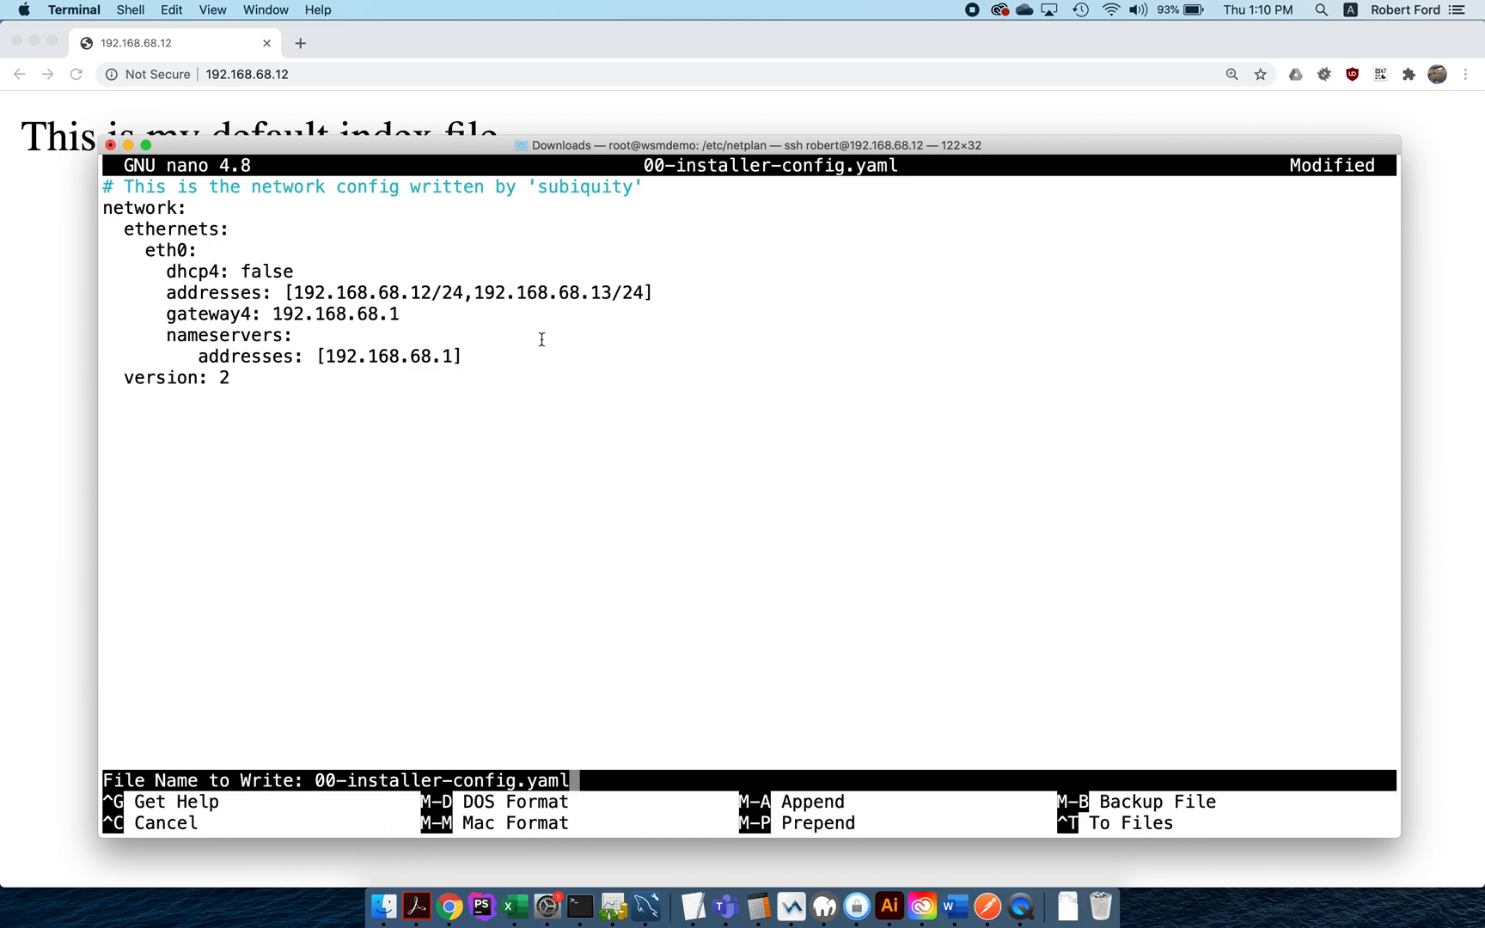
pyautogui.moveTo(487, 384)
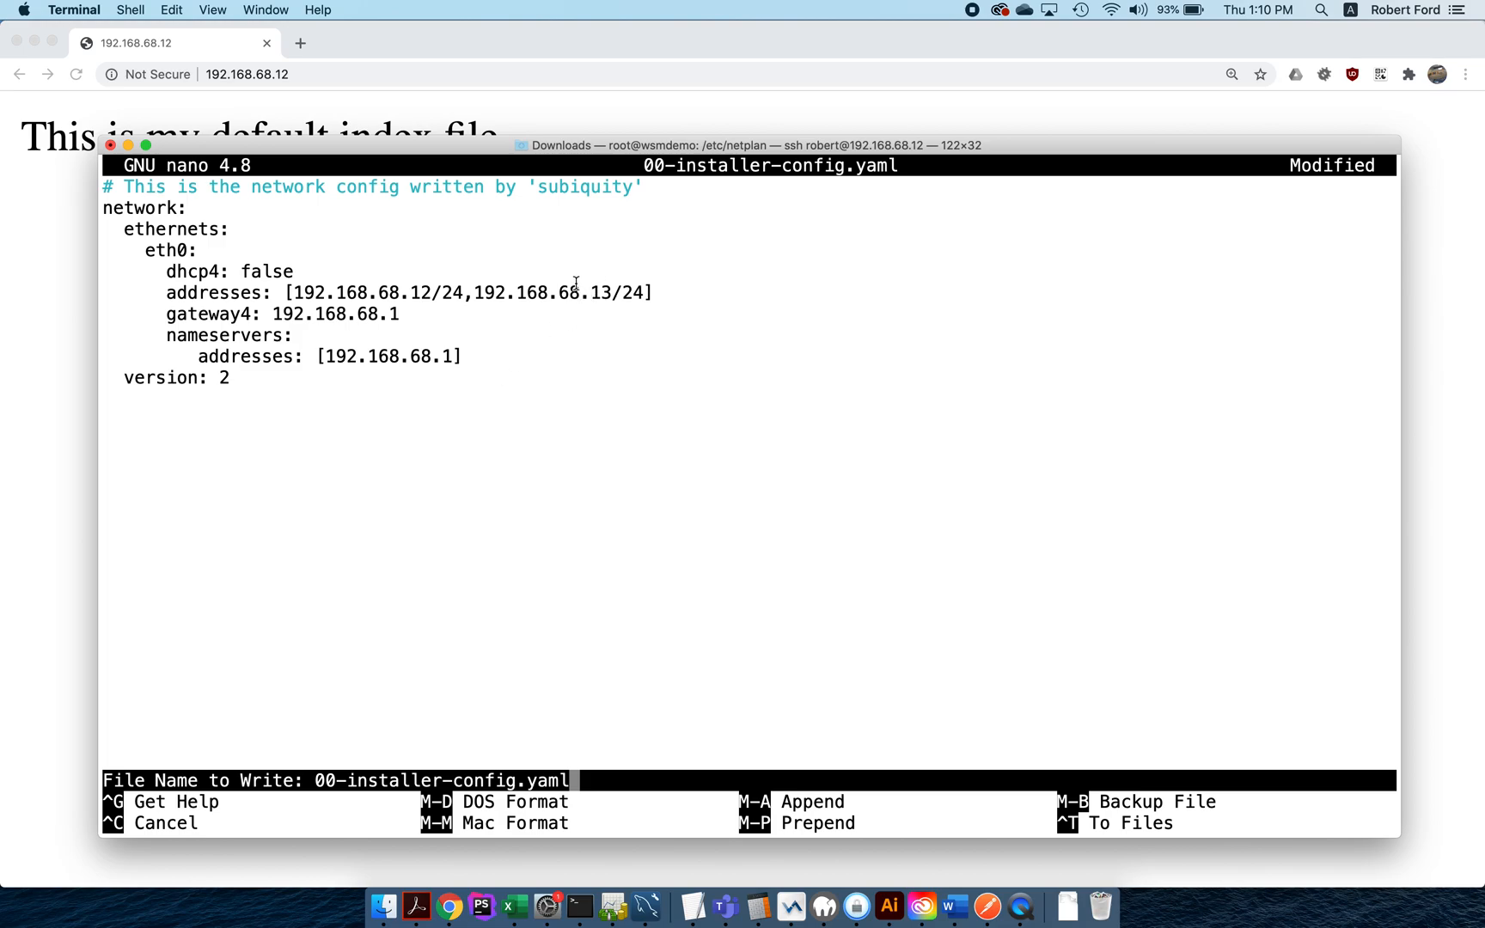
pyautogui.press('Return')
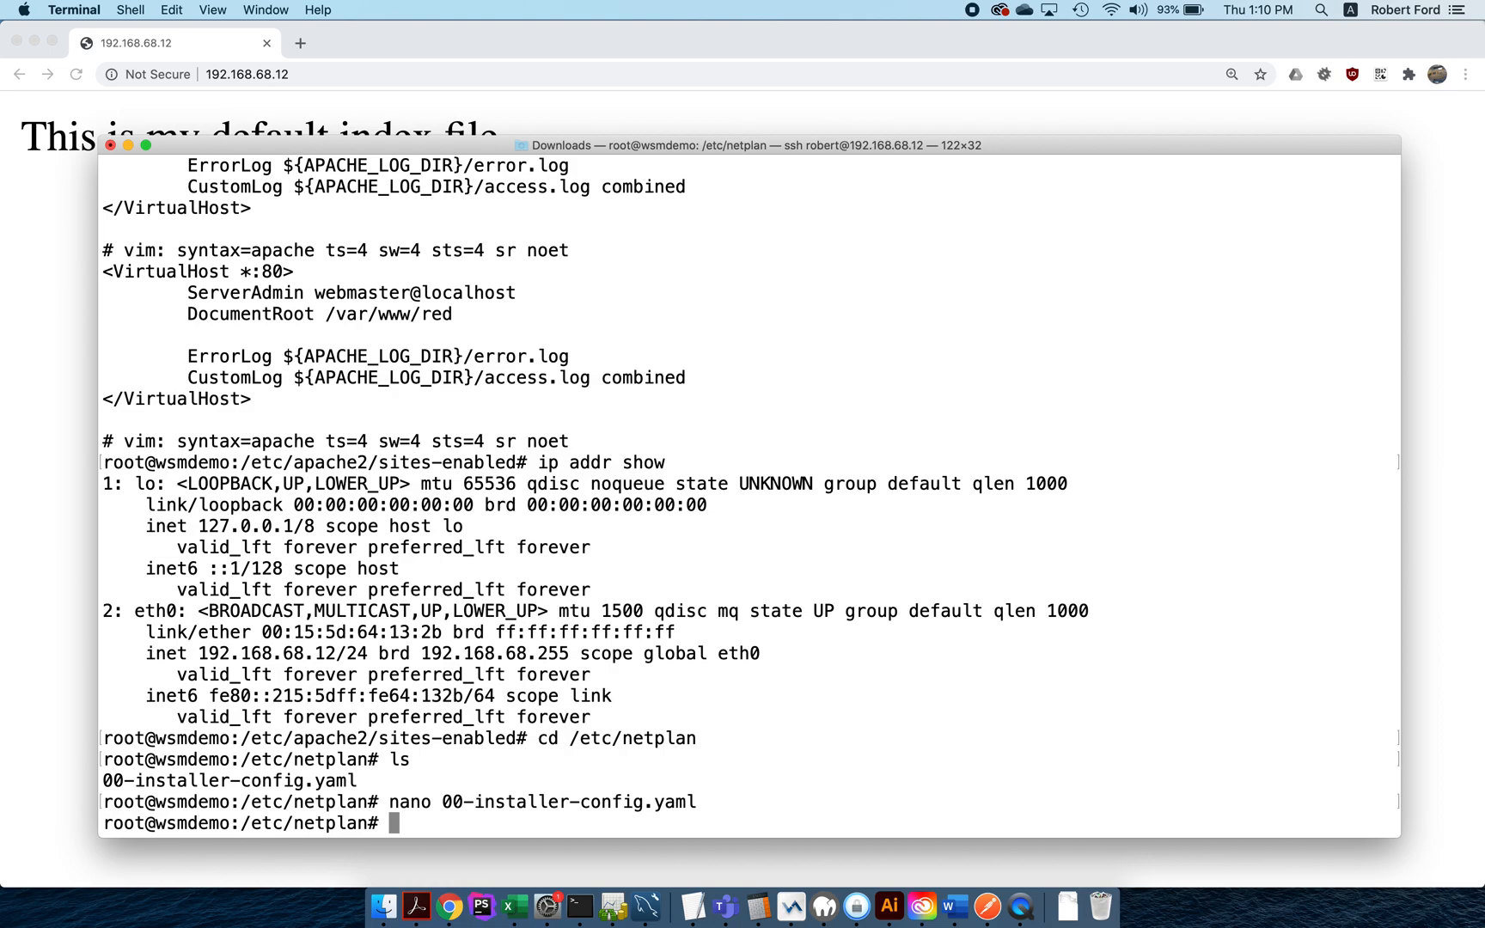
# Step: Apply netplan and verify eth0 now also holds 192.168.68.13
pyautogui.write('netplan apply')
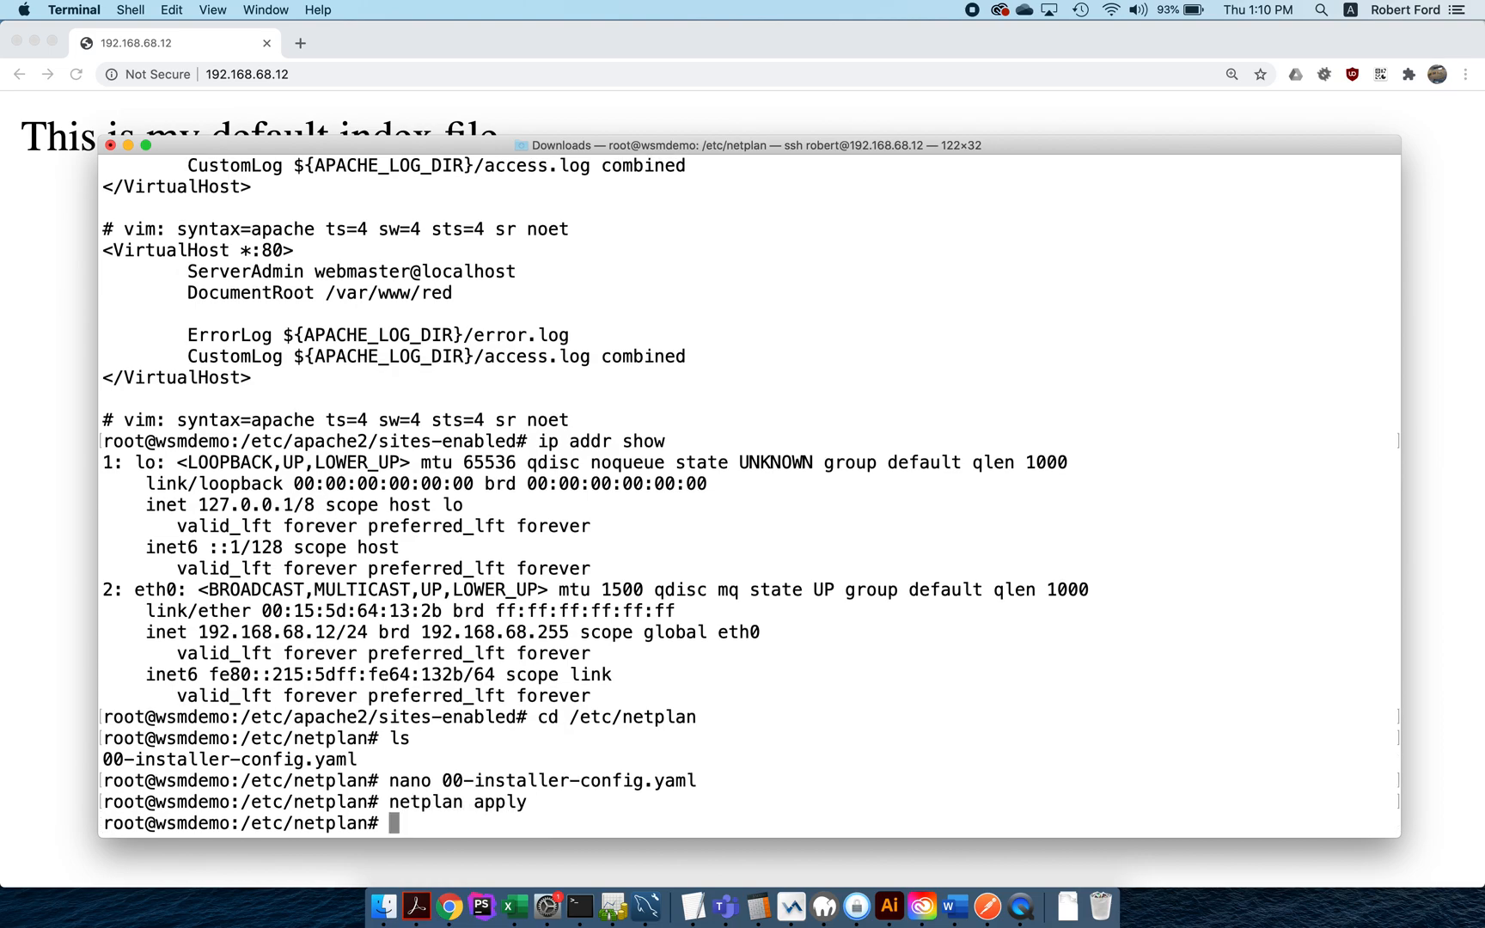
pyautogui.write('ip addr')
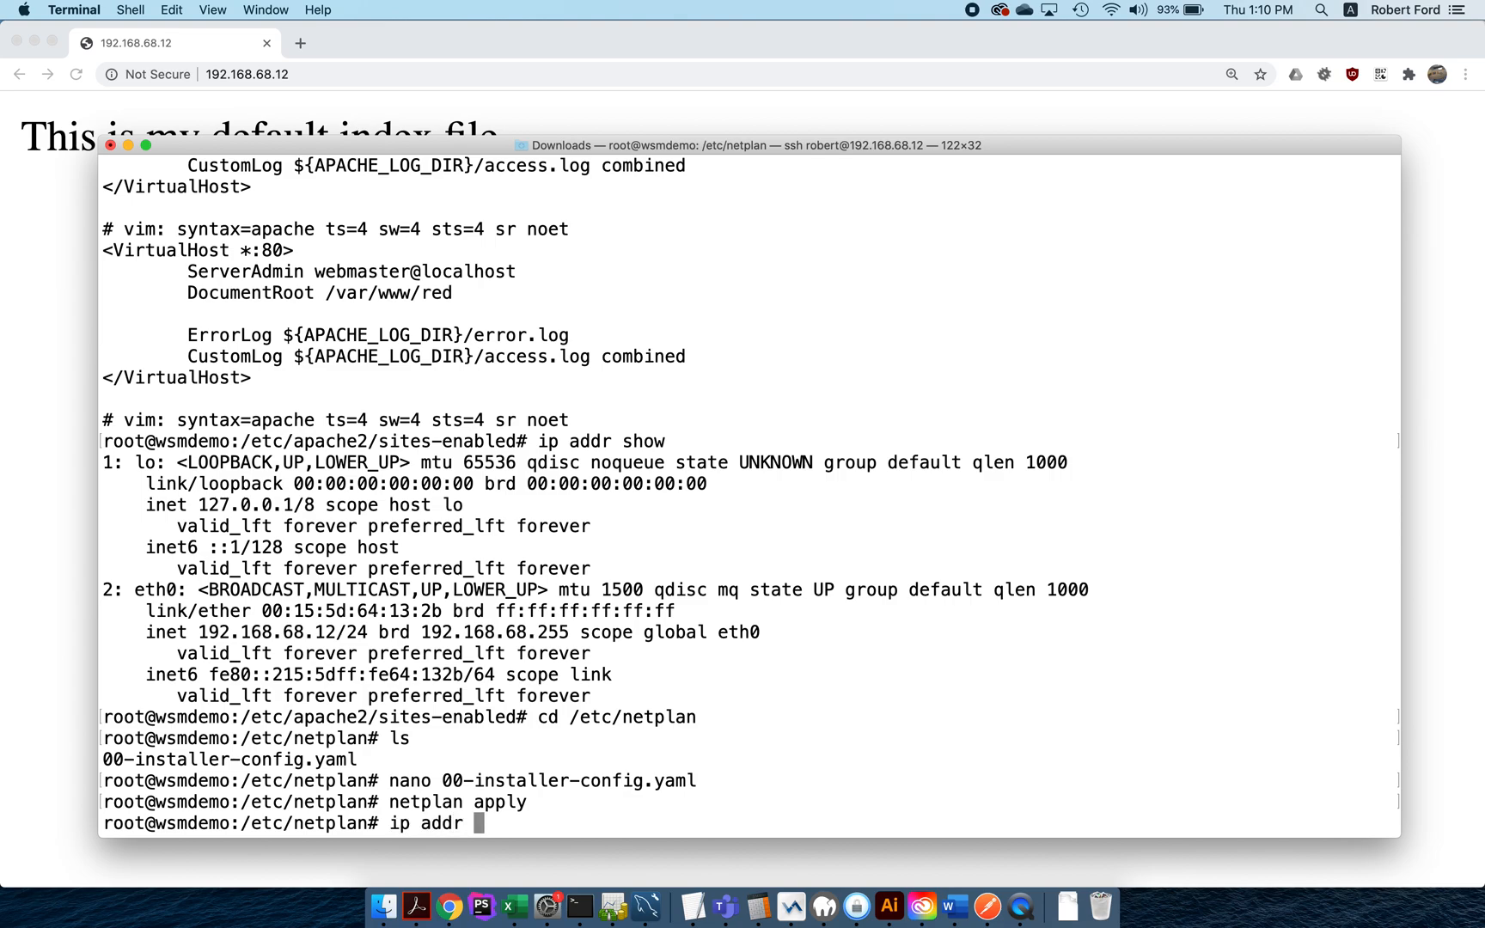
pyautogui.write('show')
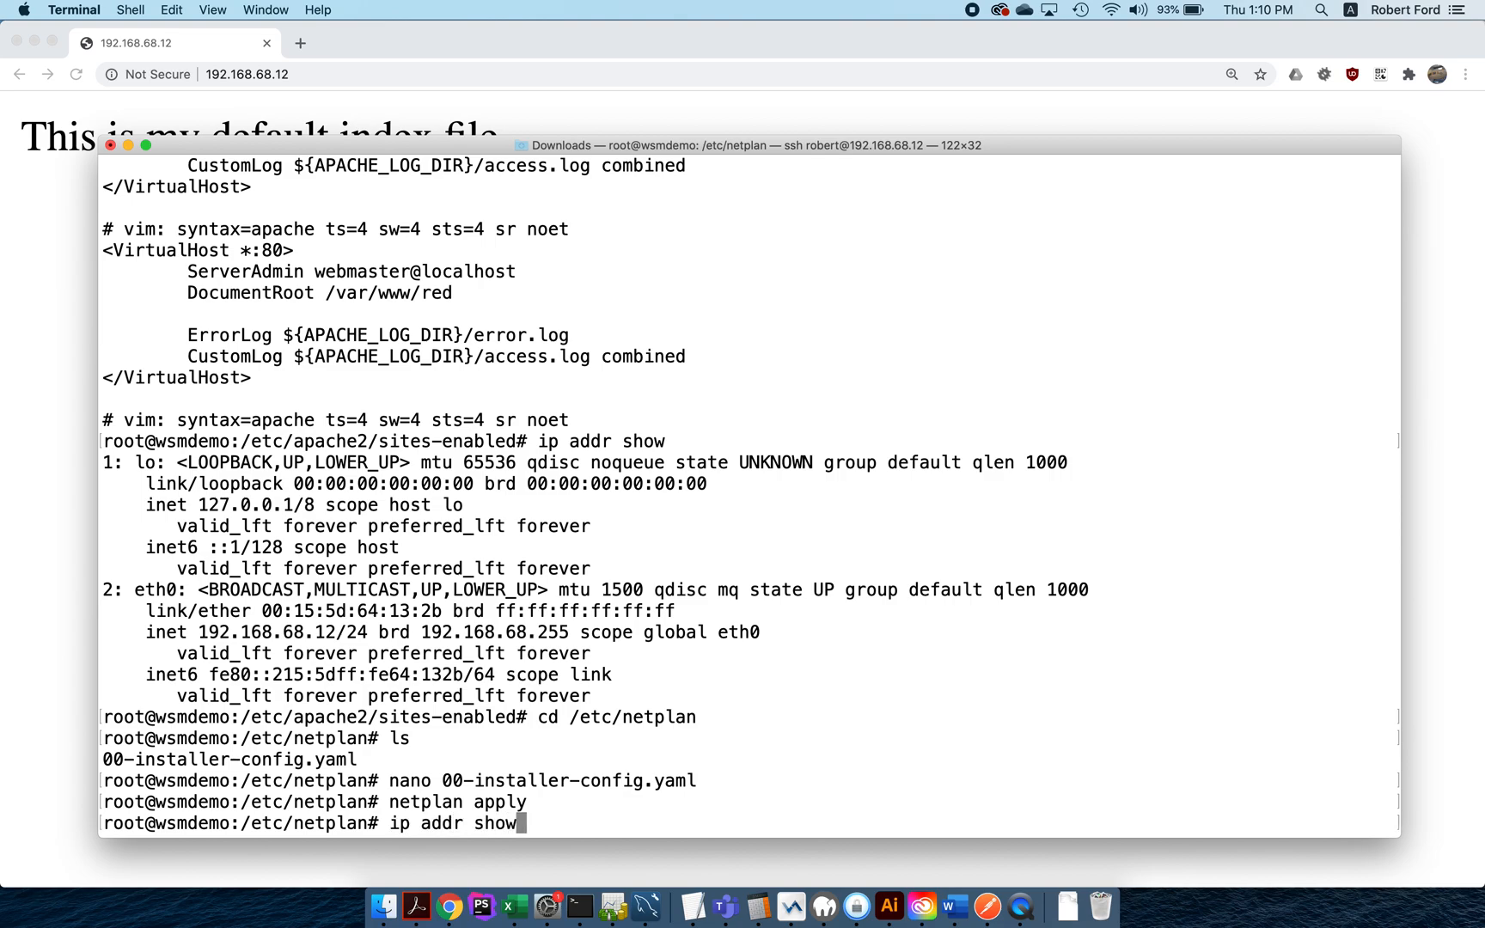
pyautogui.press('Return')
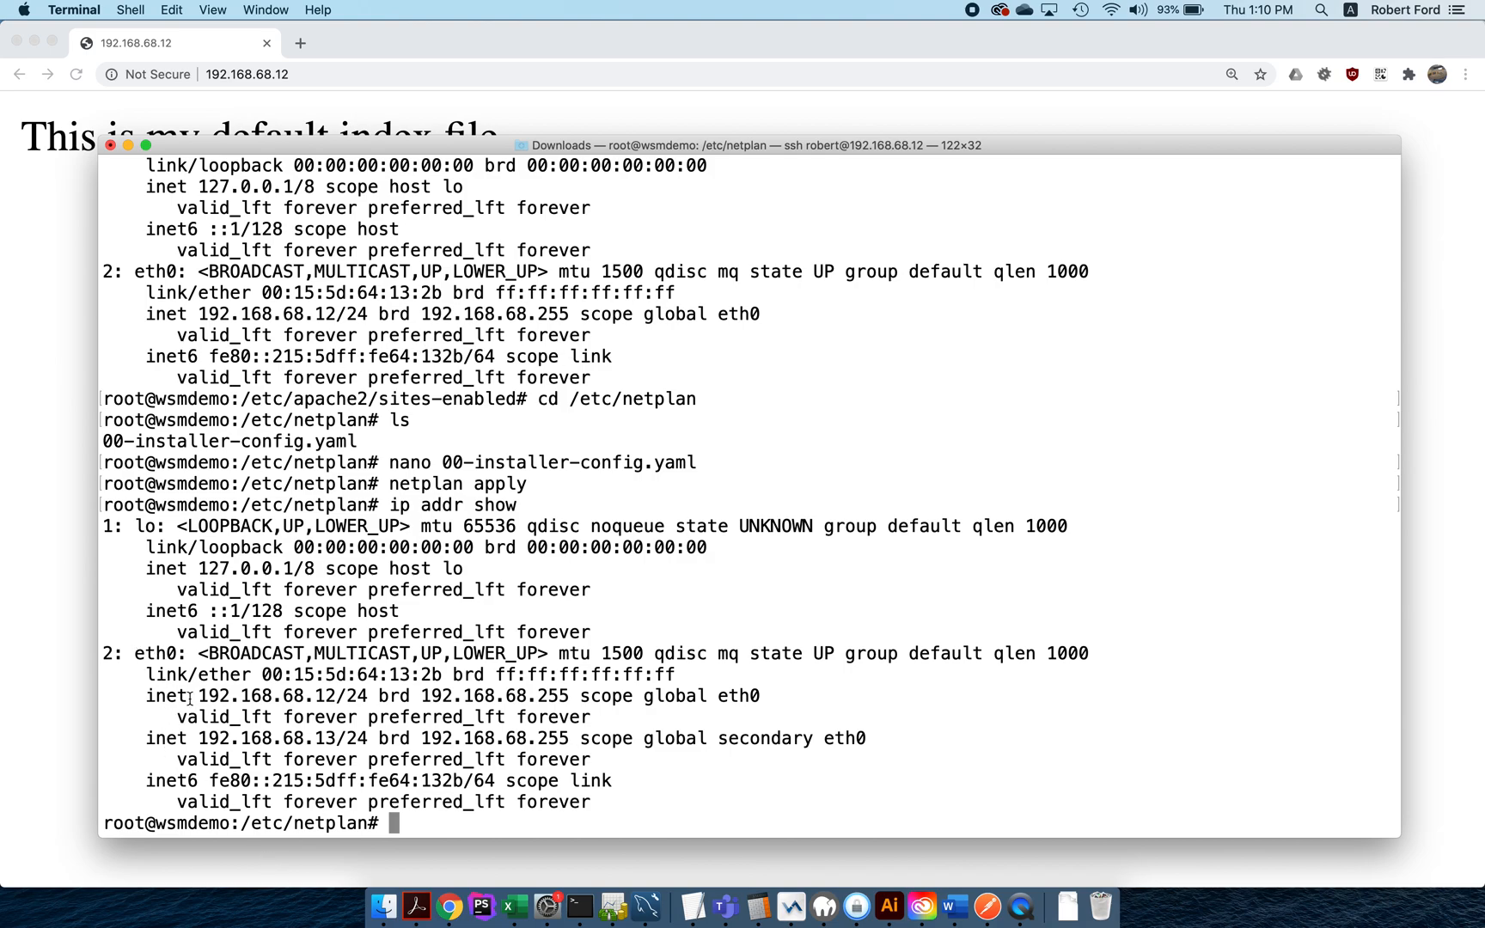
pyautogui.moveTo(309, 750)
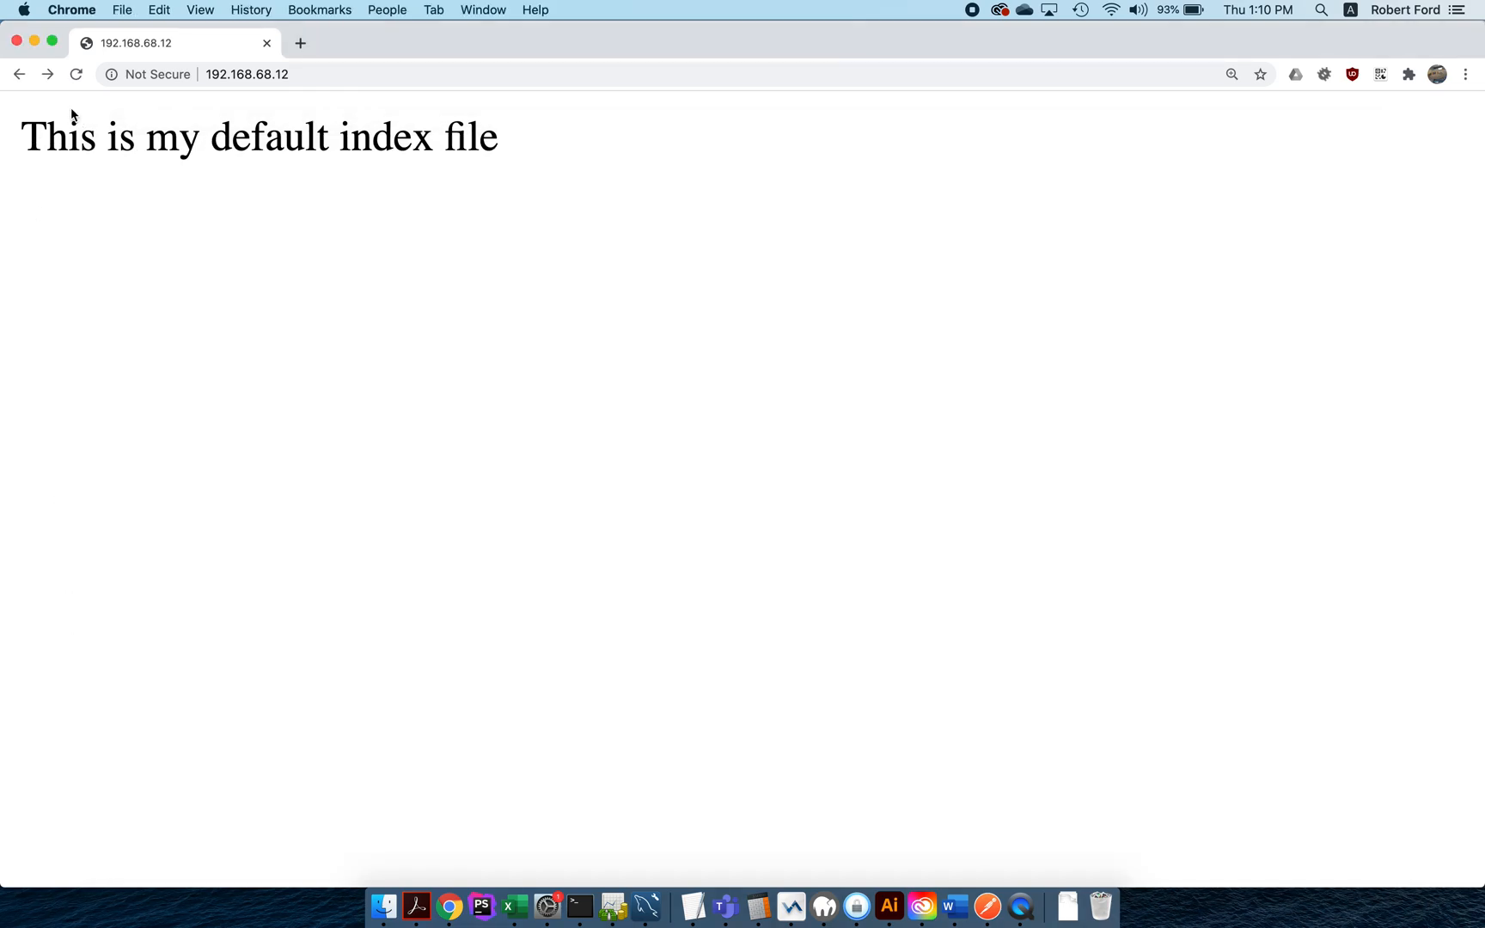
# Step: Load 192.168.68.13 in Chrome, which serves the default index page
pyautogui.click(246, 74)
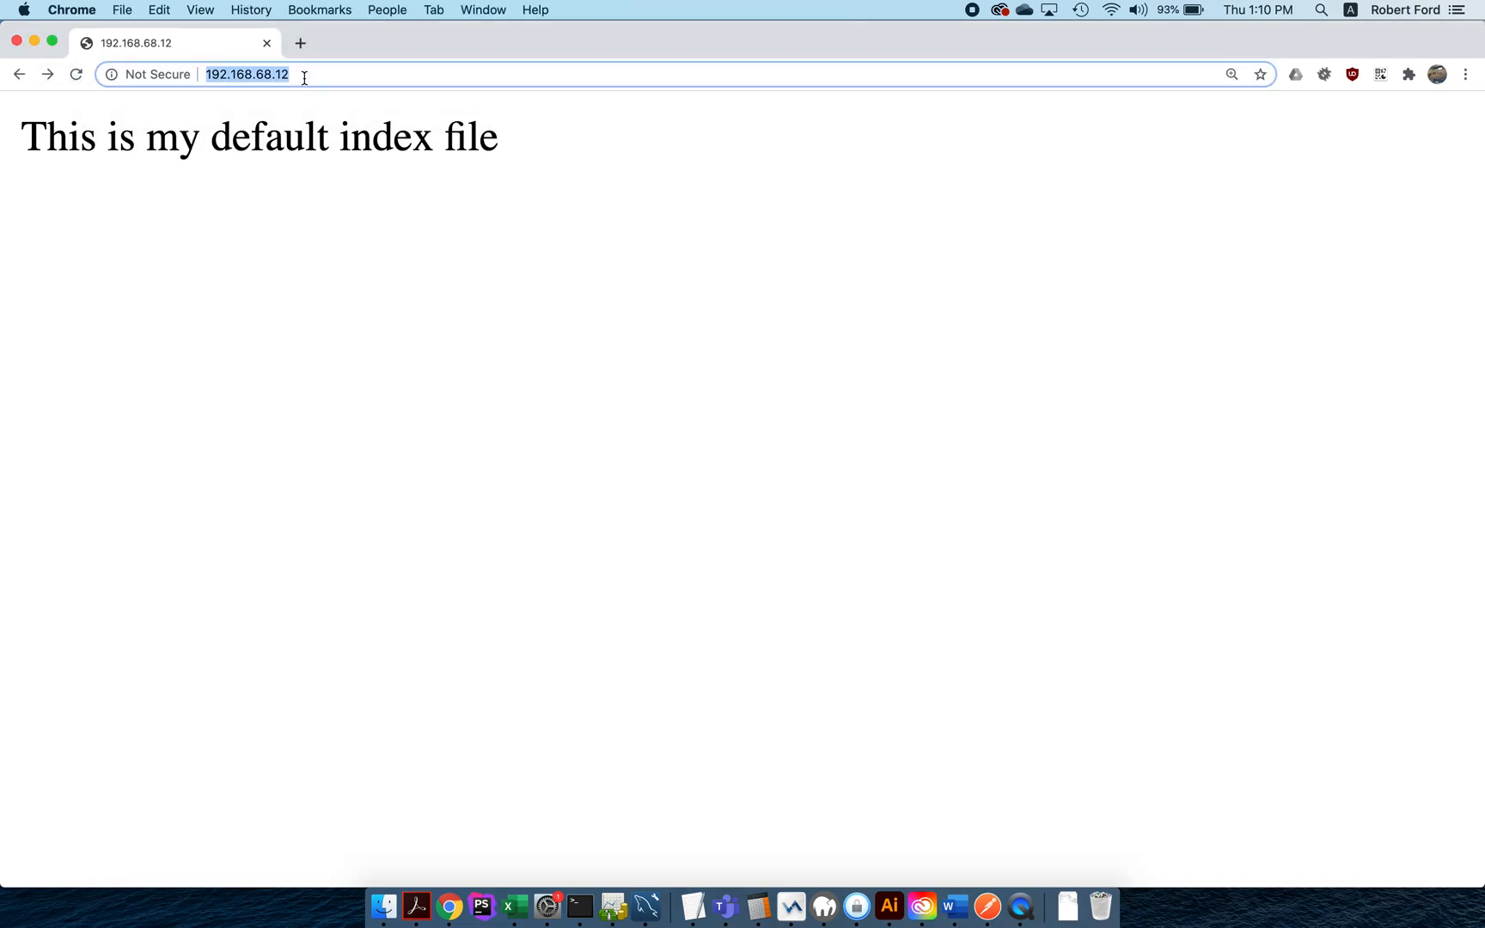
pyautogui.write('192.168.68.13')
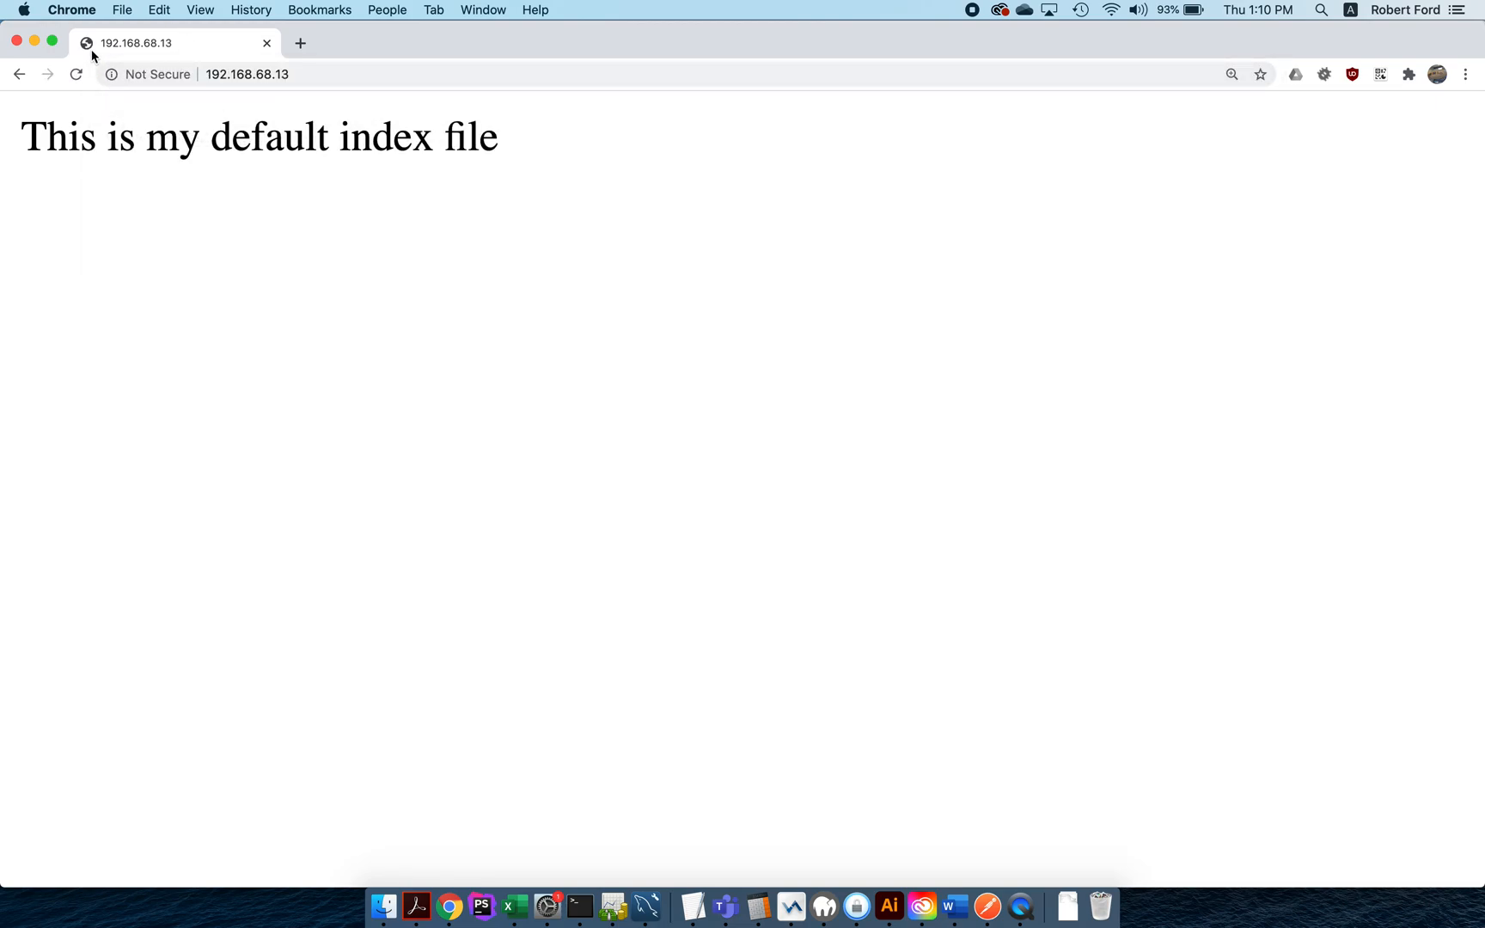
pyautogui.moveTo(287, 112)
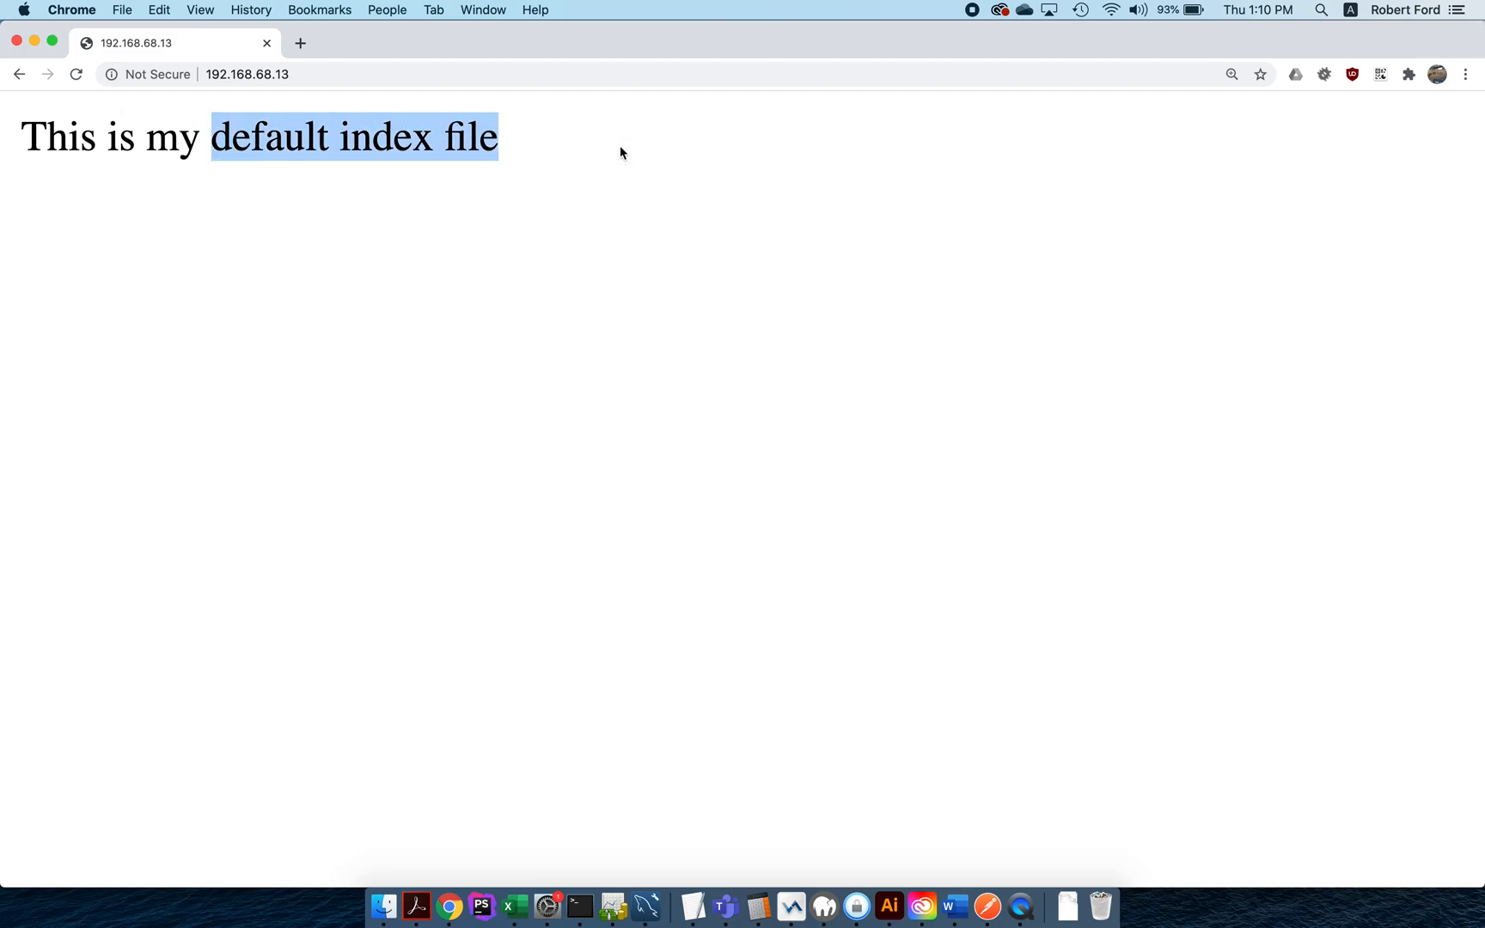
pyautogui.click(577, 883)
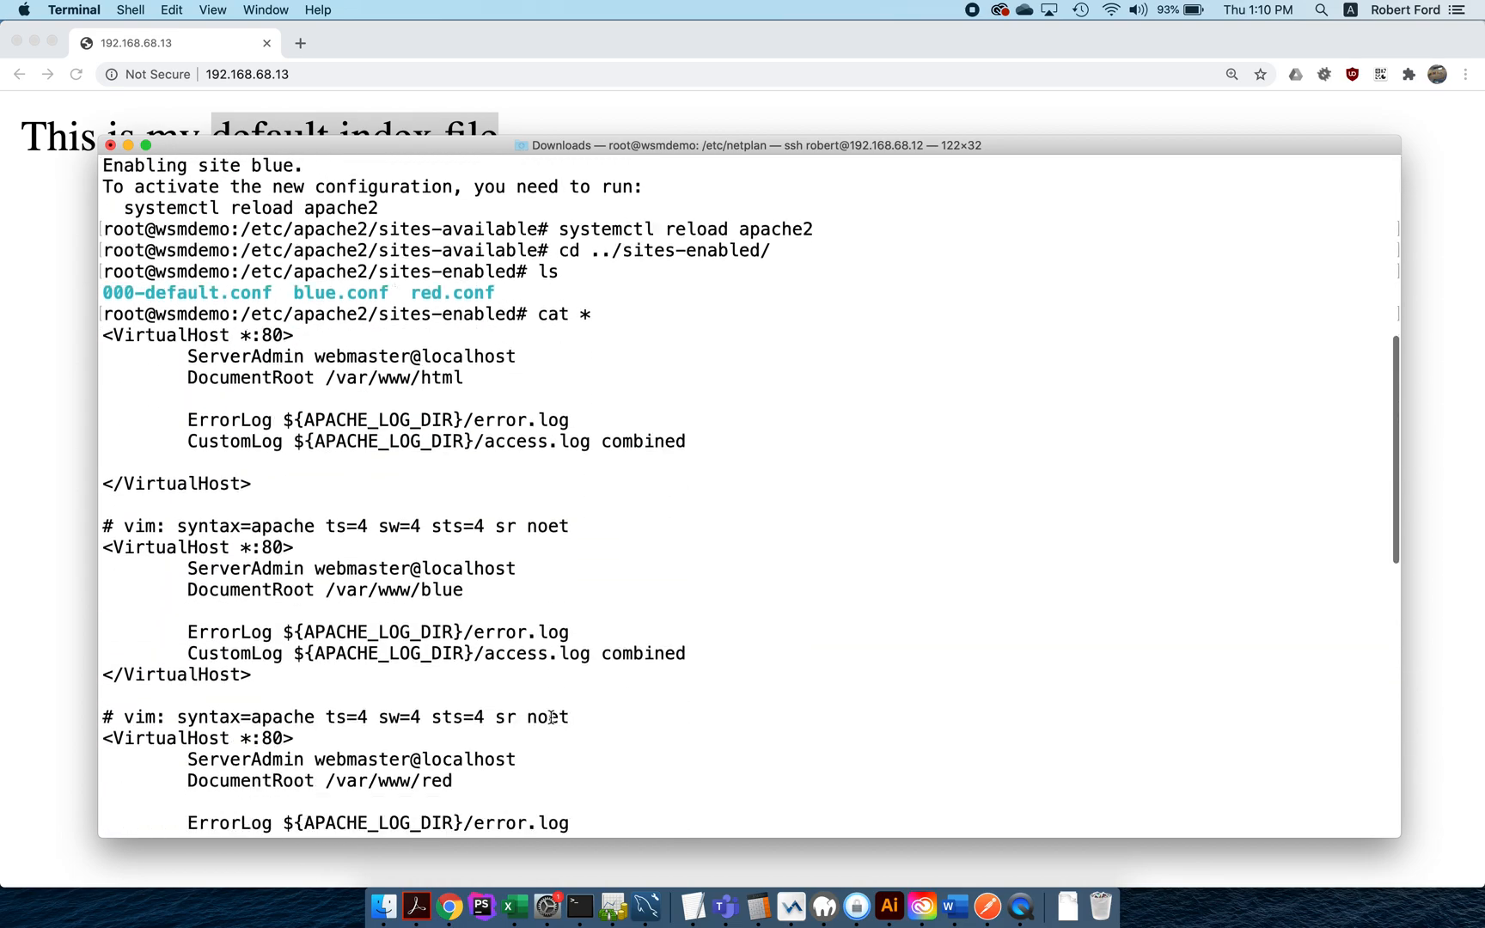
# Step: Move into /etc/apache2/sites-available and list 000-default, blue, default-ssl and red configs
pyautogui.scroll(-3)
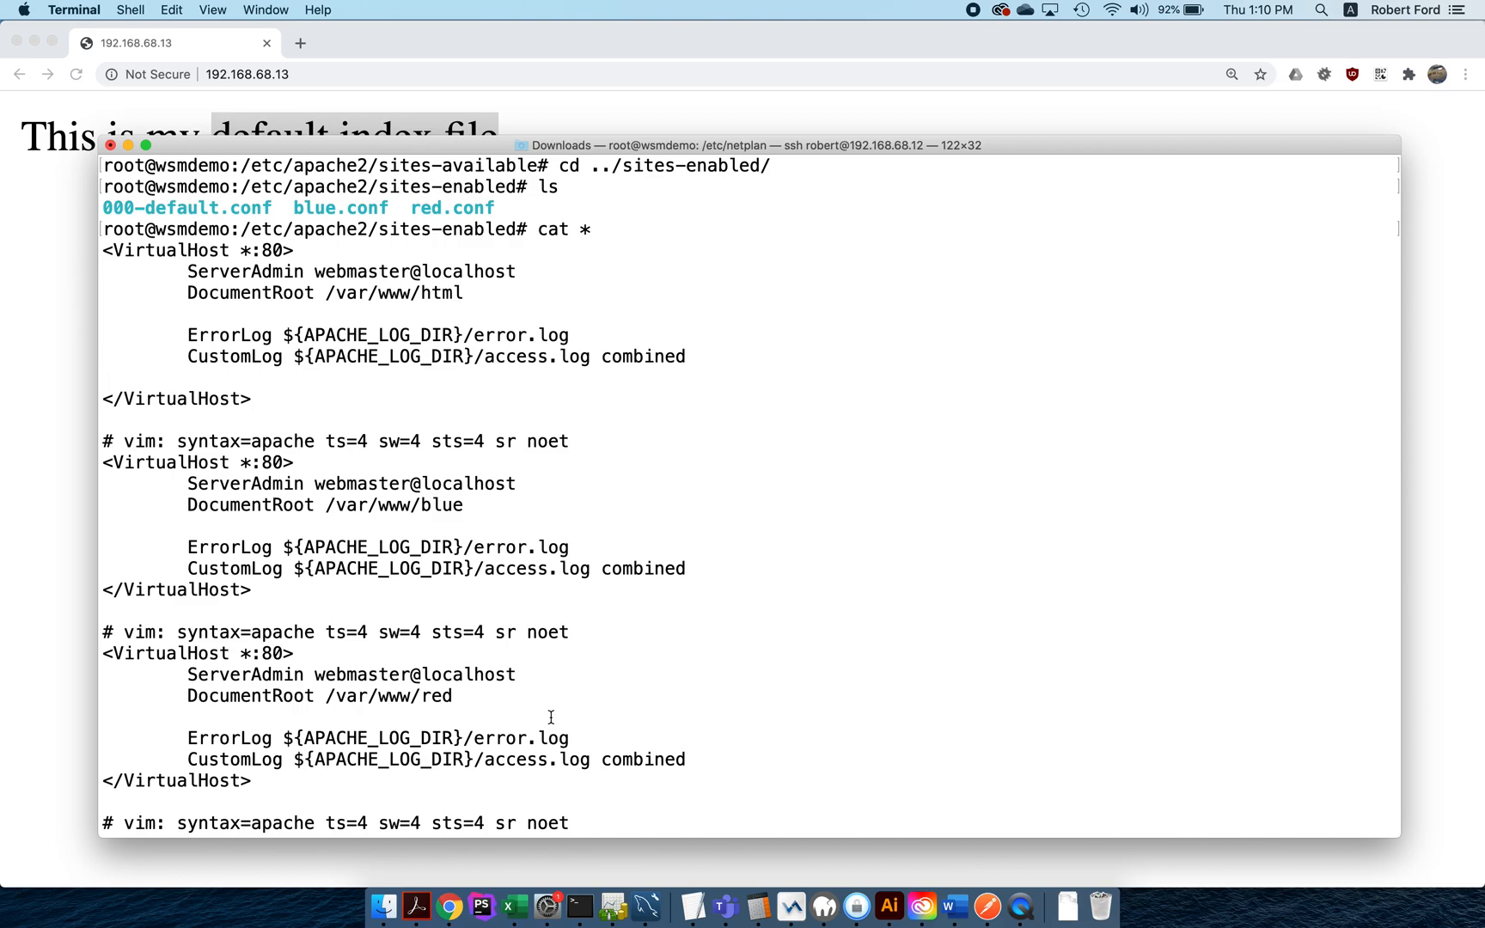
pyautogui.moveTo(254, 427)
pyautogui.write('c')
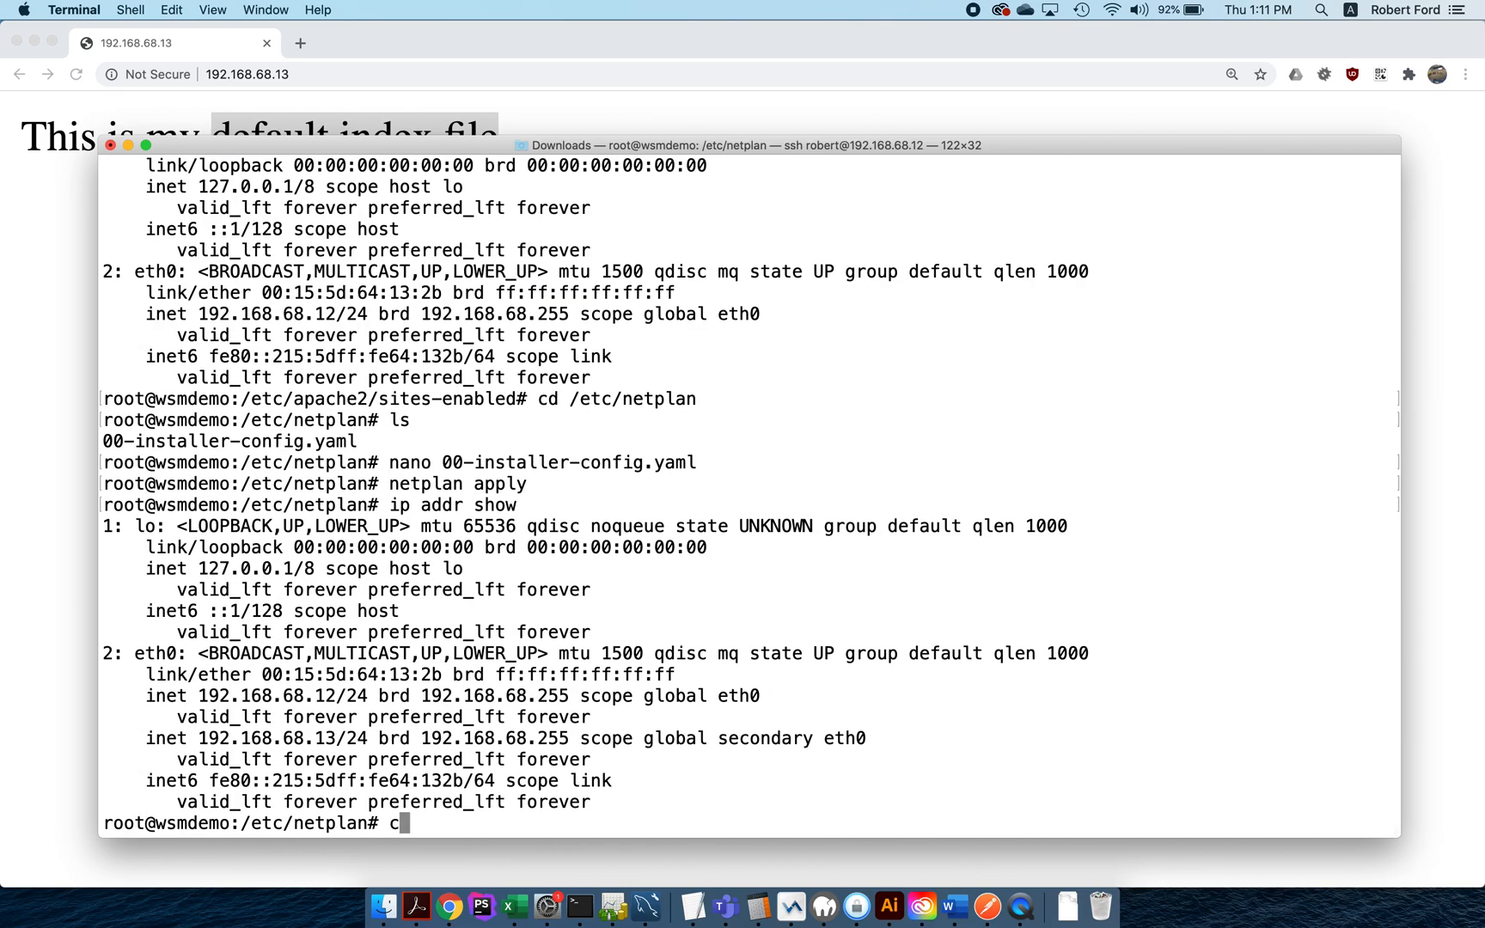
pyautogui.write('d /etc')
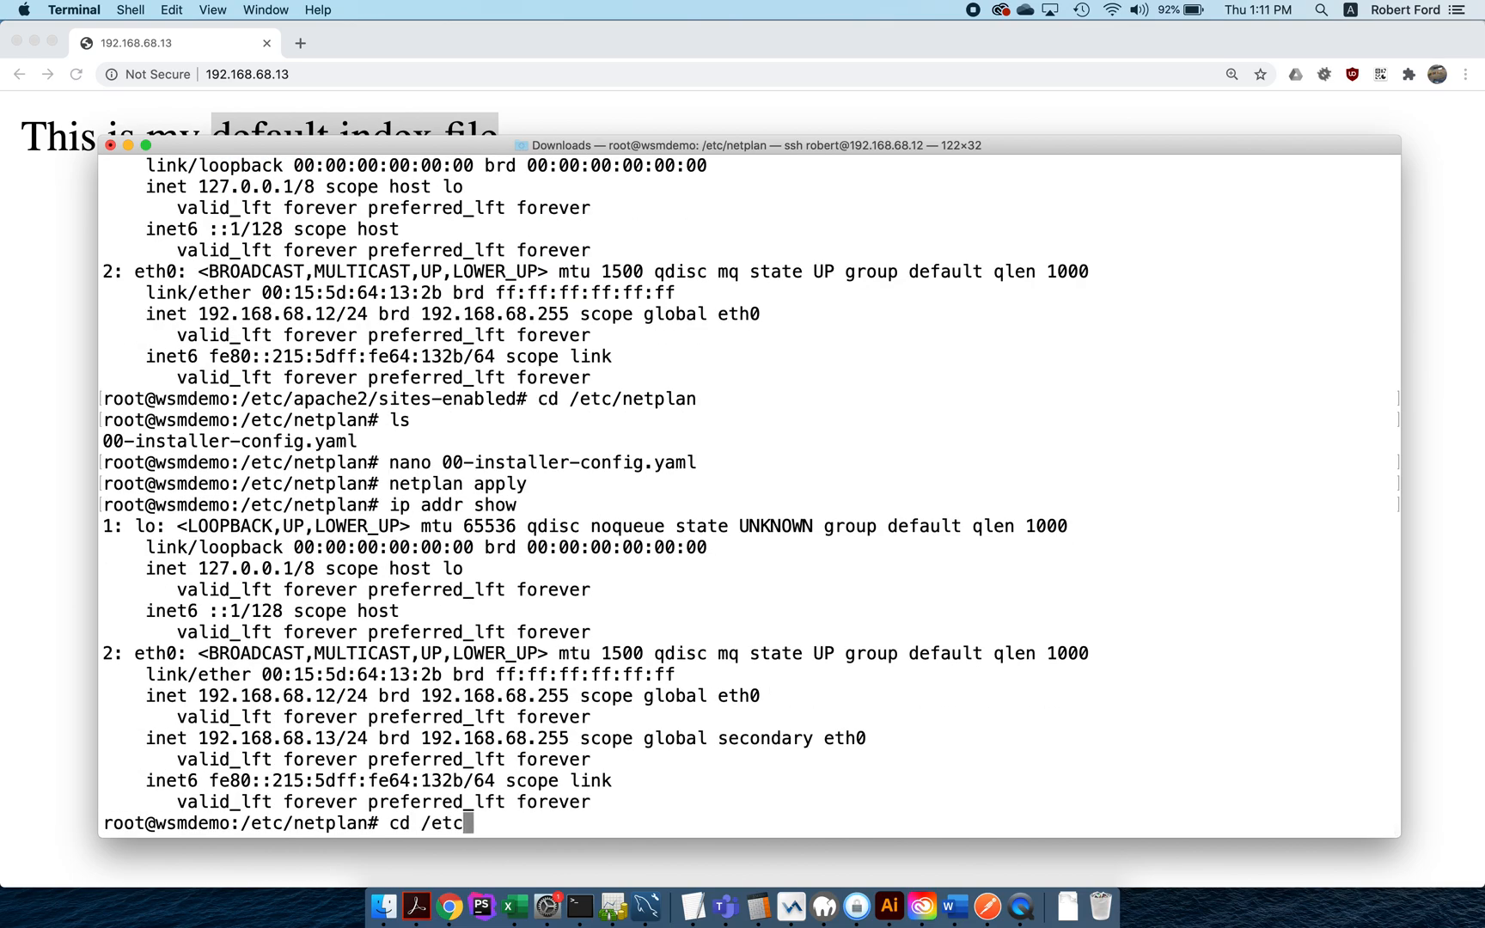
pyautogui.write('/apache2')
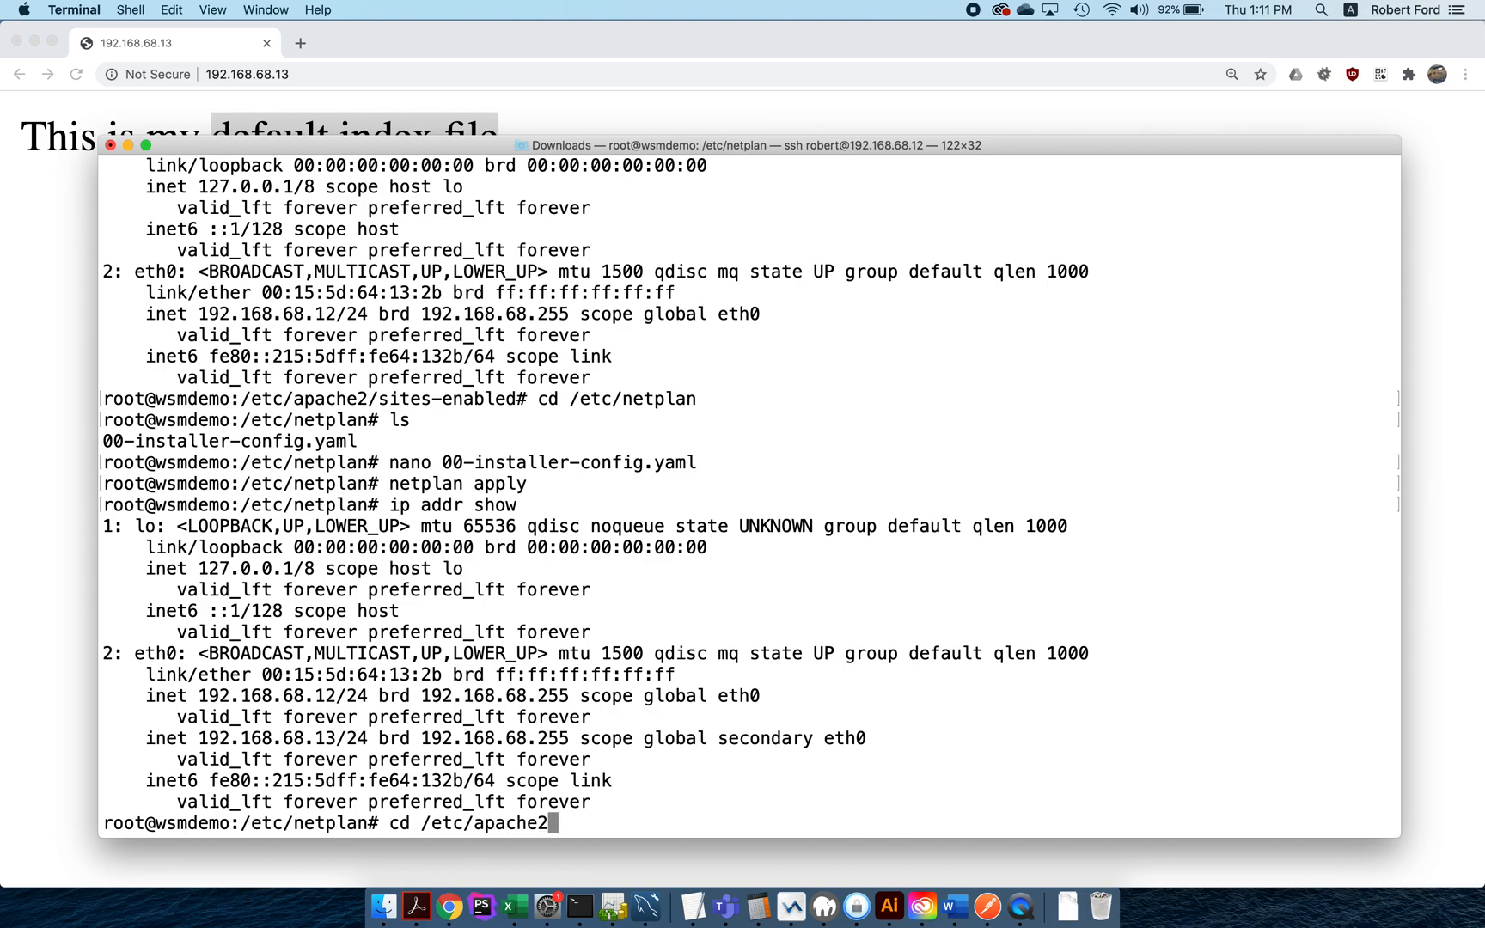
pyautogui.write('sites-available/')
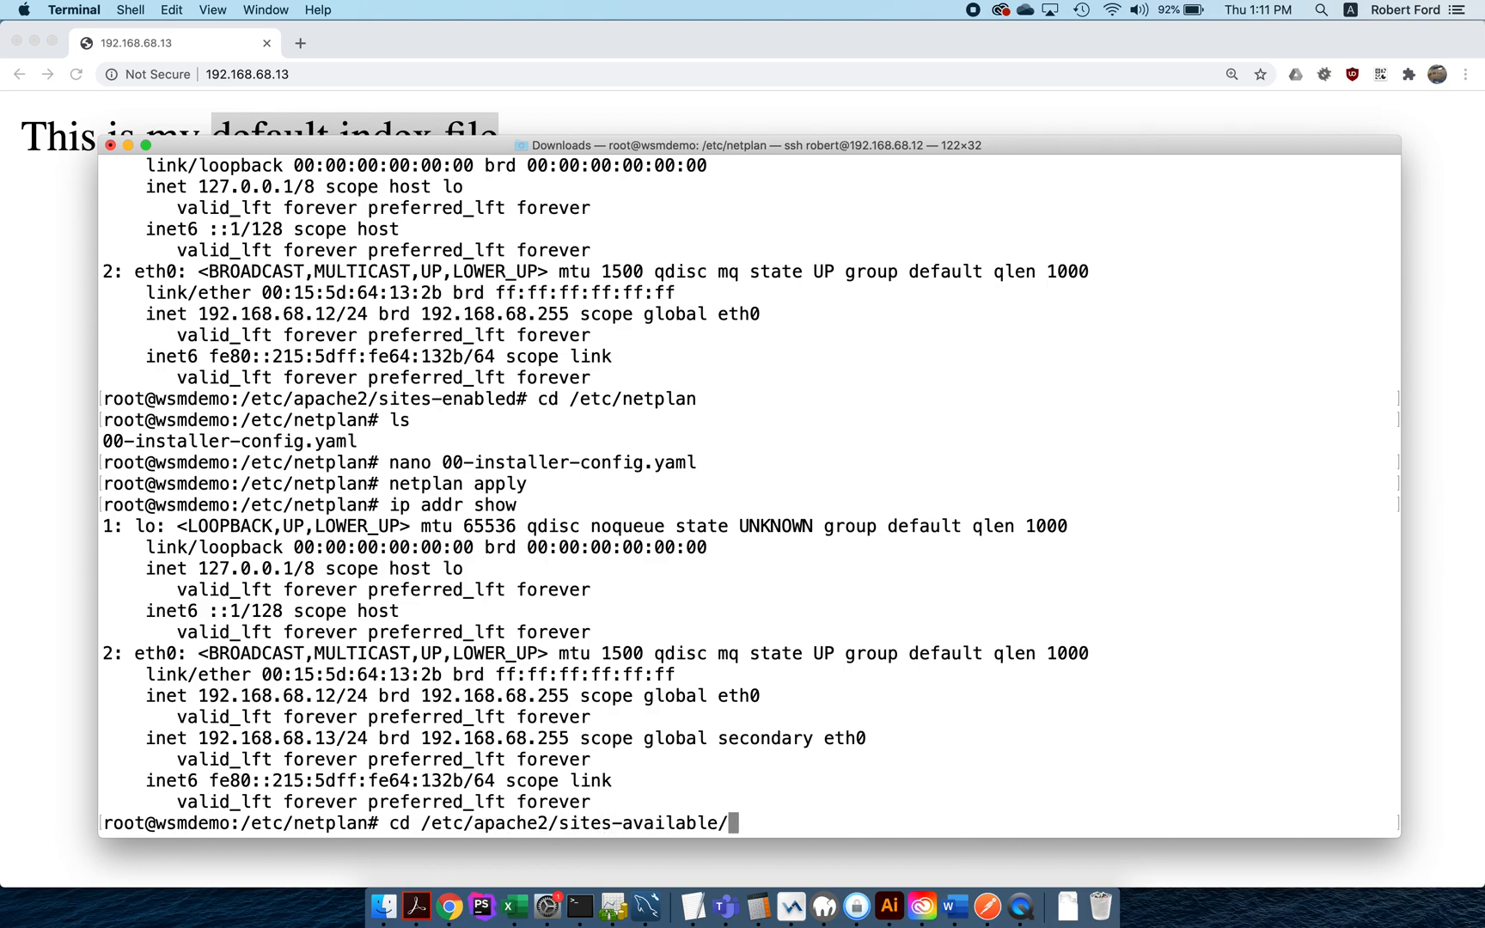
pyautogui.press('Return')
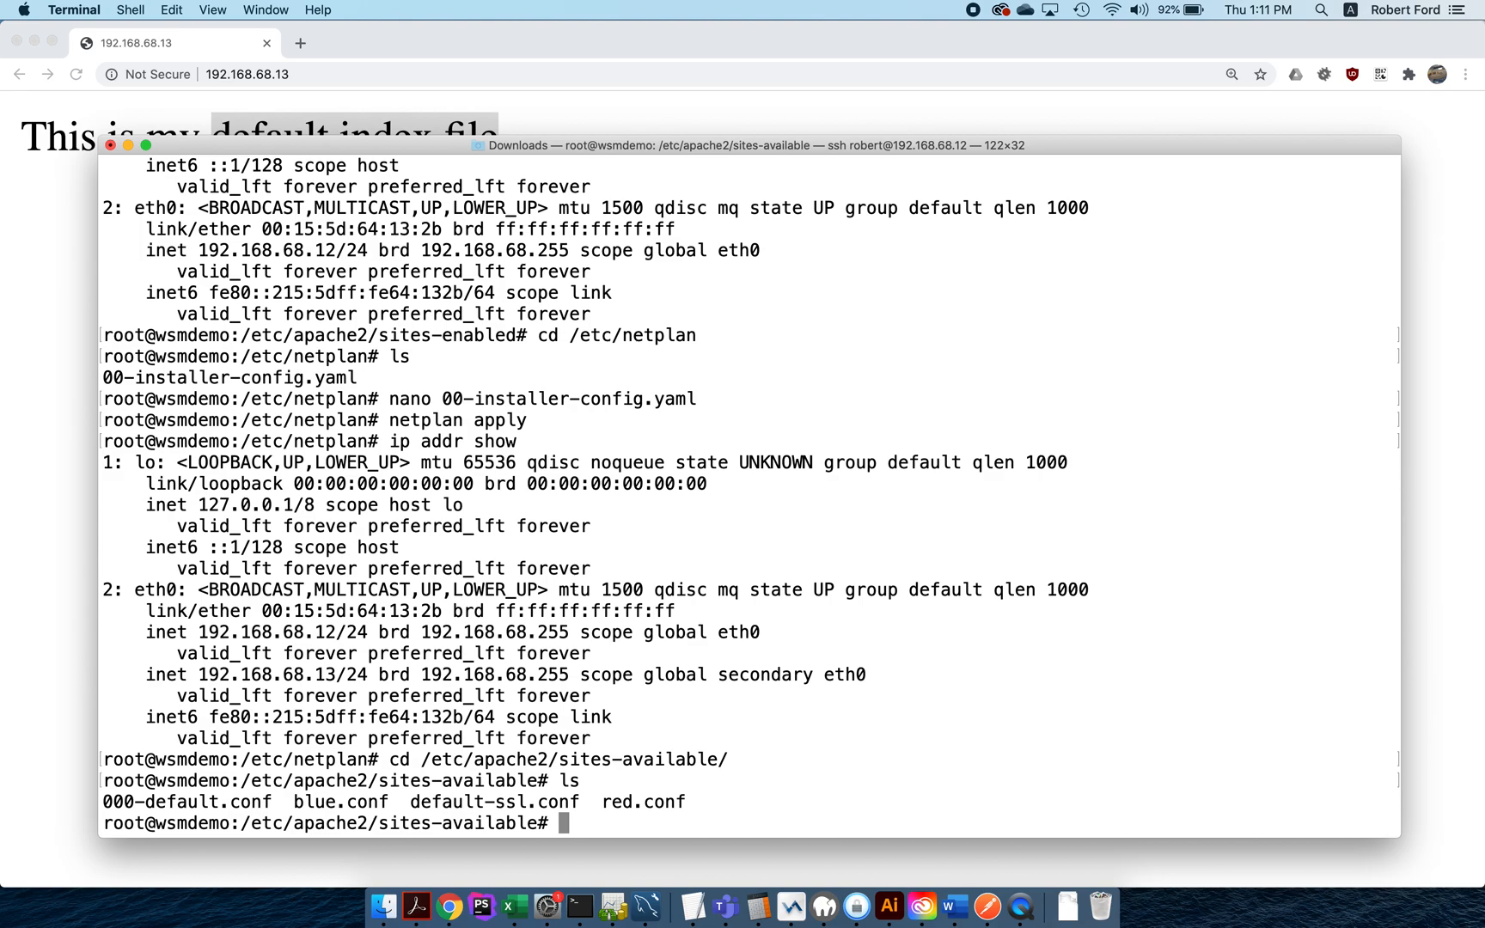
# Step: Change blue.conf's VirtualHost from *:80 to 192.168.68.12:80 in nano and save
pyautogui.write('nan')
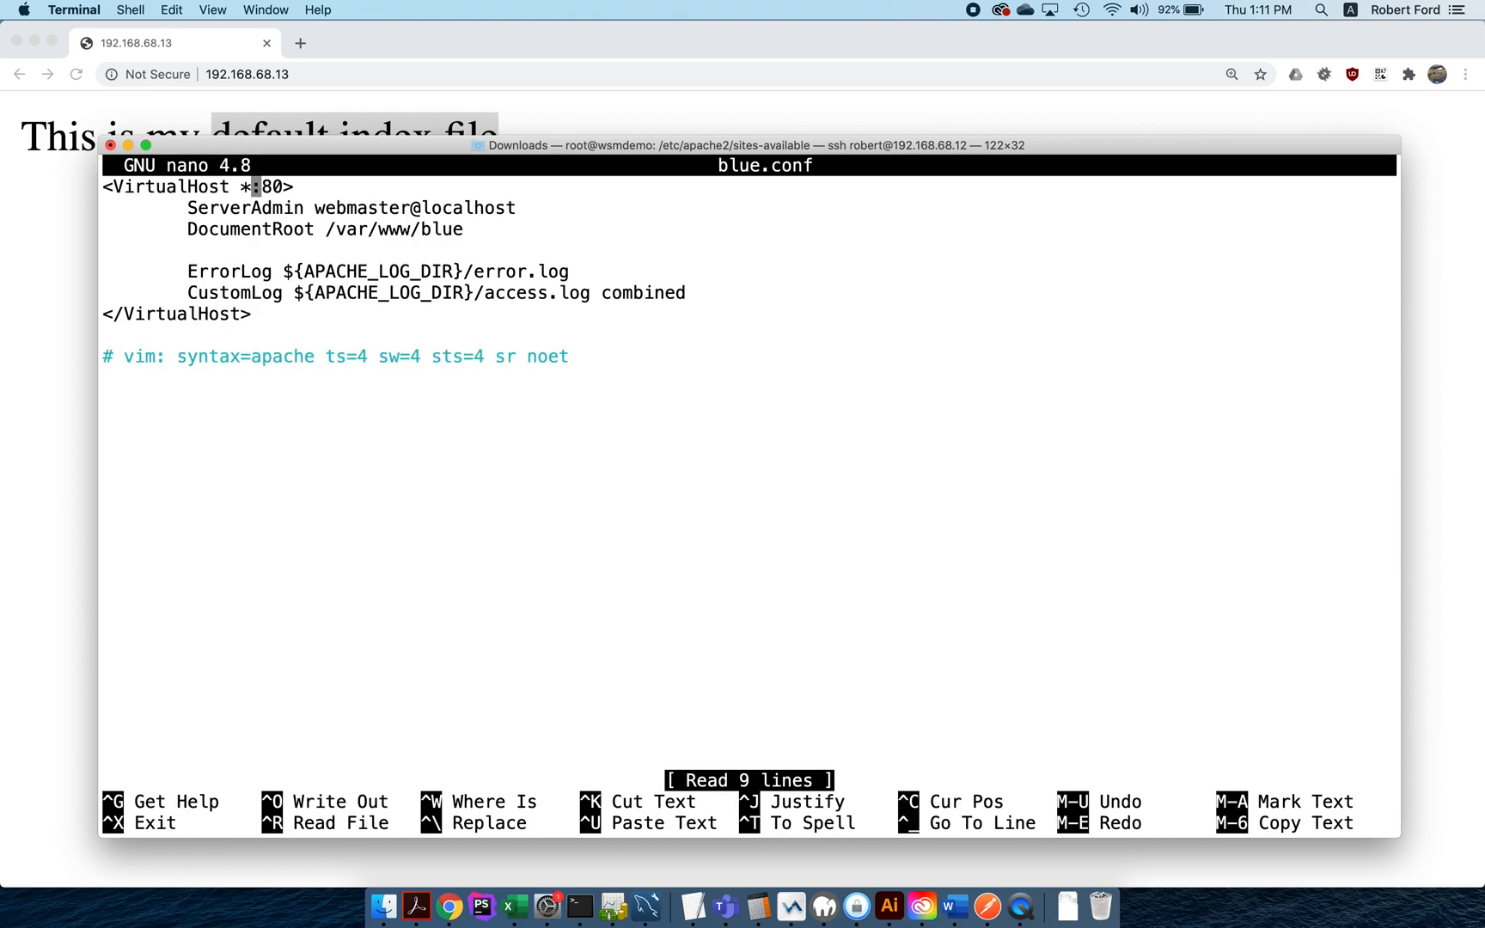
pyautogui.press('Left')
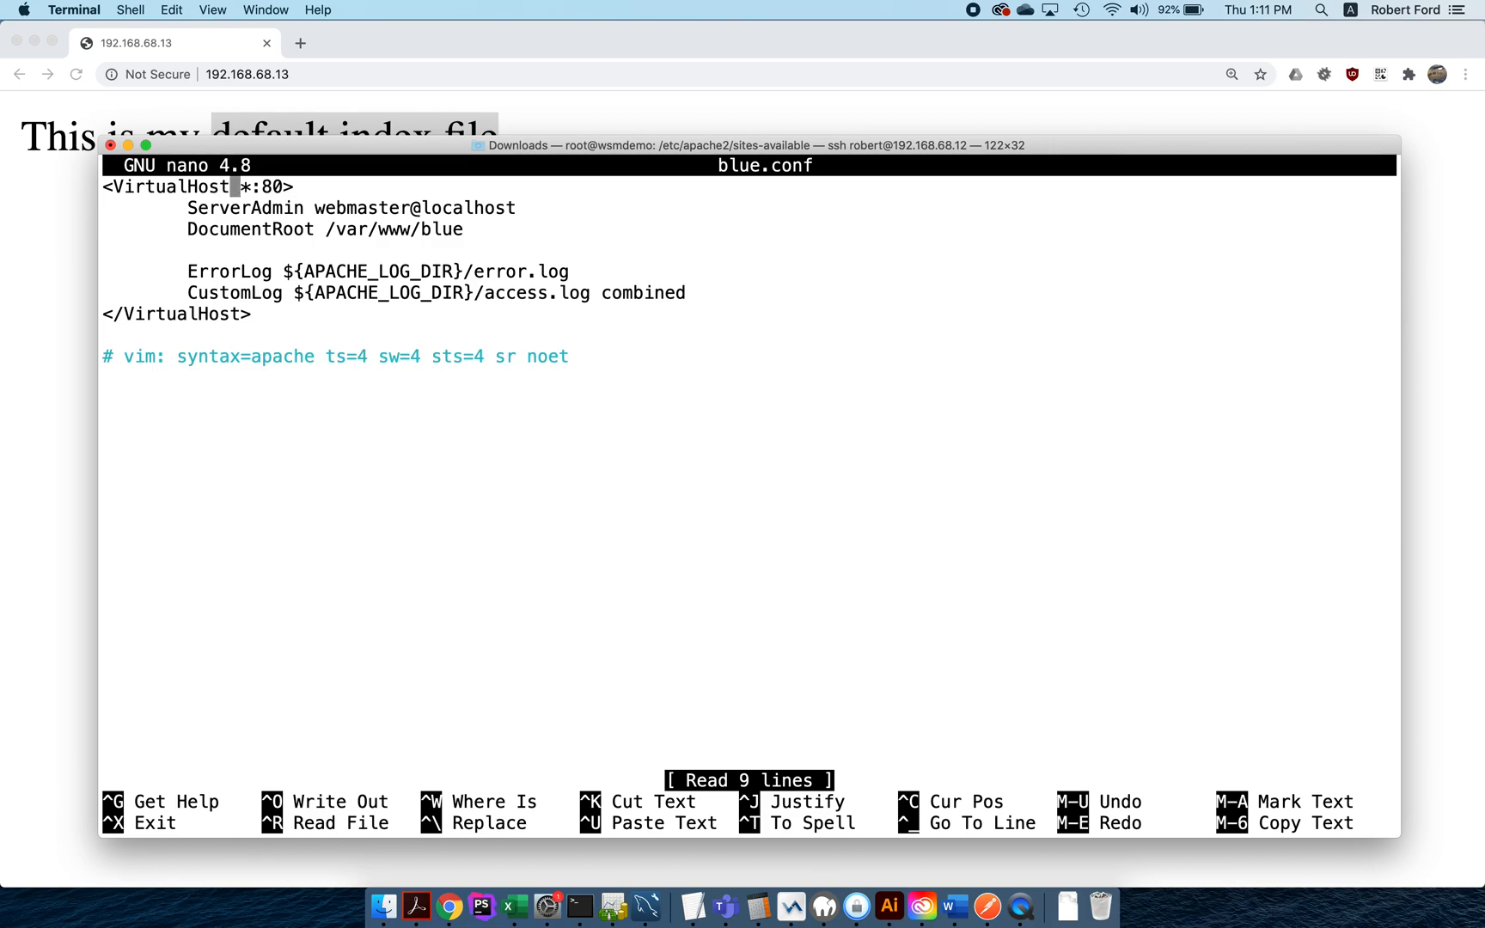
pyautogui.press('Right')
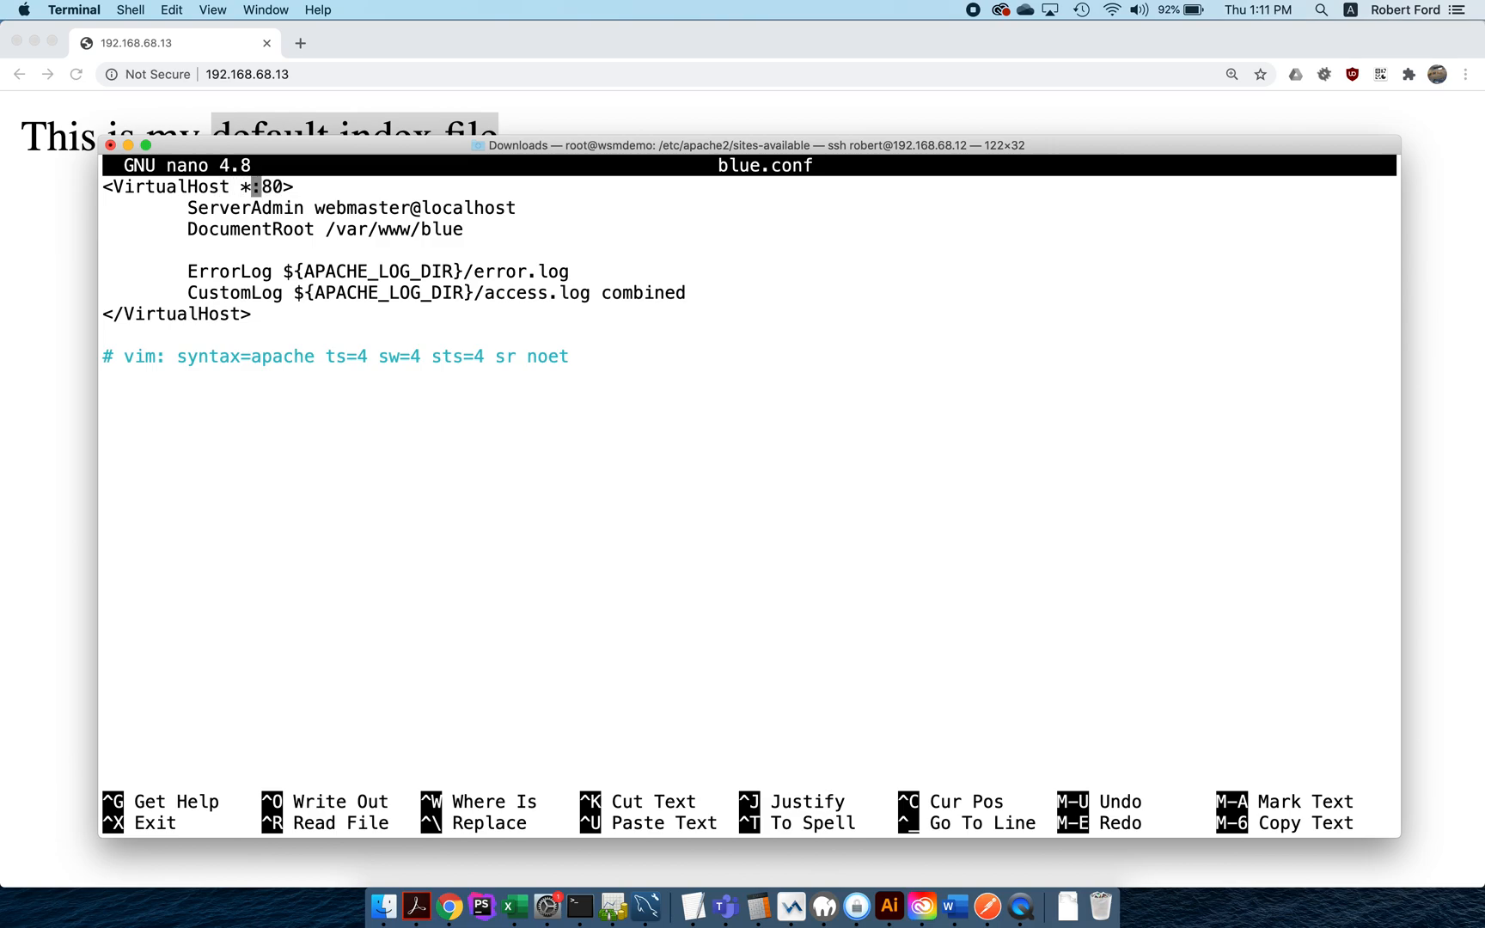
pyautogui.write('192.168.68.12')
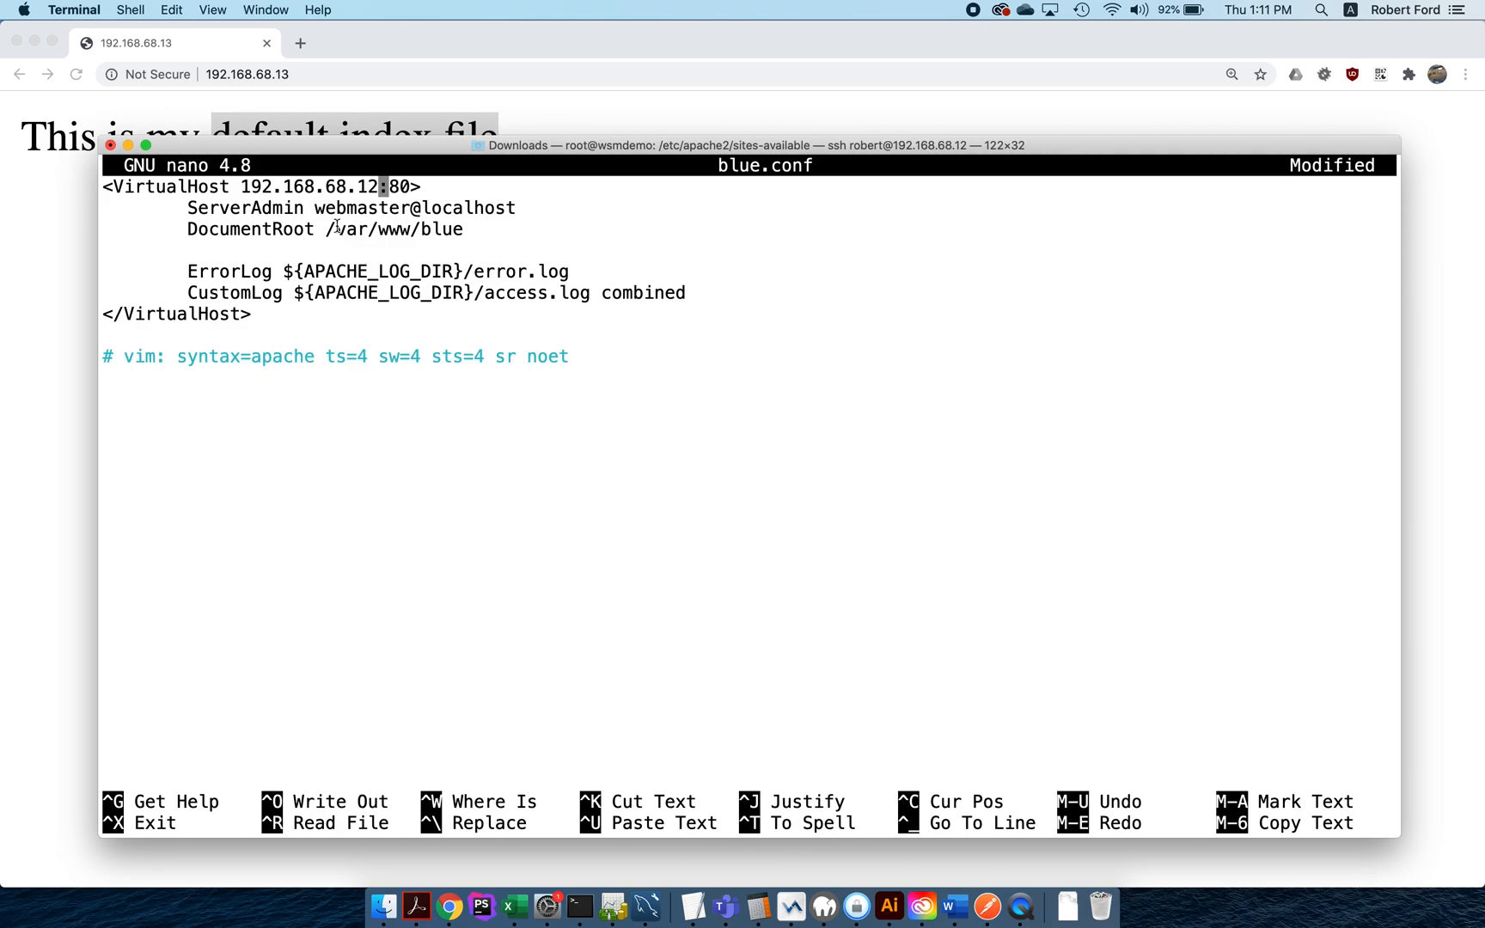
pyautogui.moveTo(235, 196)
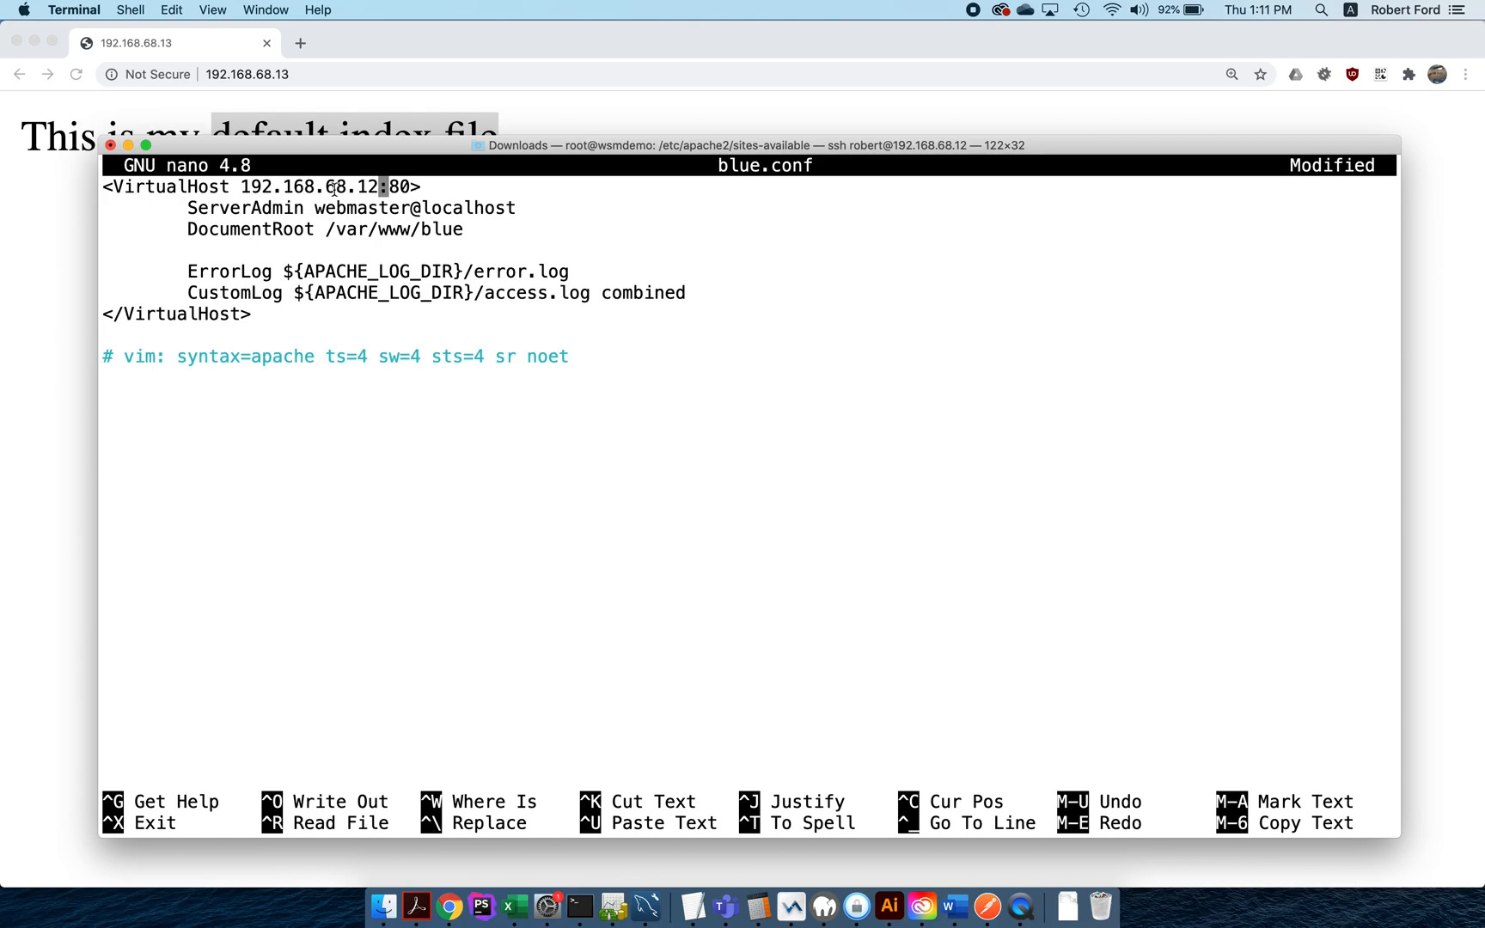
pyautogui.moveTo(329, 231)
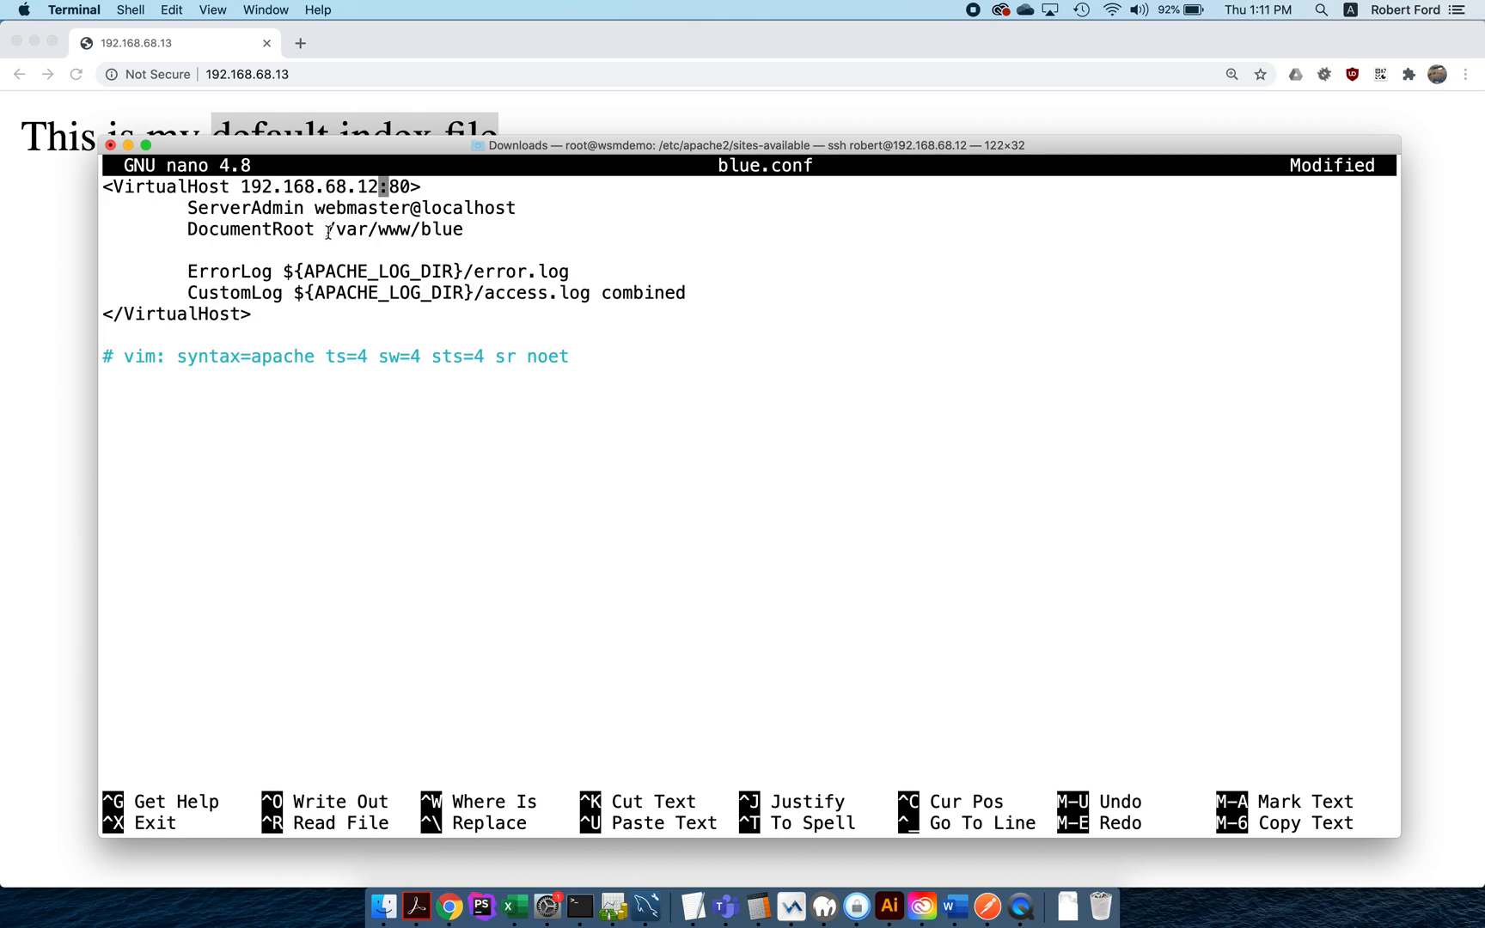
pyautogui.press('ctrl+o')
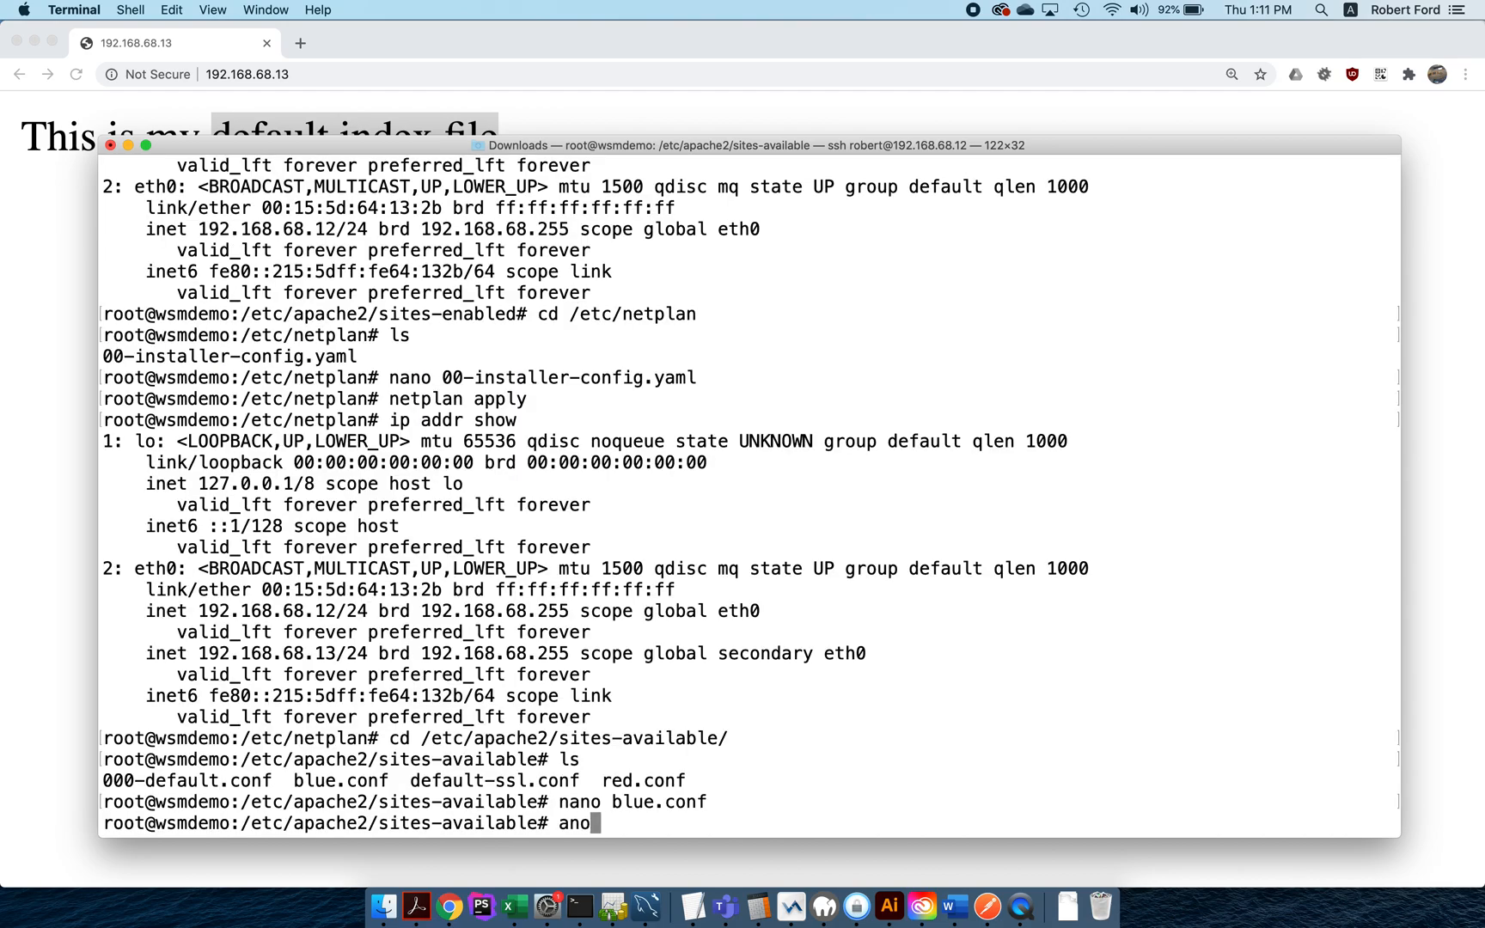
# Step: Change red.conf's VirtualHost from *:80 to 192.168.68.13:80 in nano and save
pyautogui.write('nano r')
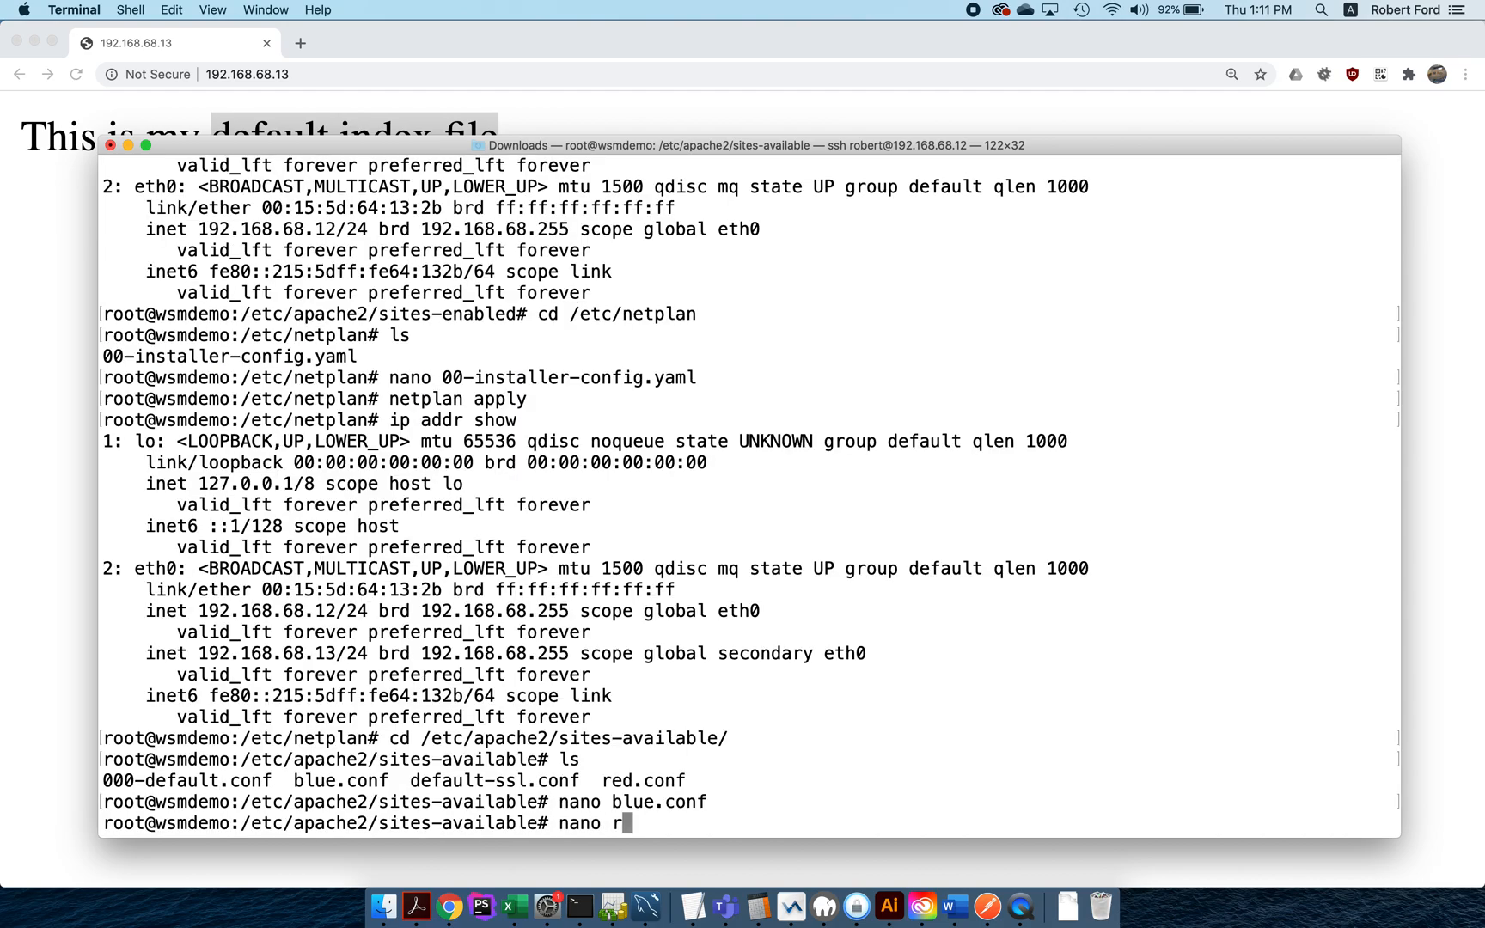
pyautogui.press('Return')
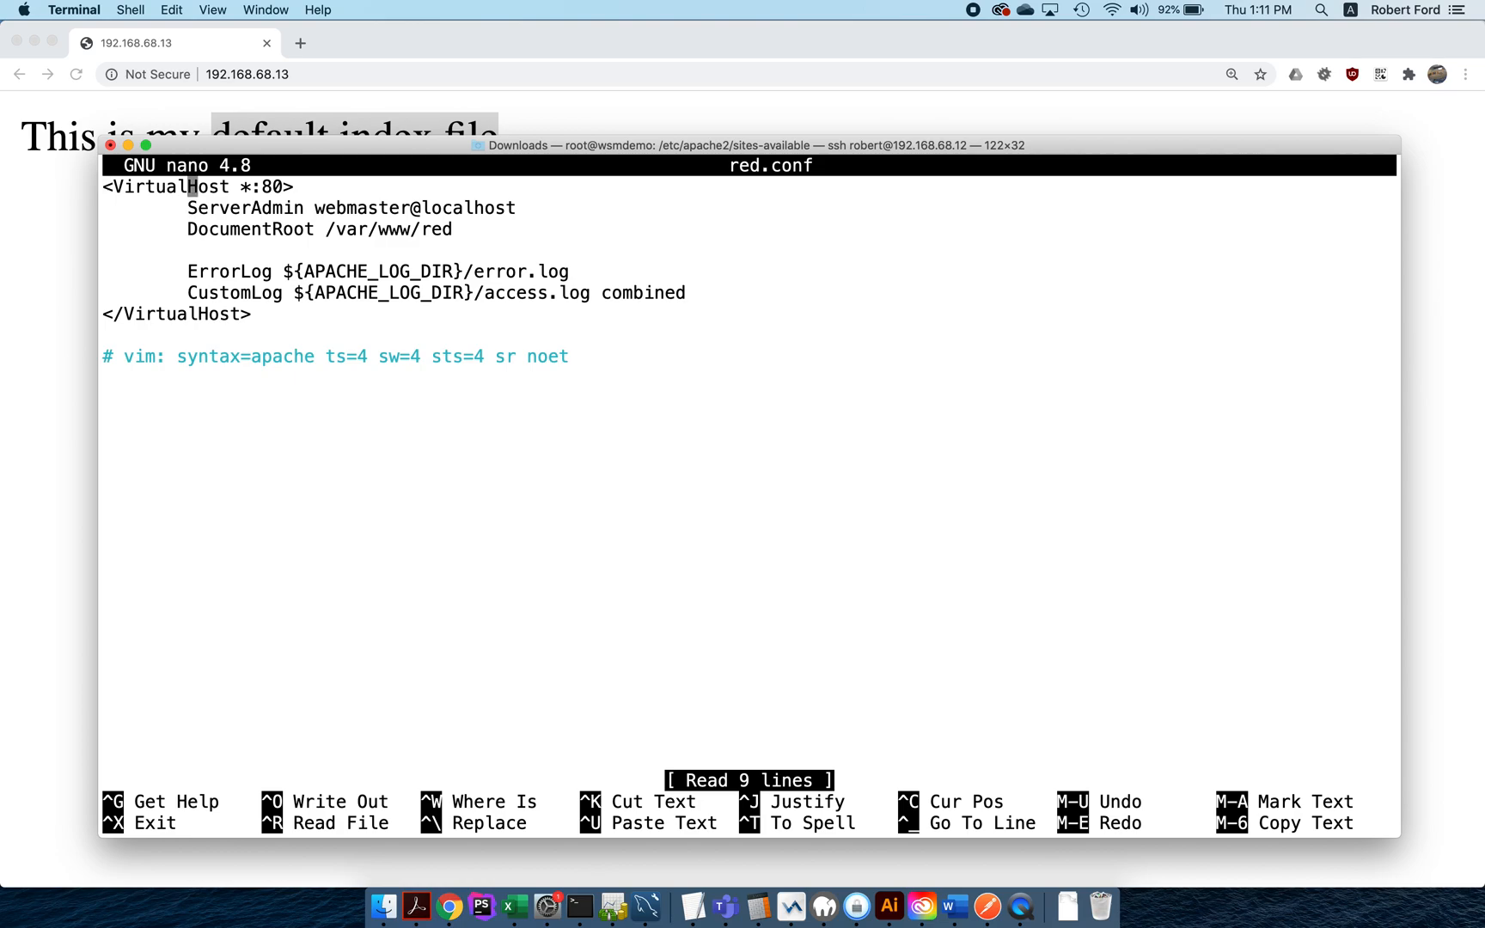
pyautogui.write('192.168.68.13')
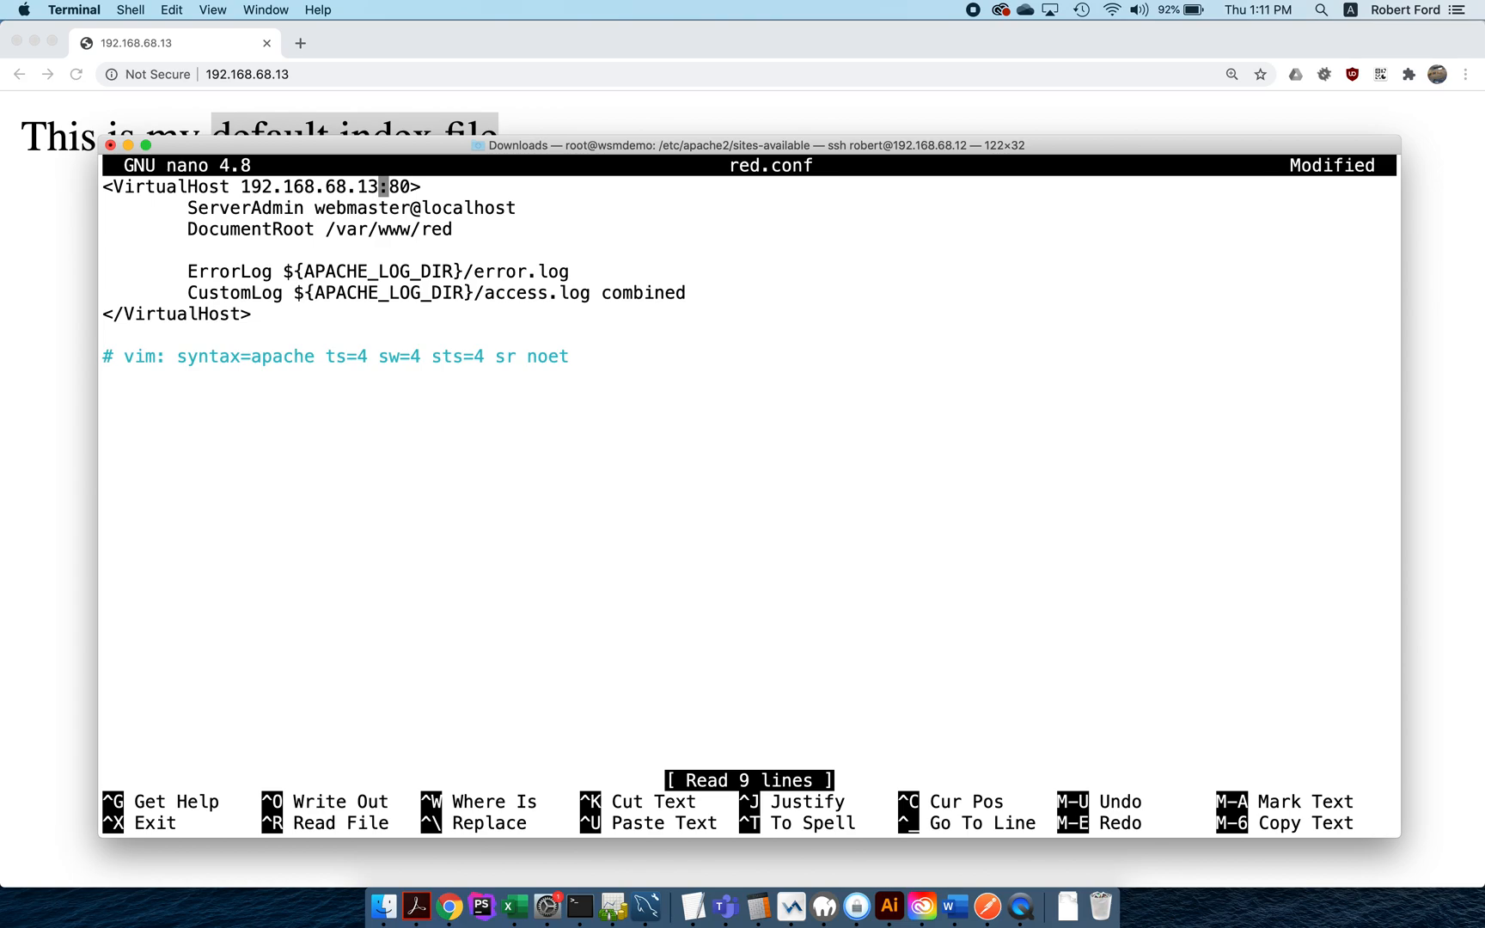
pyautogui.press('ctrl+x')
pyautogui.write('catn 00')
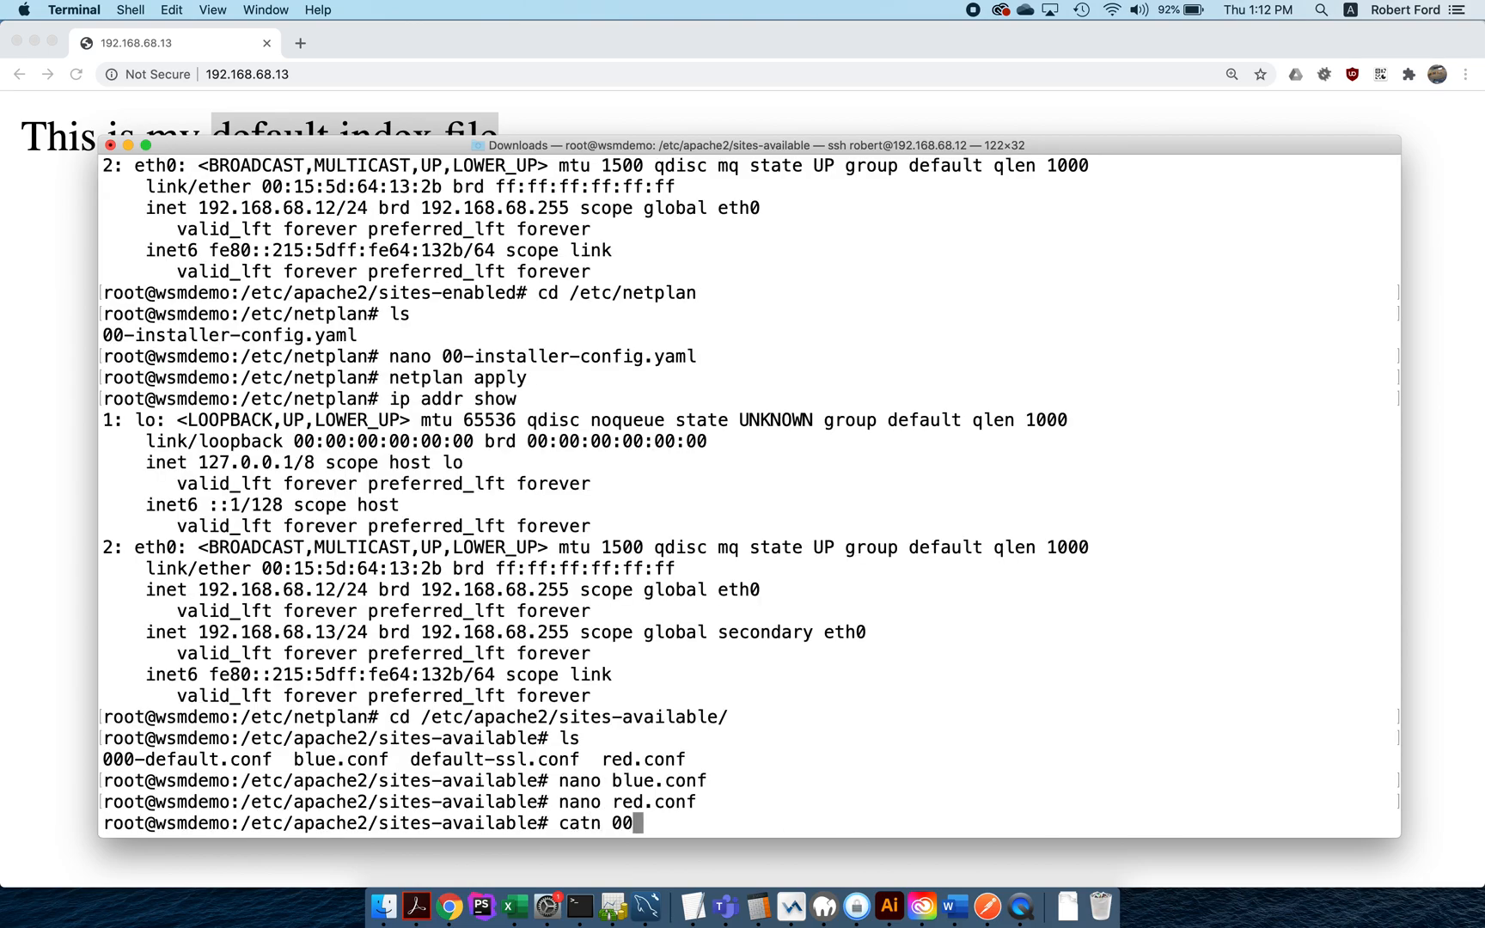
# Step: Print 000-default.conf, then all site configs with cat *
pyautogui.press('Return')
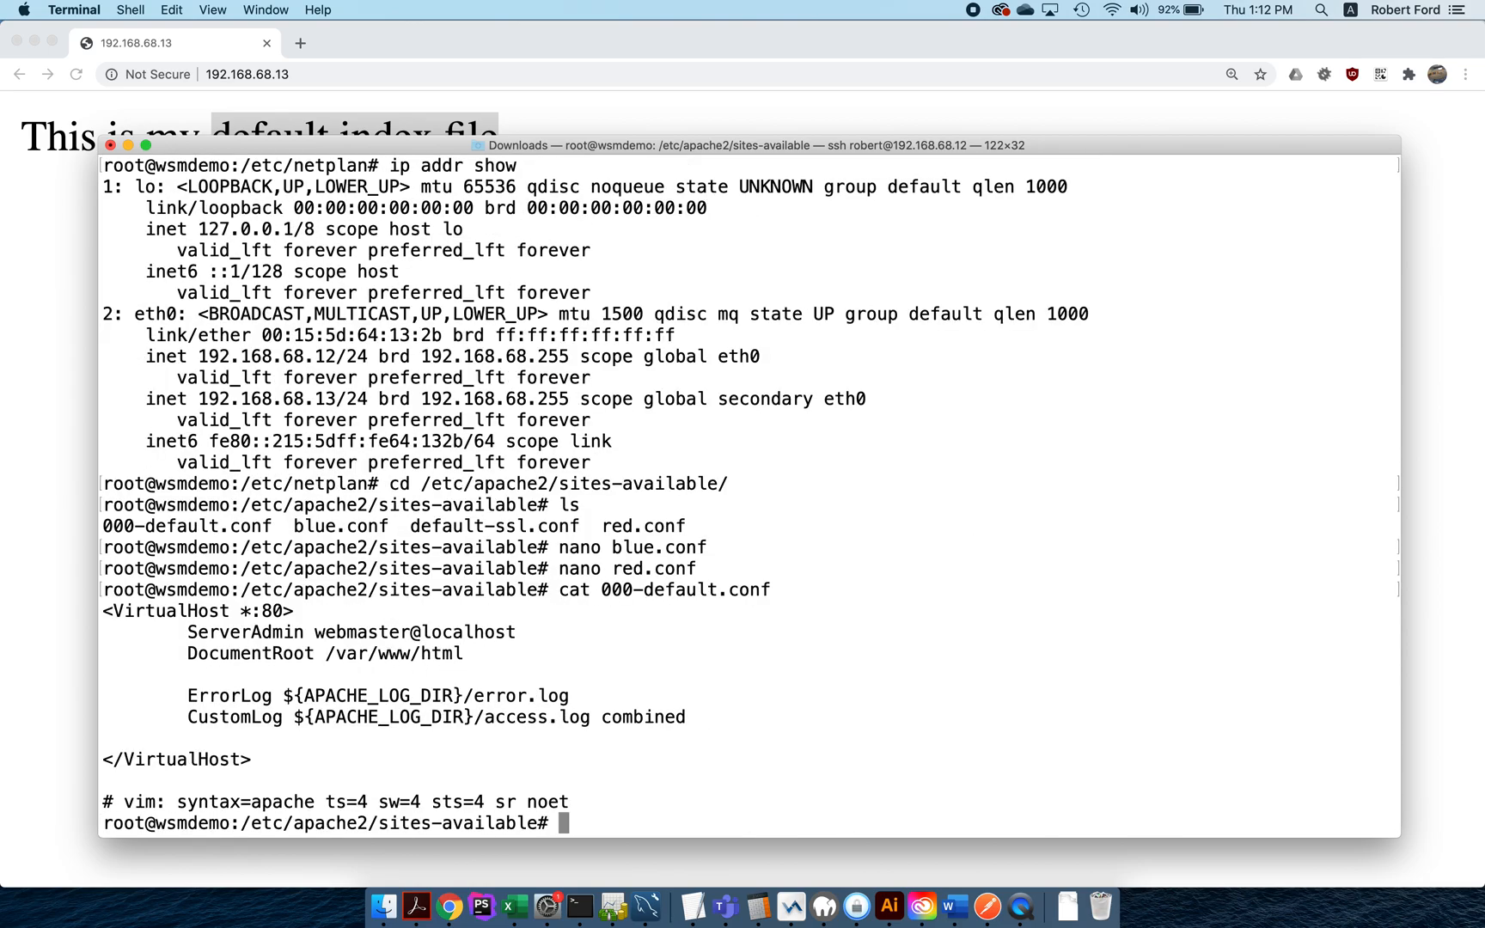
pyautogui.write('c')
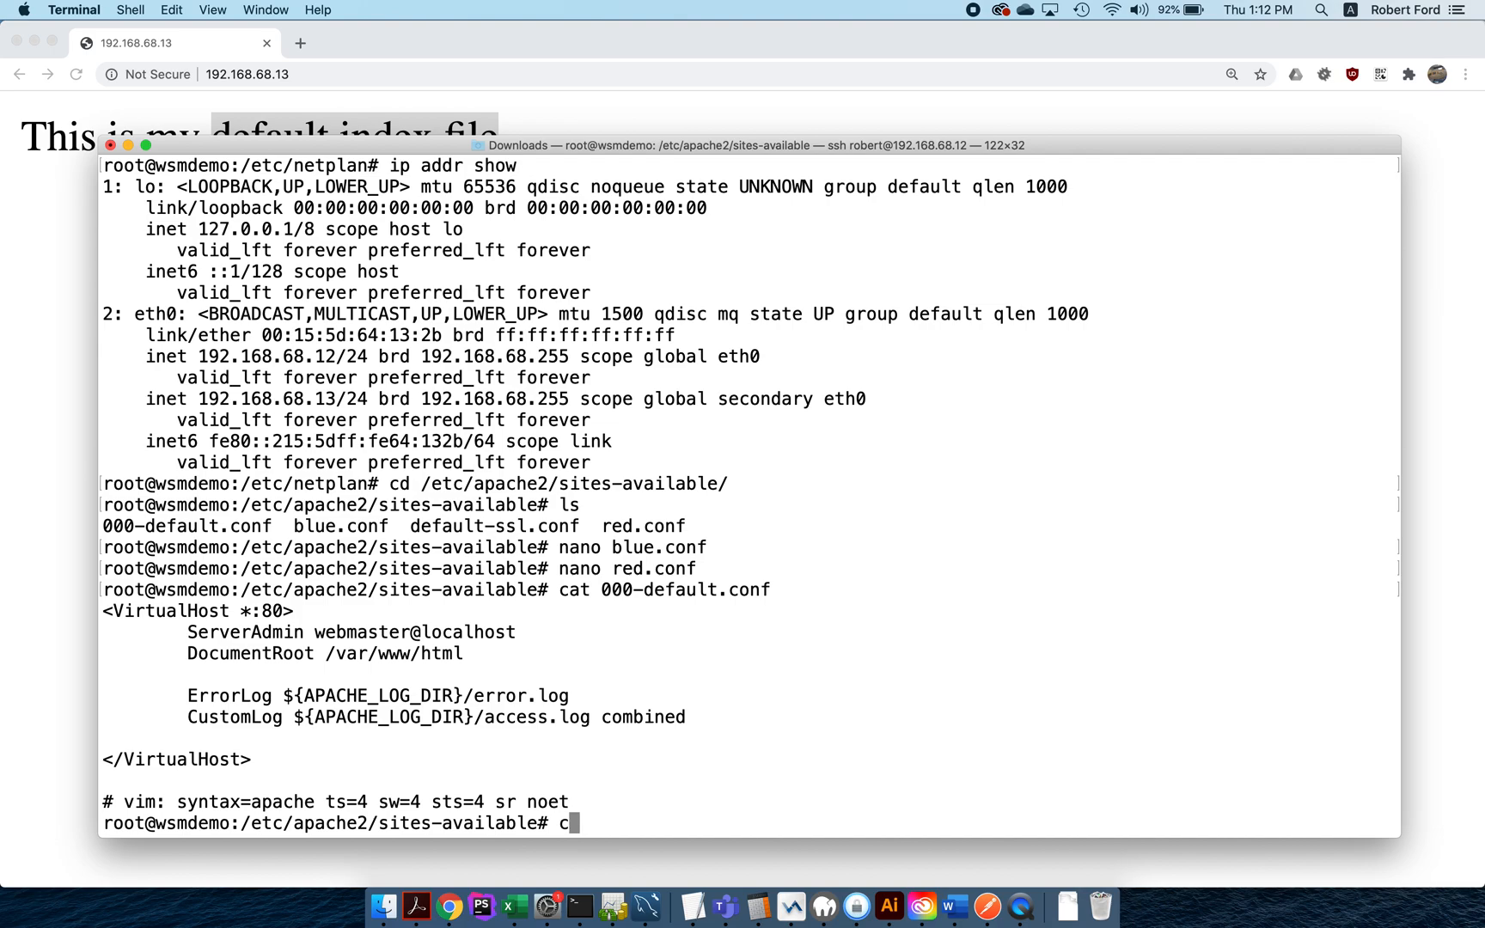
pyautogui.press('Return')
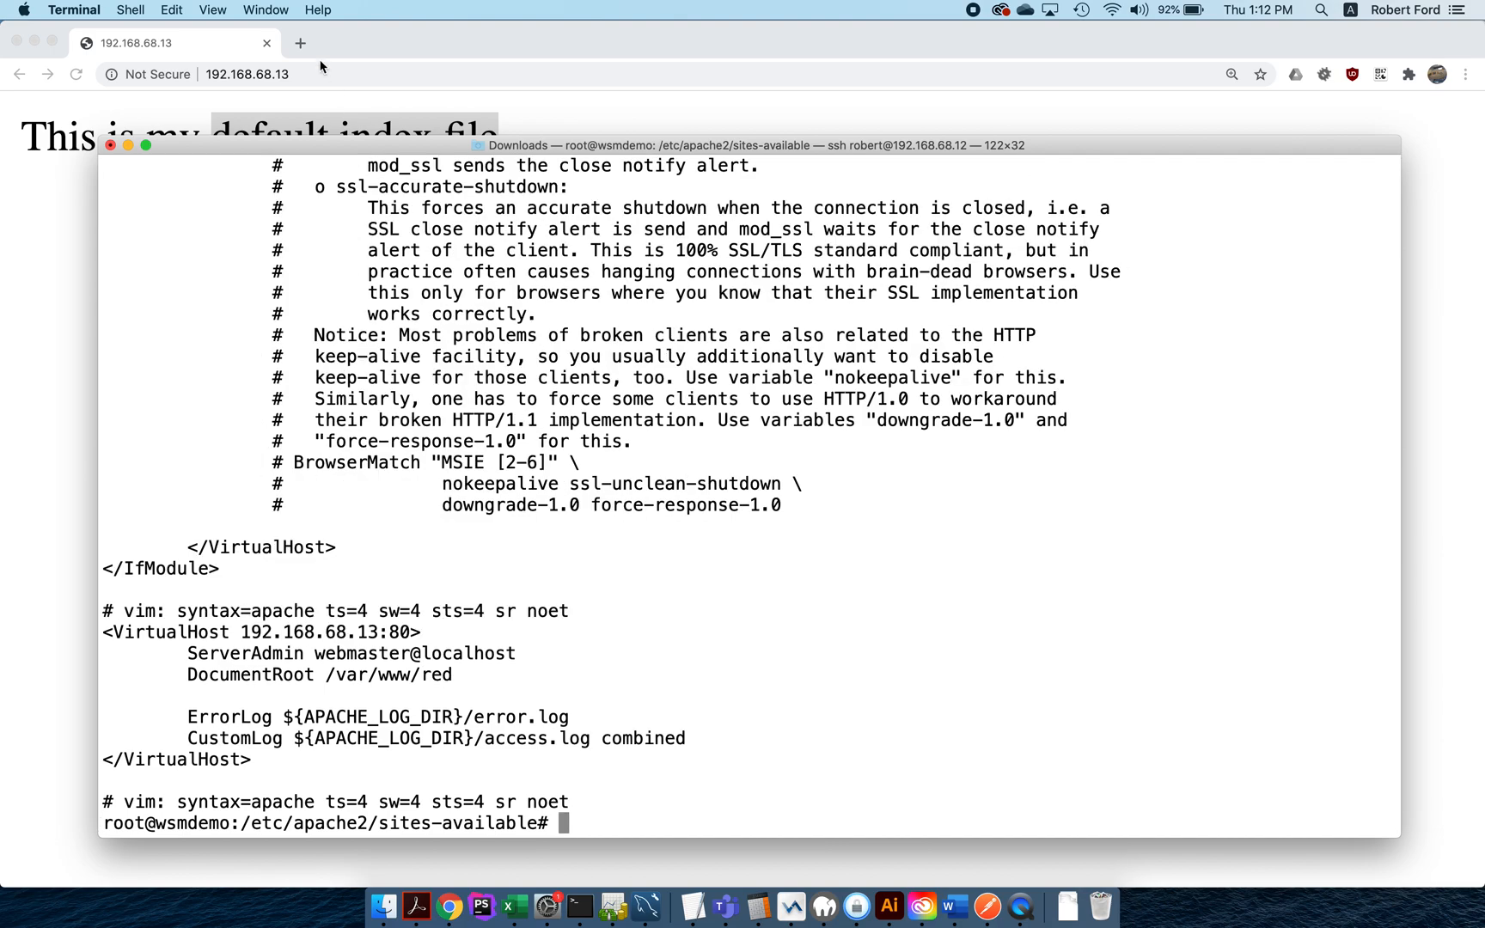
# Step: Change into the ../sites-enabled directory
pyautogui.write('c')
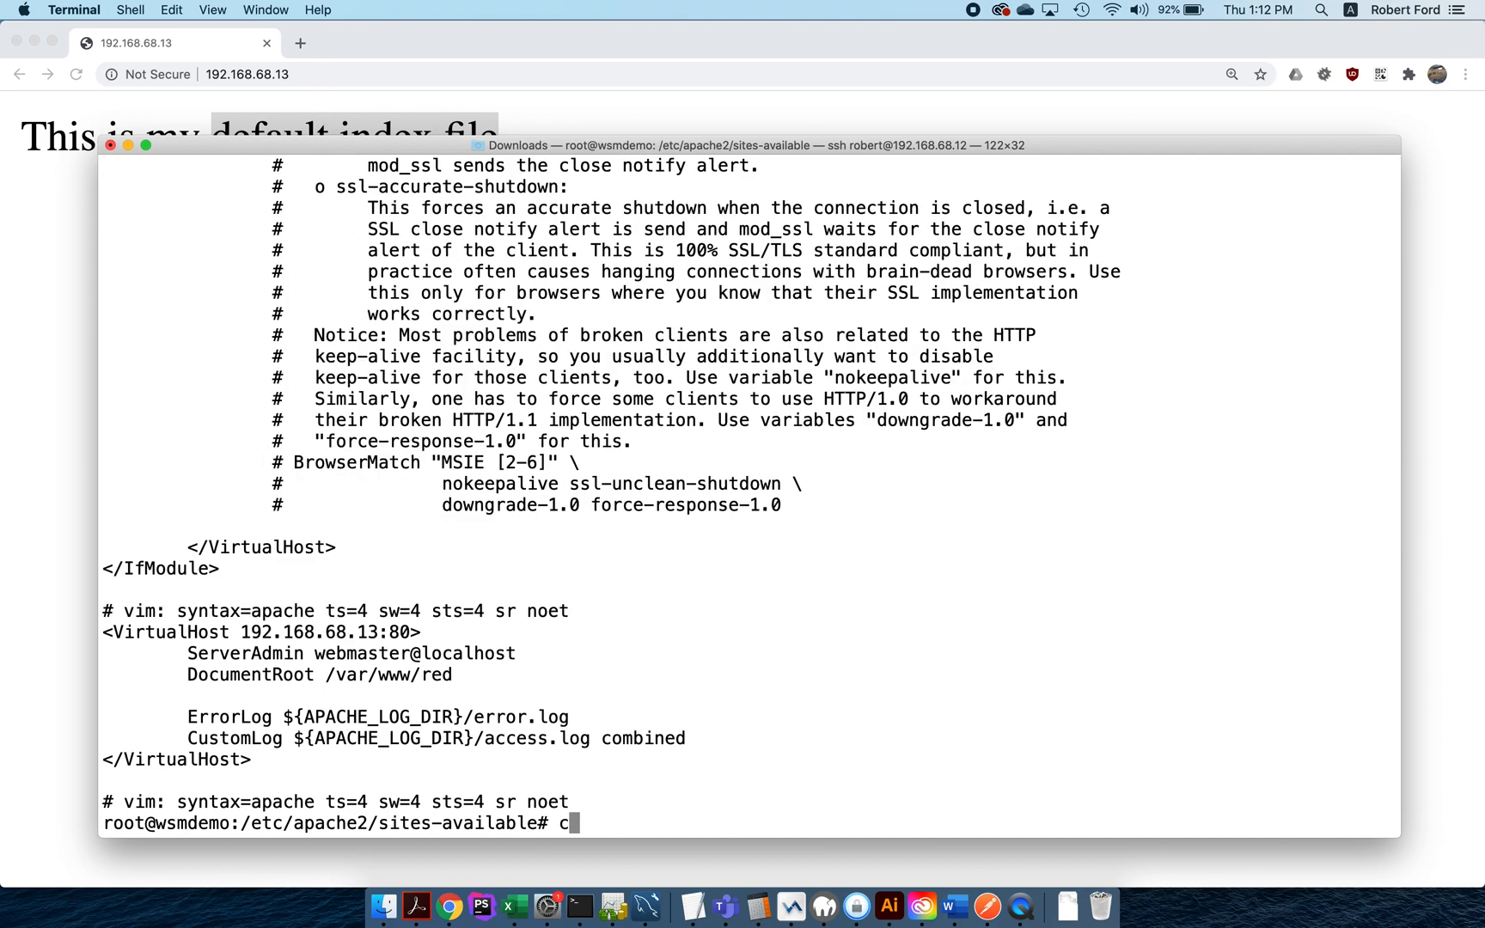
pyautogui.write('d ../site')
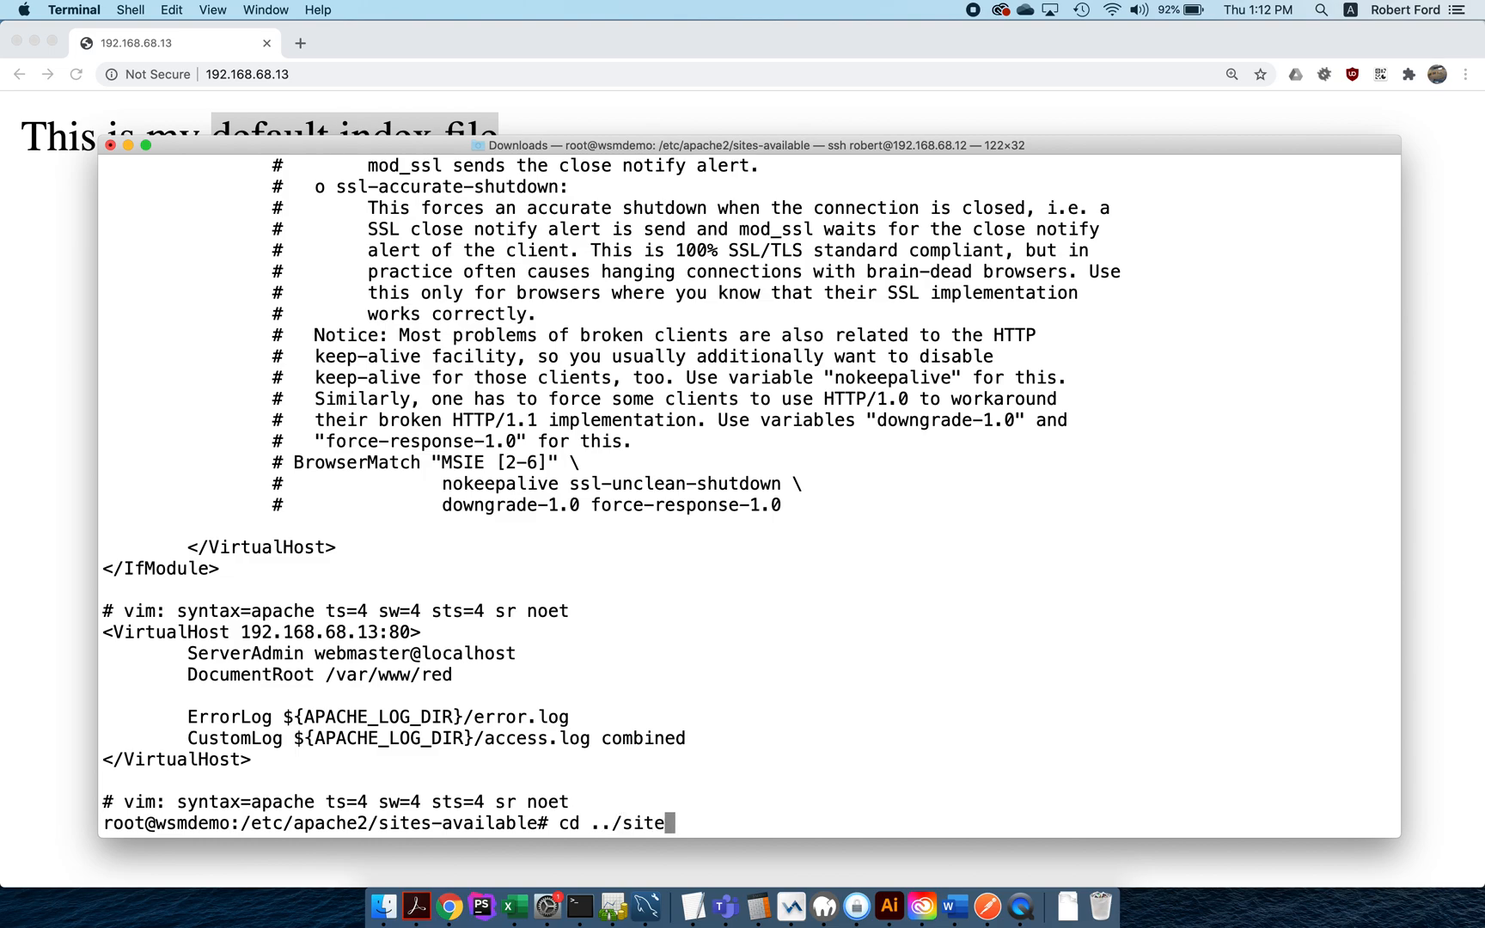
pyautogui.press('Return')
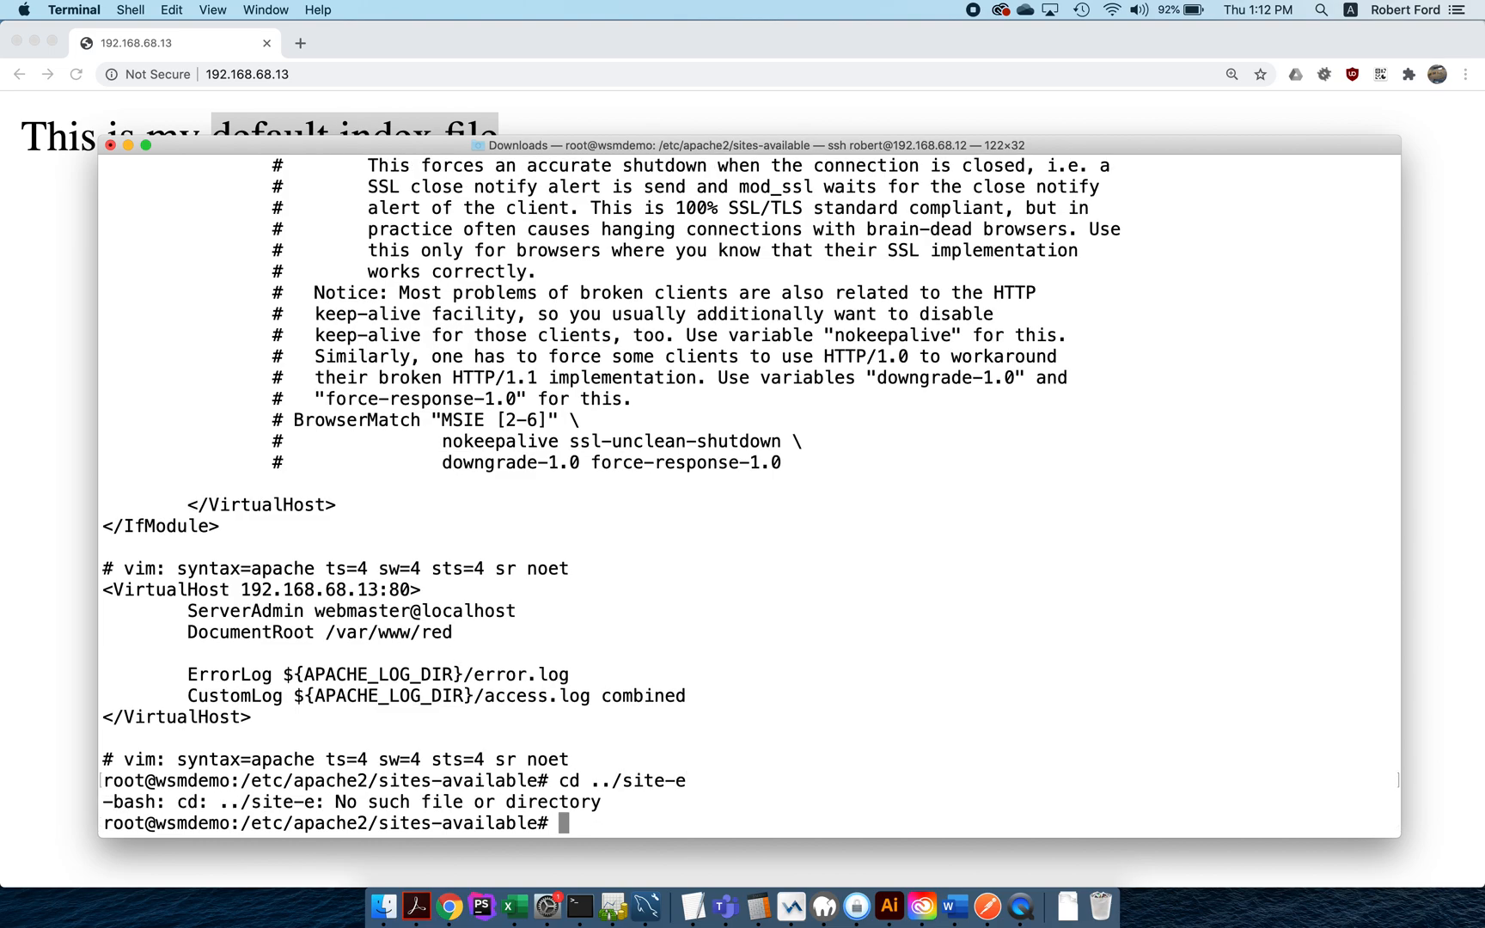
pyautogui.write('cd ../site-')
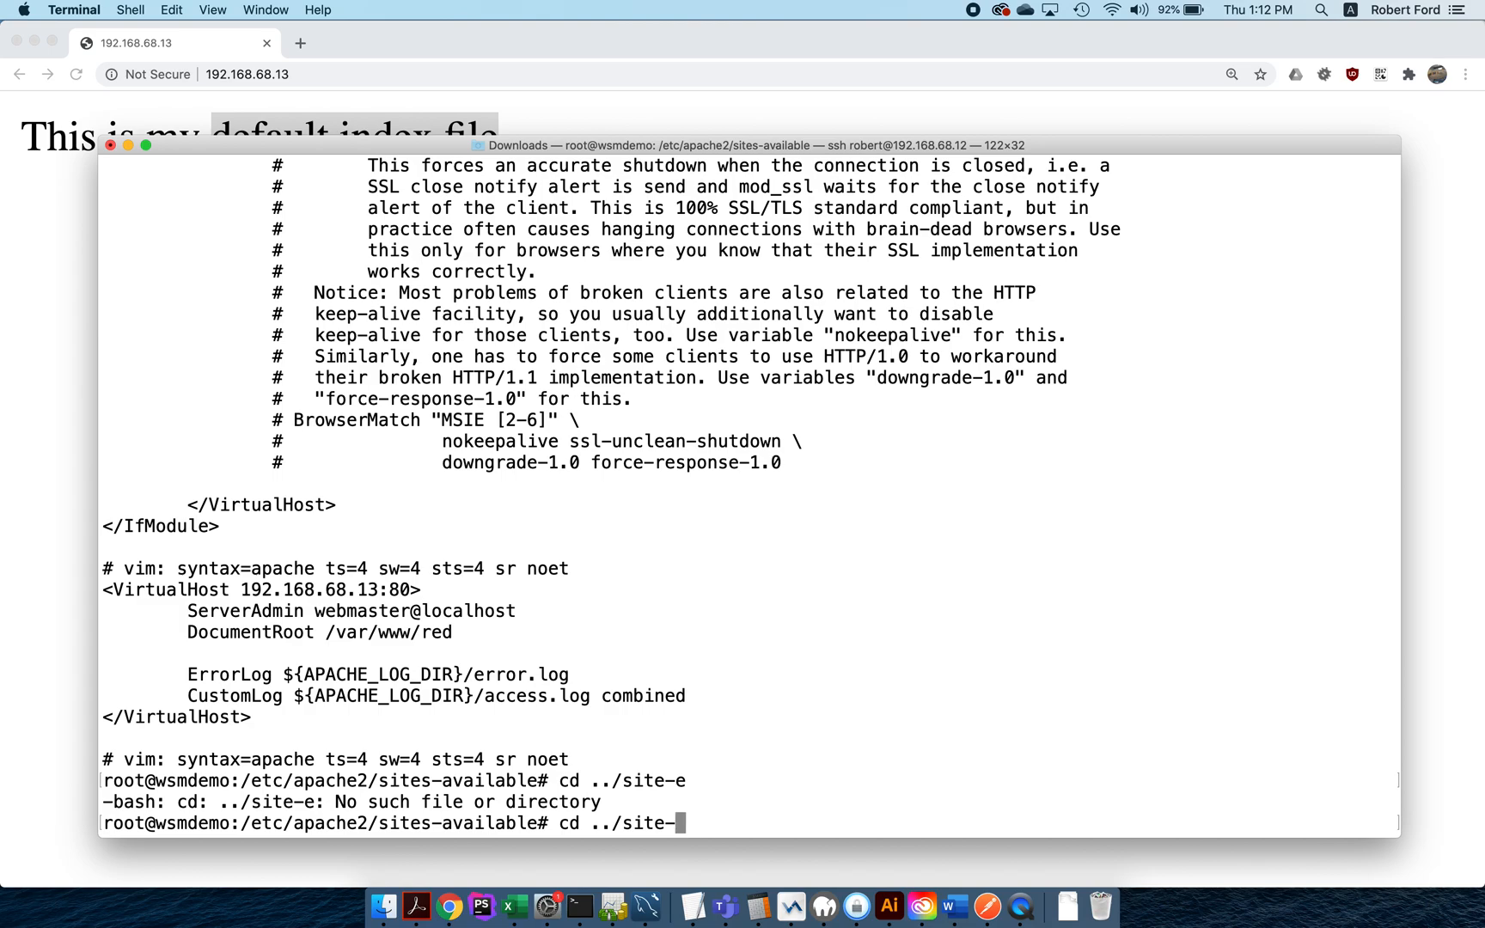
pyautogui.press('Return')
pyautogui.write('cat *')
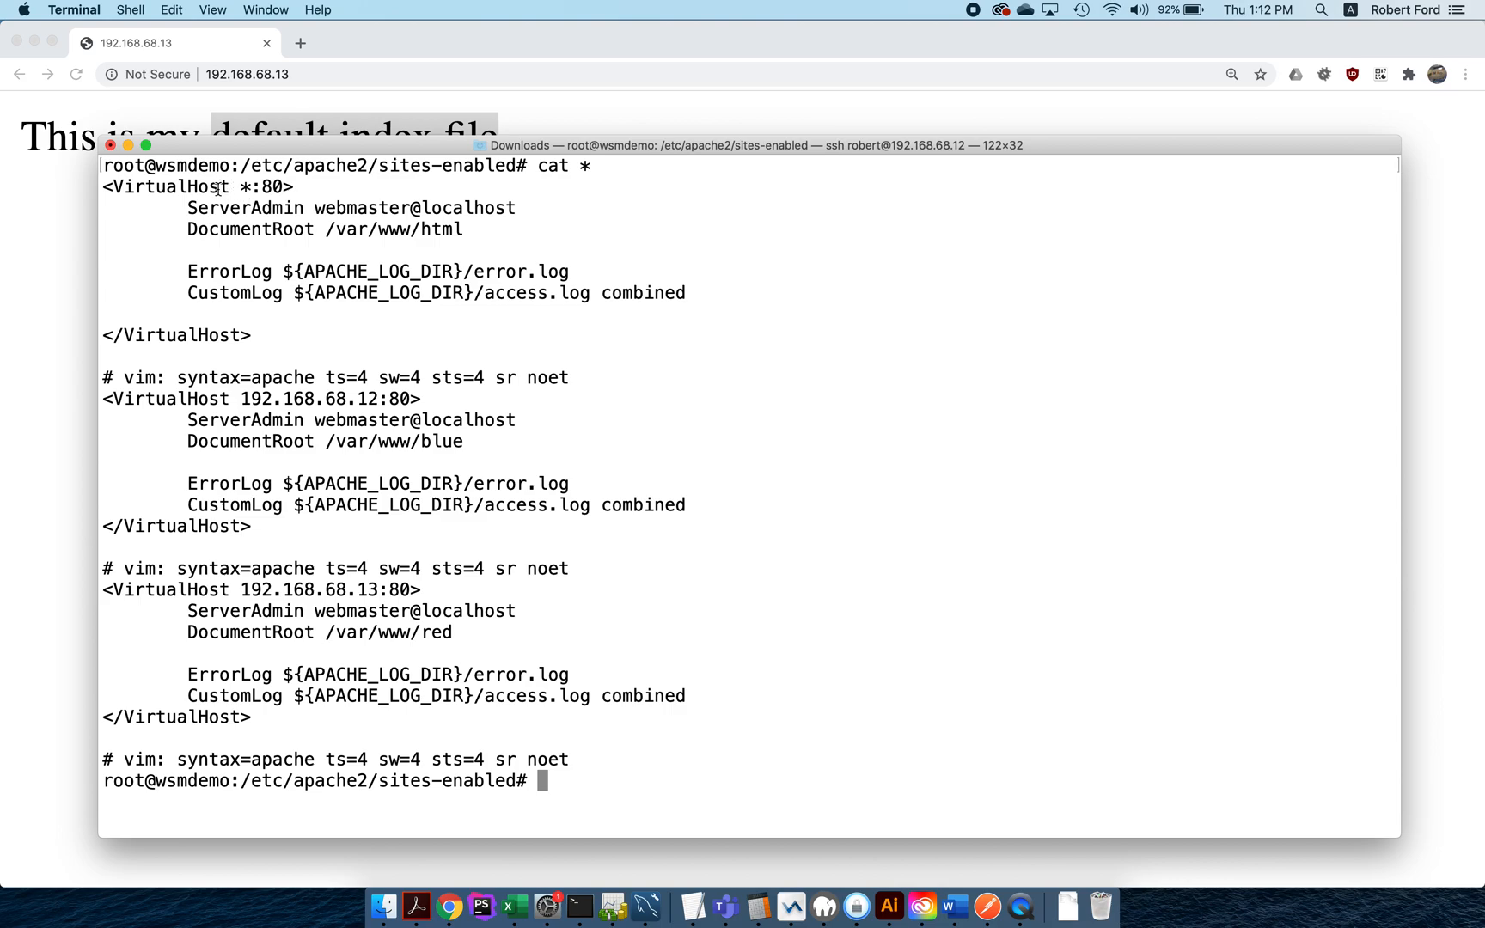
pyautogui.moveTo(323, 350)
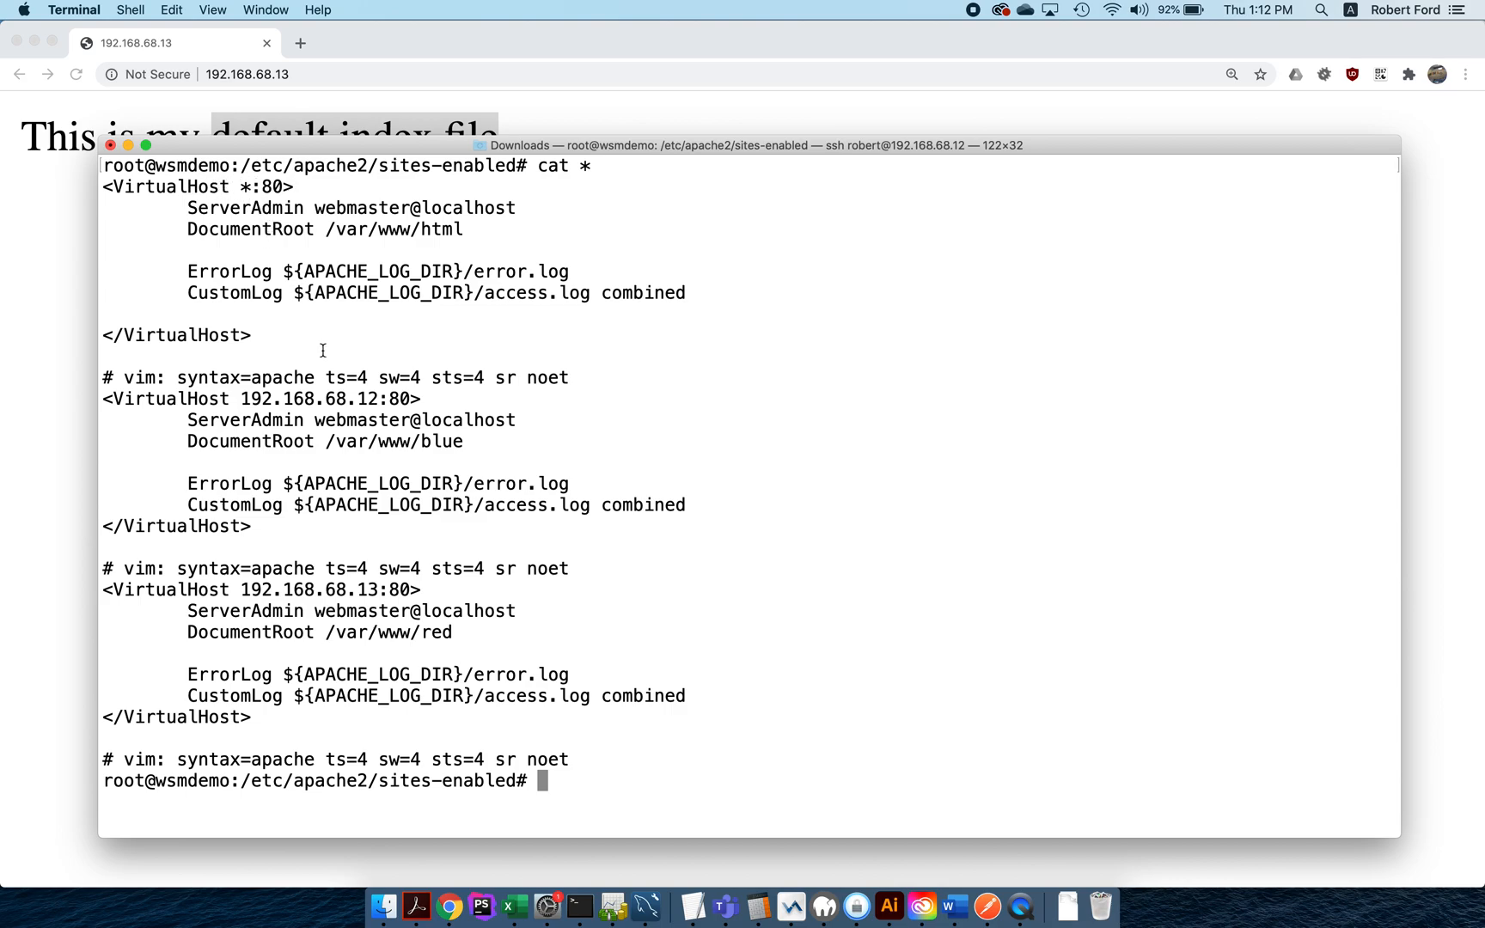
pyautogui.moveTo(139, 371)
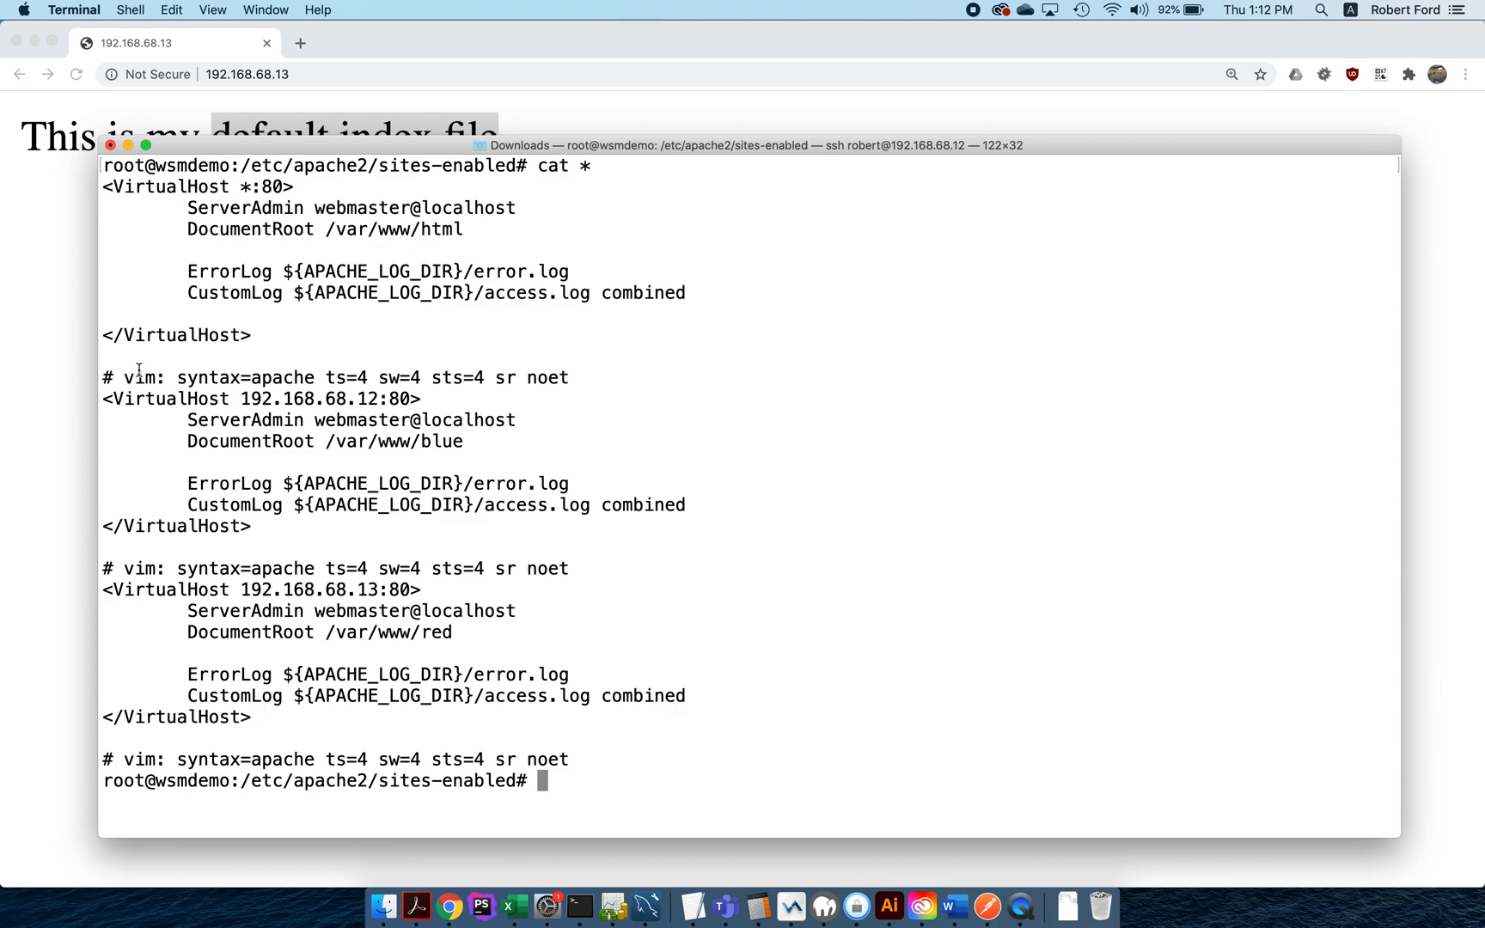
pyautogui.moveTo(355, 399)
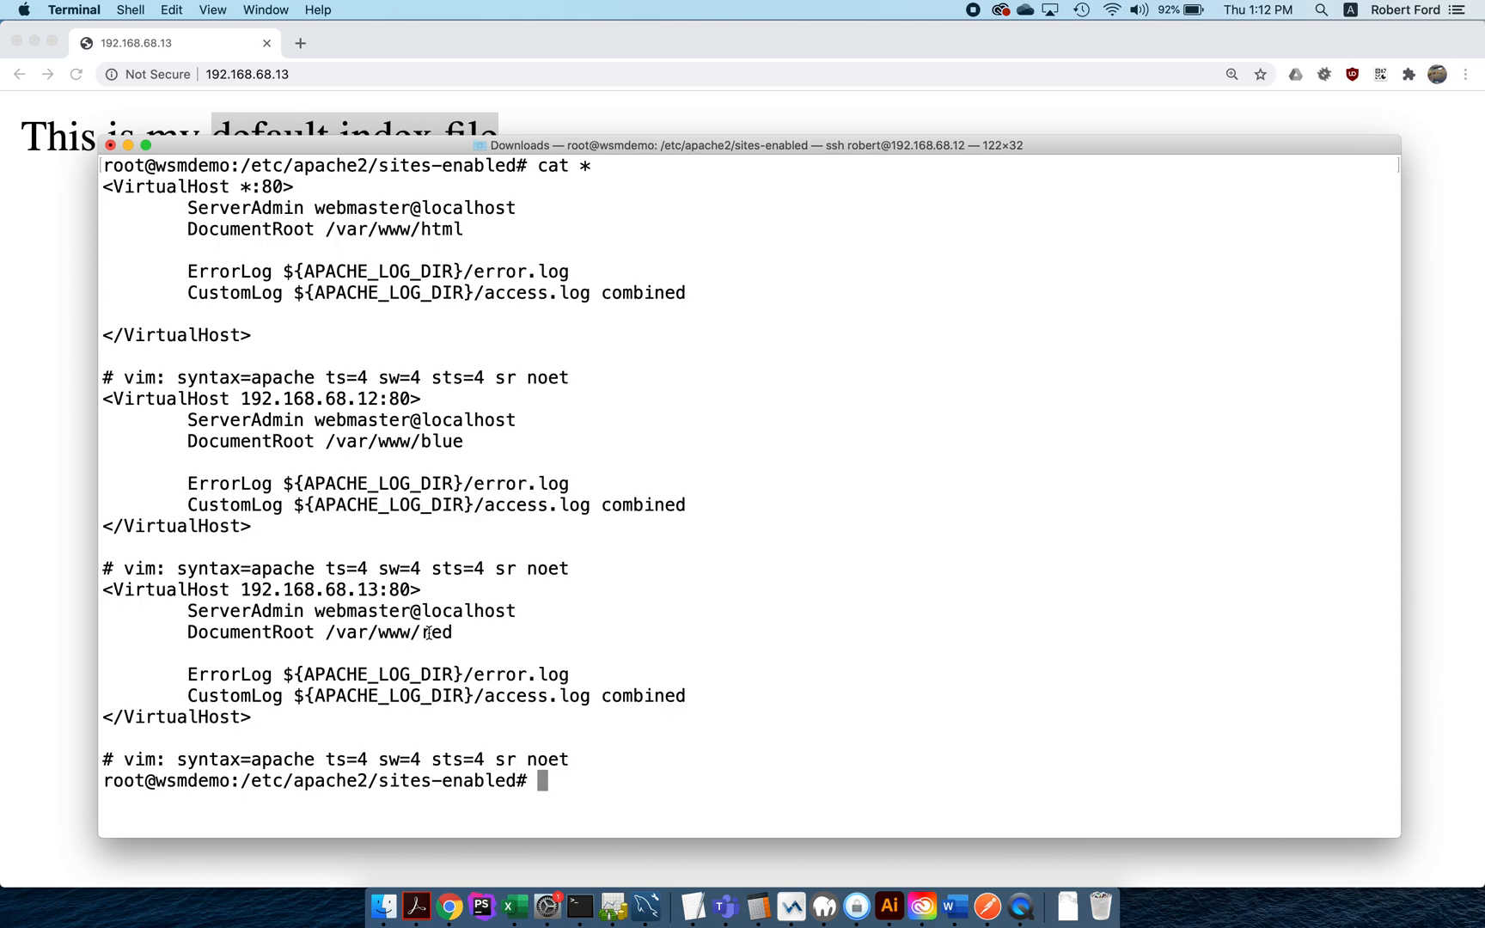
pyautogui.moveTo(298, 82)
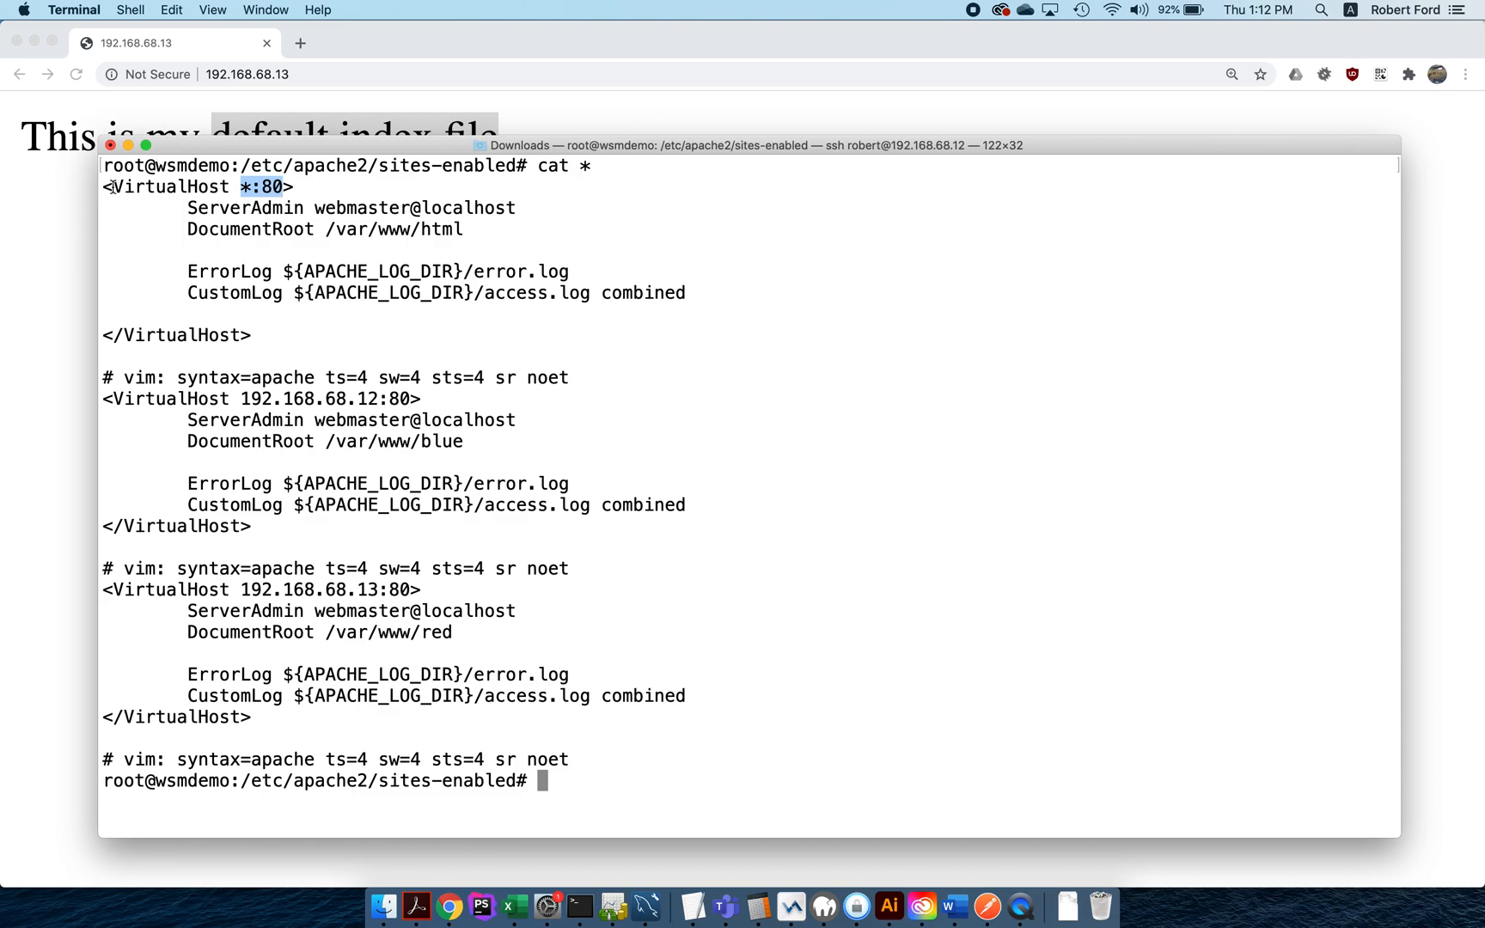
pyautogui.moveTo(150, 696)
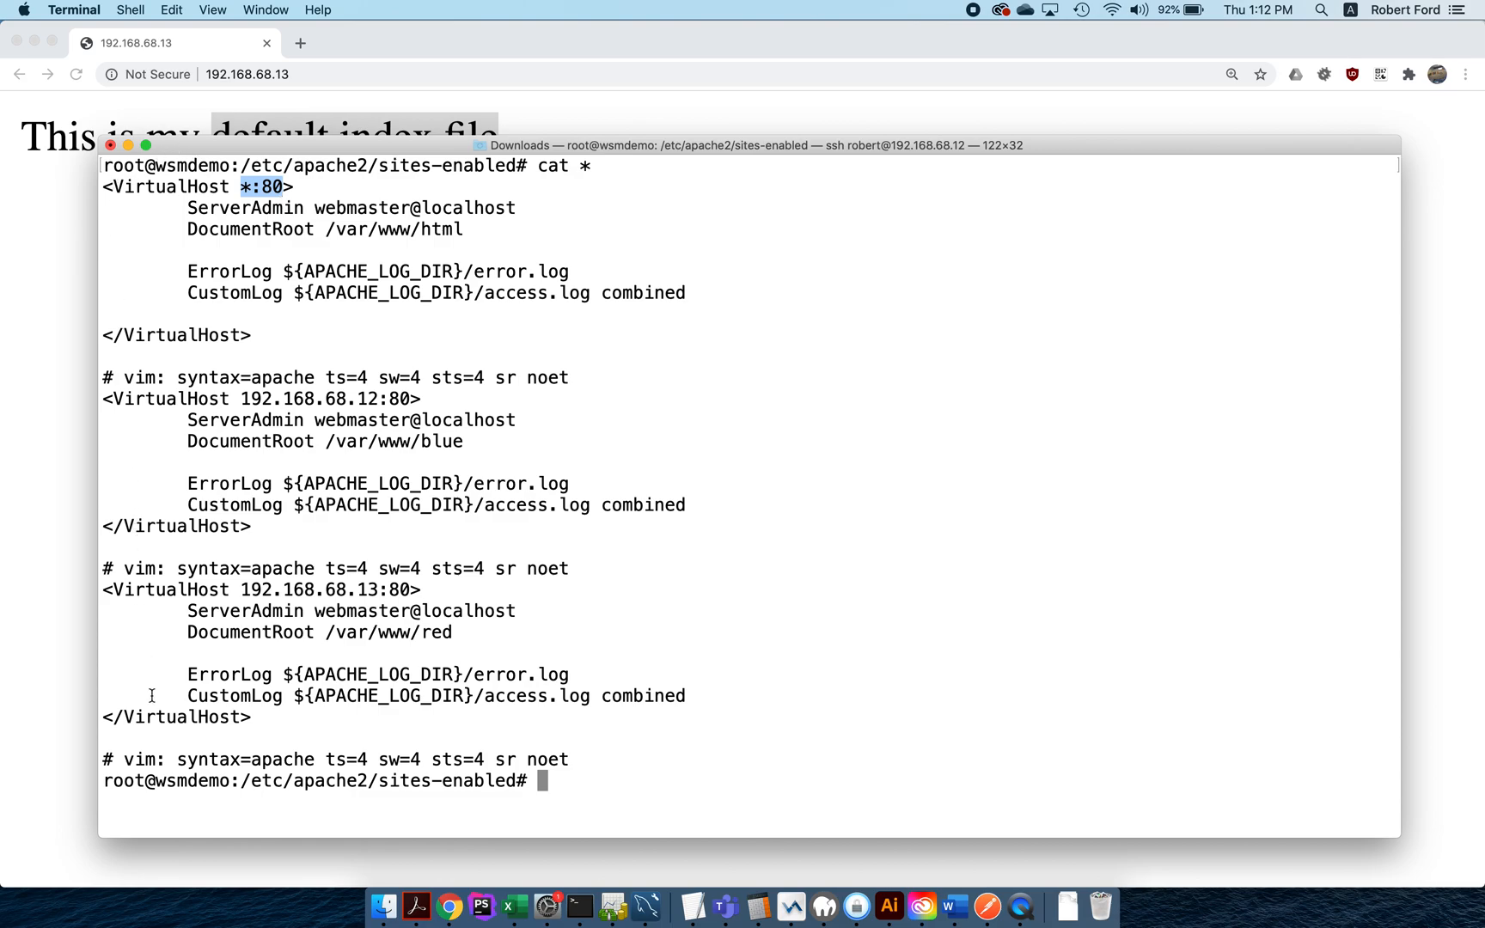
pyautogui.moveTo(234, 568)
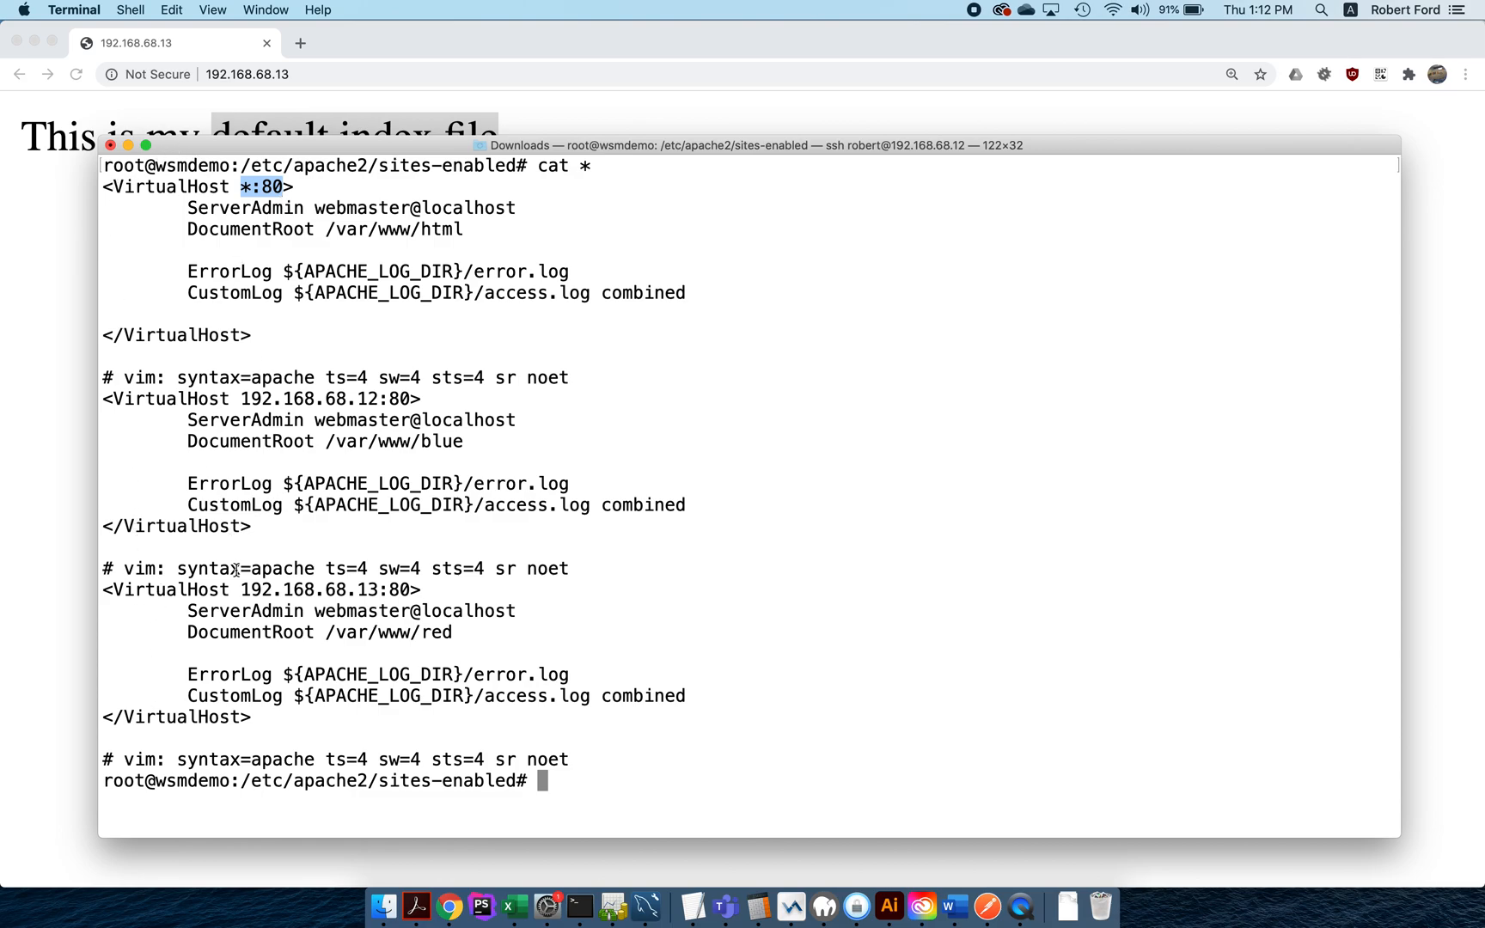
pyautogui.doubleClick(327, 589)
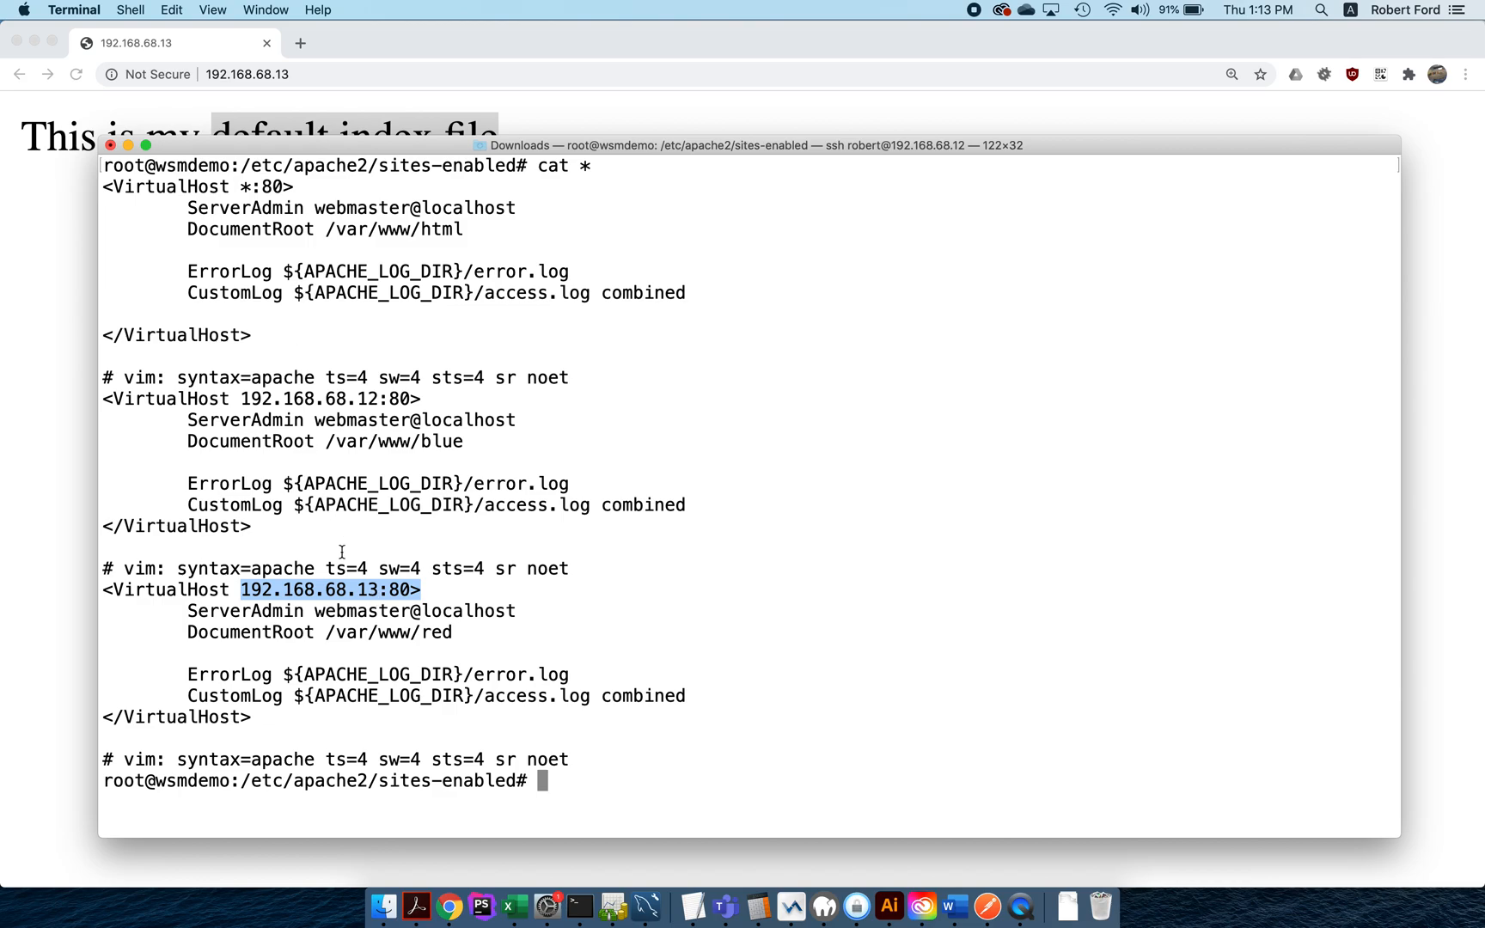
pyautogui.moveTo(380, 465)
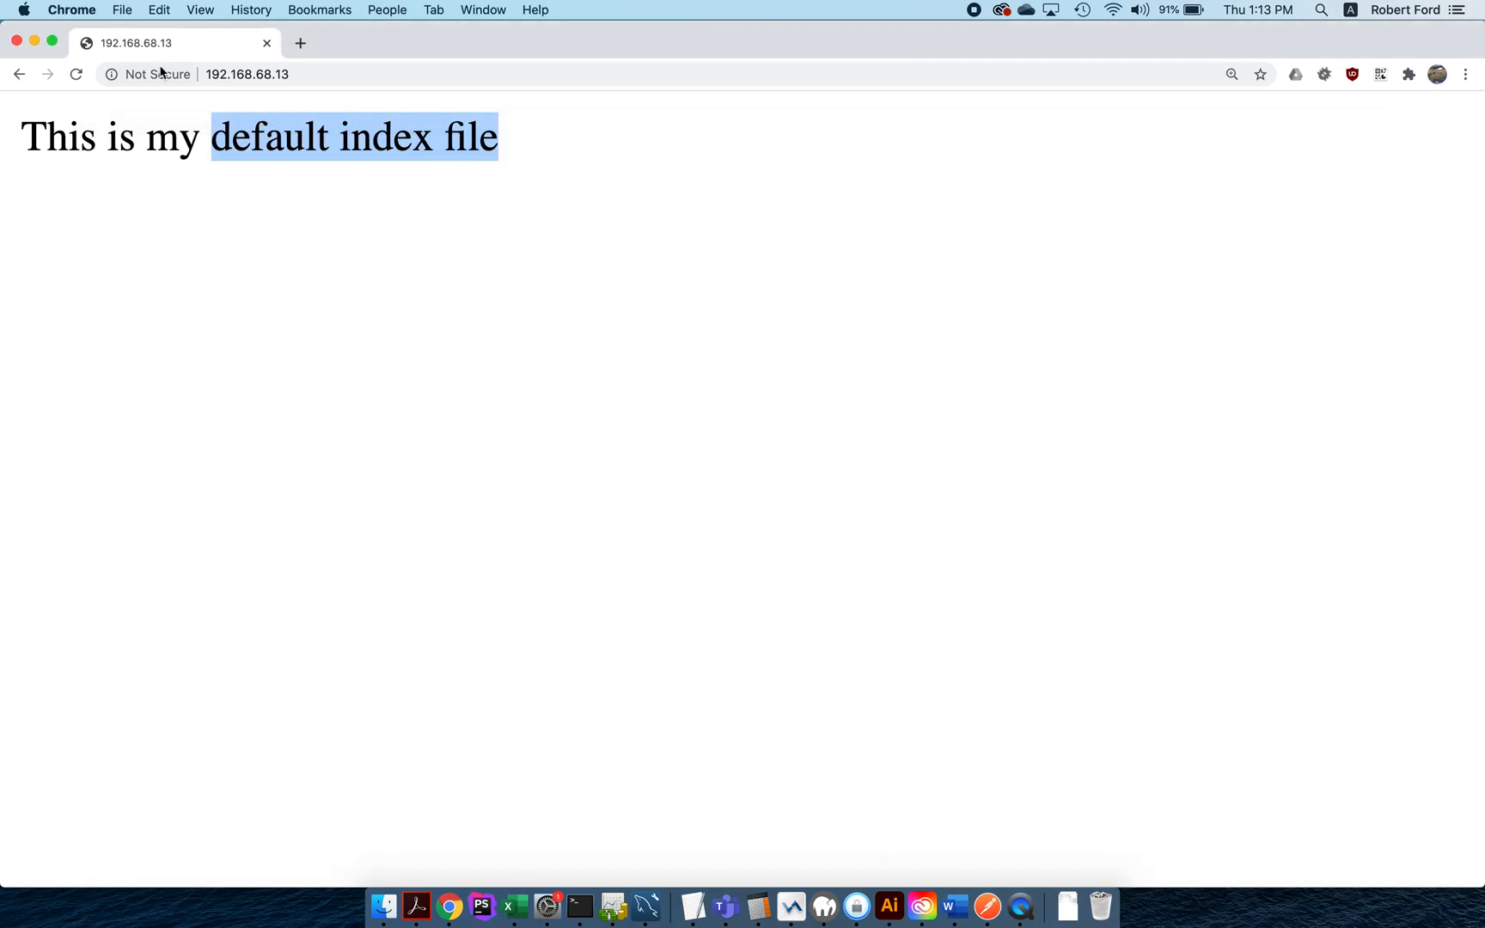
# Step: Reload 192.168.68.13 in Chrome, which still serves the default index file
pyautogui.click(76, 74)
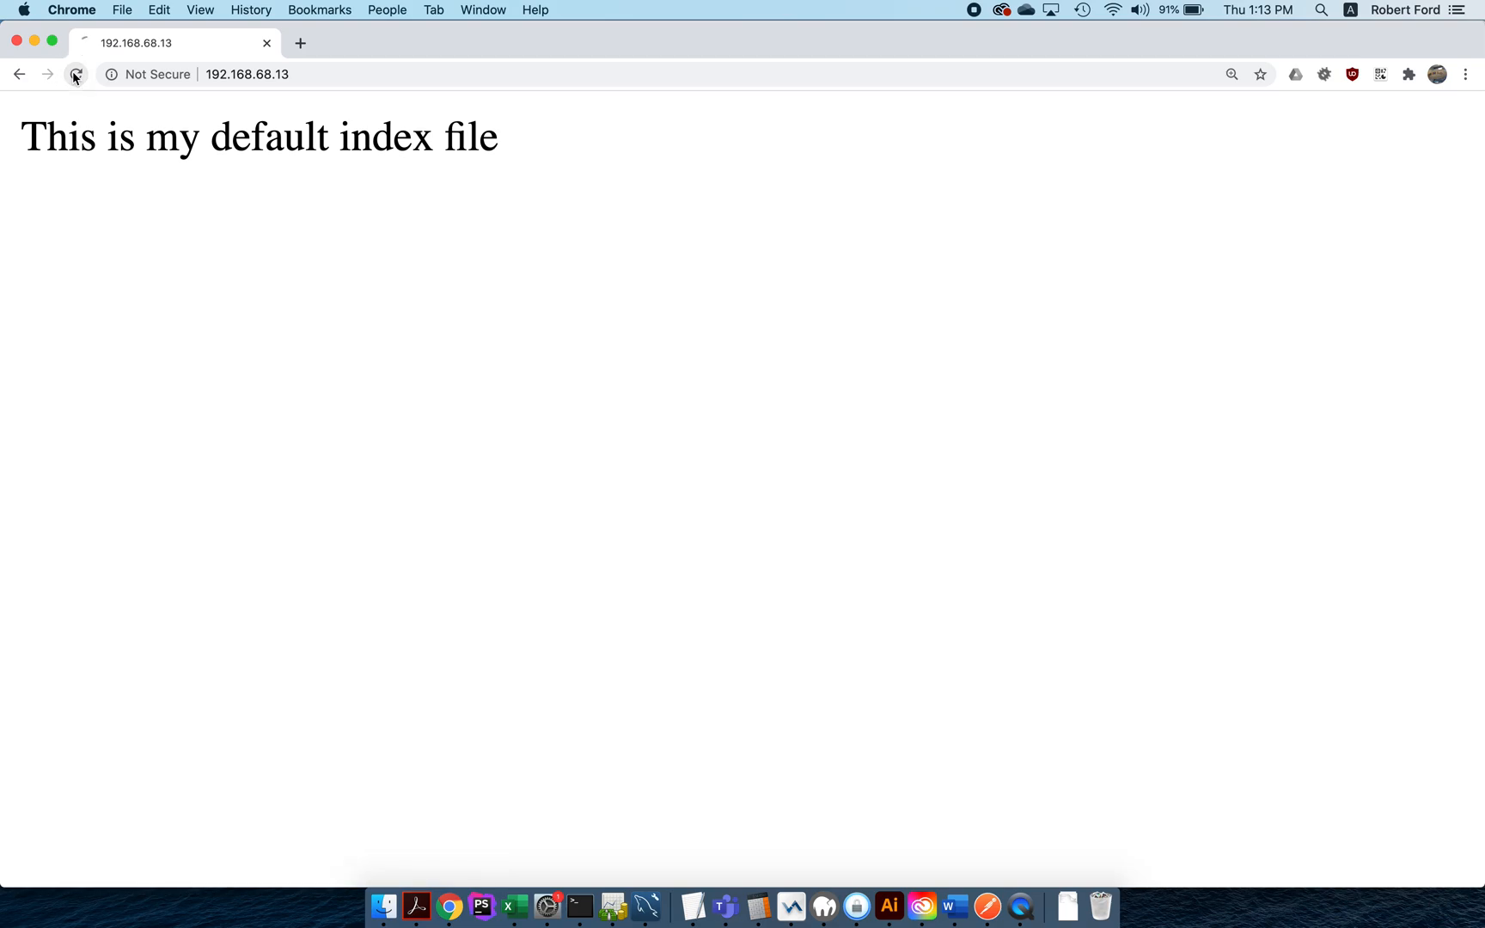
pyautogui.click(582, 906)
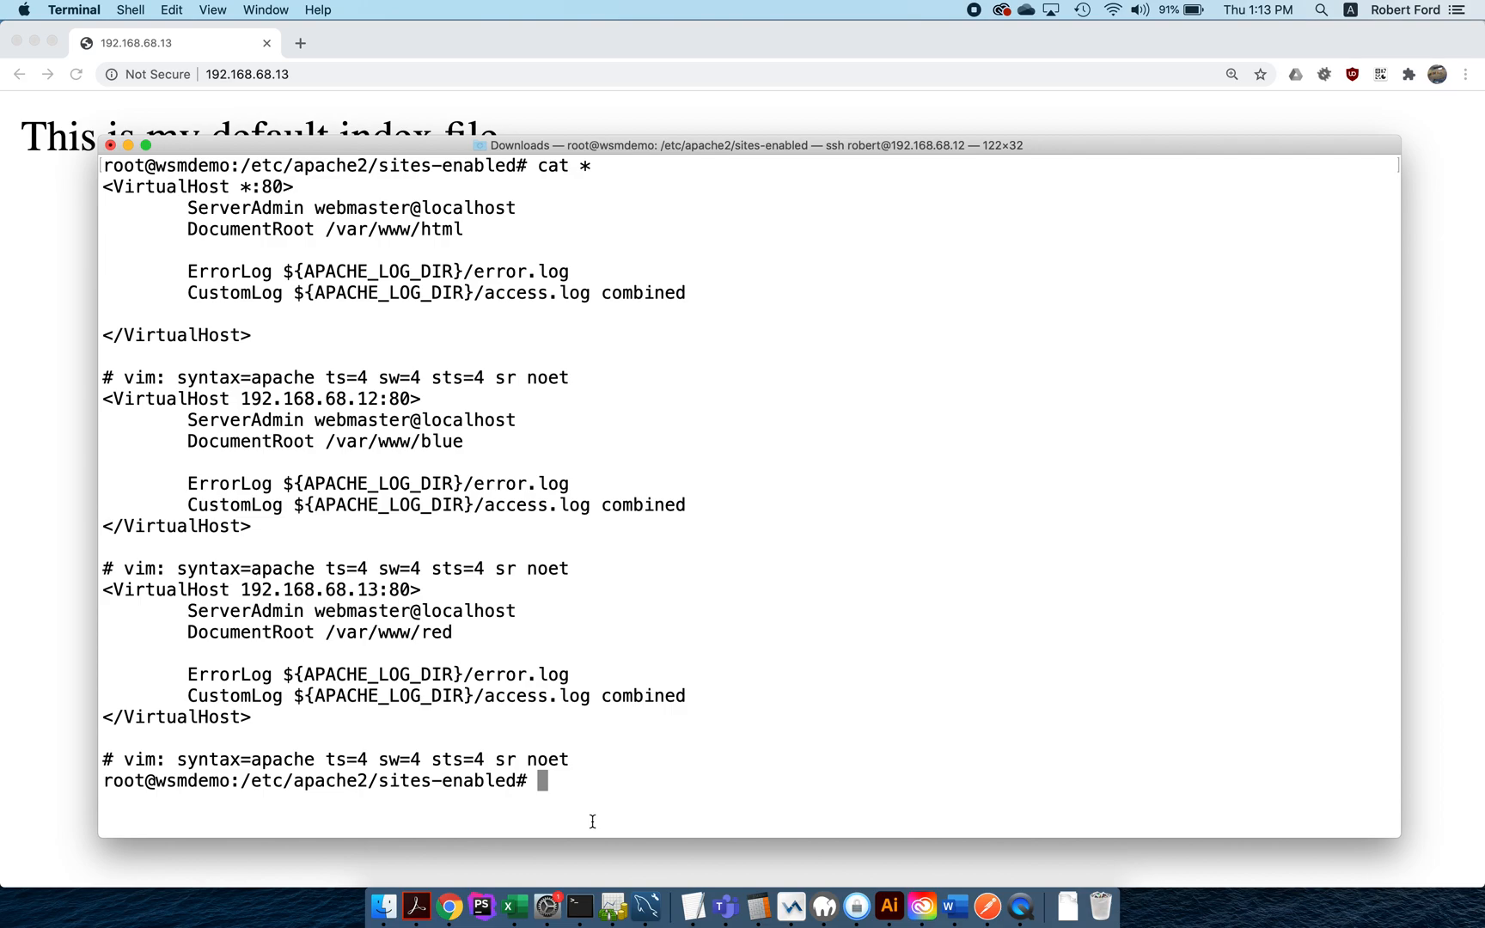
# Step: Run systemctl reload apache2 in Terminal
pyautogui.write('sys')
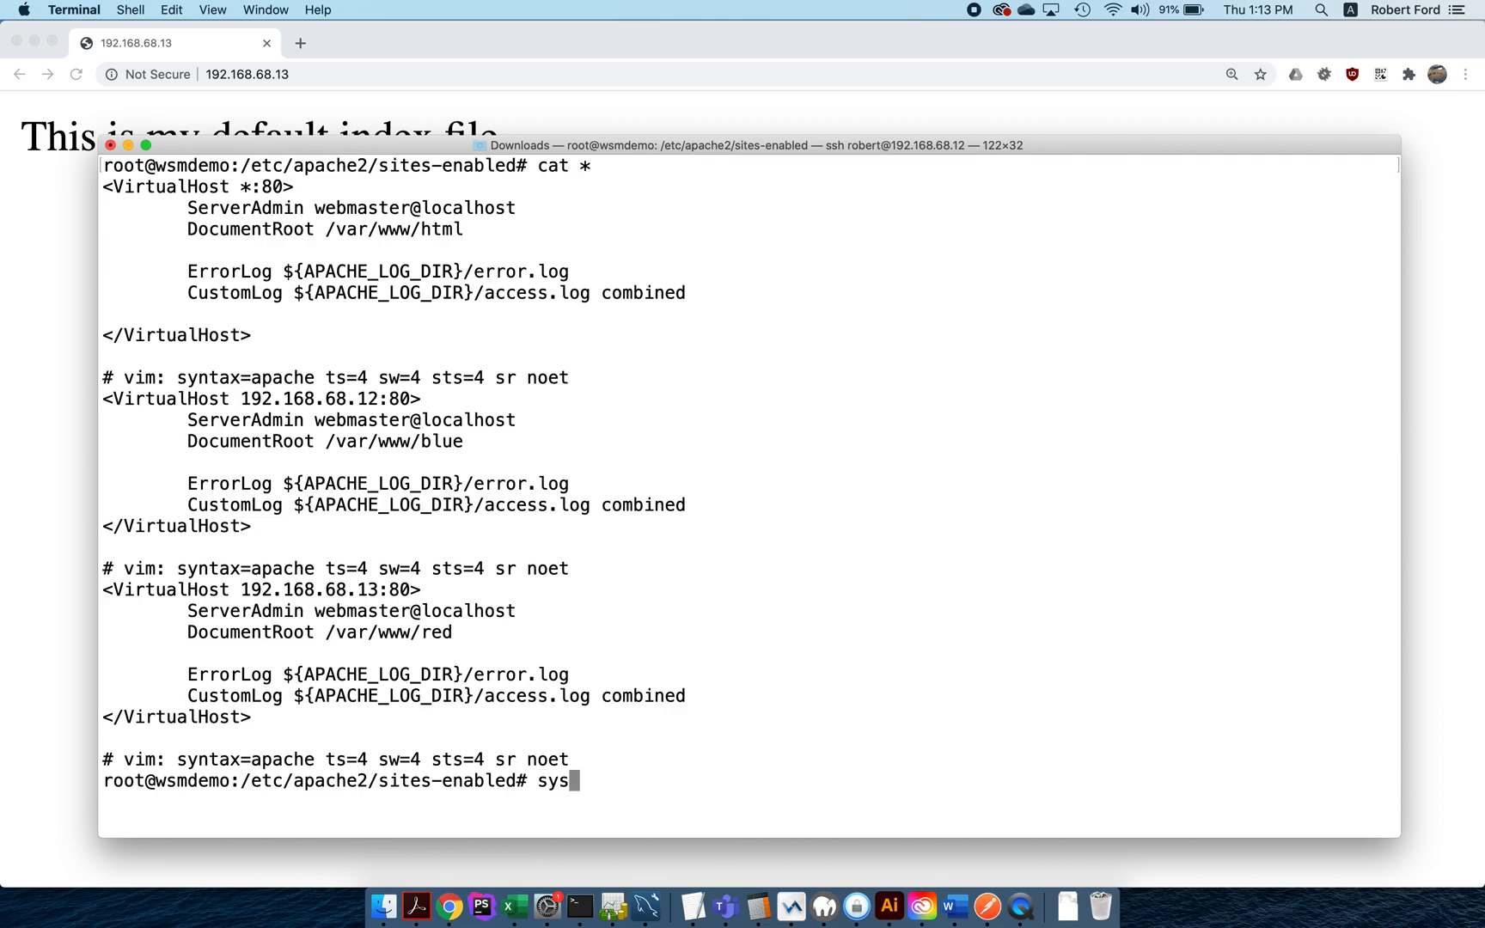
pyautogui.write('temctl re')
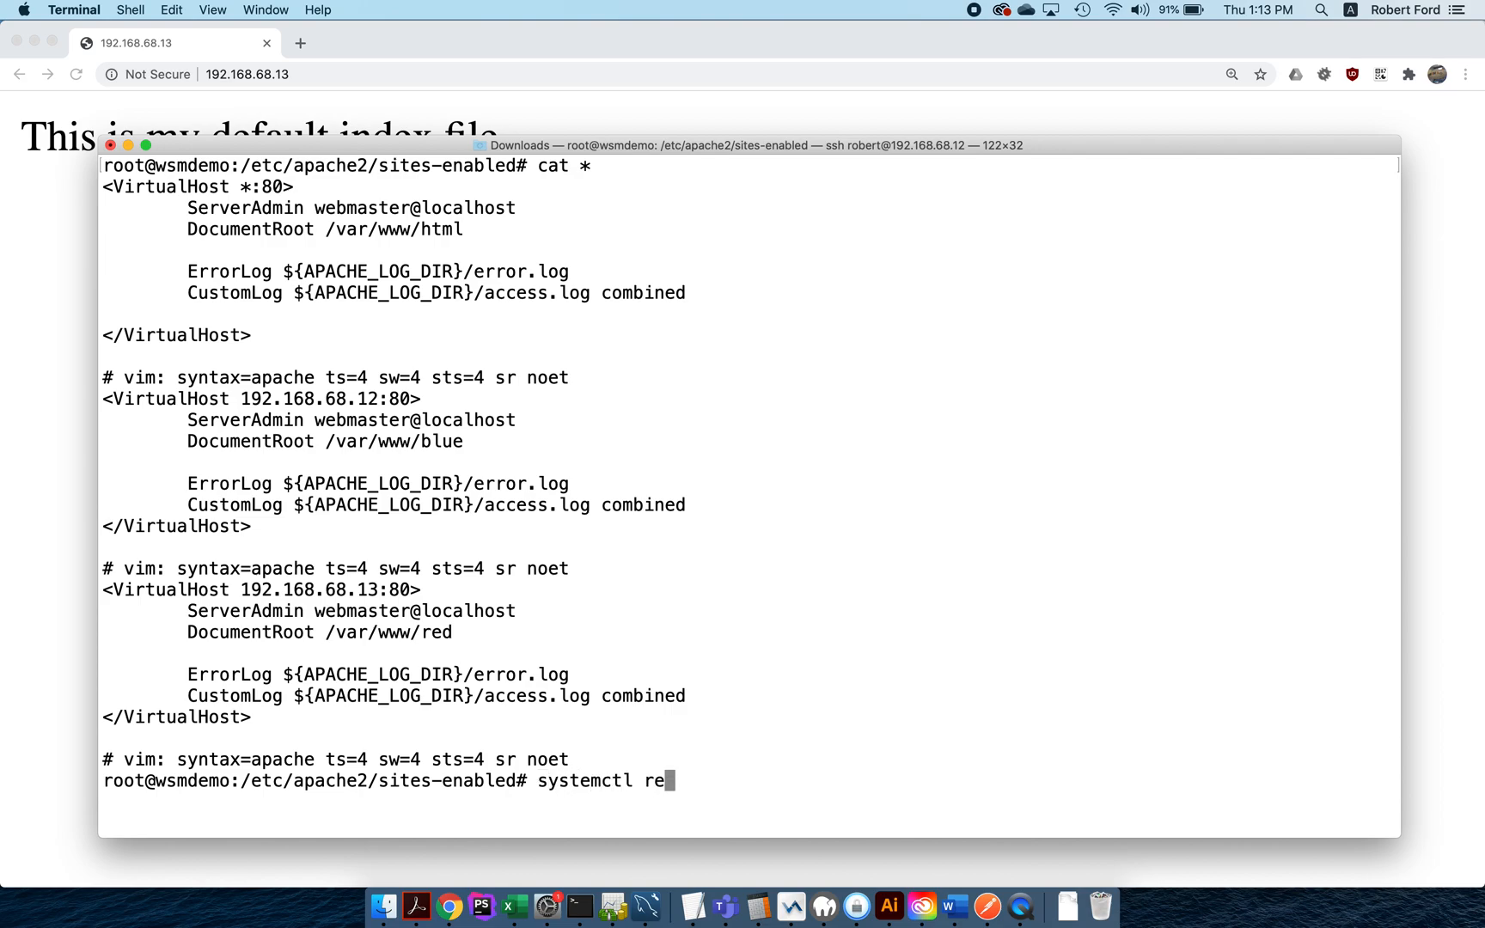
pyautogui.write('load apache')
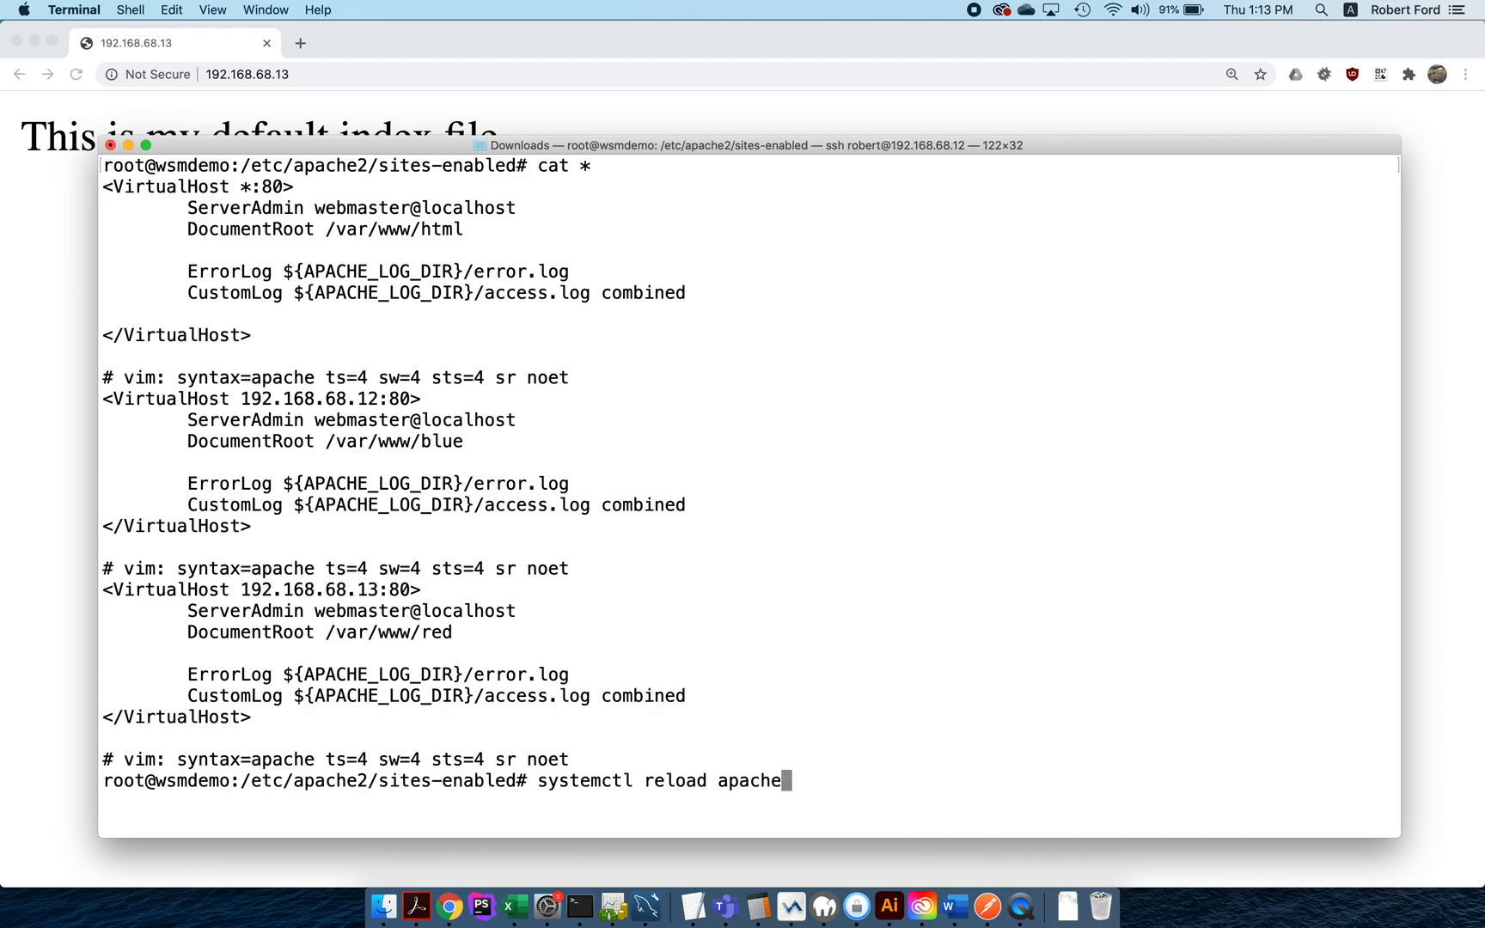
pyautogui.press('Return')
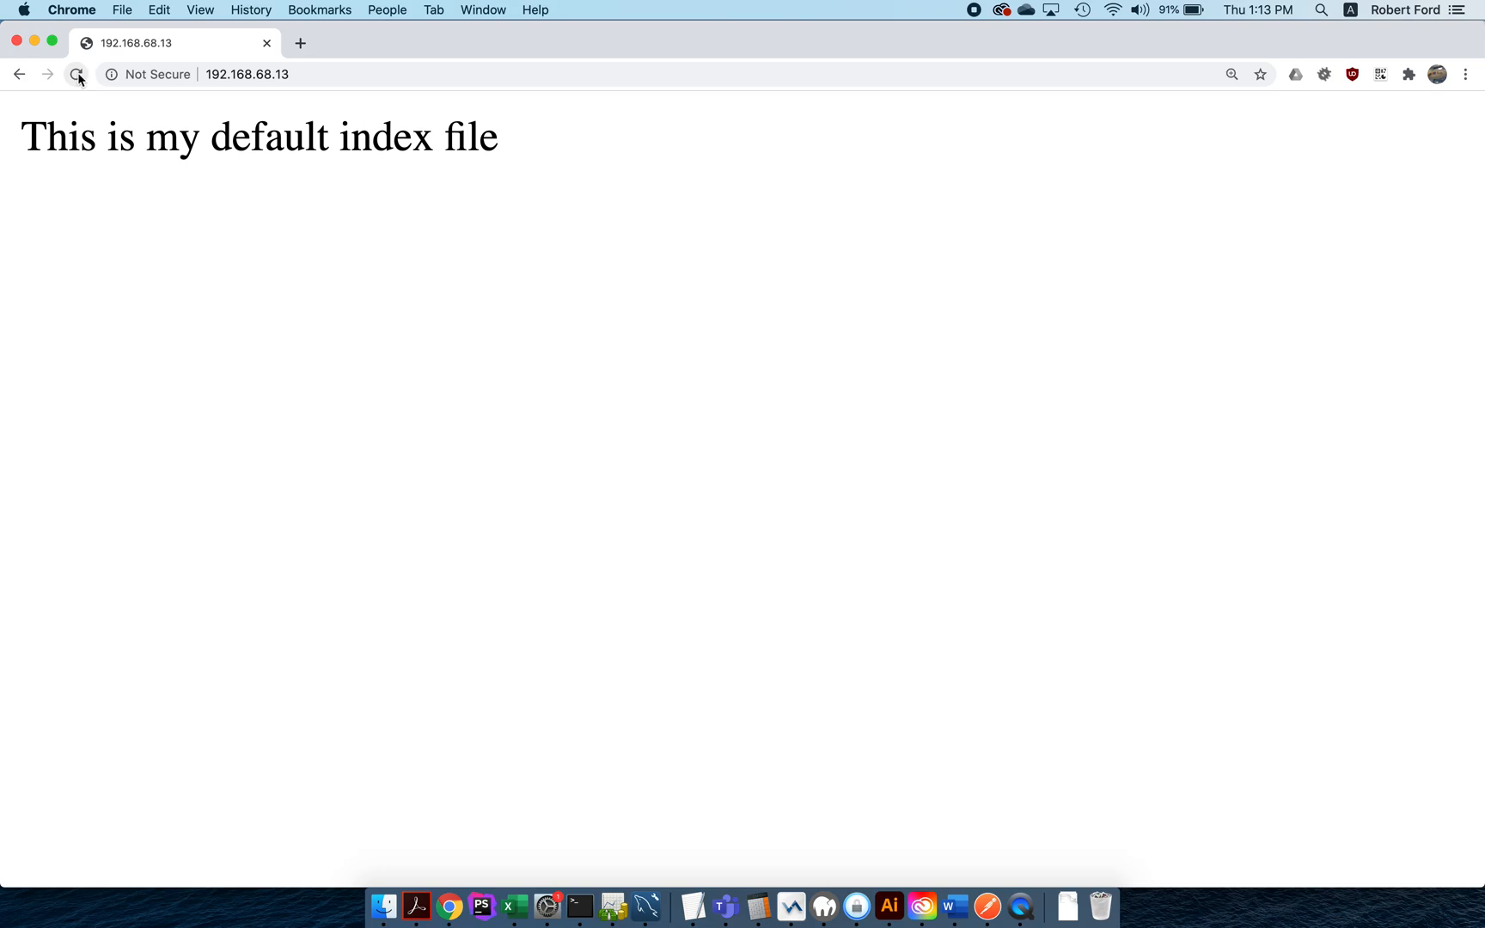
# Step: Load 192.168.68.12 (blue site) and 192.168.68.13 (red site) in Chrome
pyautogui.click(75, 73)
pyautogui.write('2')
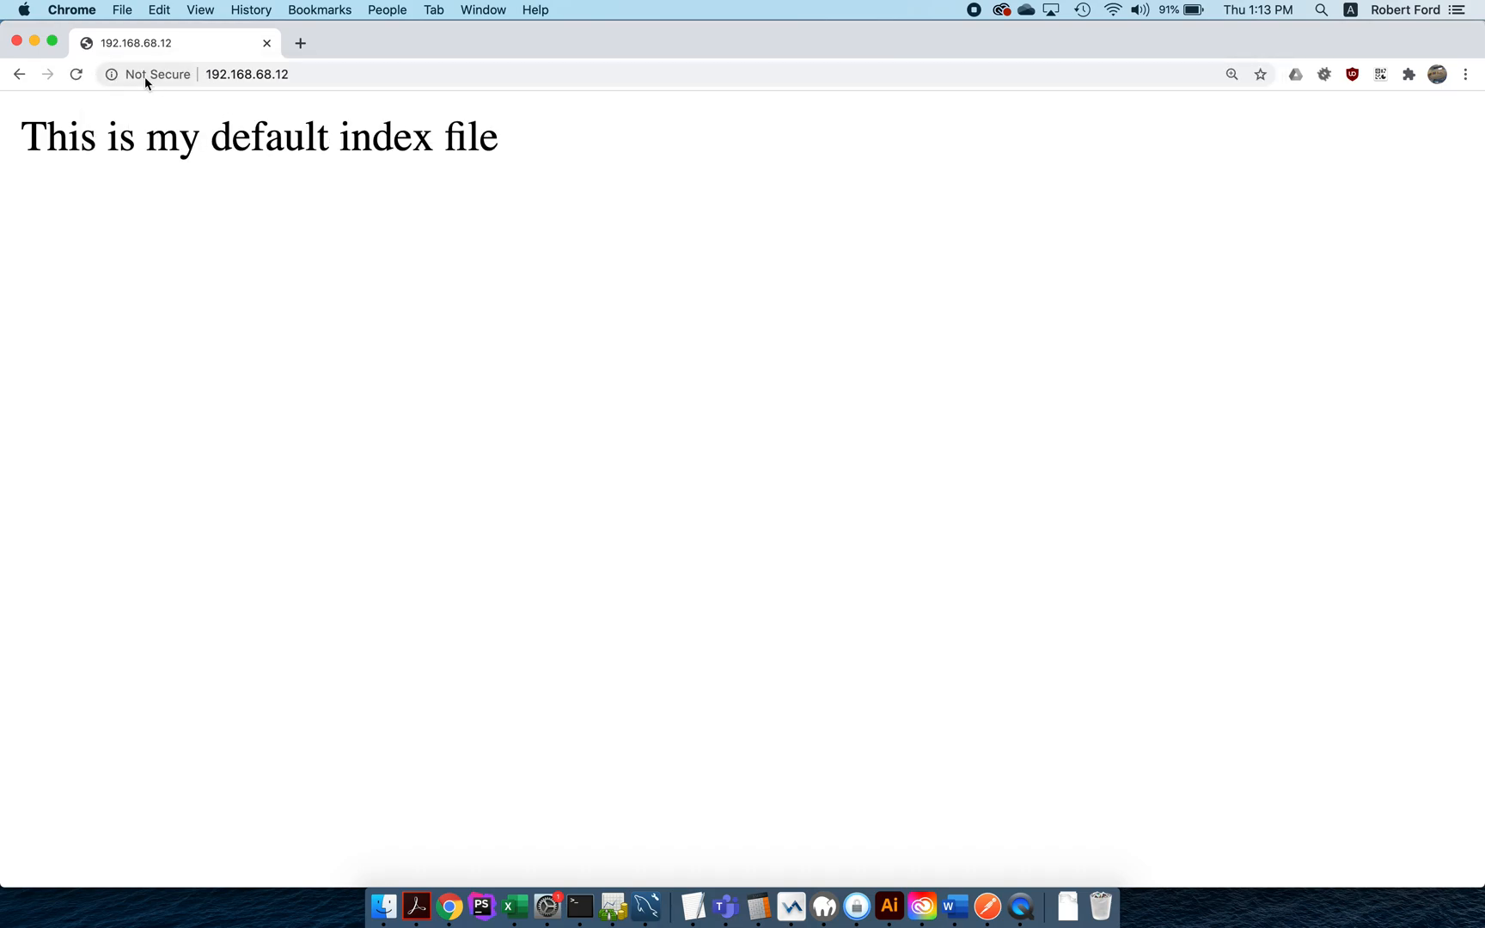
pyautogui.click(76, 74)
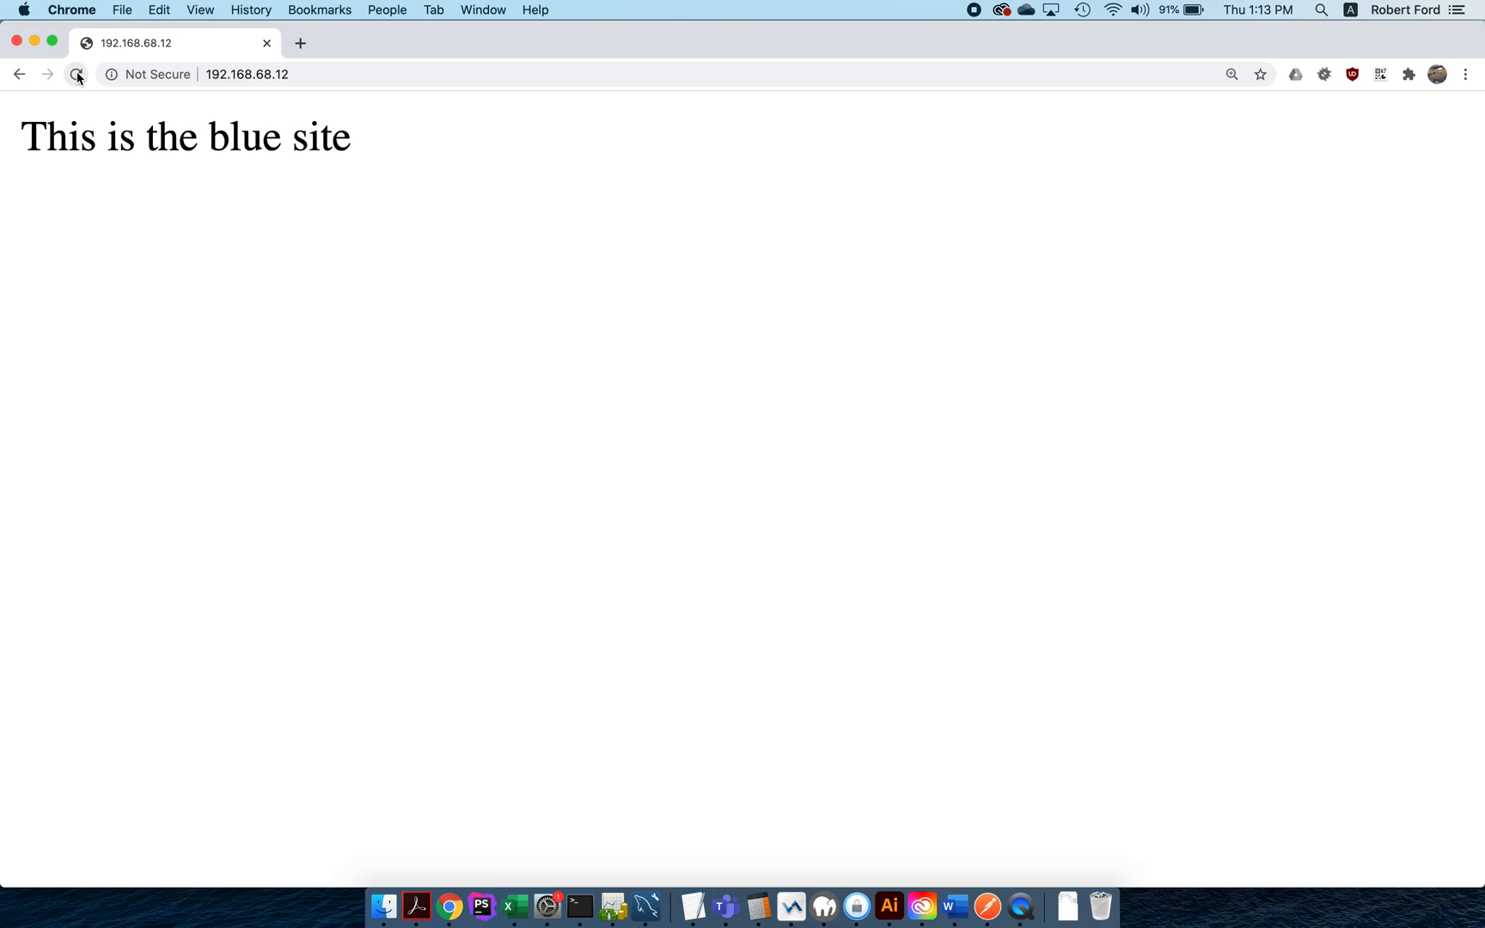
pyautogui.click(247, 74)
pyautogui.write('3')
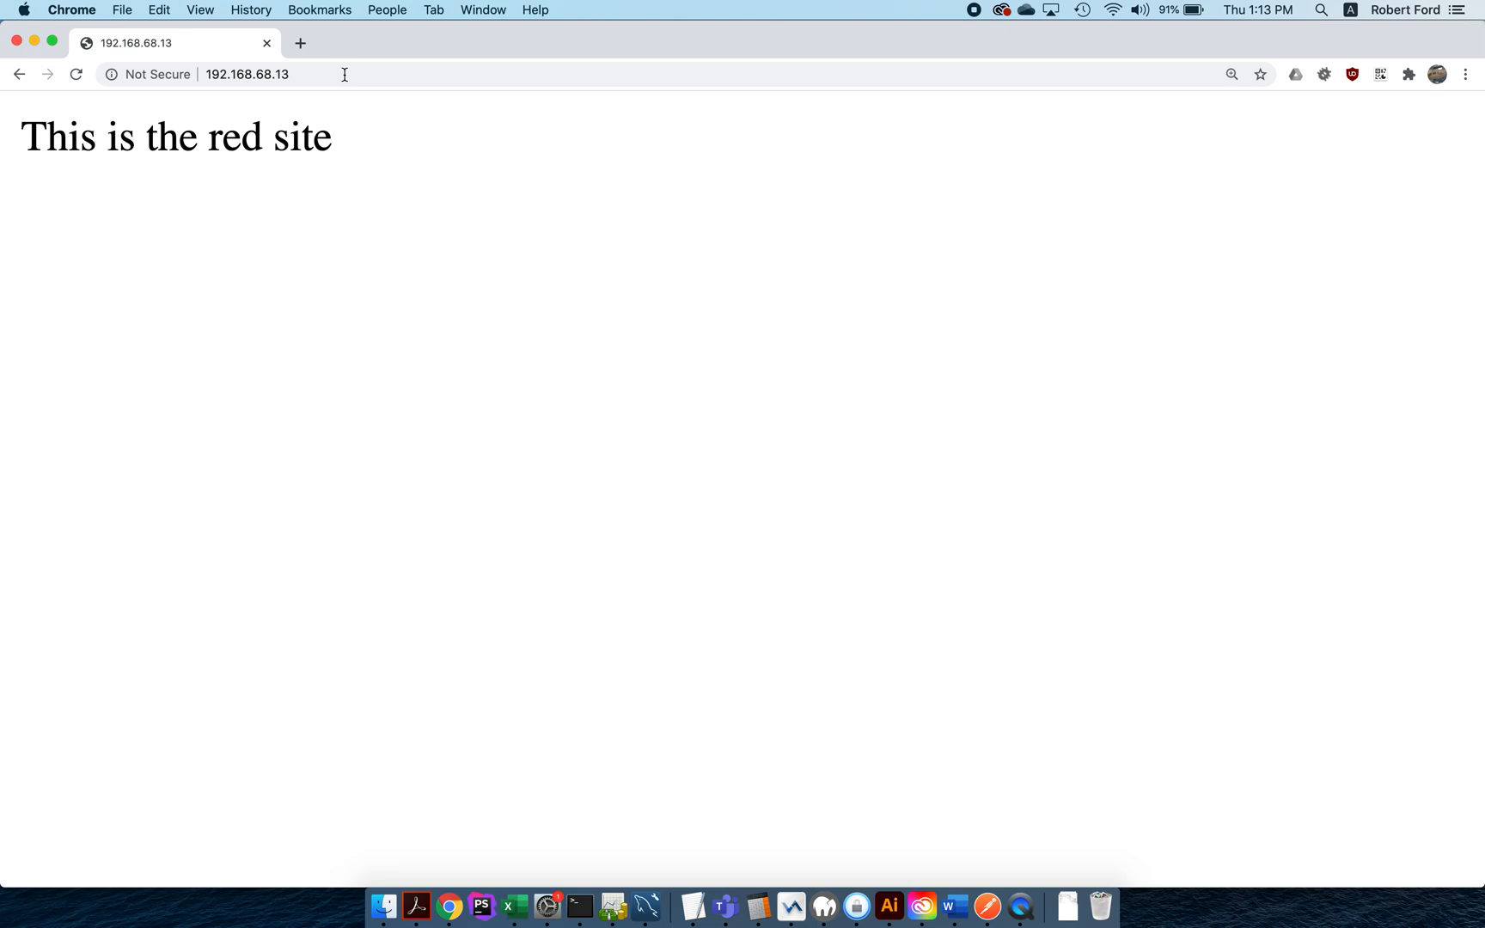
pyautogui.click(585, 888)
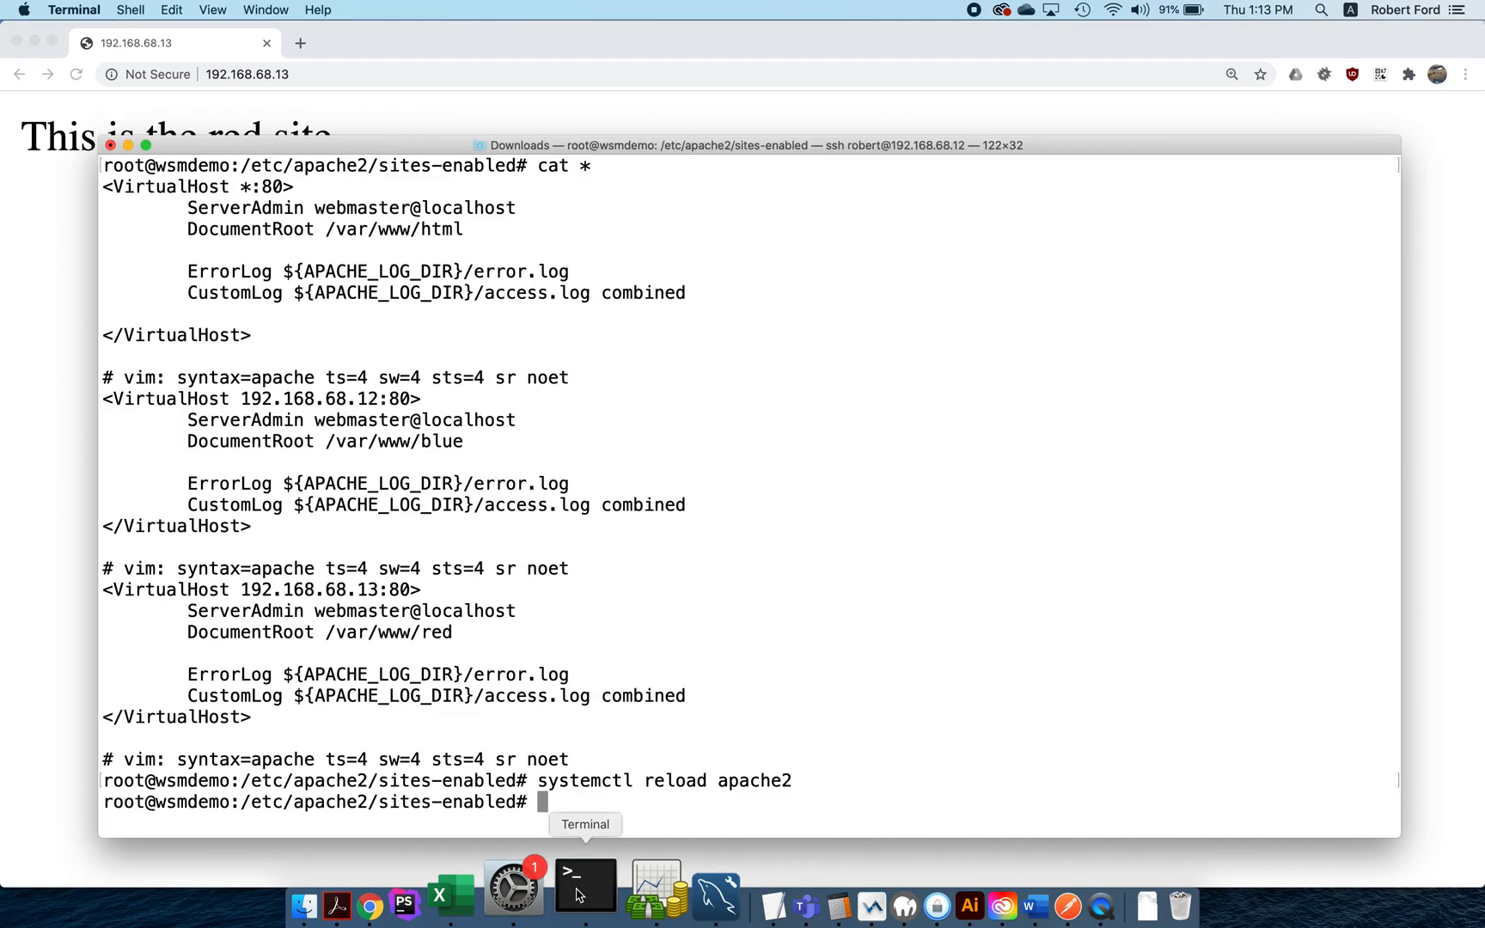
pyautogui.moveTo(373, 585)
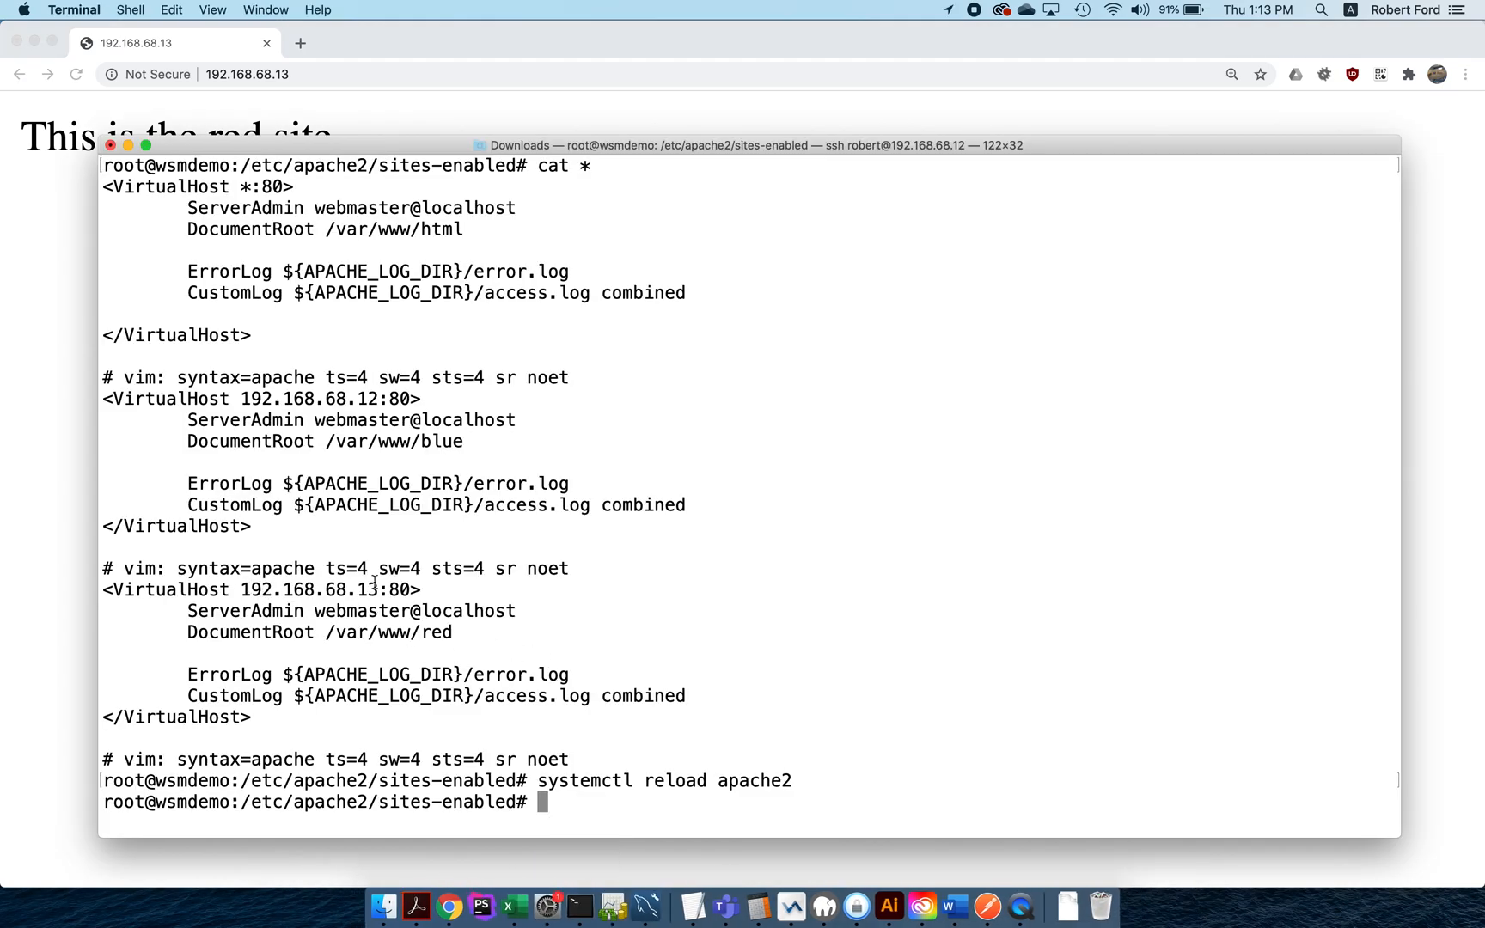
# Step: Bring the Terminal window back to the front
pyautogui.doubleClick(368, 589)
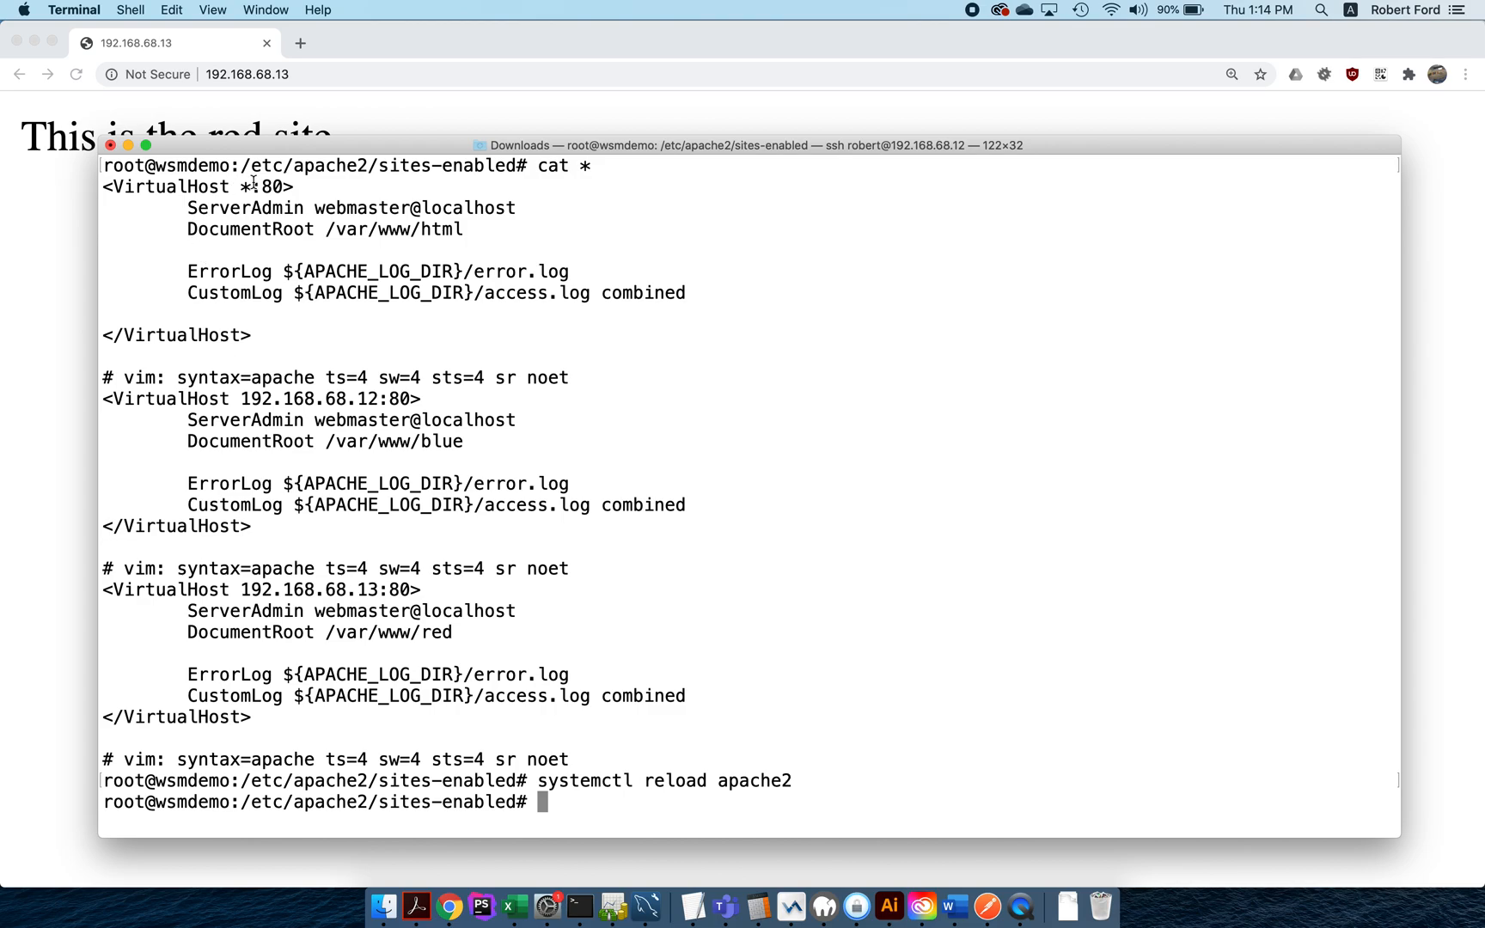
pyautogui.moveTo(260, 289)
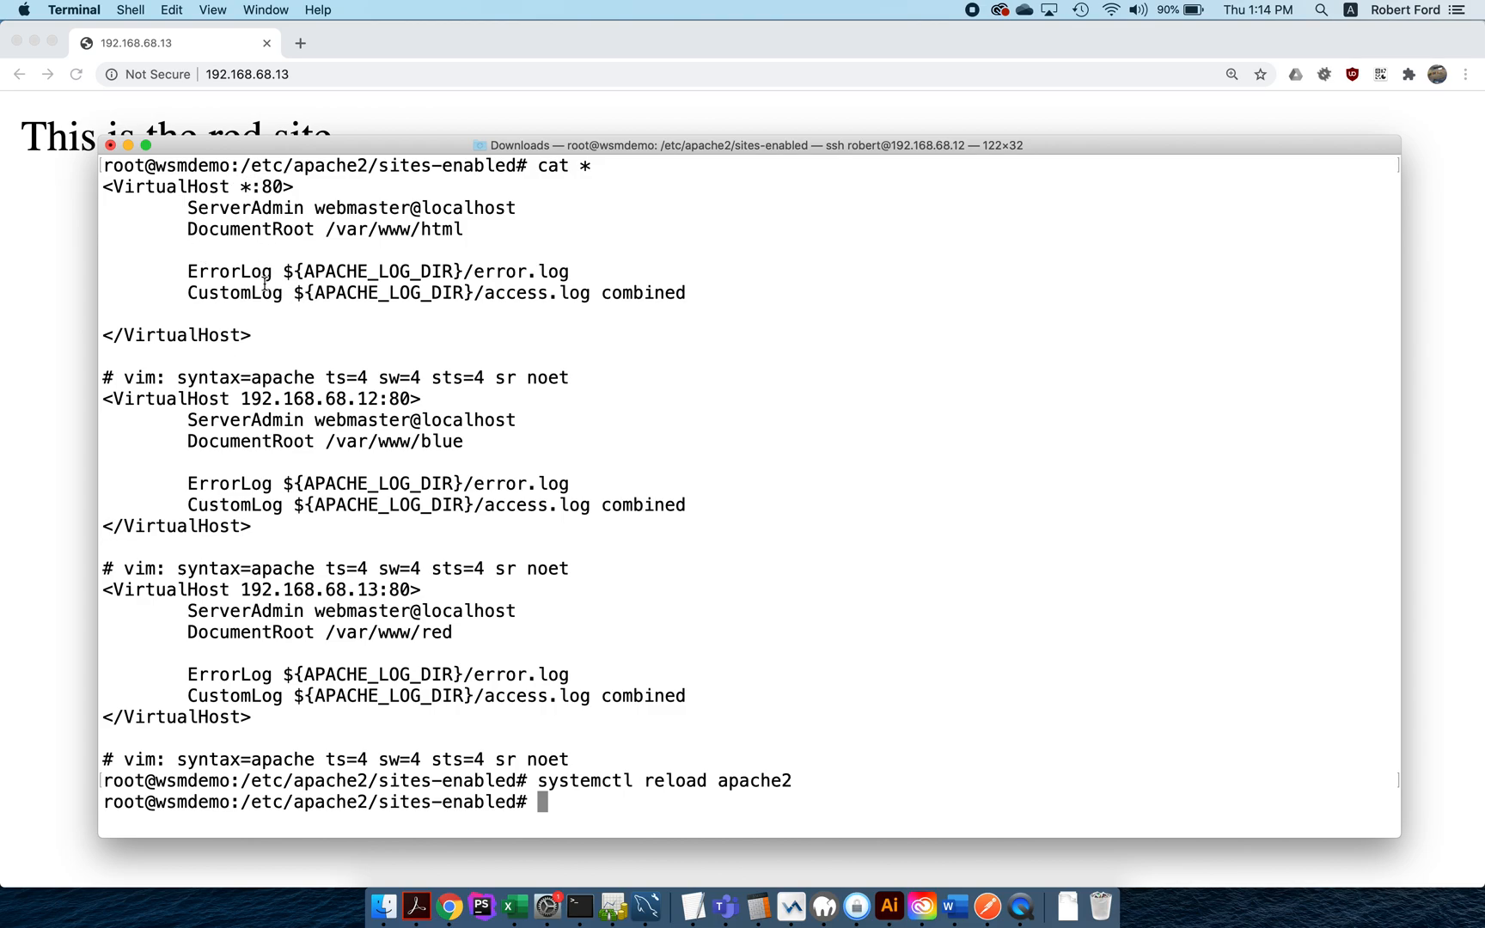
pyautogui.moveTo(294, 581)
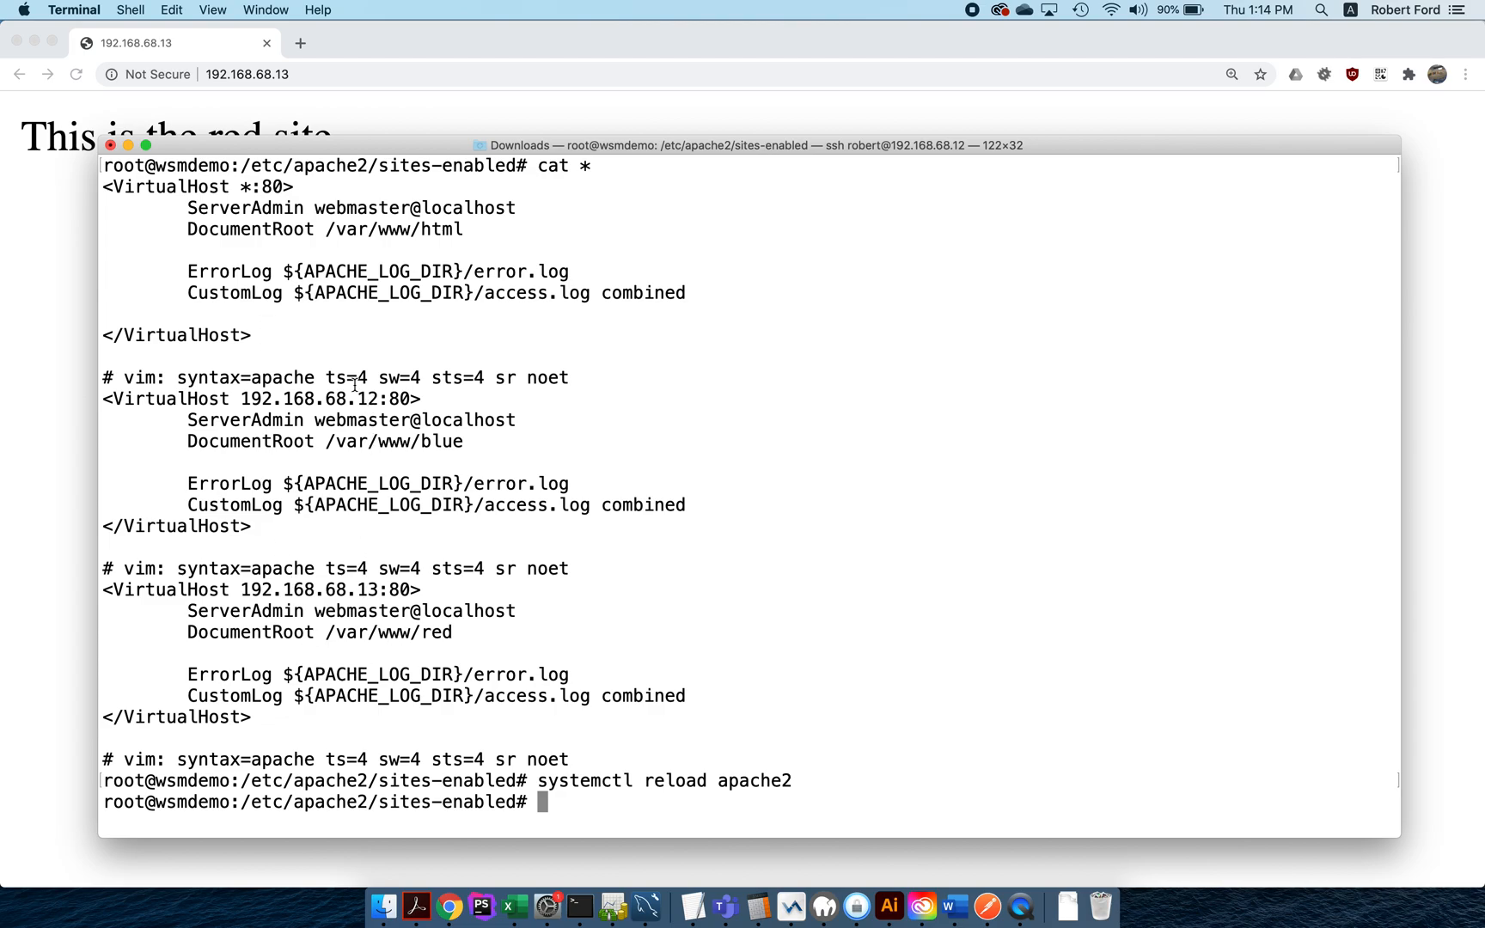
pyautogui.moveTo(408, 424)
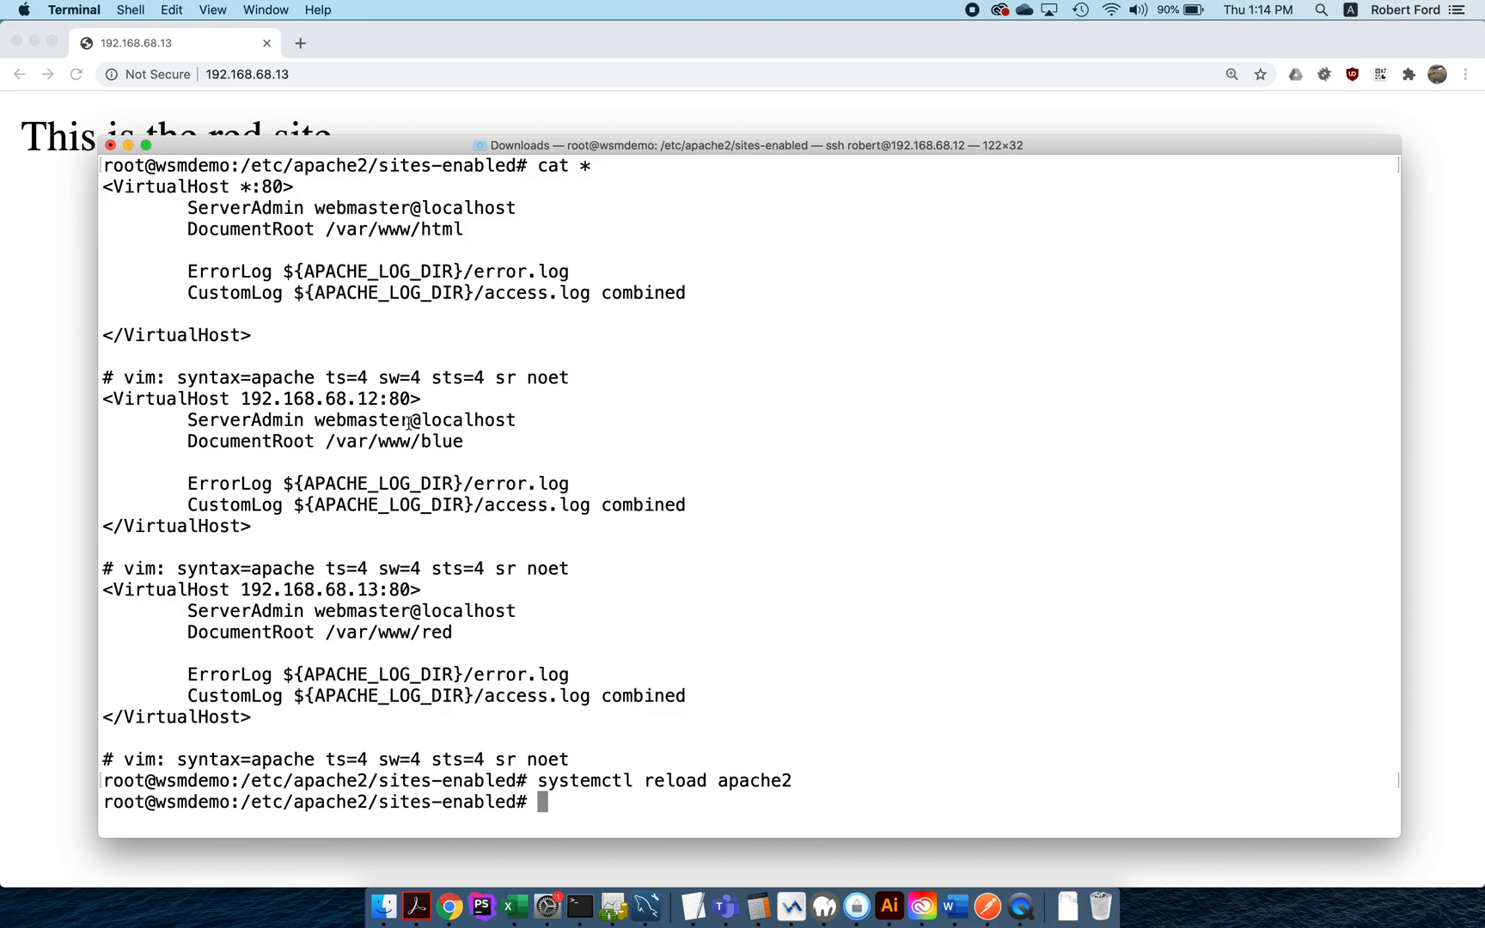
pyautogui.moveTo(292, 137)
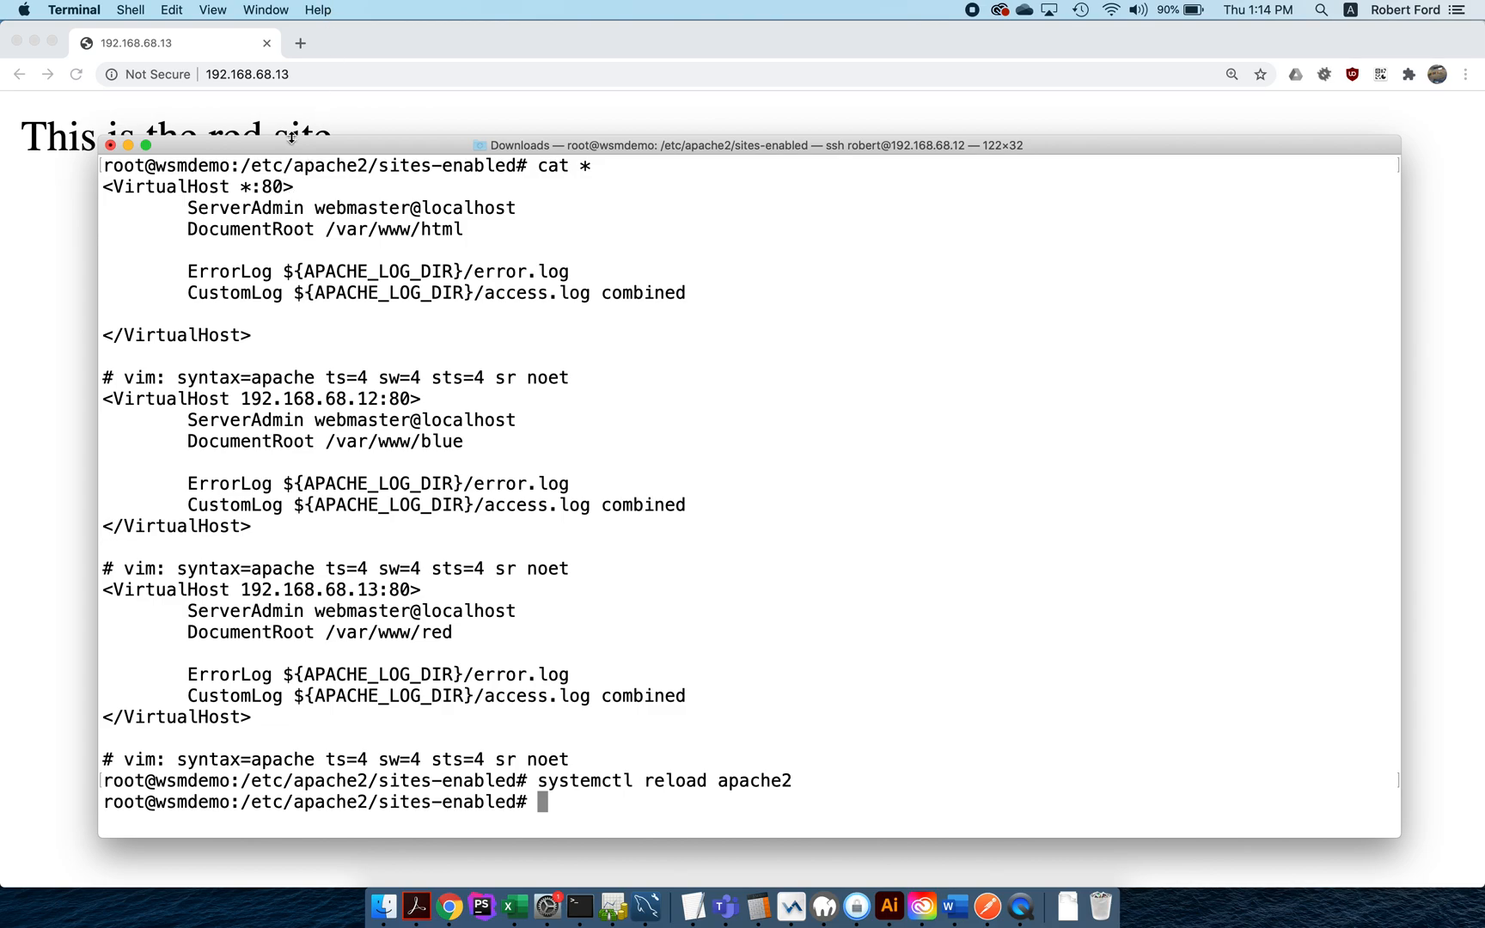
pyautogui.moveTo(371, 369)
pyautogui.write('c')
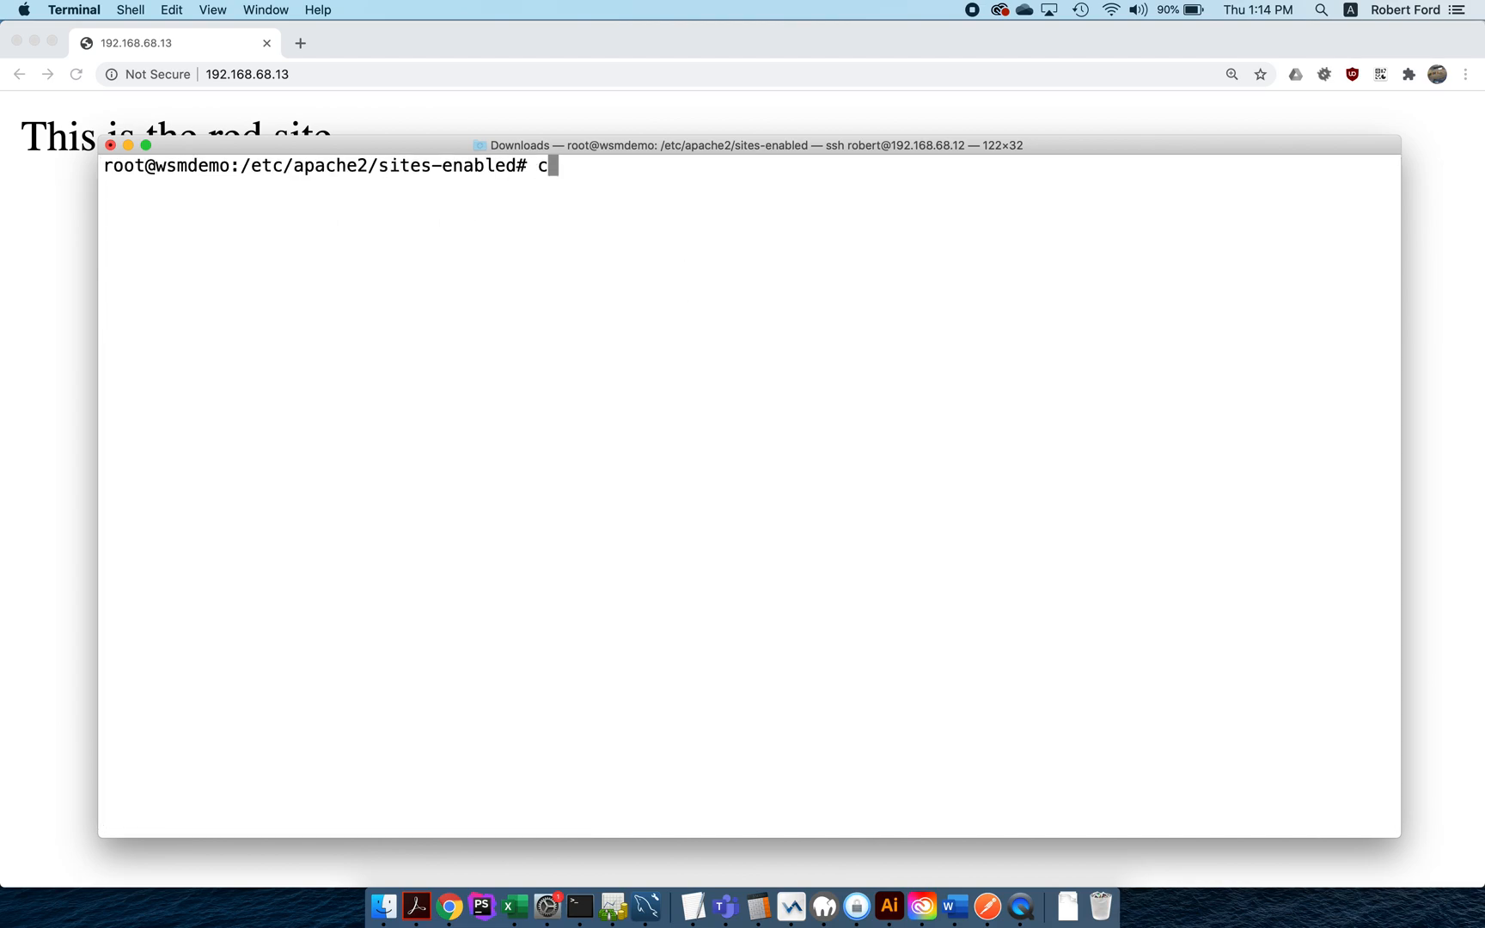
# Step: Disable the red site with a2dissite red.conf
pyautogui.write('ls')
pyautogui.press('Return')
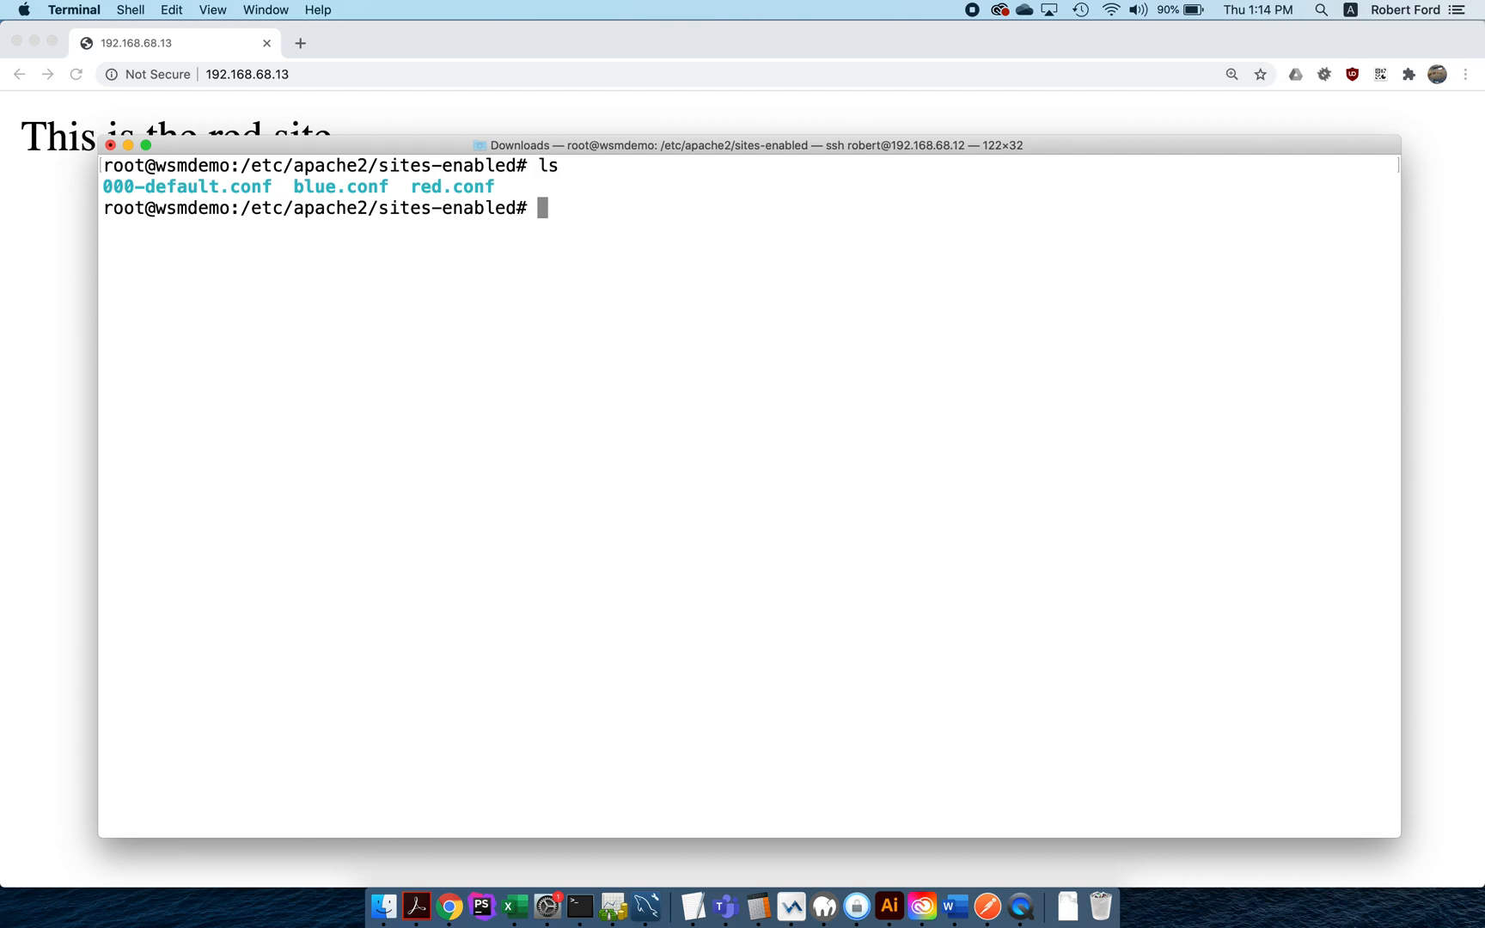
pyautogui.write('a')
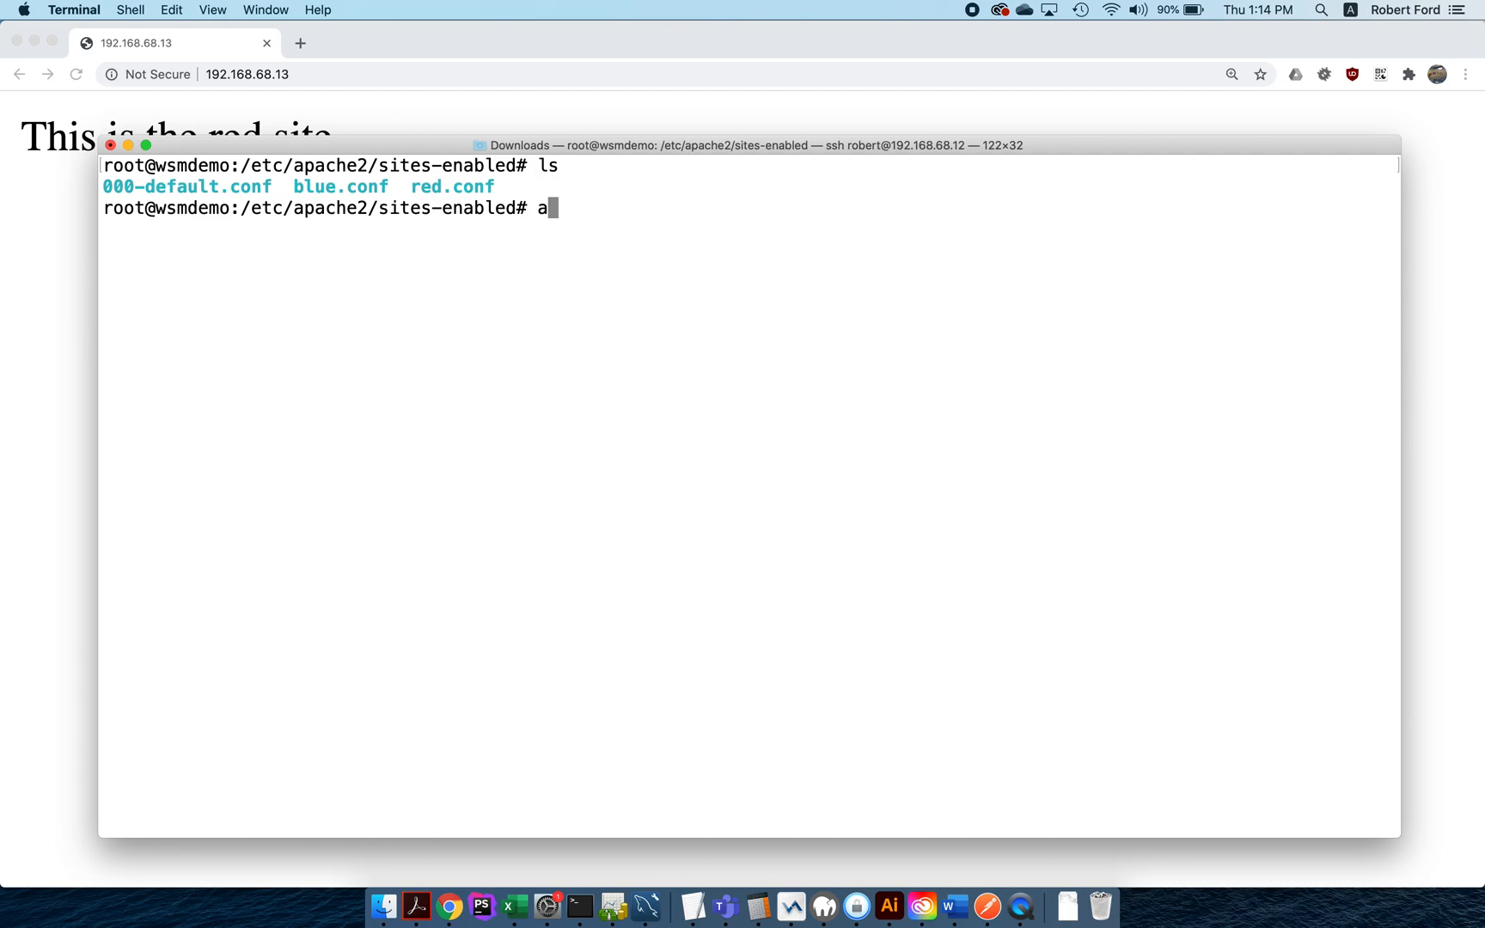
pyautogui.write('2dissite red.conf')
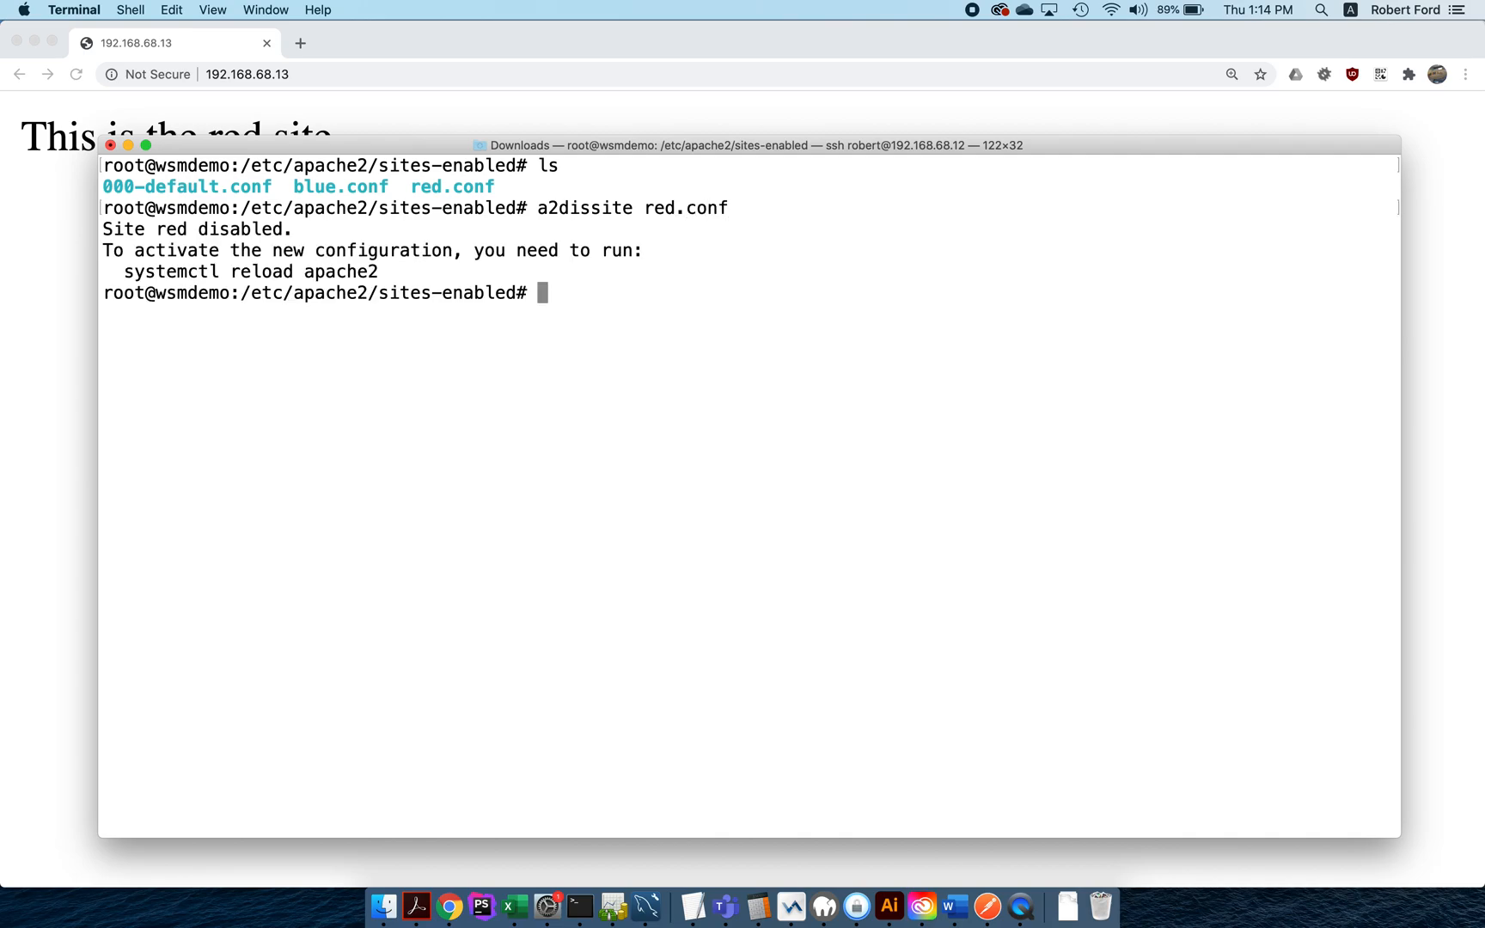
# Step: Run systemctl reload apache2 to apply the change
pyautogui.write('systemct')
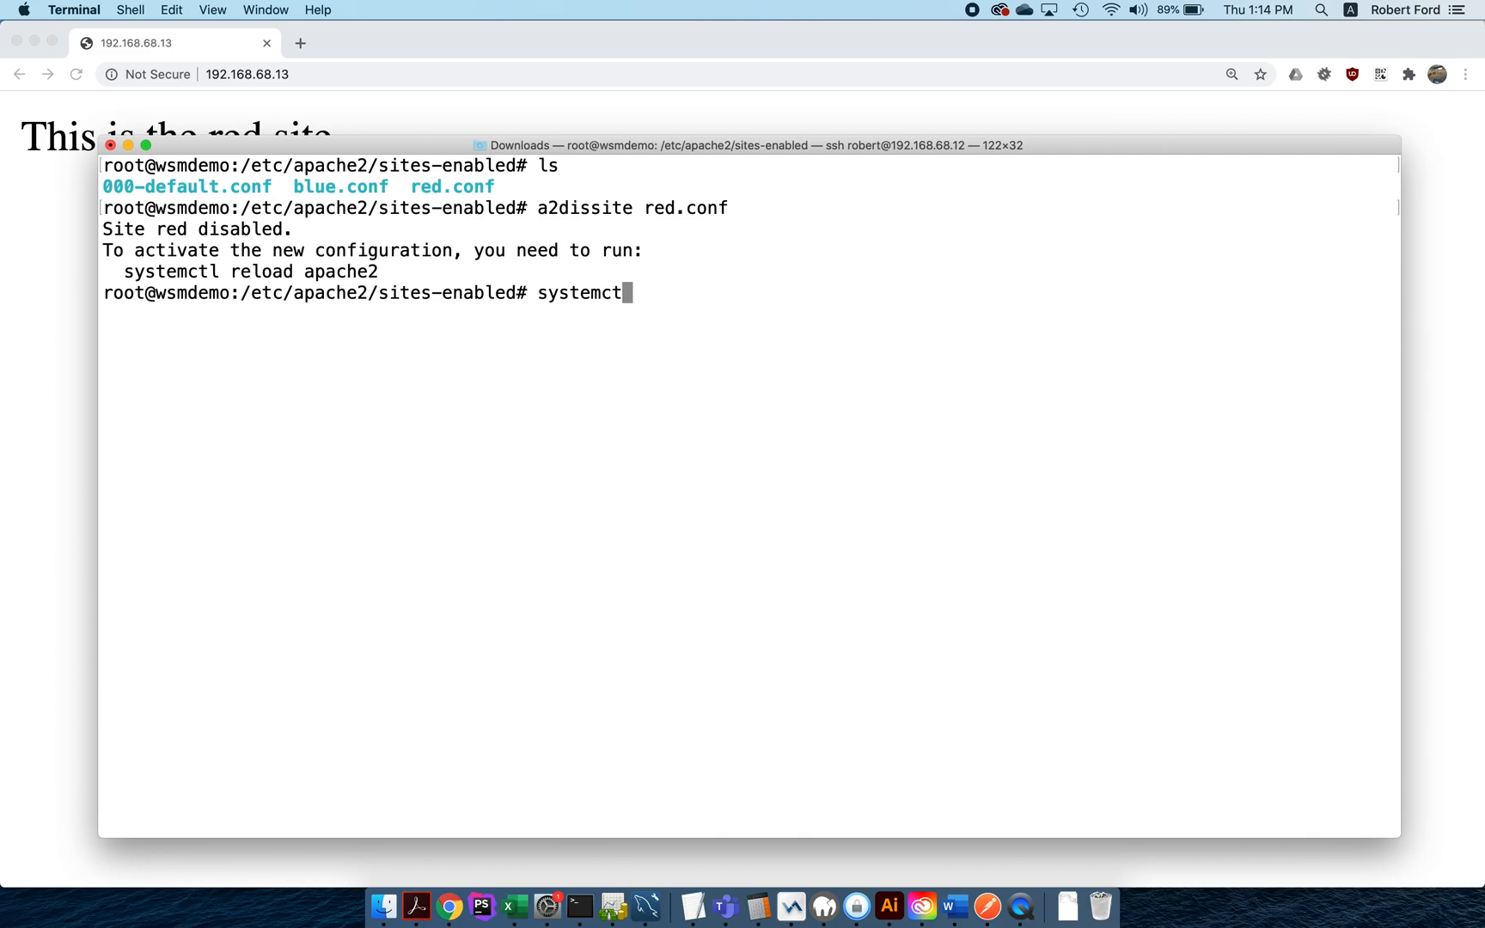
pyautogui.write('reload apac')
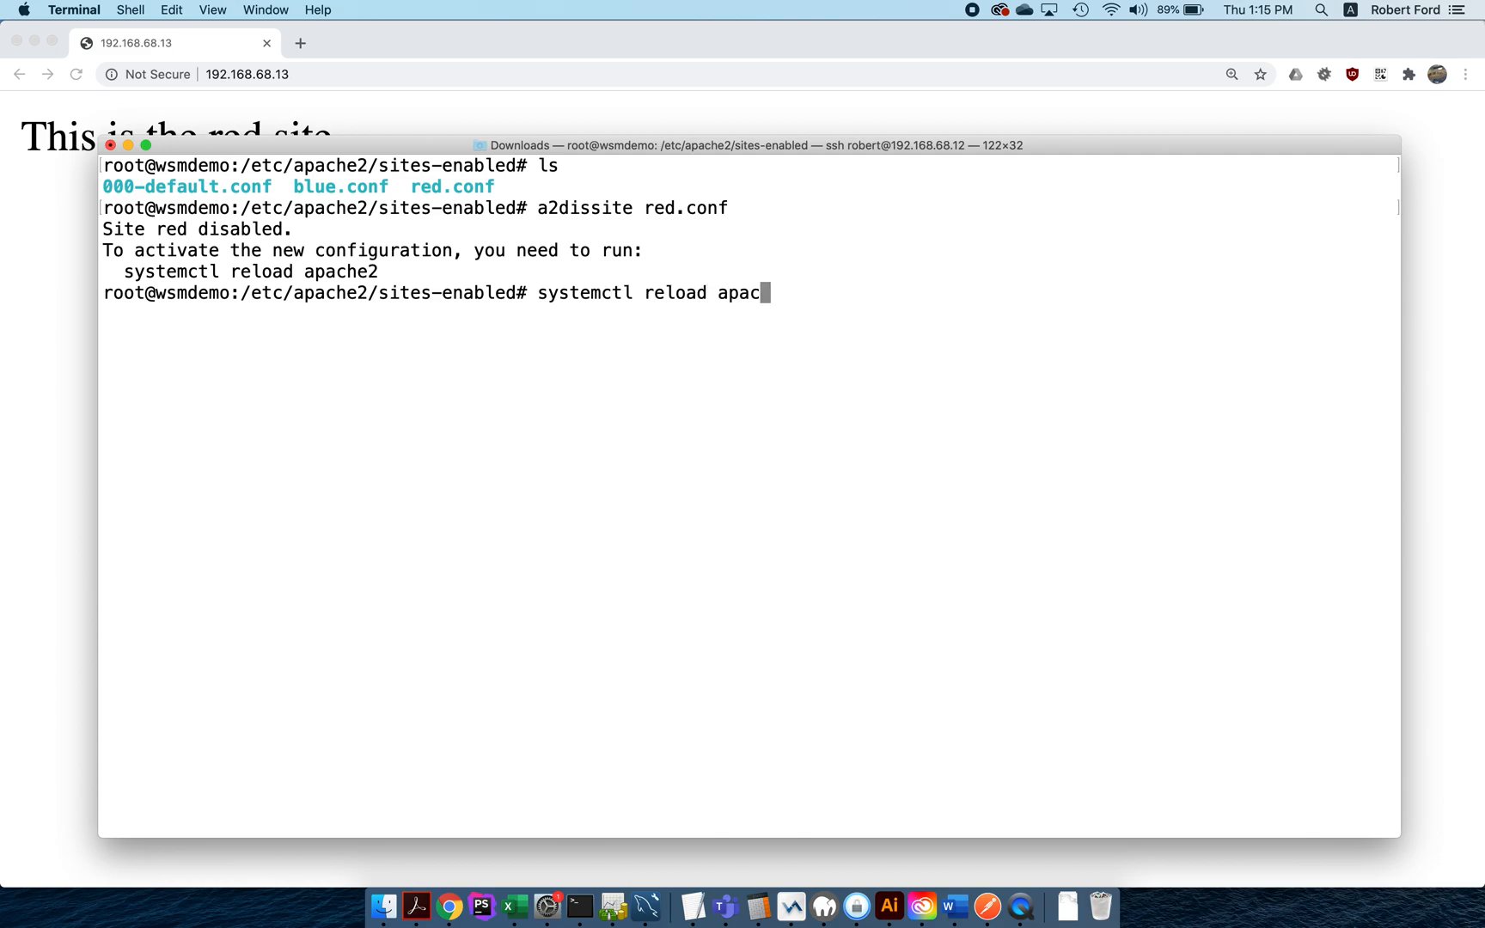
pyautogui.press('Return')
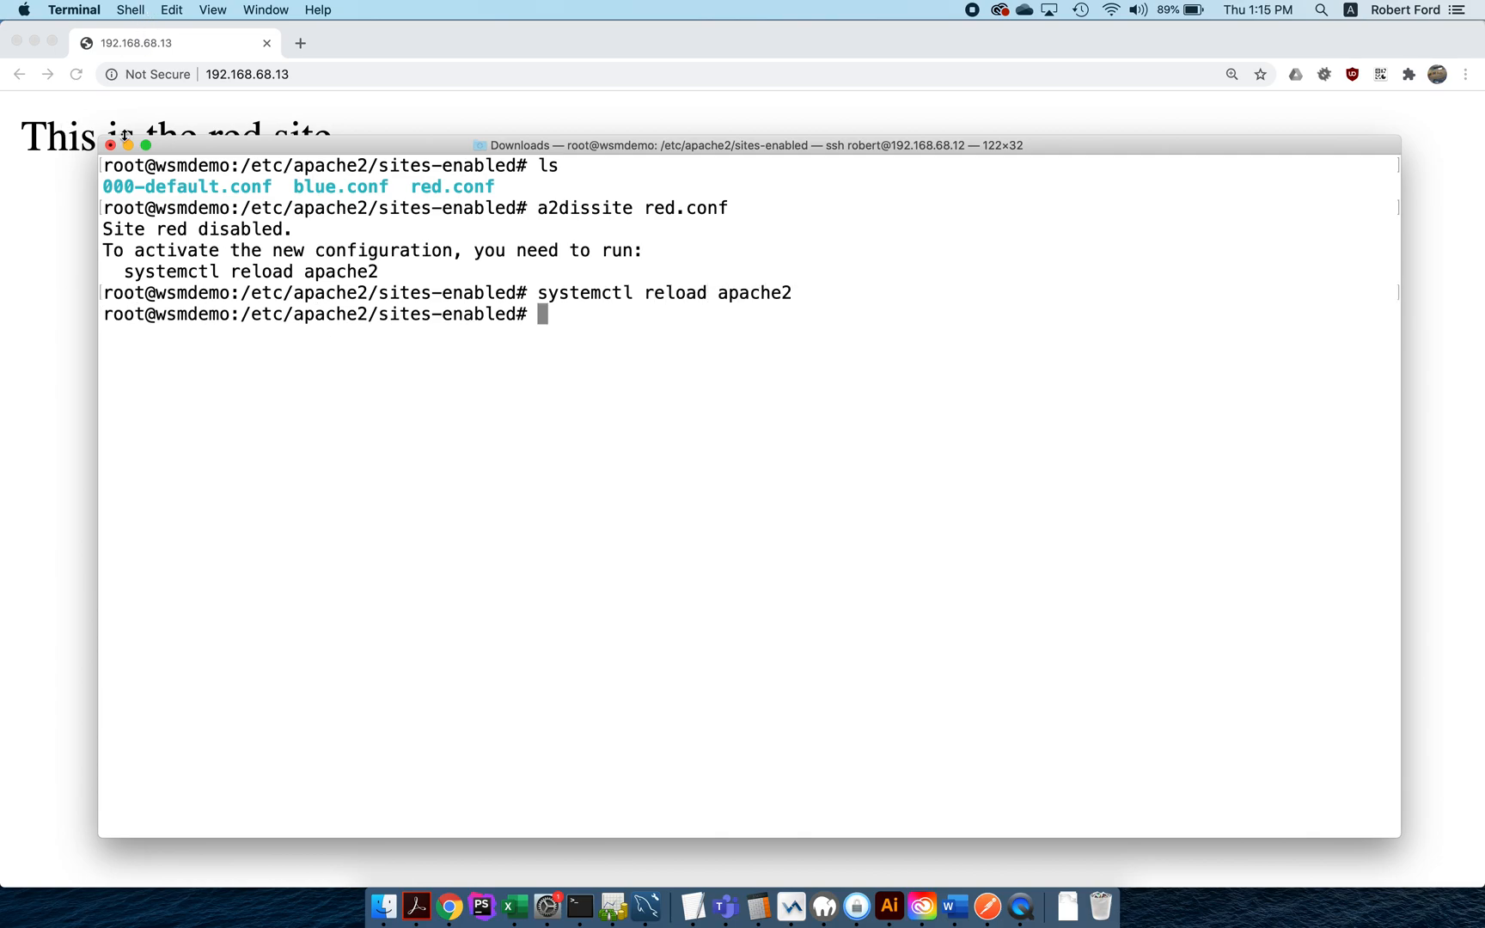
pyautogui.moveTo(316, 74)
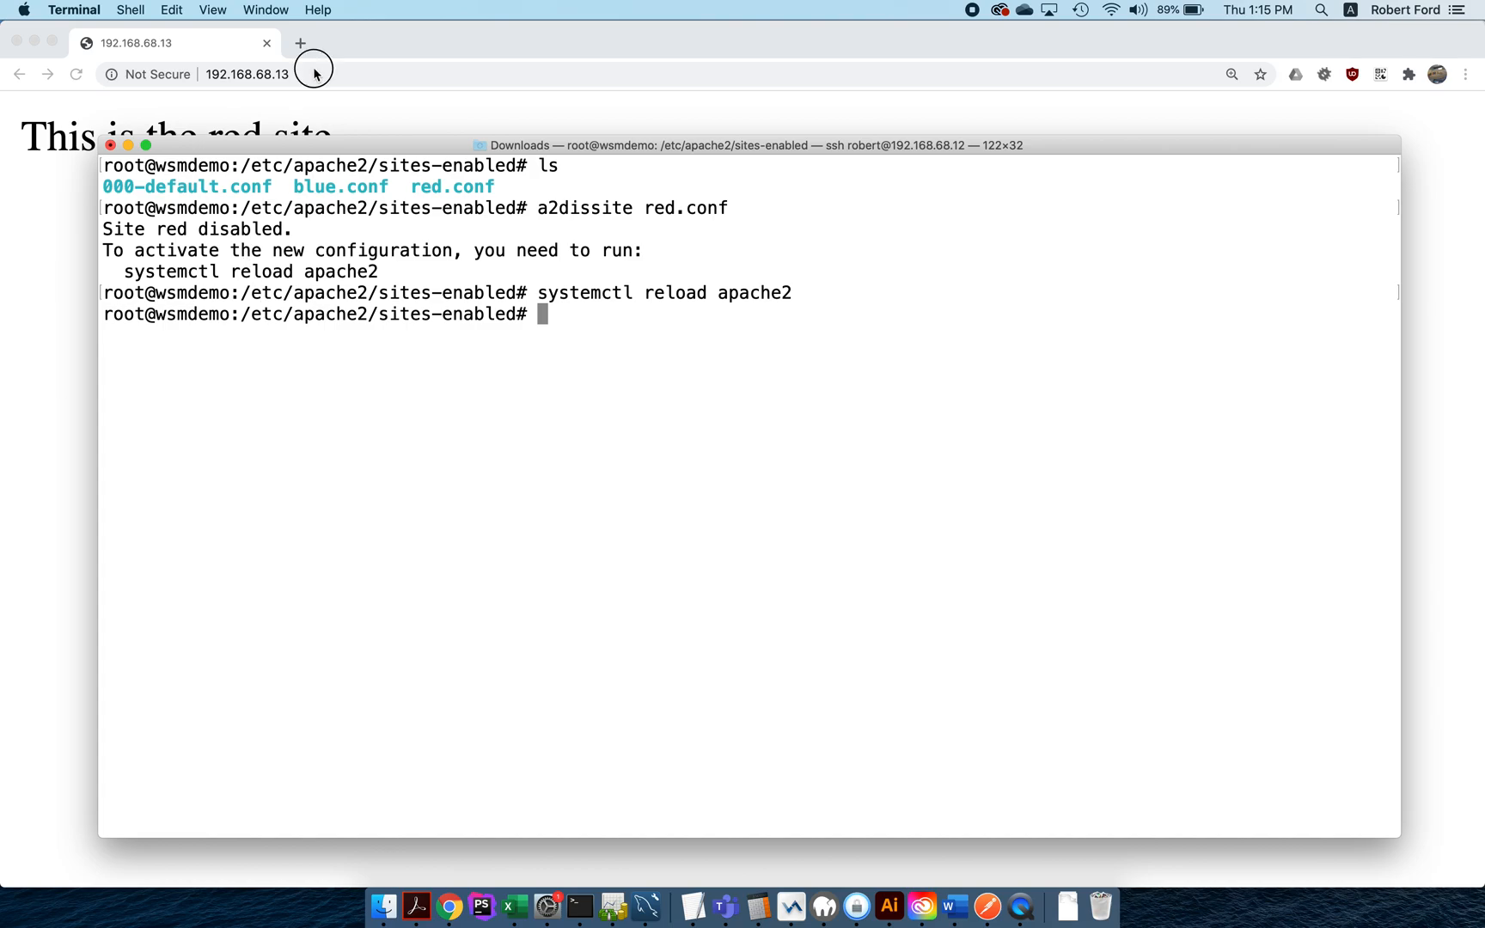
# Step: Check 192.168.68.12 (blue) and reload 192.168.68.13, now the default index, then return to Terminal
pyautogui.write('192.168.68.12')
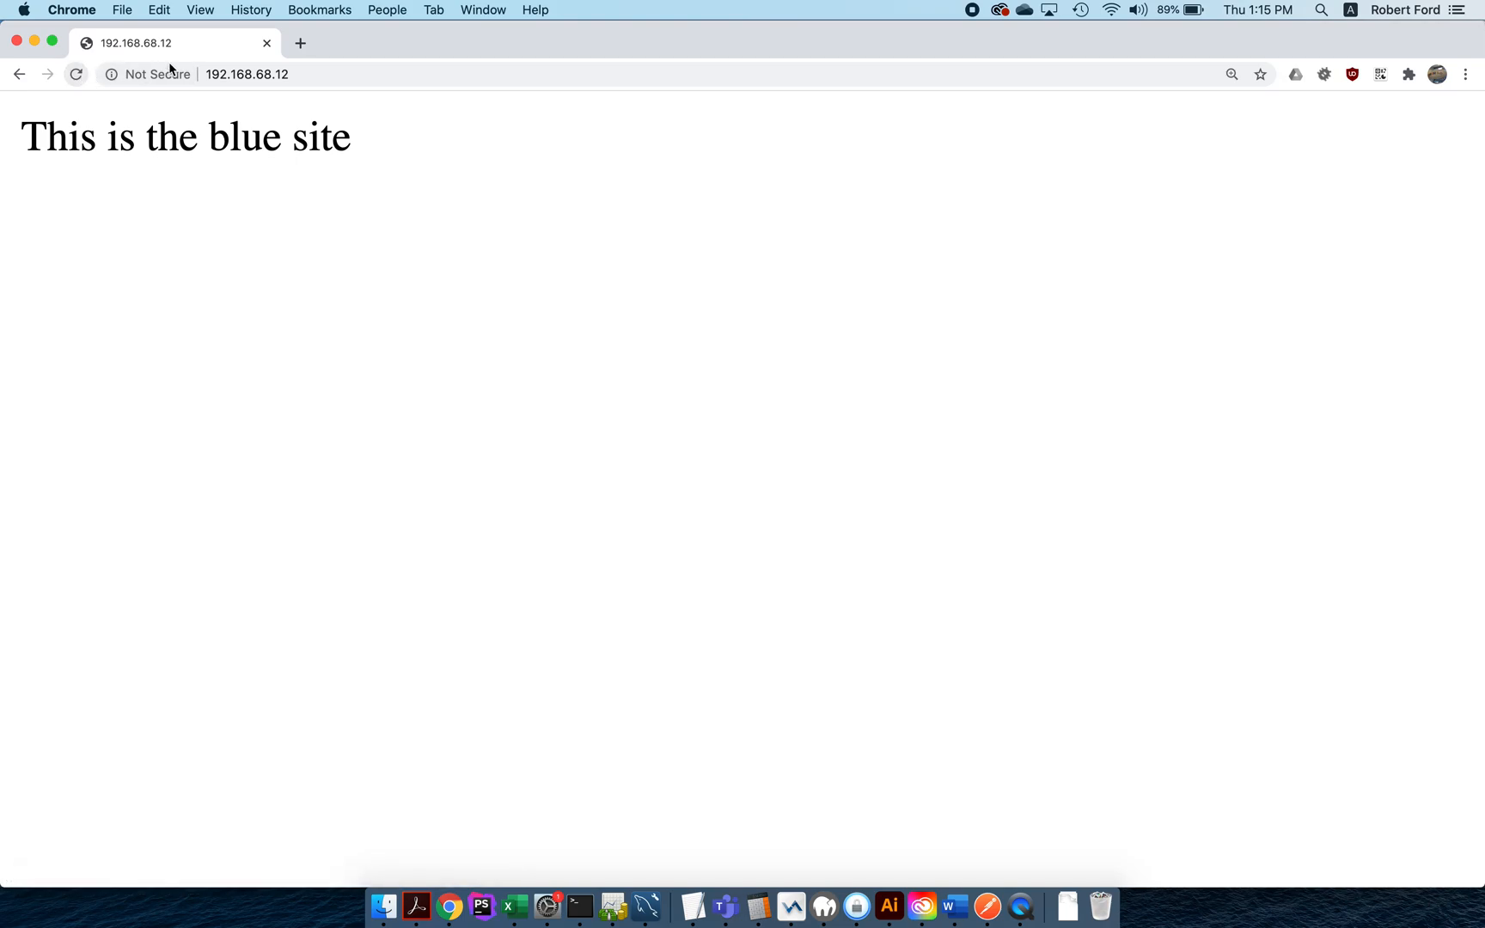
pyautogui.click(247, 74)
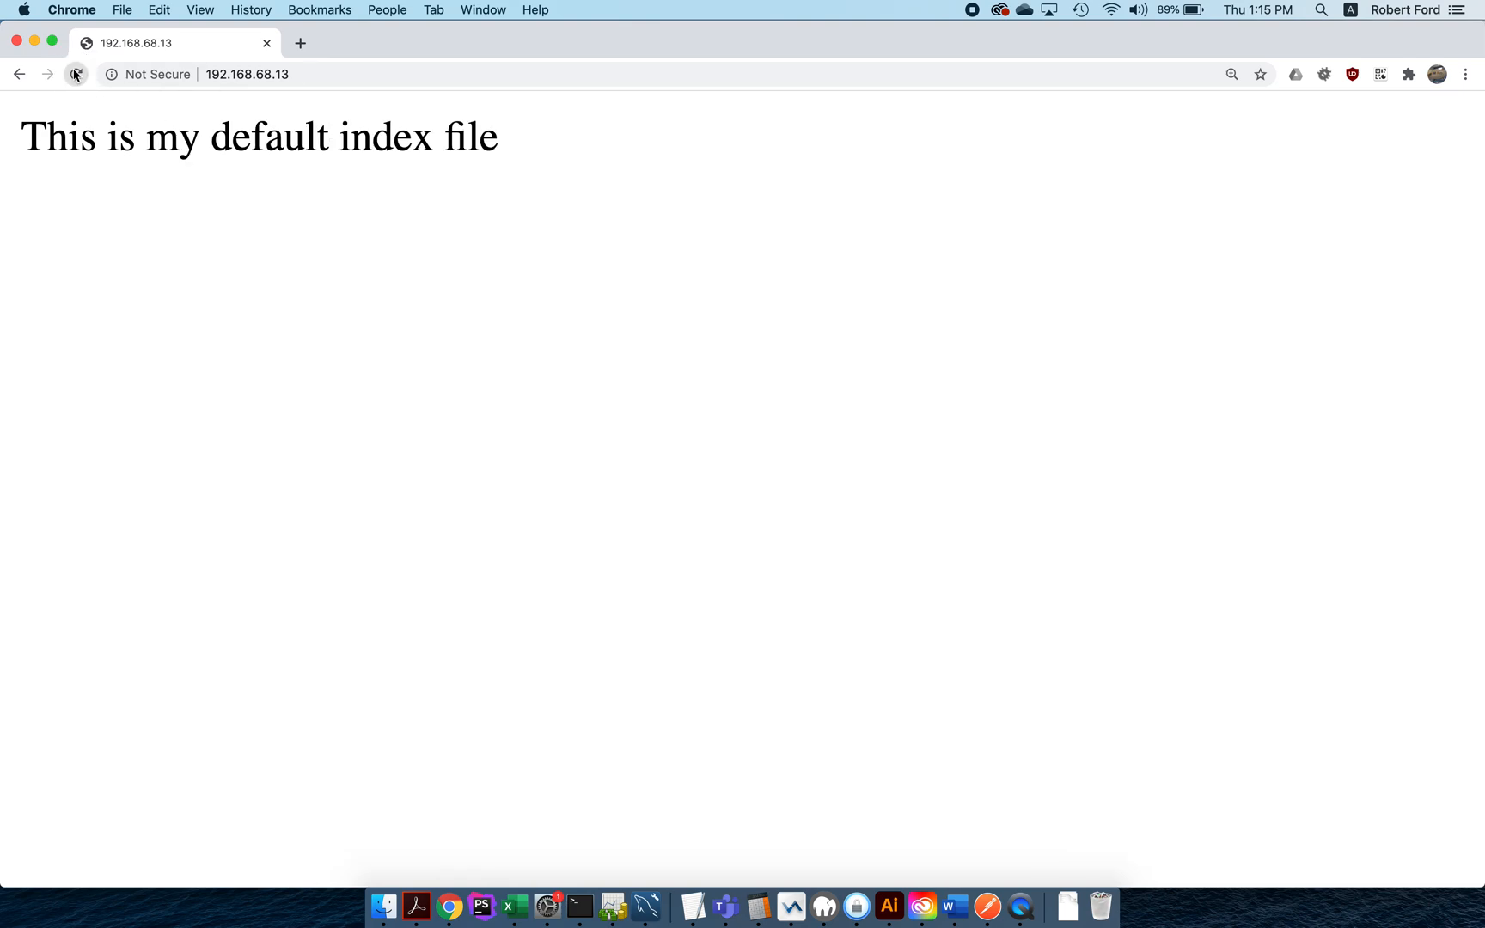
pyautogui.click(76, 74)
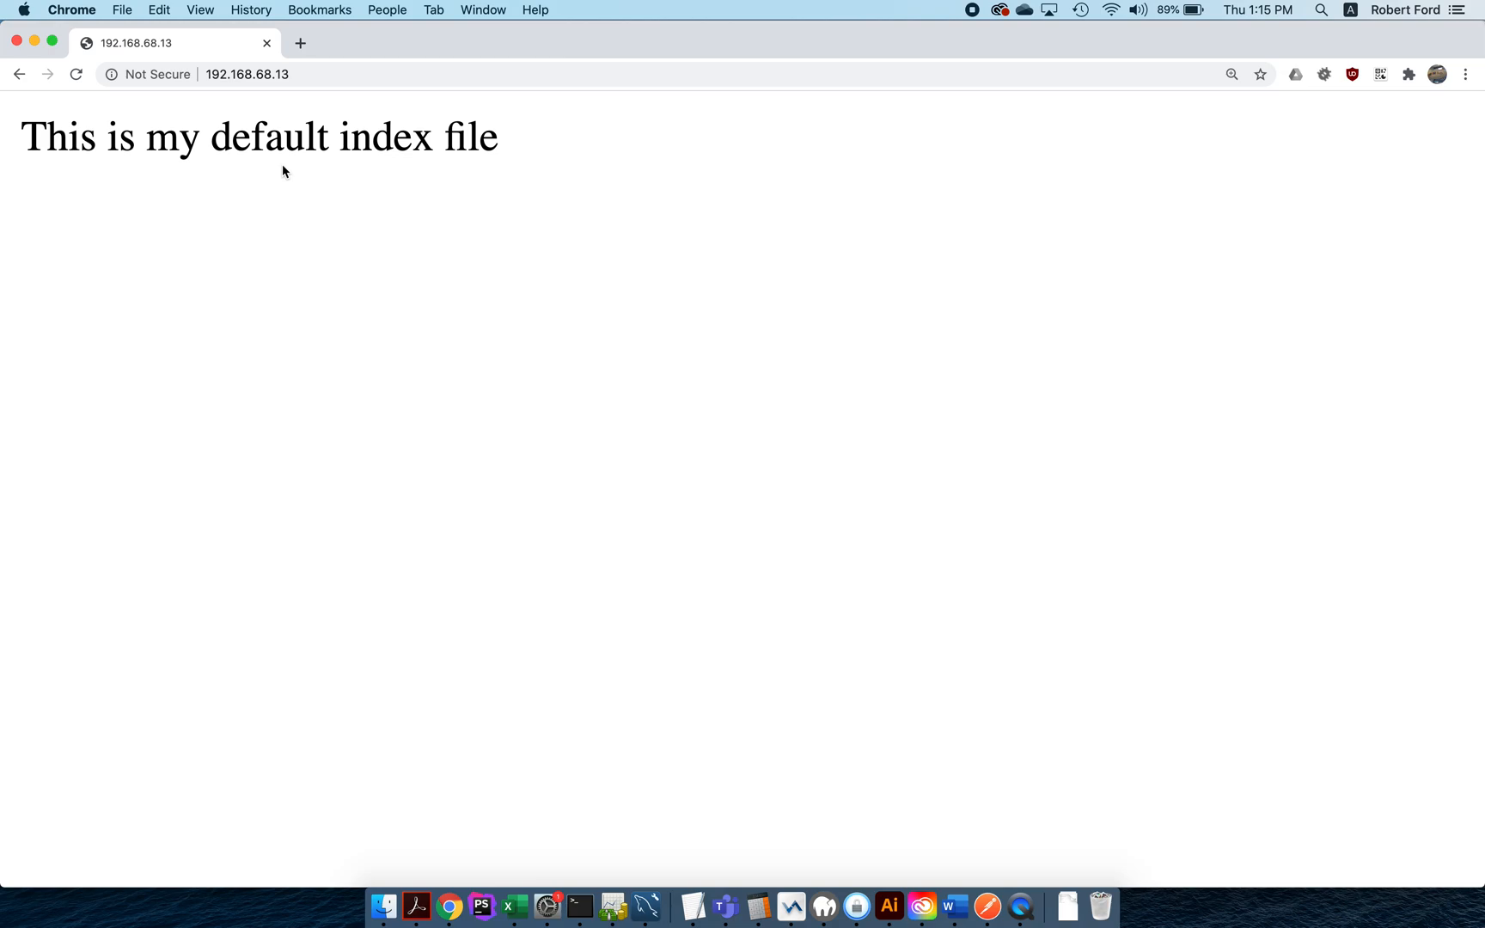
pyautogui.click(578, 906)
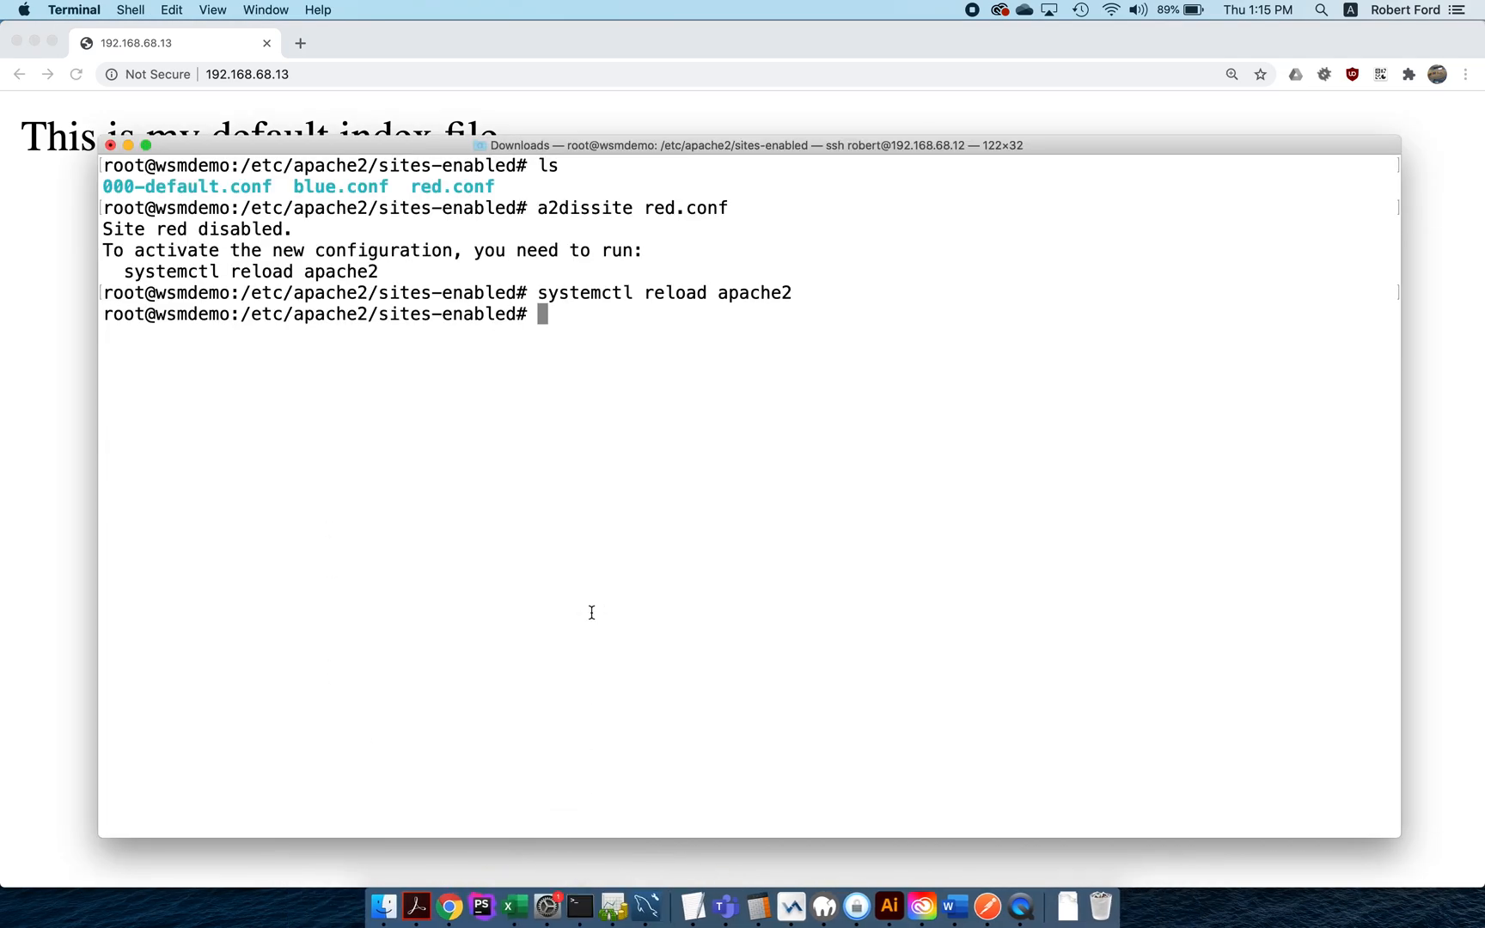
# Step: Run cat * in sites-enabled and highlight the default and 192.168.68.12 VirtualHost lines
pyautogui.write('cat *')
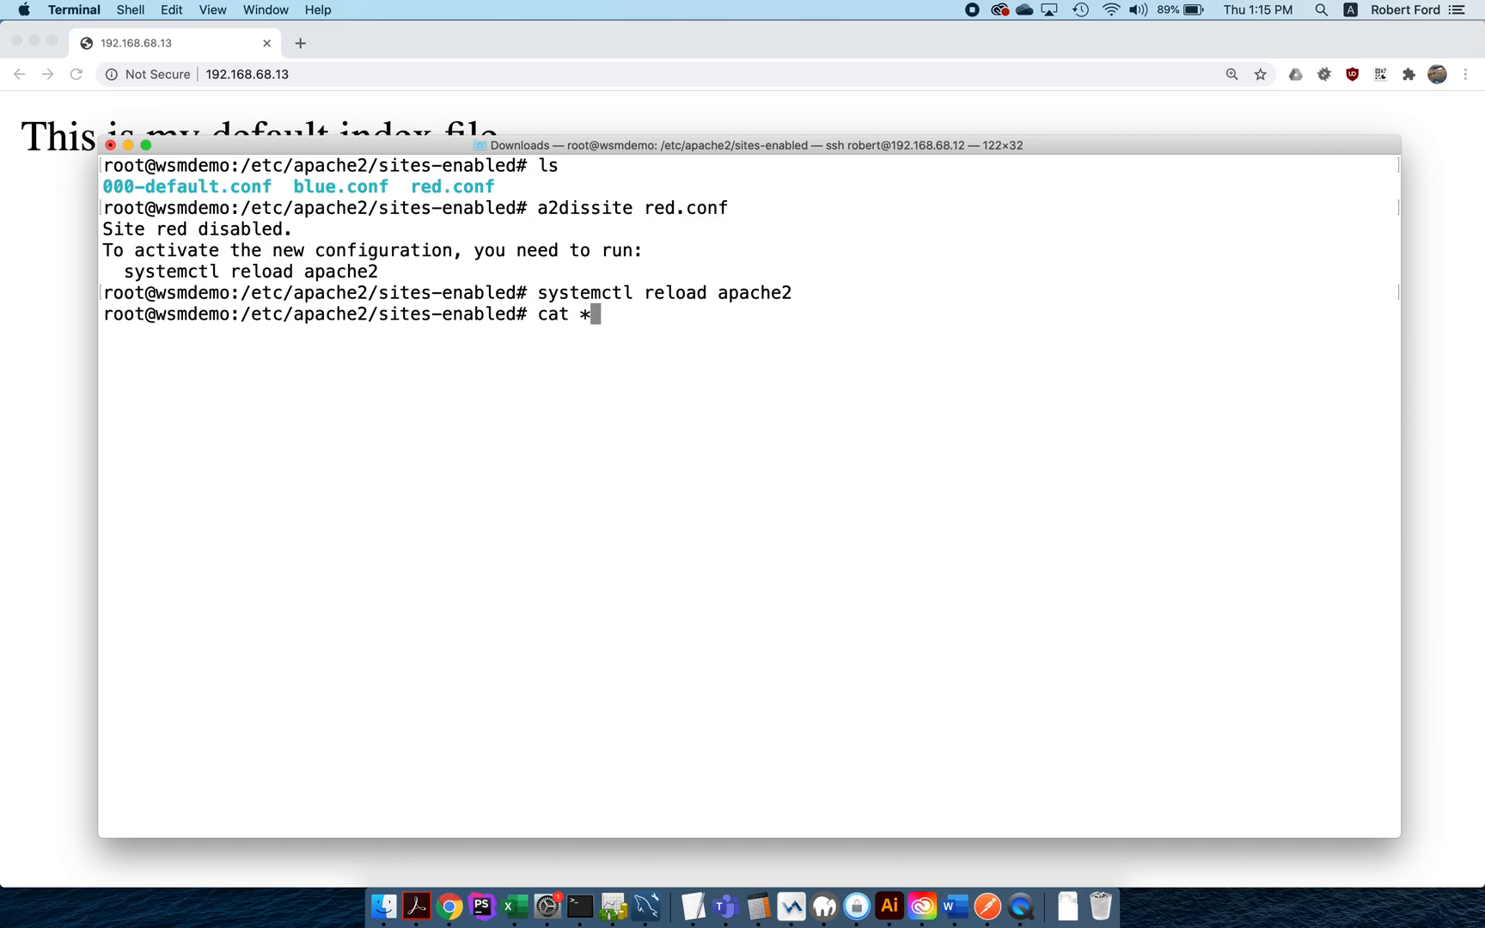
pyautogui.press('Return')
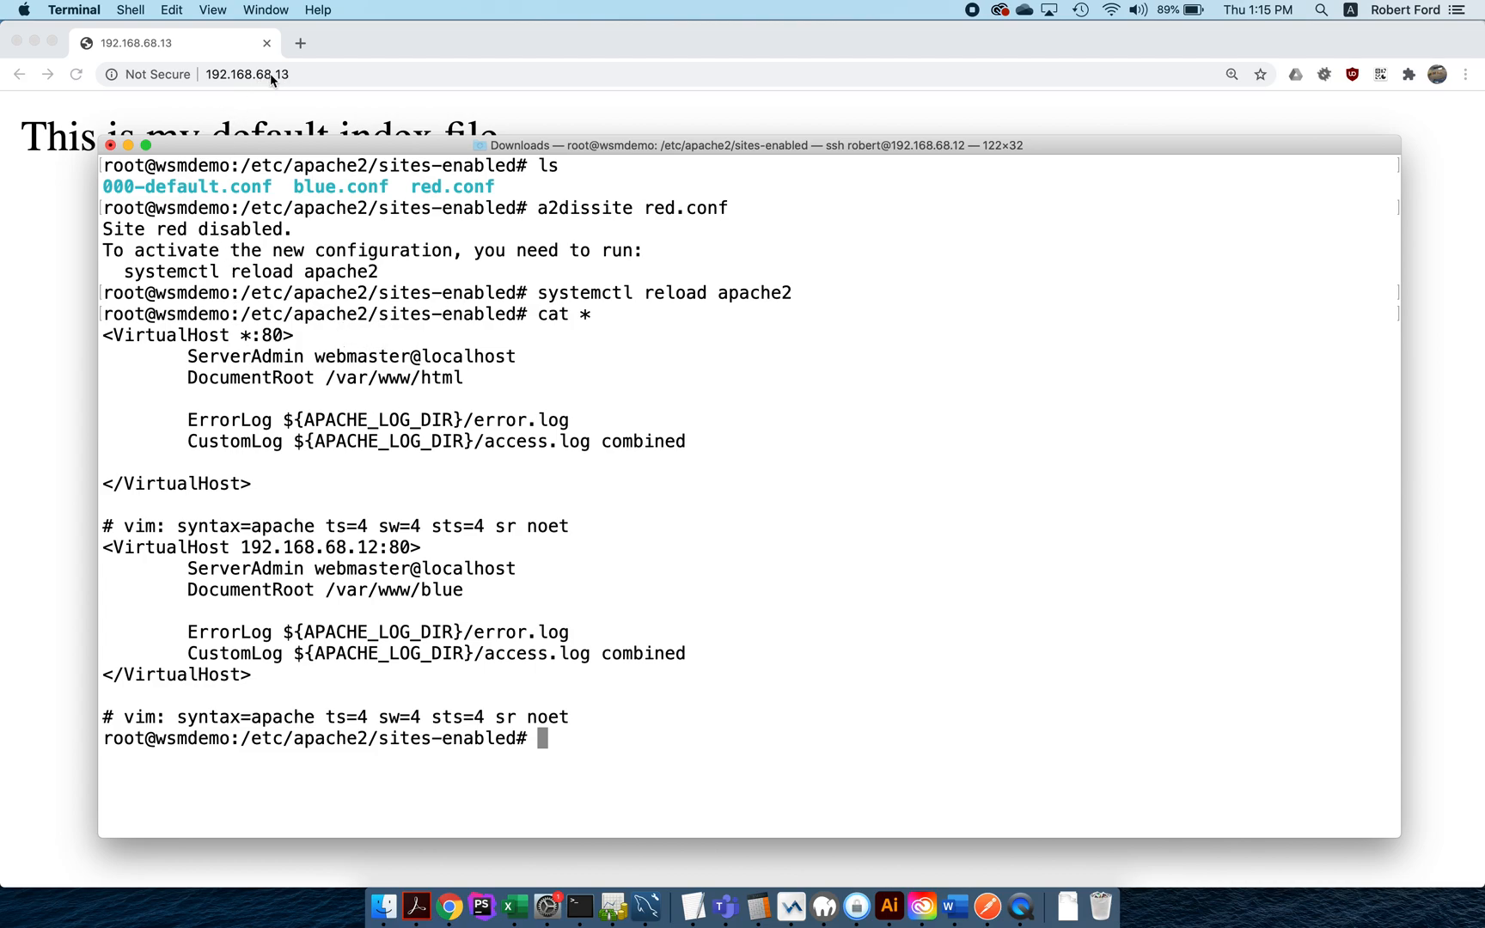
pyautogui.moveTo(108, 335)
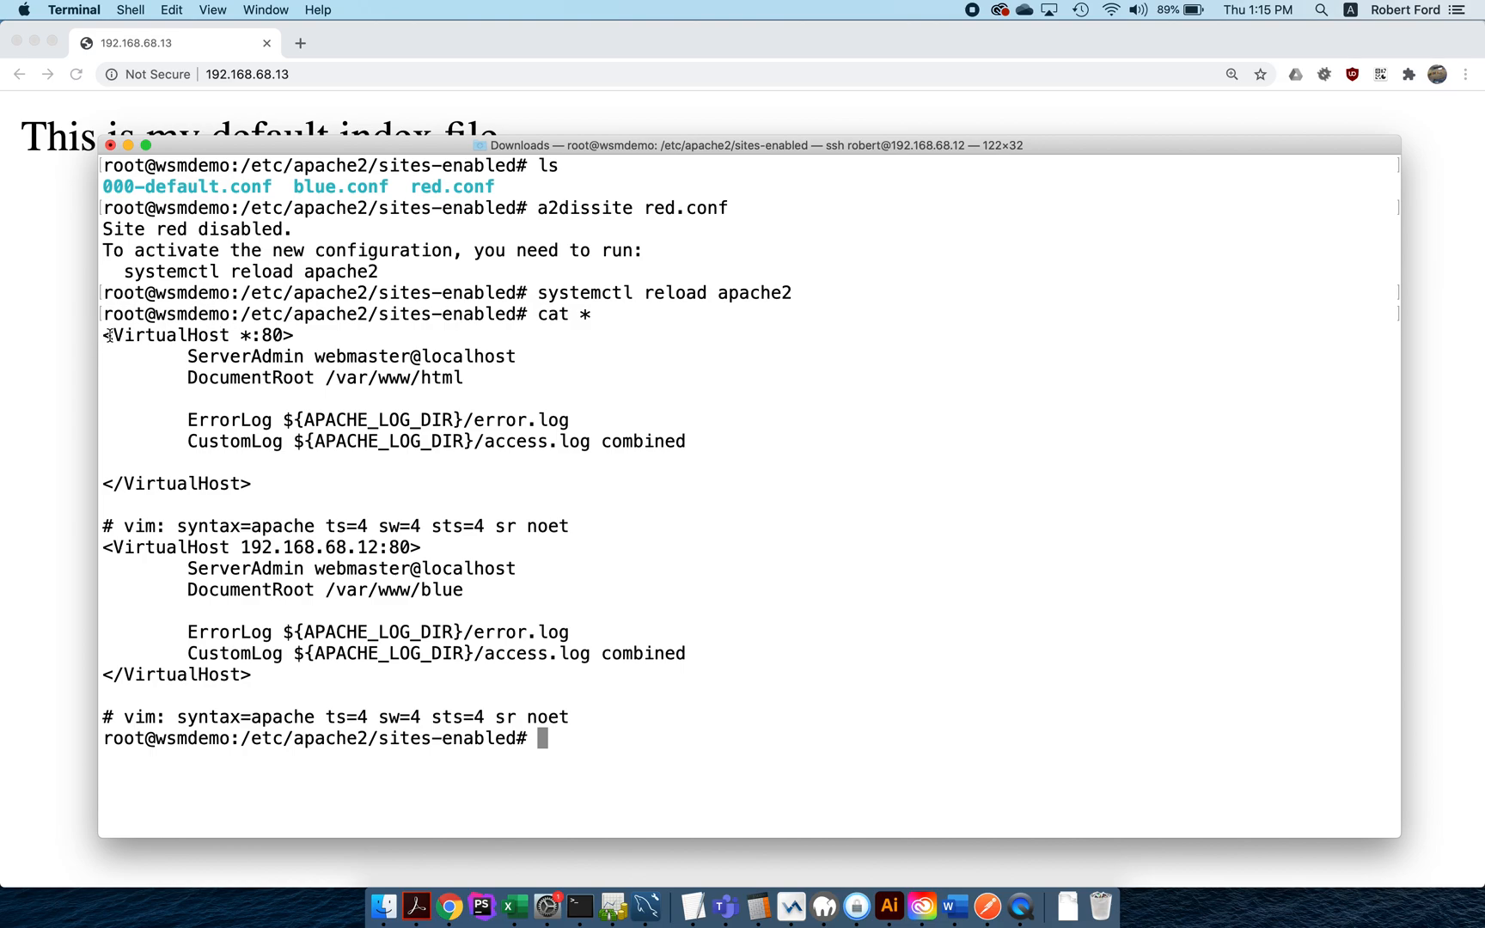
pyautogui.doubleClick(198, 335)
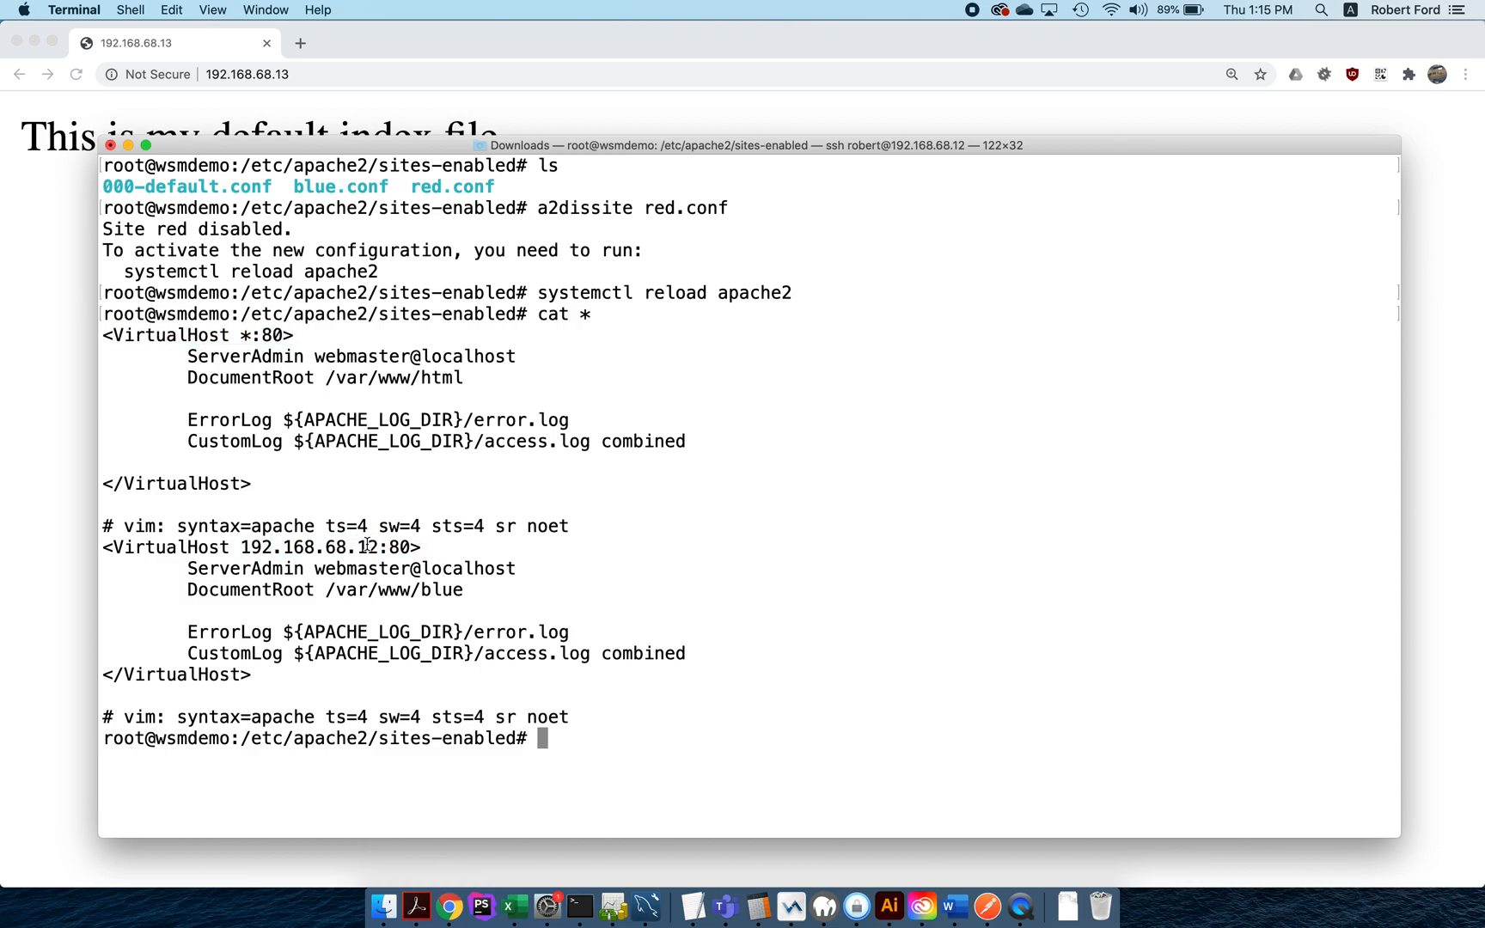
pyautogui.doubleClick(367, 548)
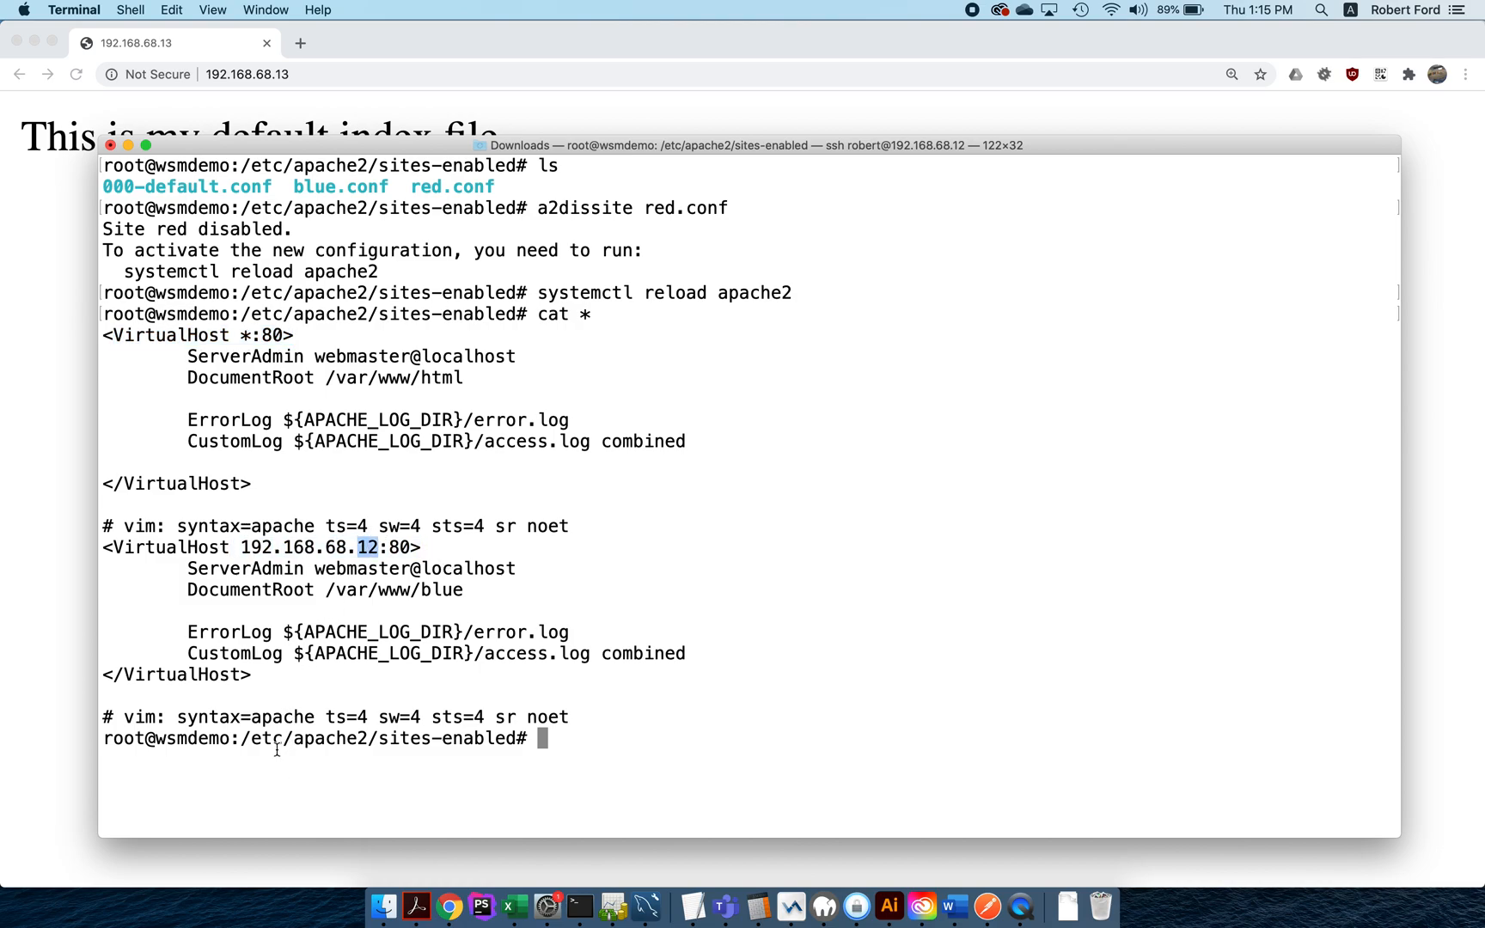
pyautogui.moveTo(268, 372)
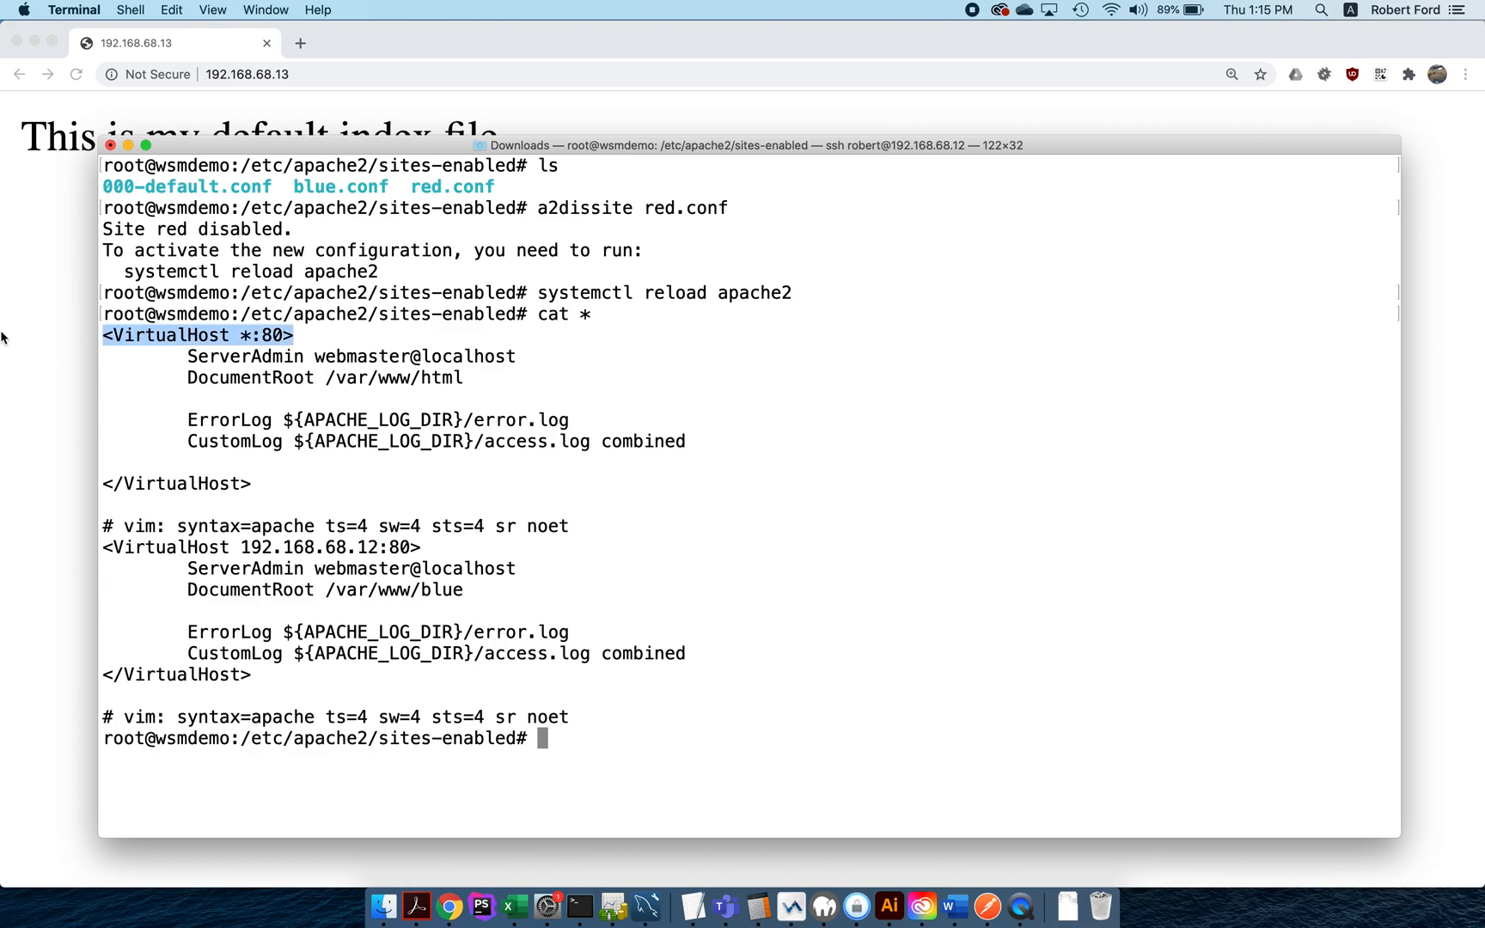
pyautogui.moveTo(87, 688)
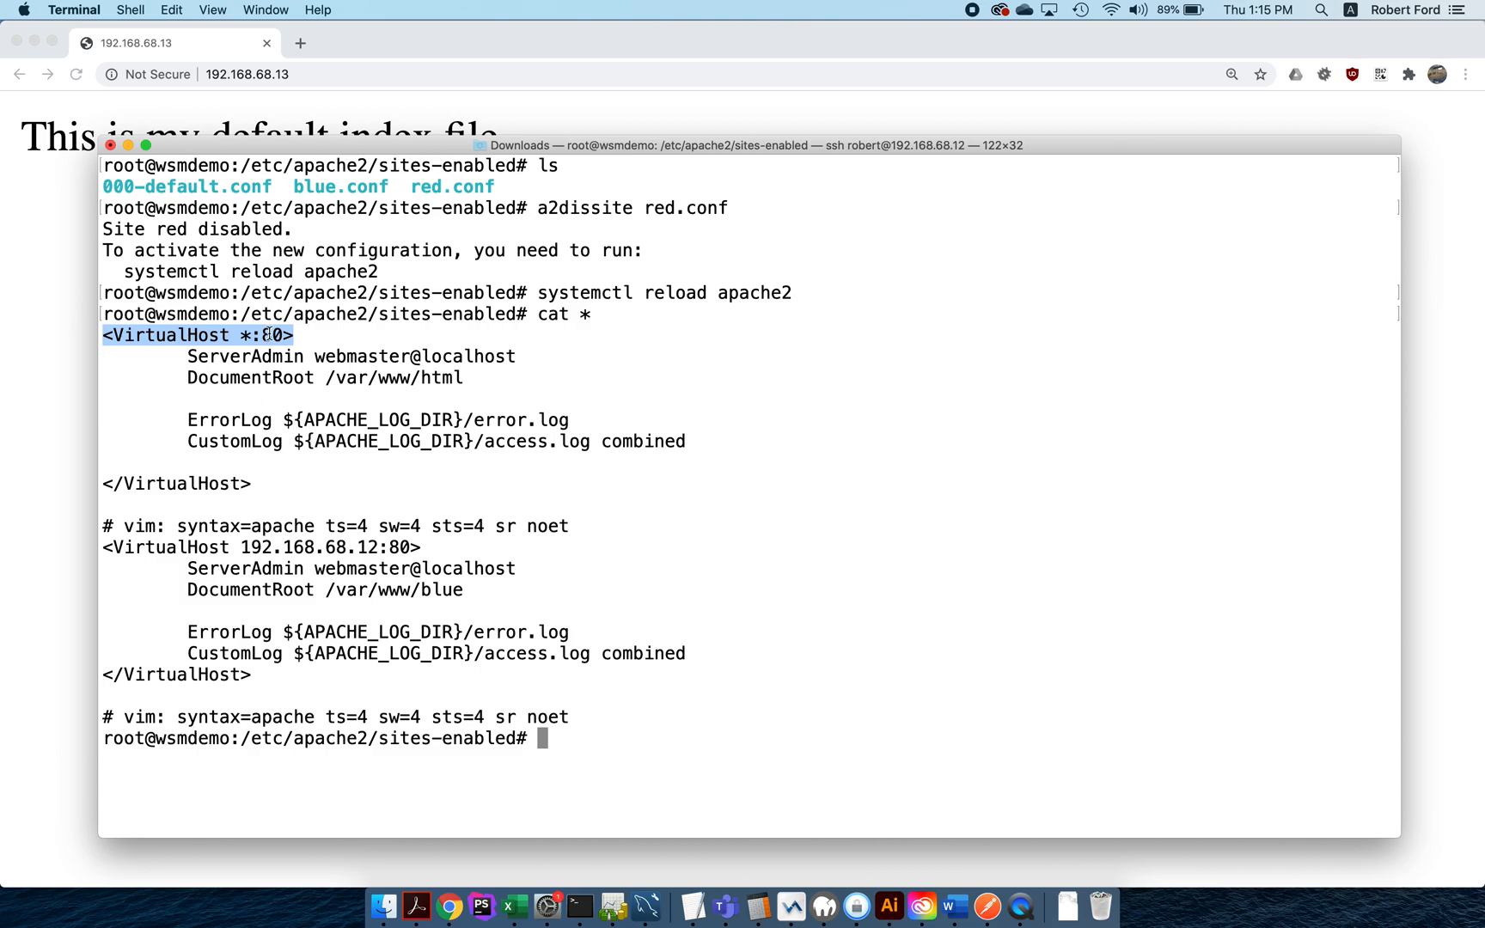
pyautogui.moveTo(351, 173)
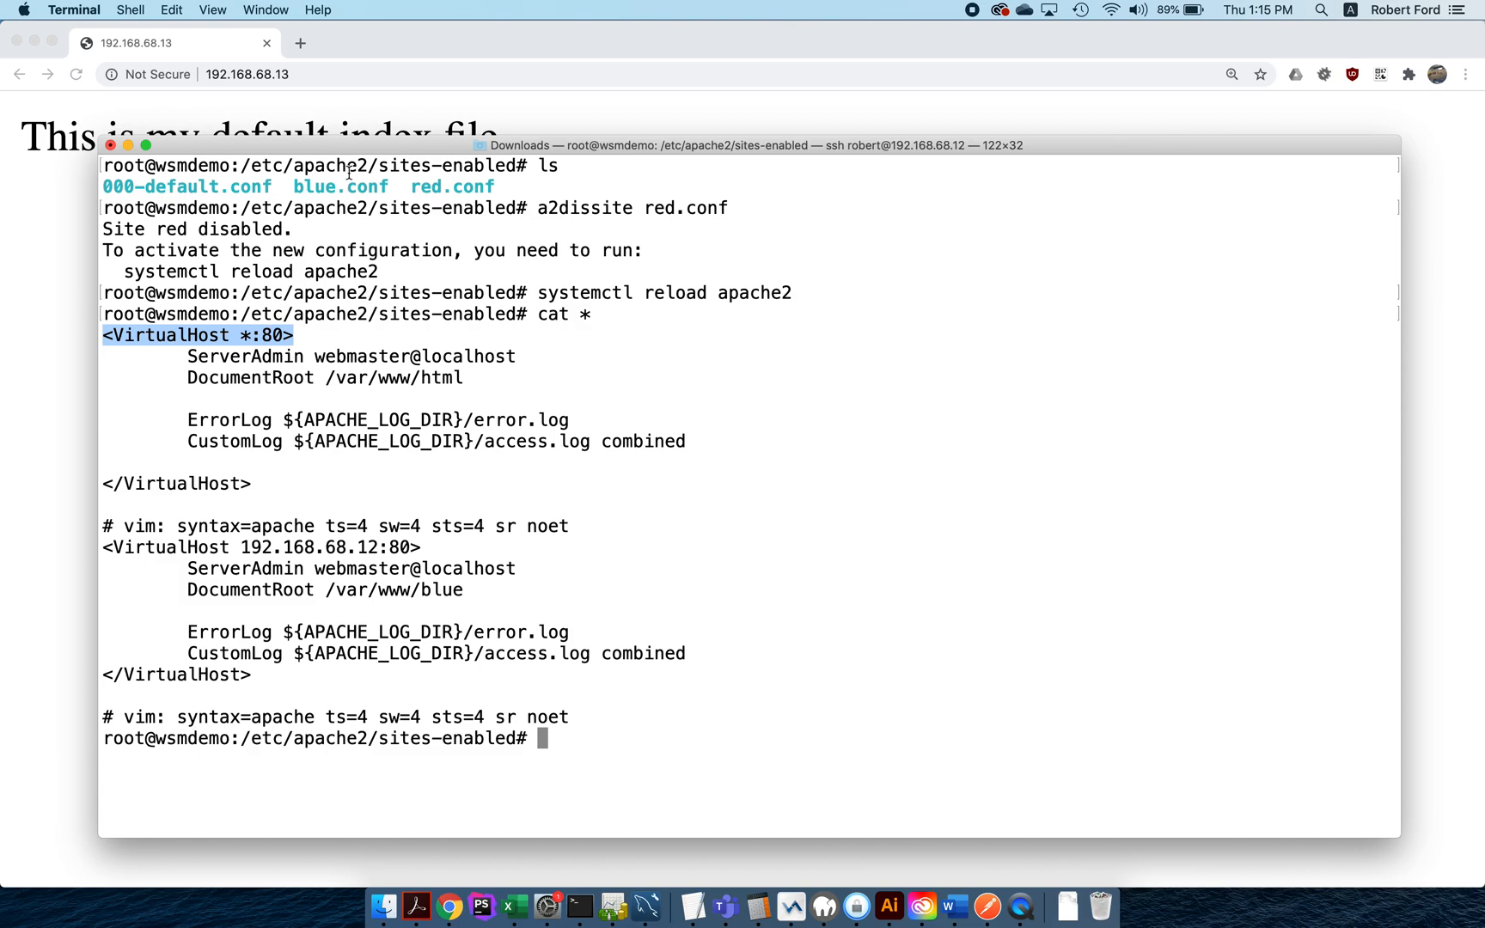
pyautogui.click(451, 908)
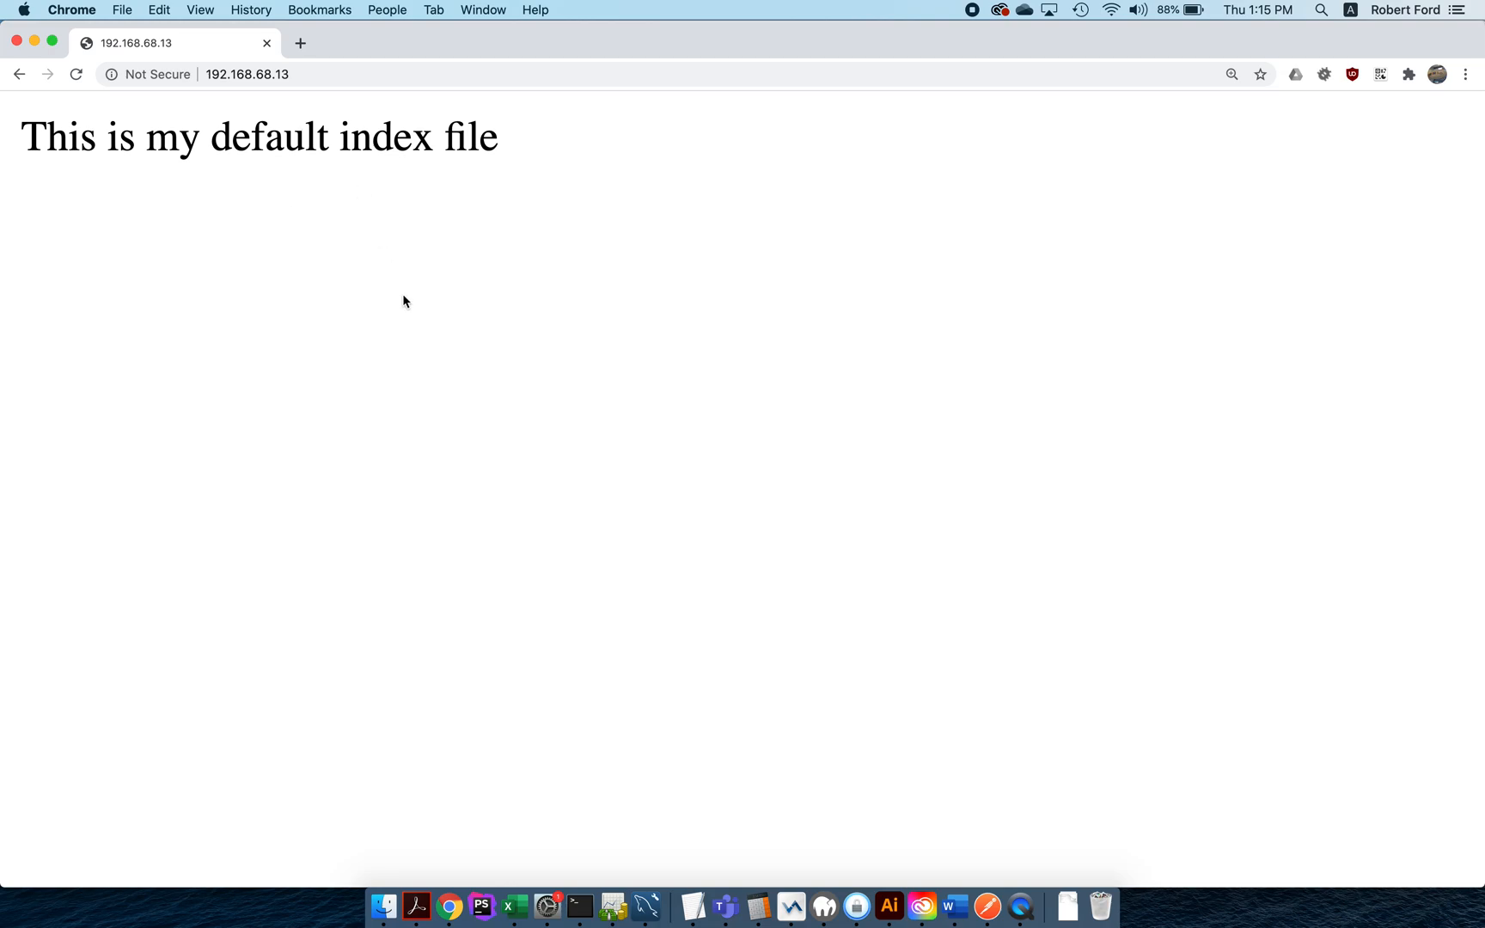
pyautogui.moveTo(421, 881)
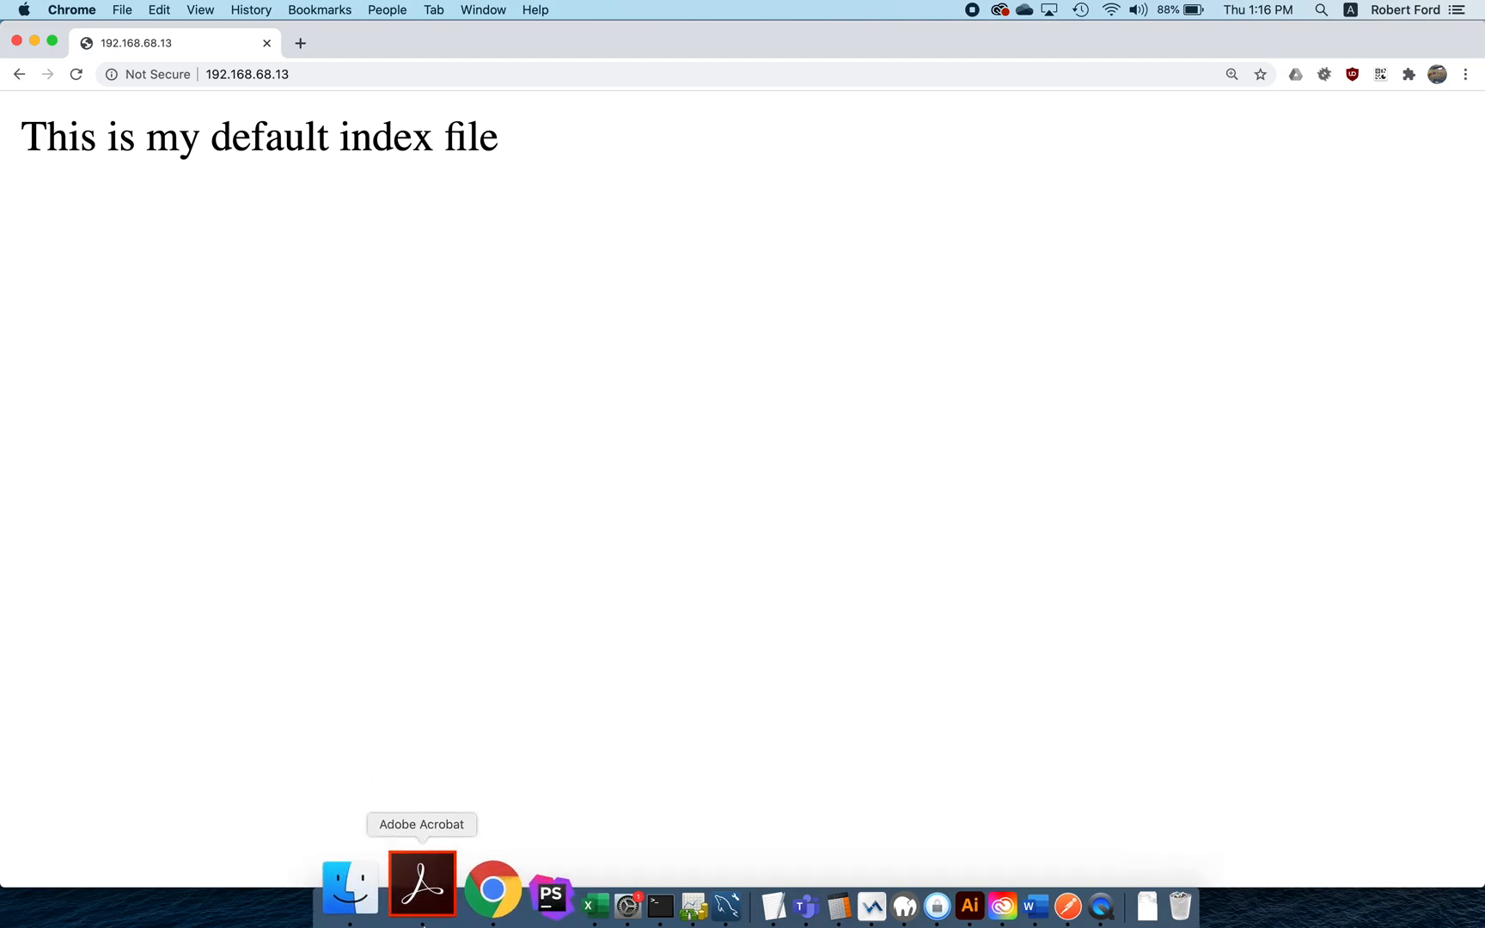
pyautogui.click(576, 903)
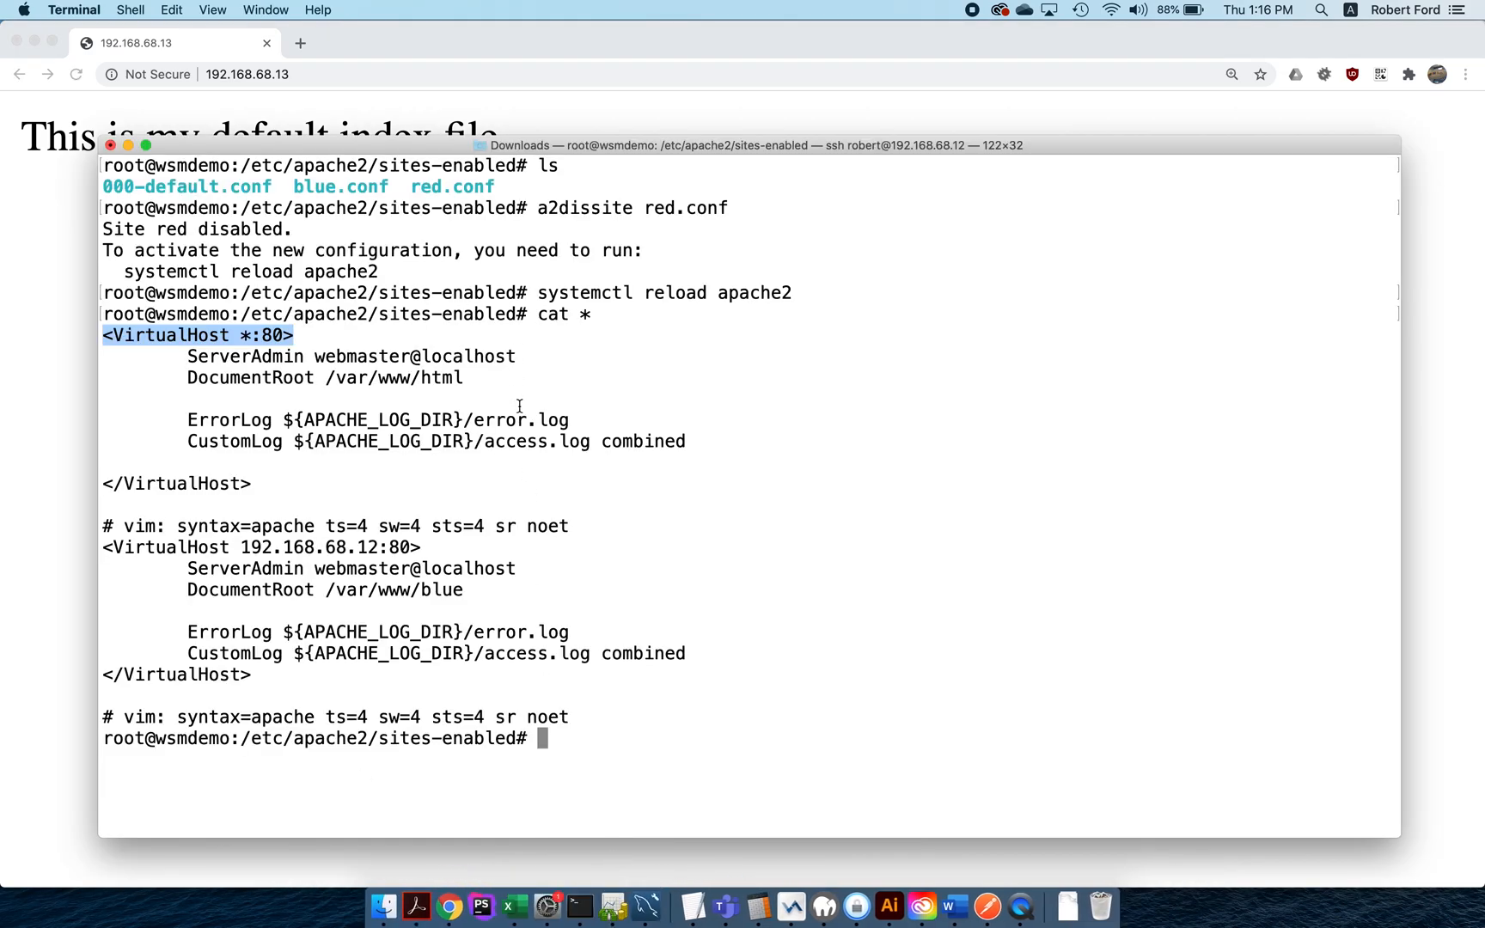
pyautogui.moveTo(272, 593)
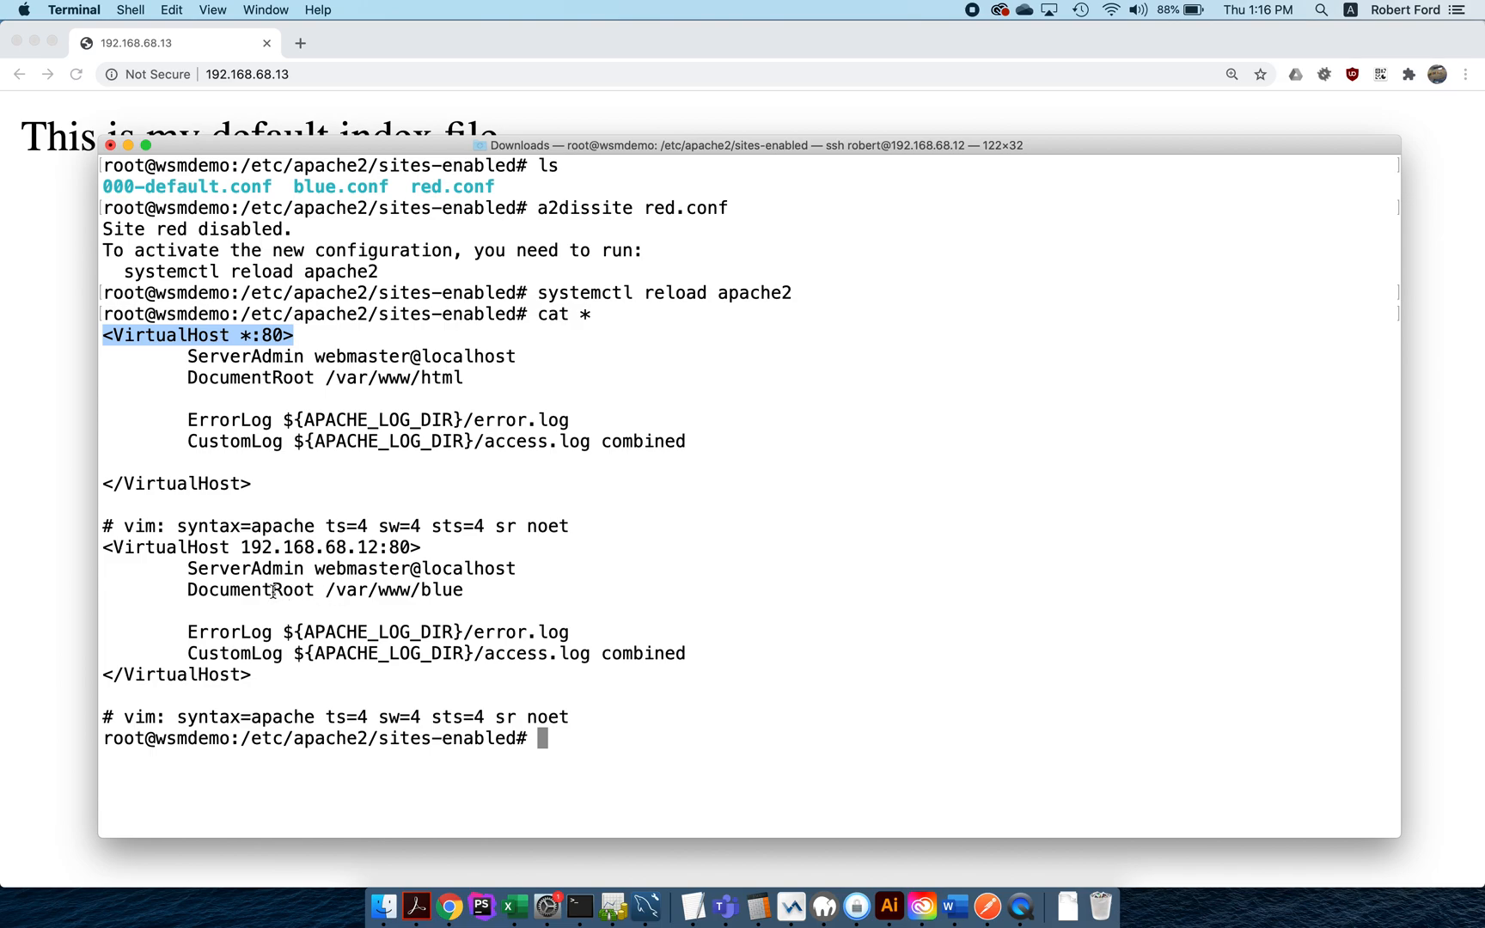
pyautogui.moveTo(405, 615)
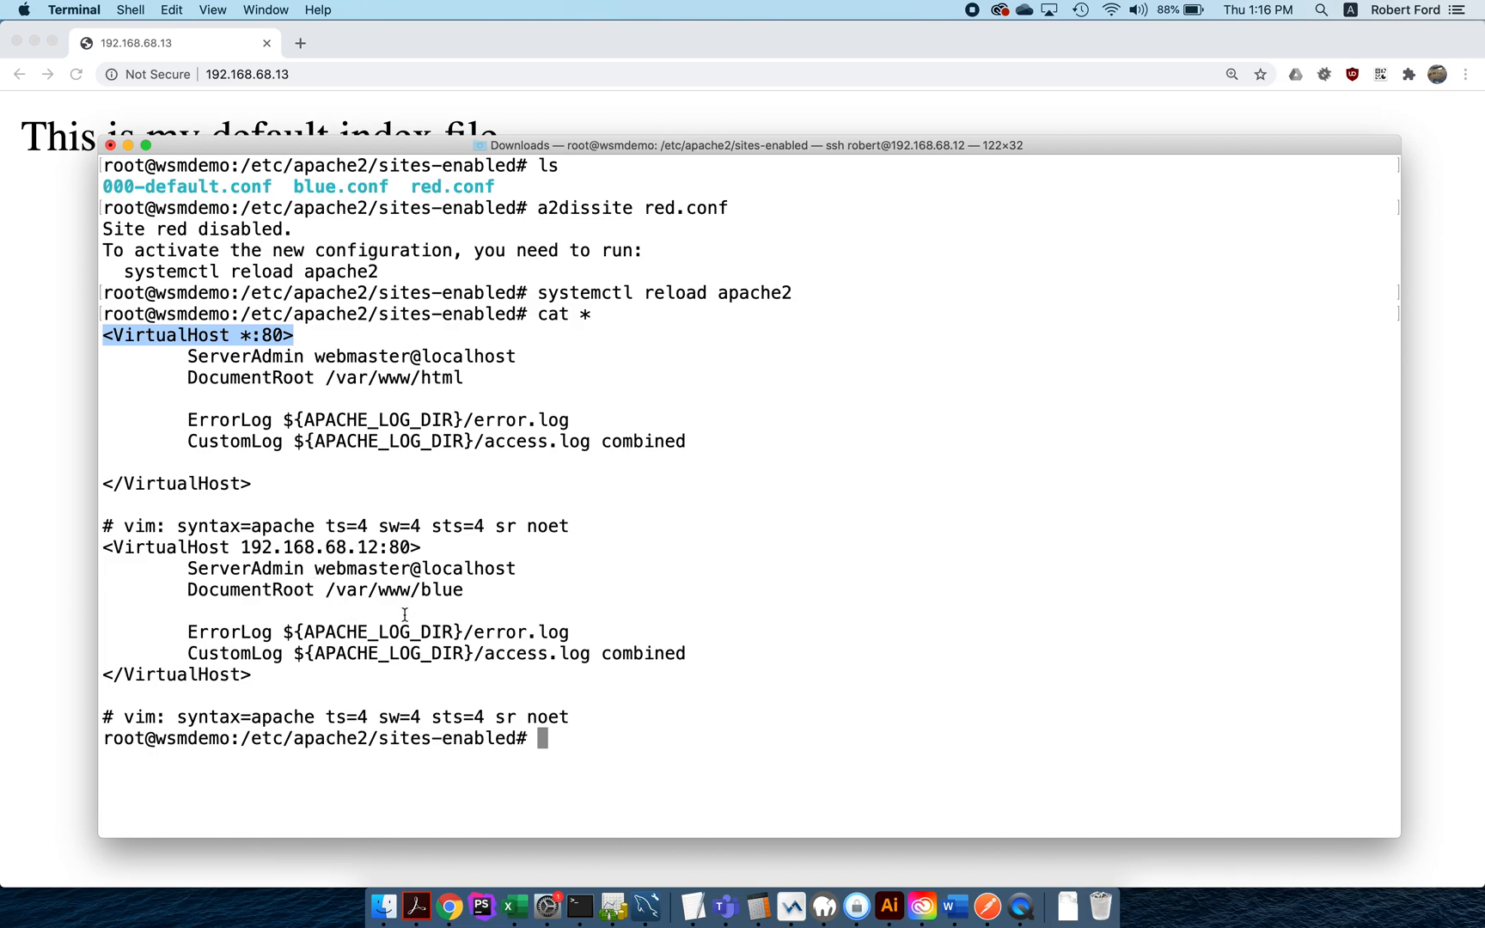
pyautogui.moveTo(332, 623)
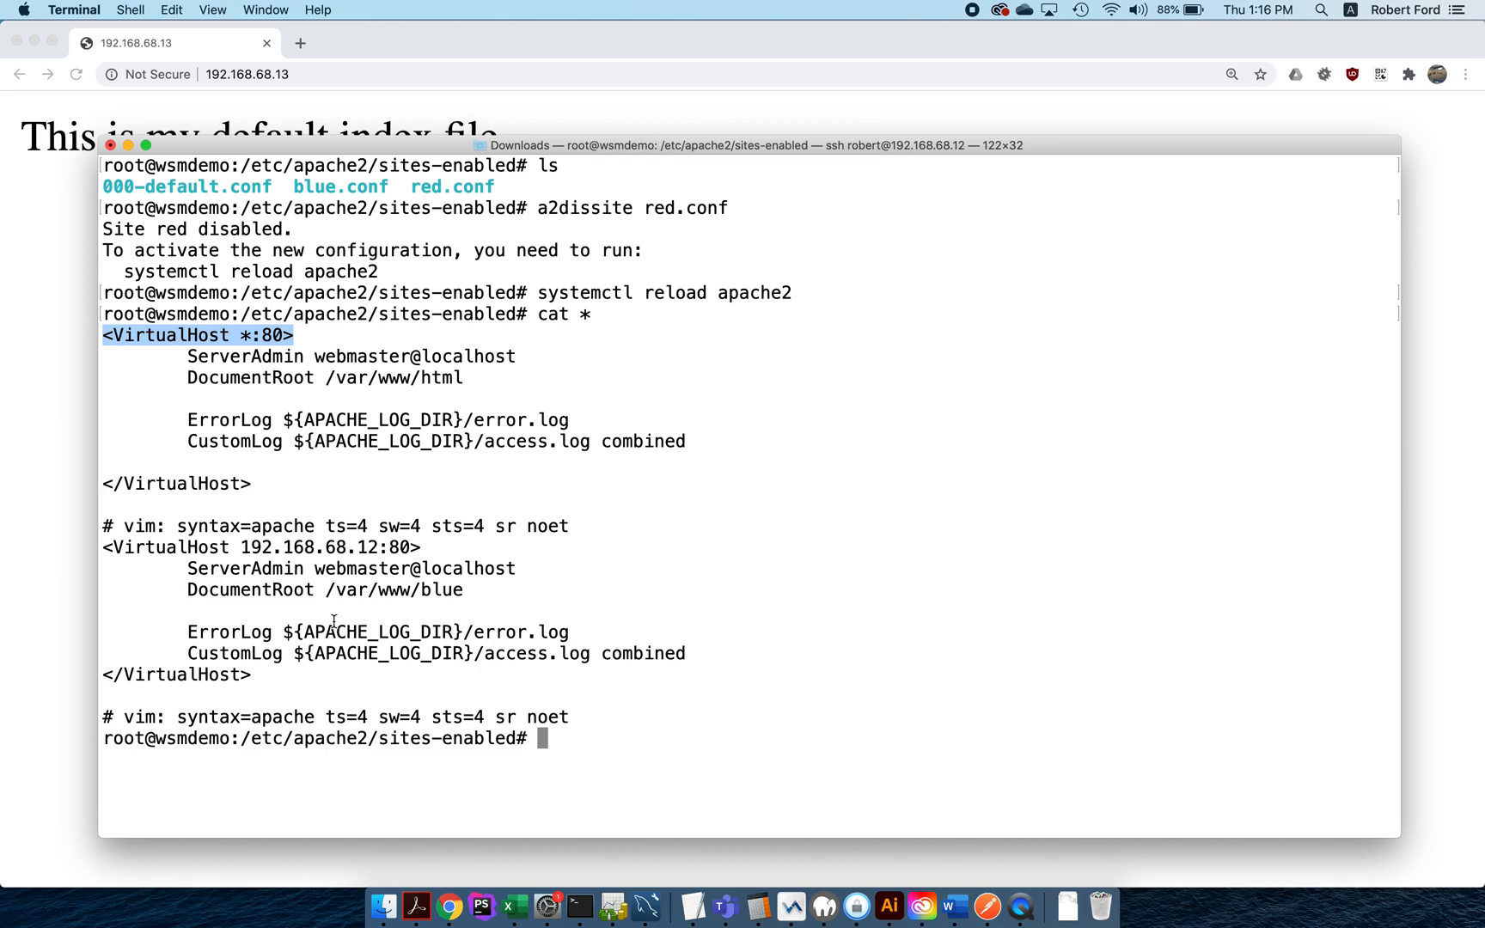
pyautogui.moveTo(326, 560)
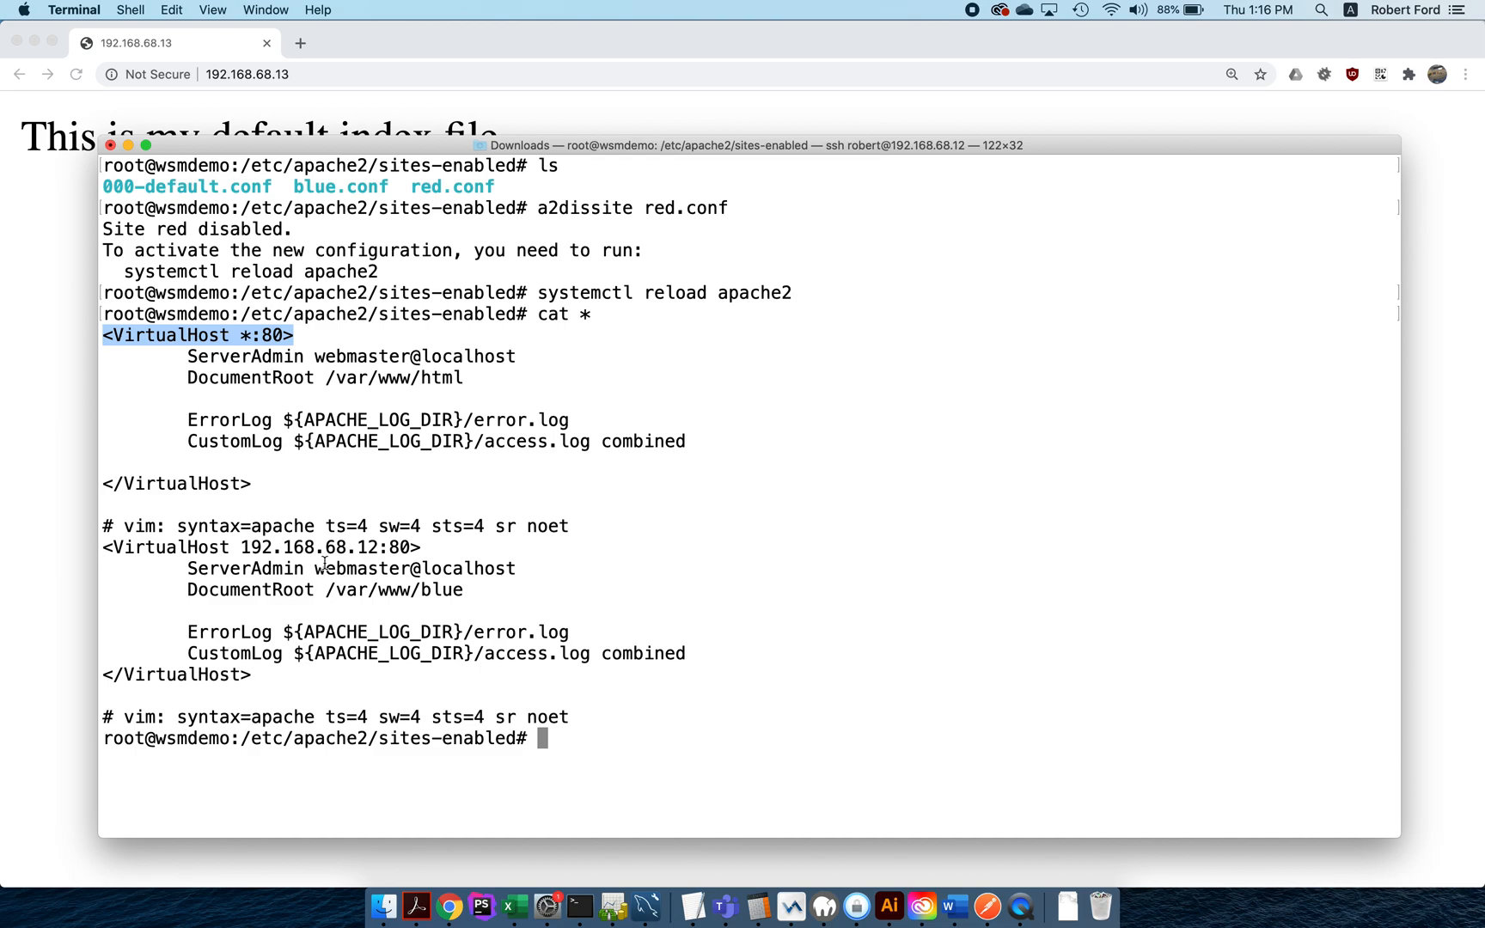
pyautogui.moveTo(251, 431)
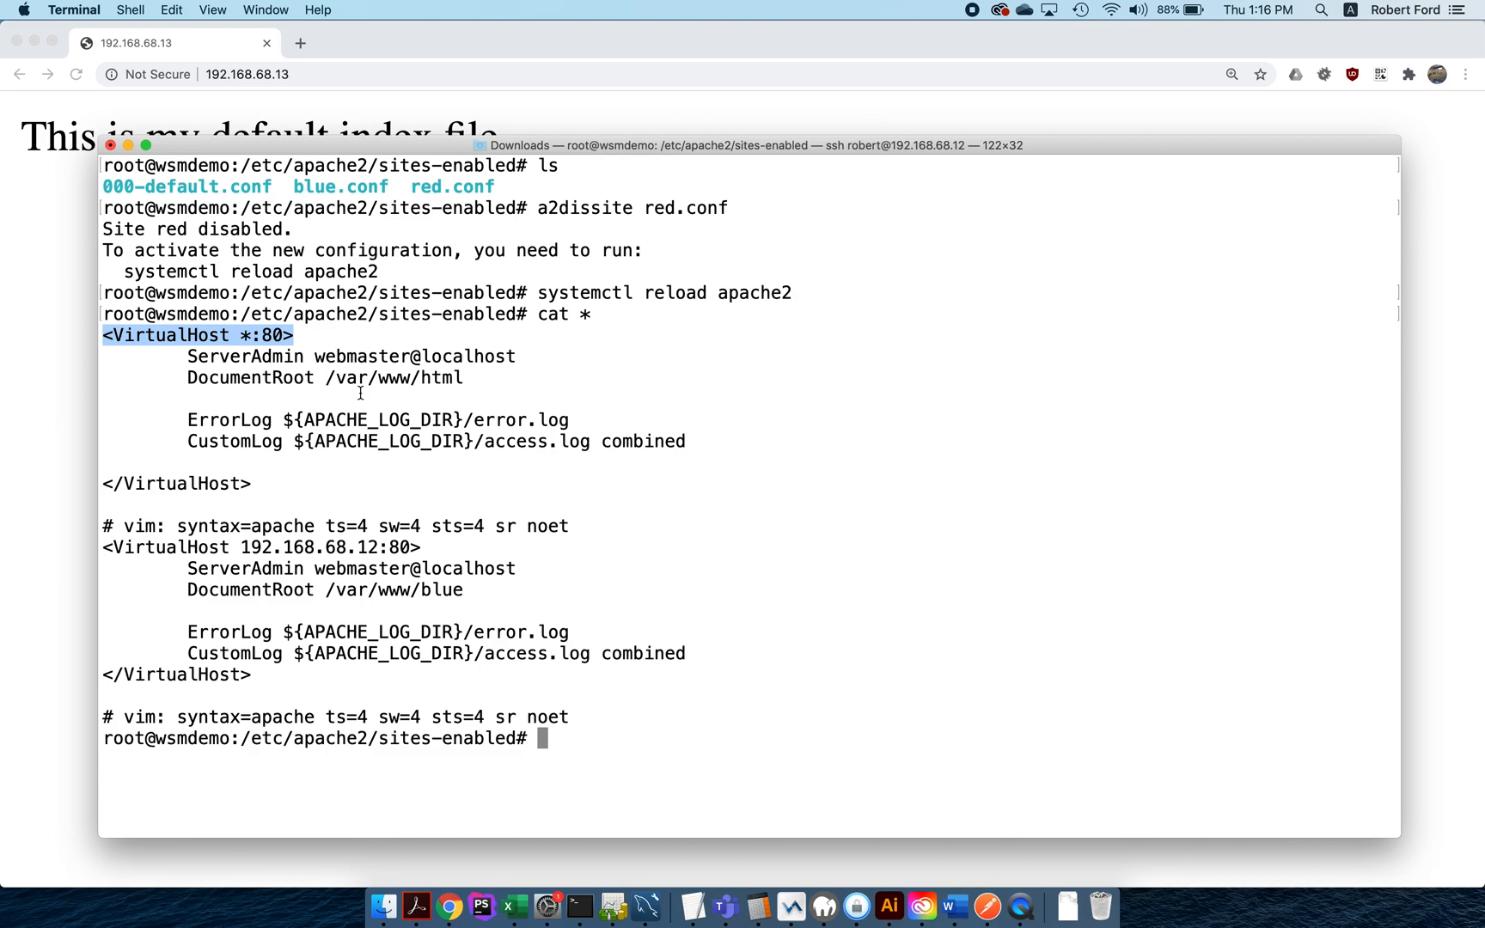
pyautogui.moveTo(364, 237)
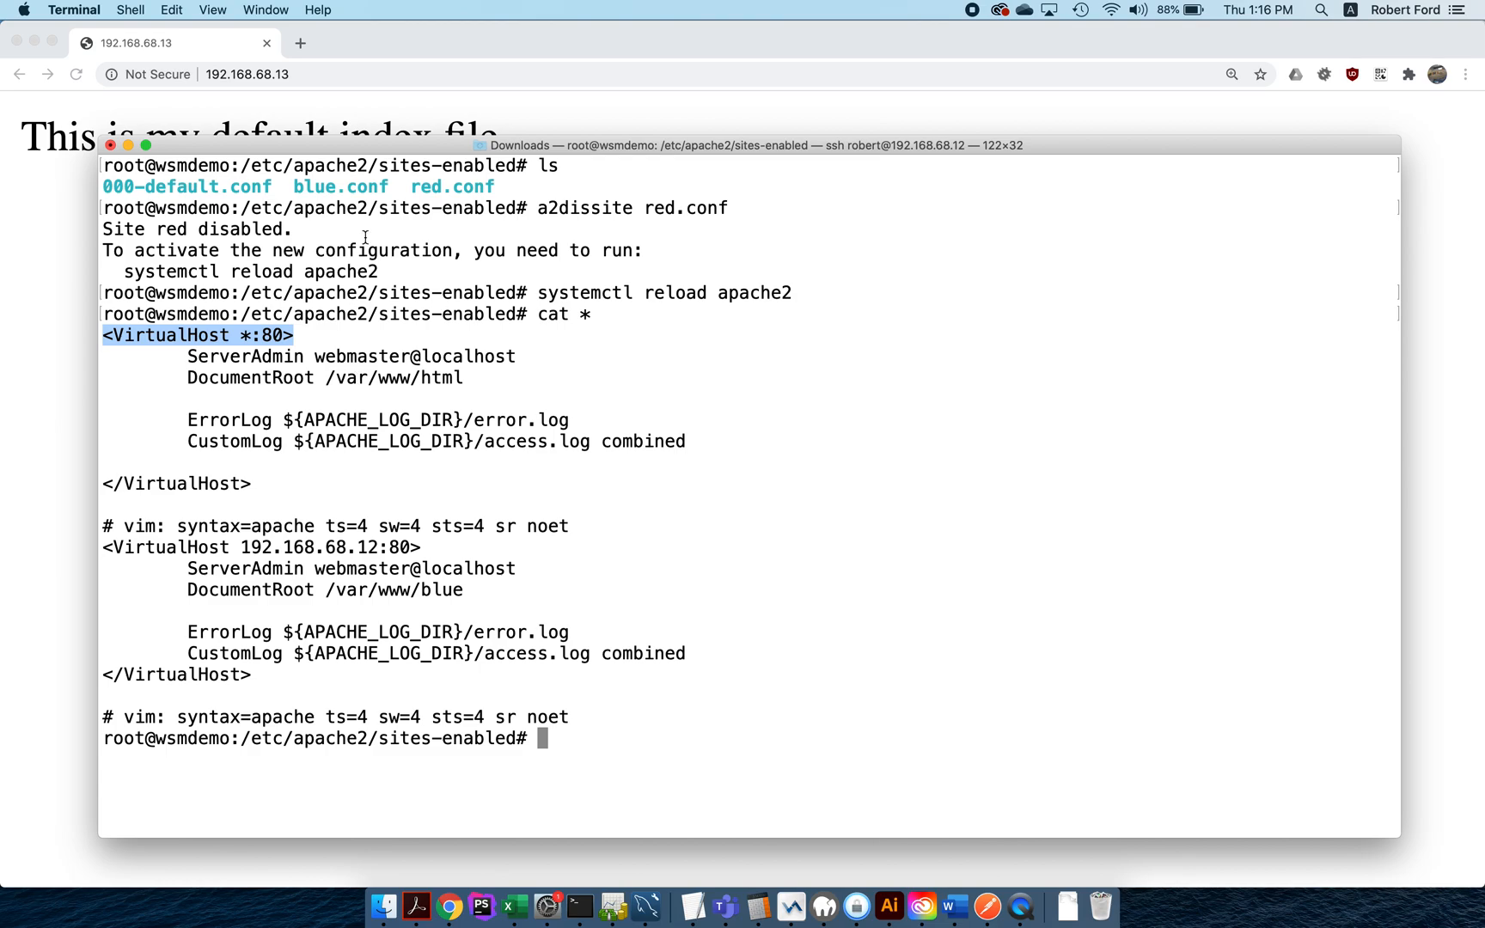
pyautogui.moveTo(459, 335)
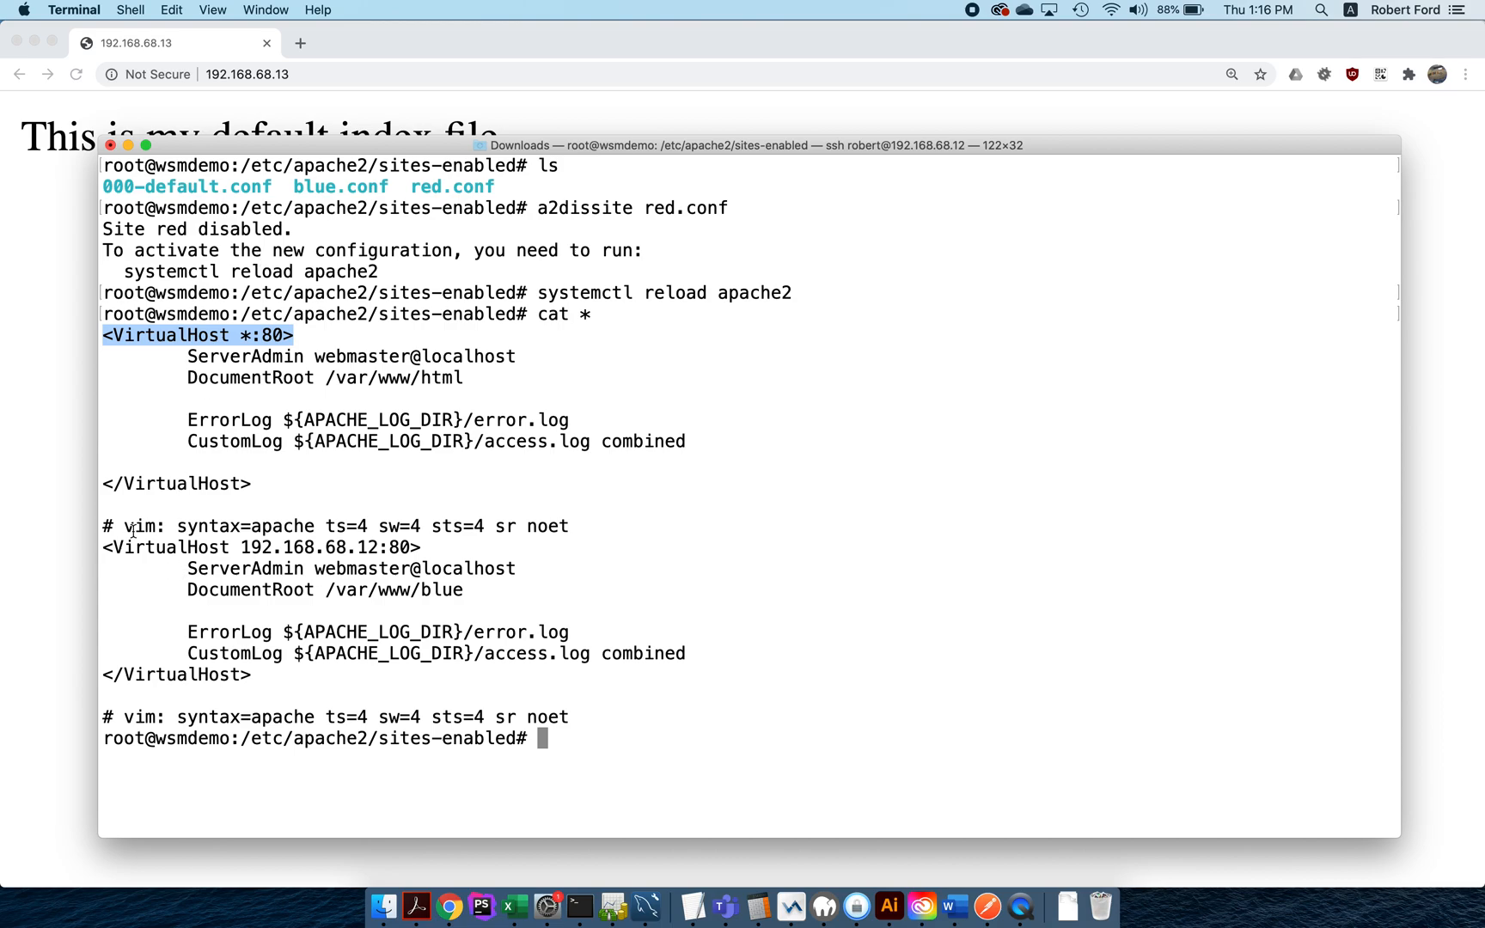
pyautogui.moveTo(246, 547)
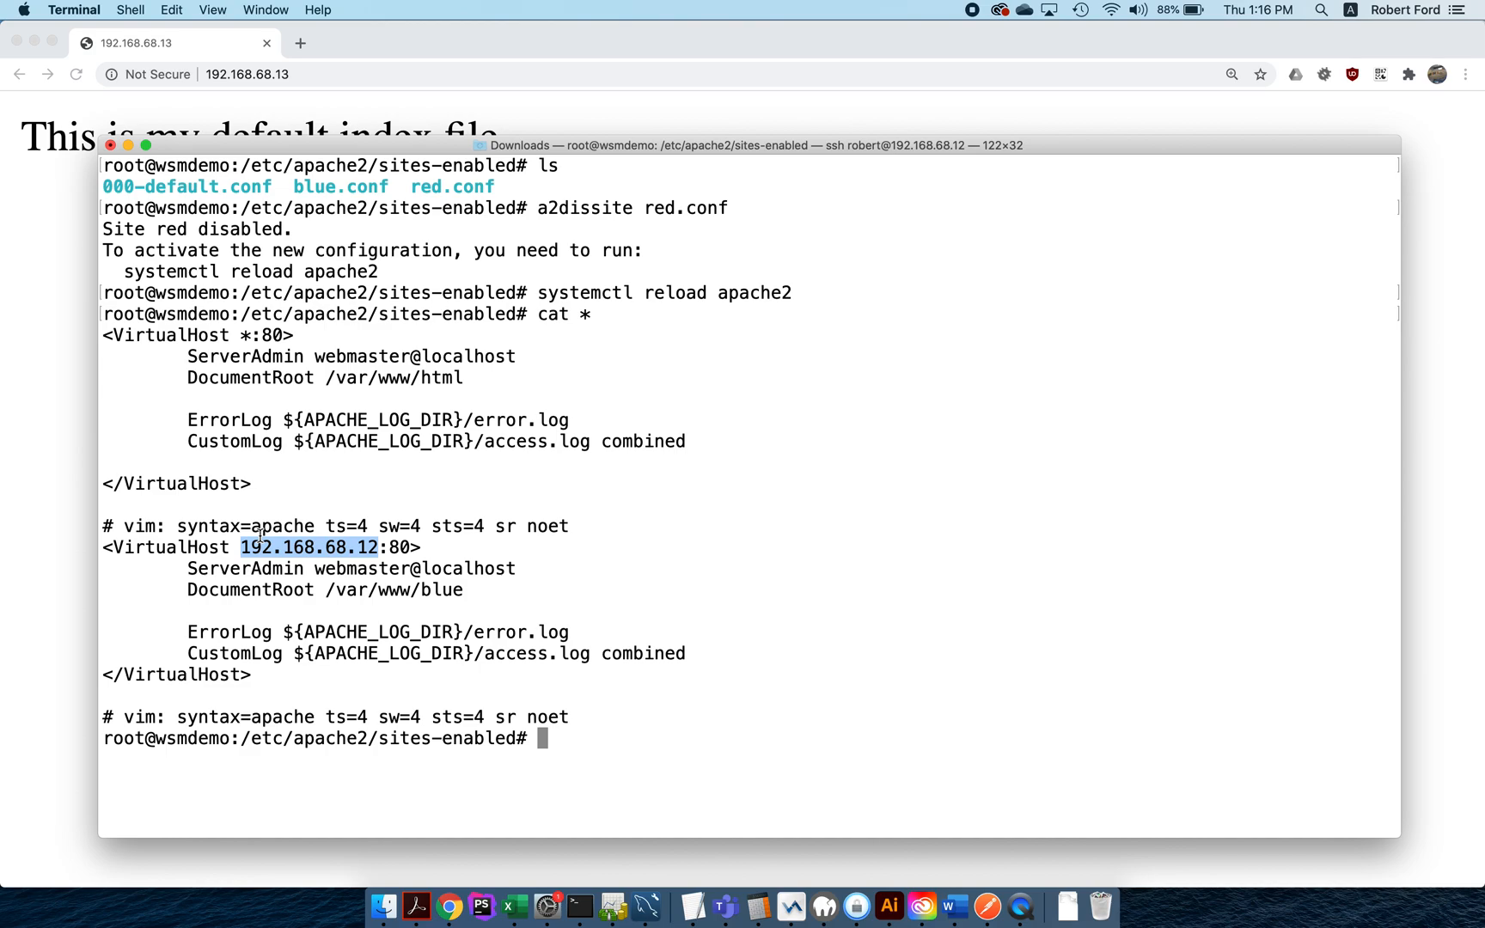
pyautogui.moveTo(168, 391)
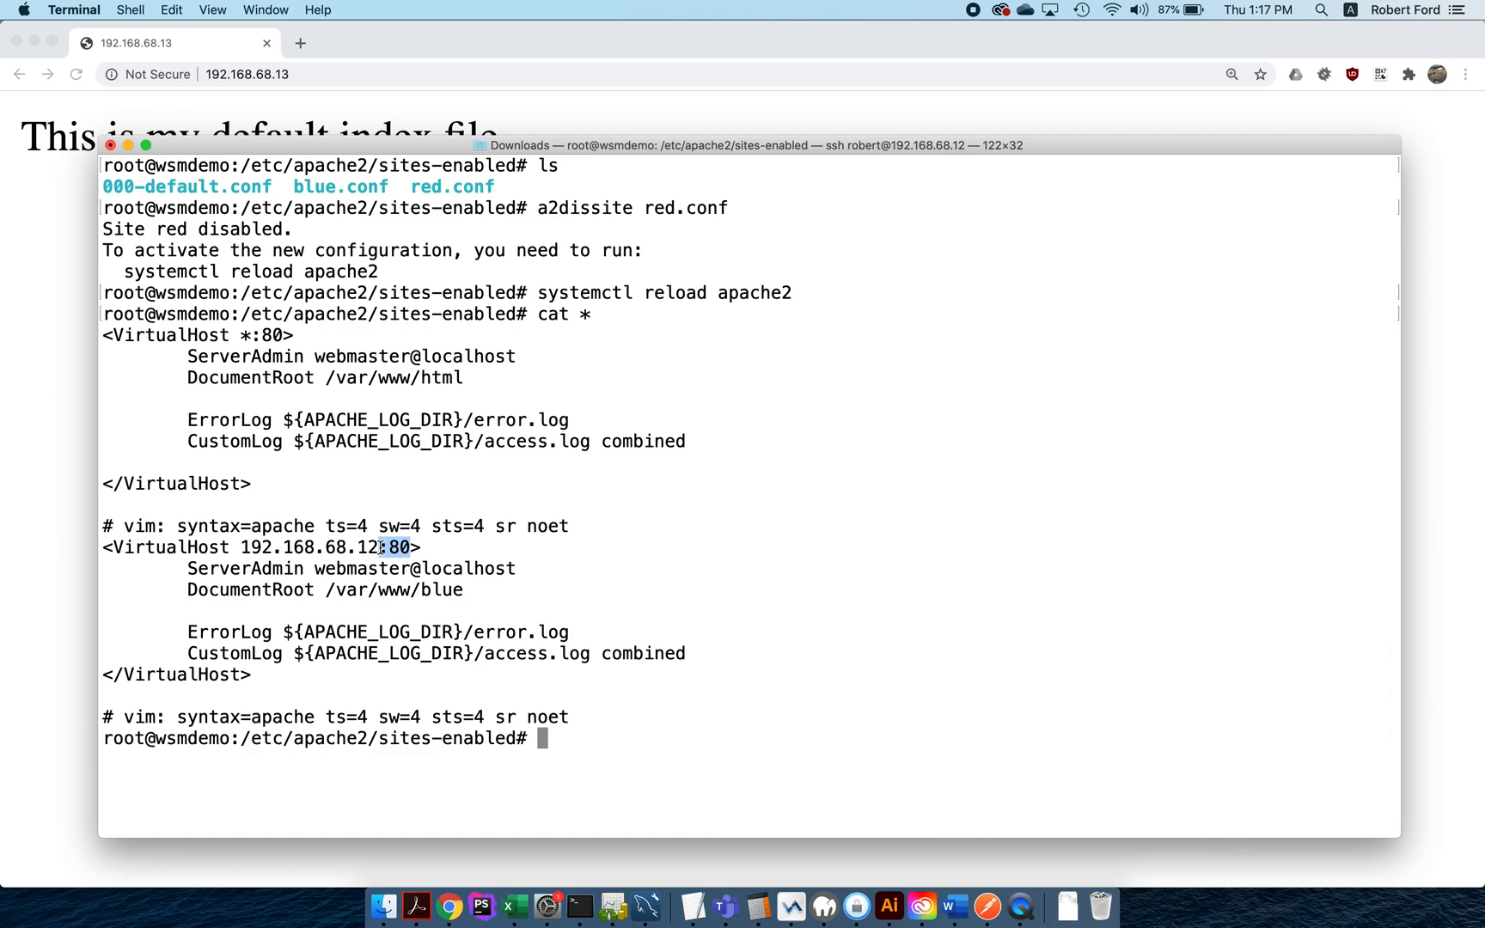
pyautogui.moveTo(880, 99)
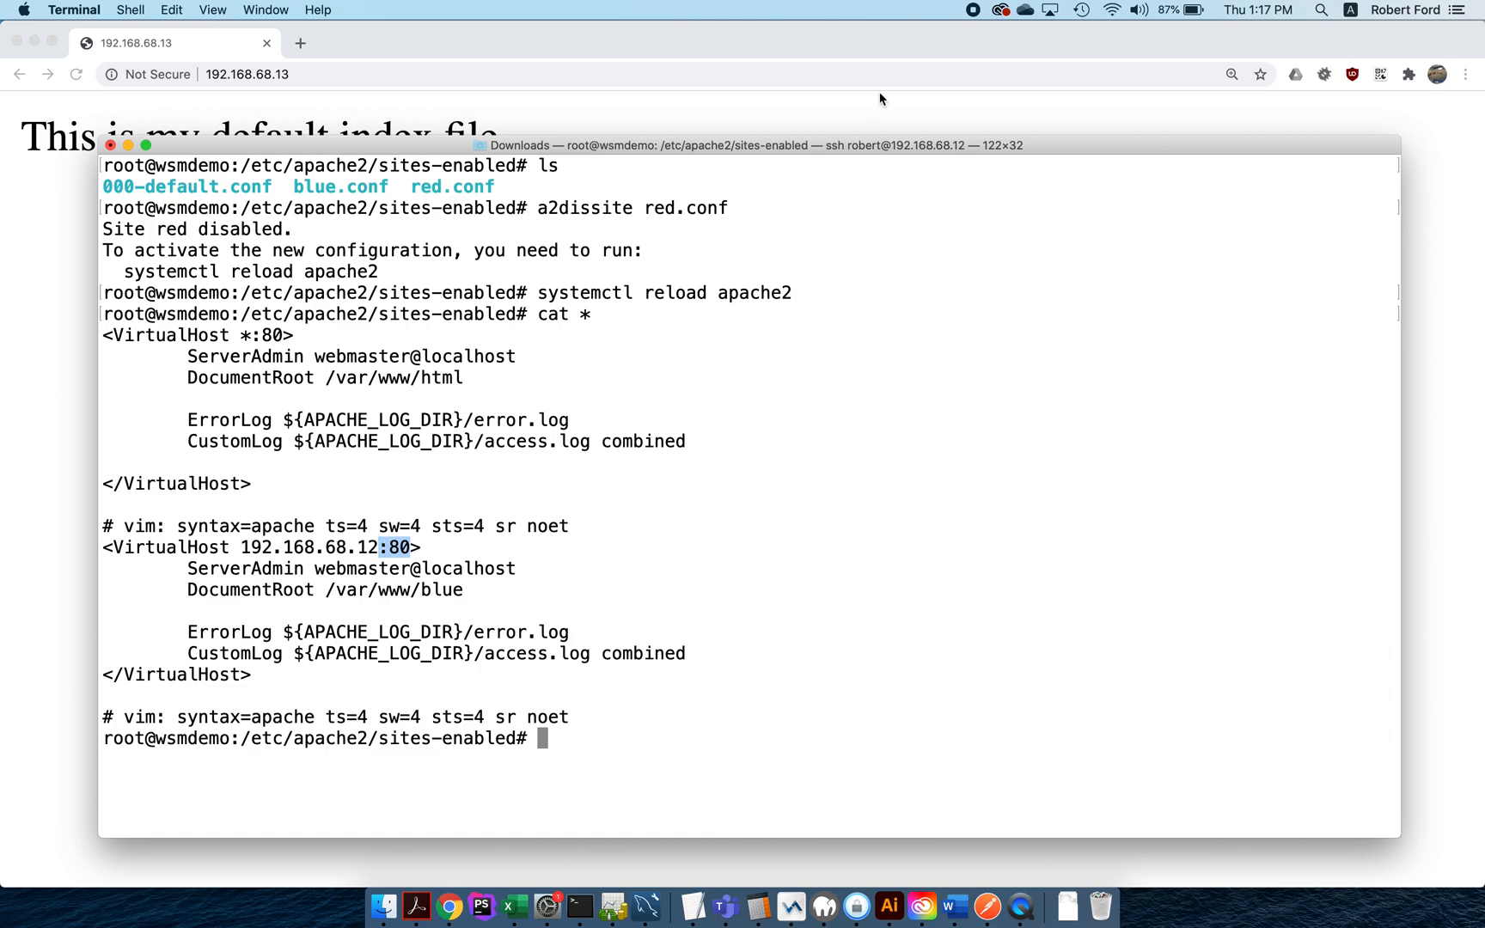